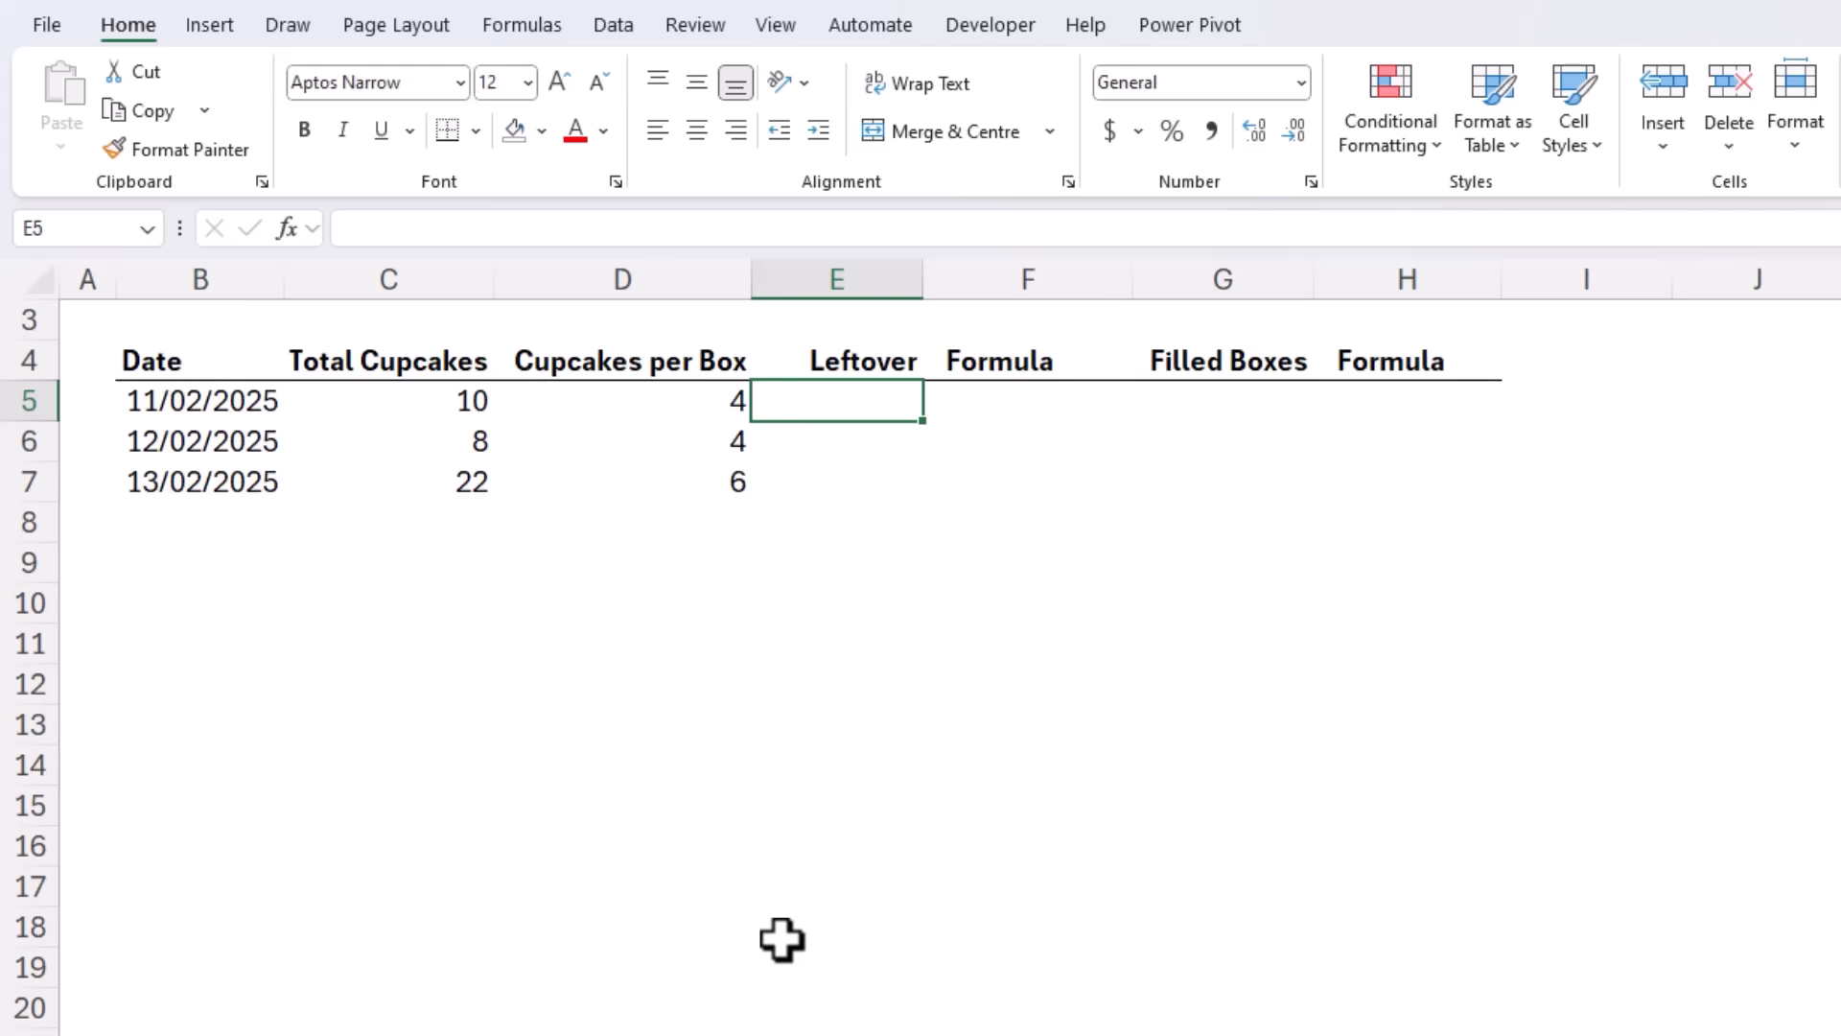
Step: Enter =MOD(C5,D5) in E5 to get the first leftover remainder
type("=mod")
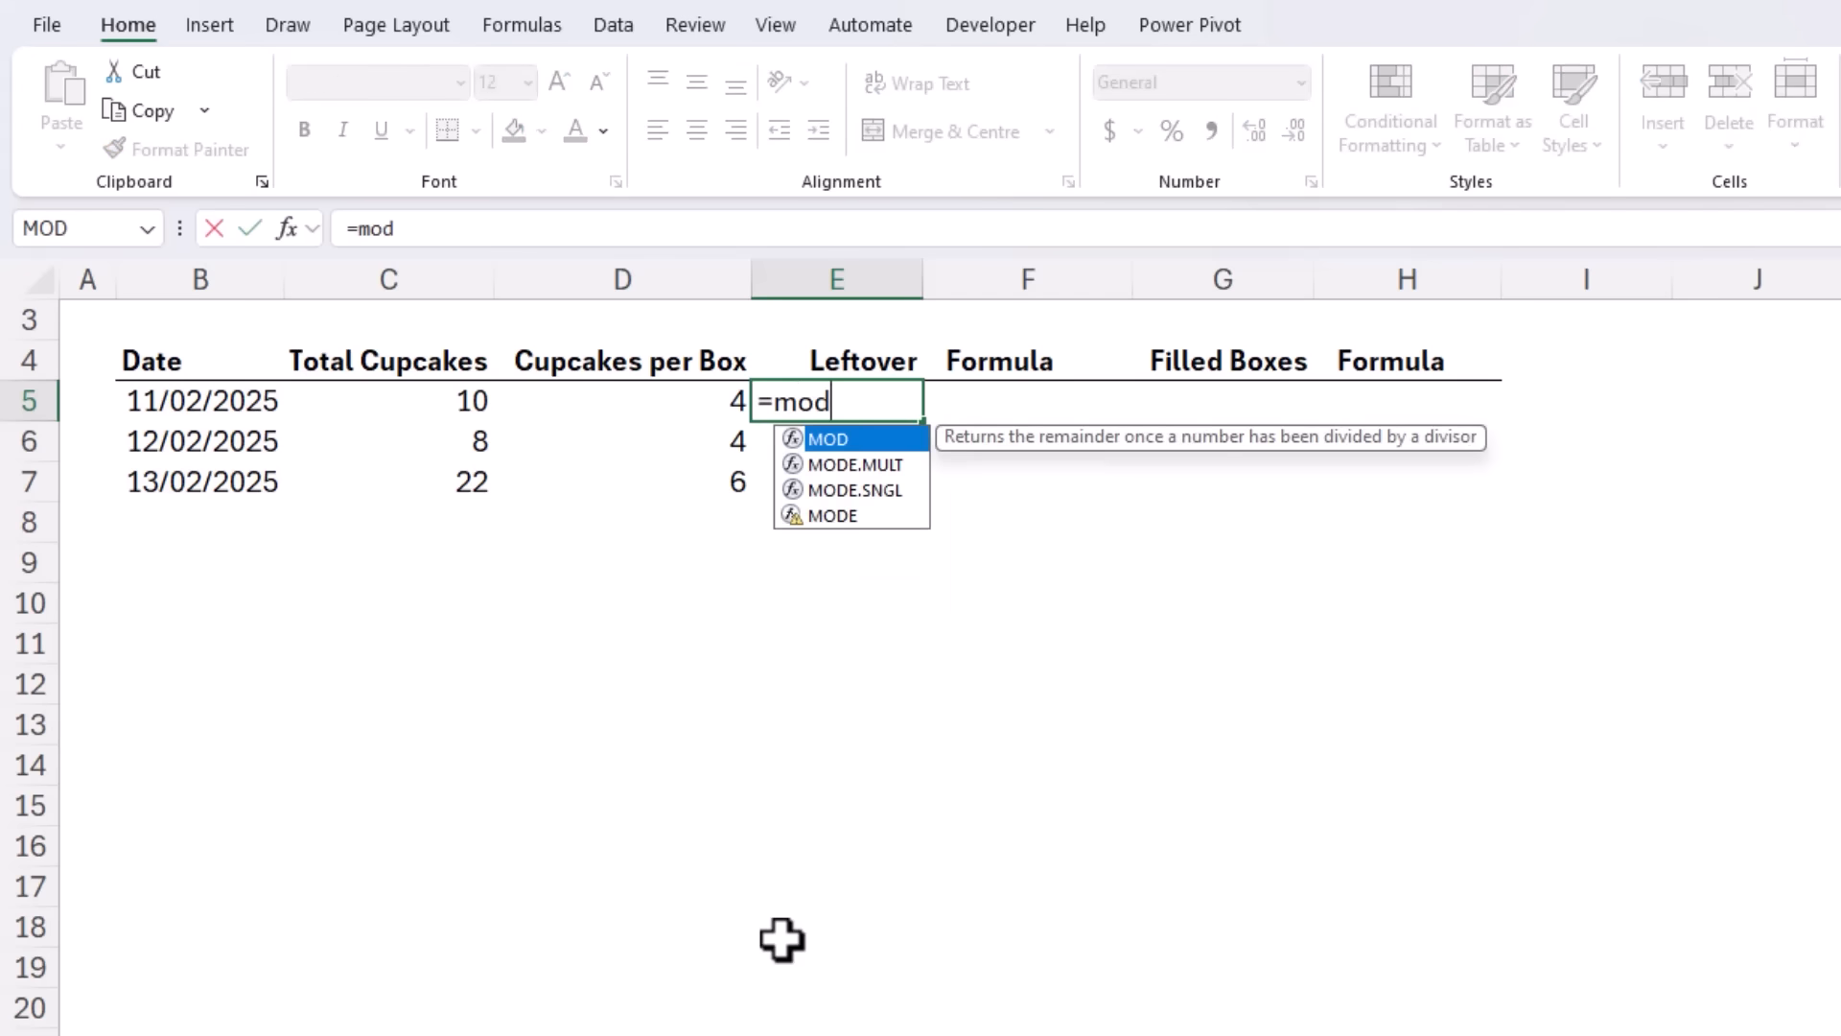
type("(C5")
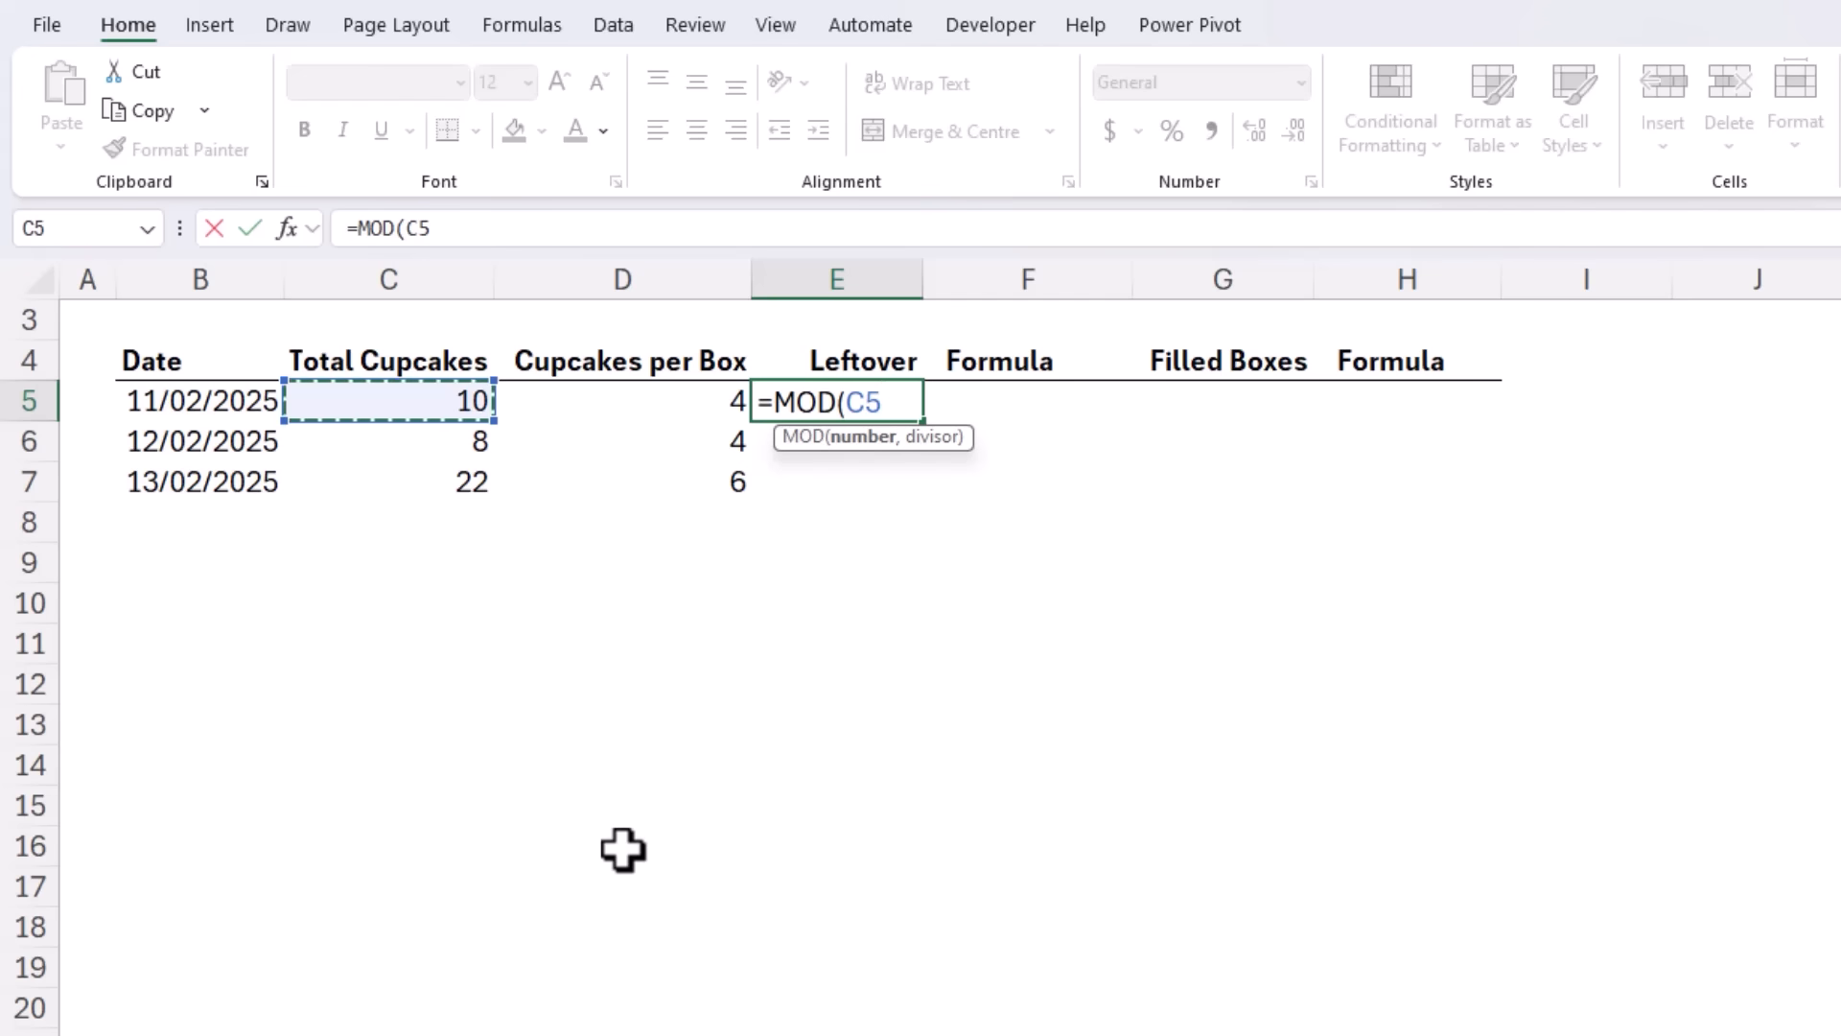
left_click(622, 401)
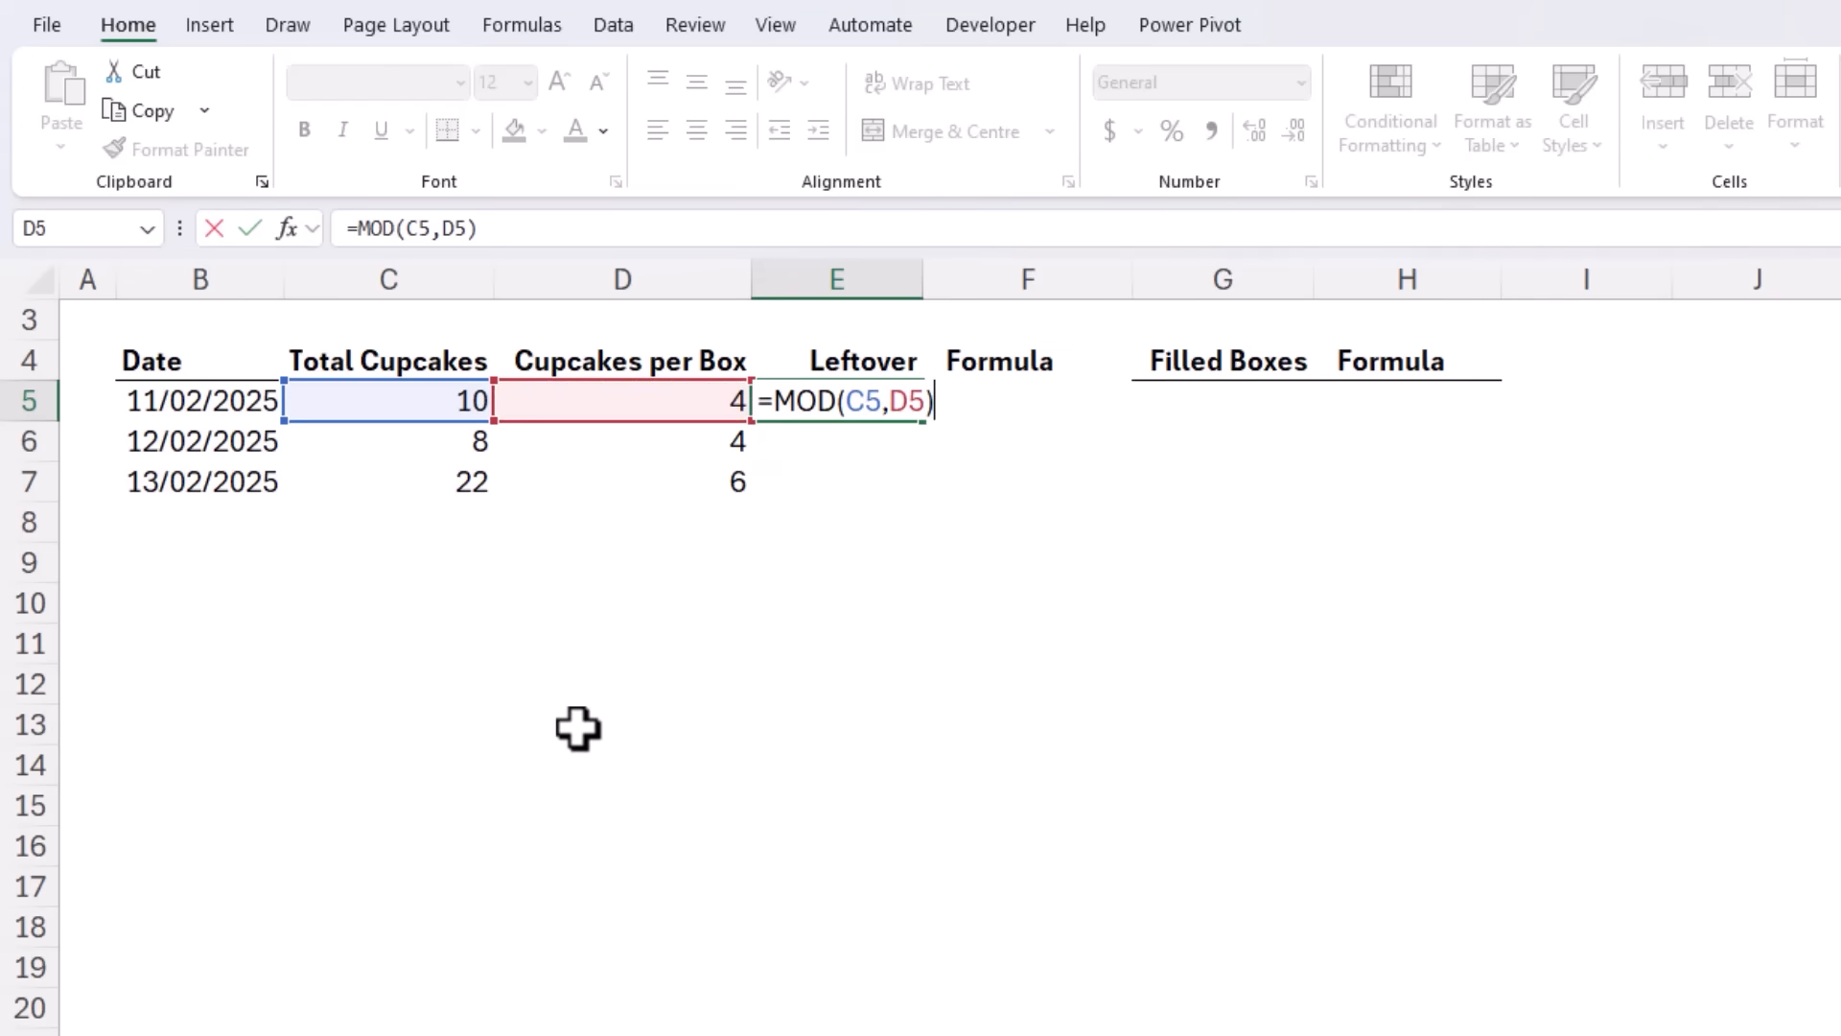
key("Enter")
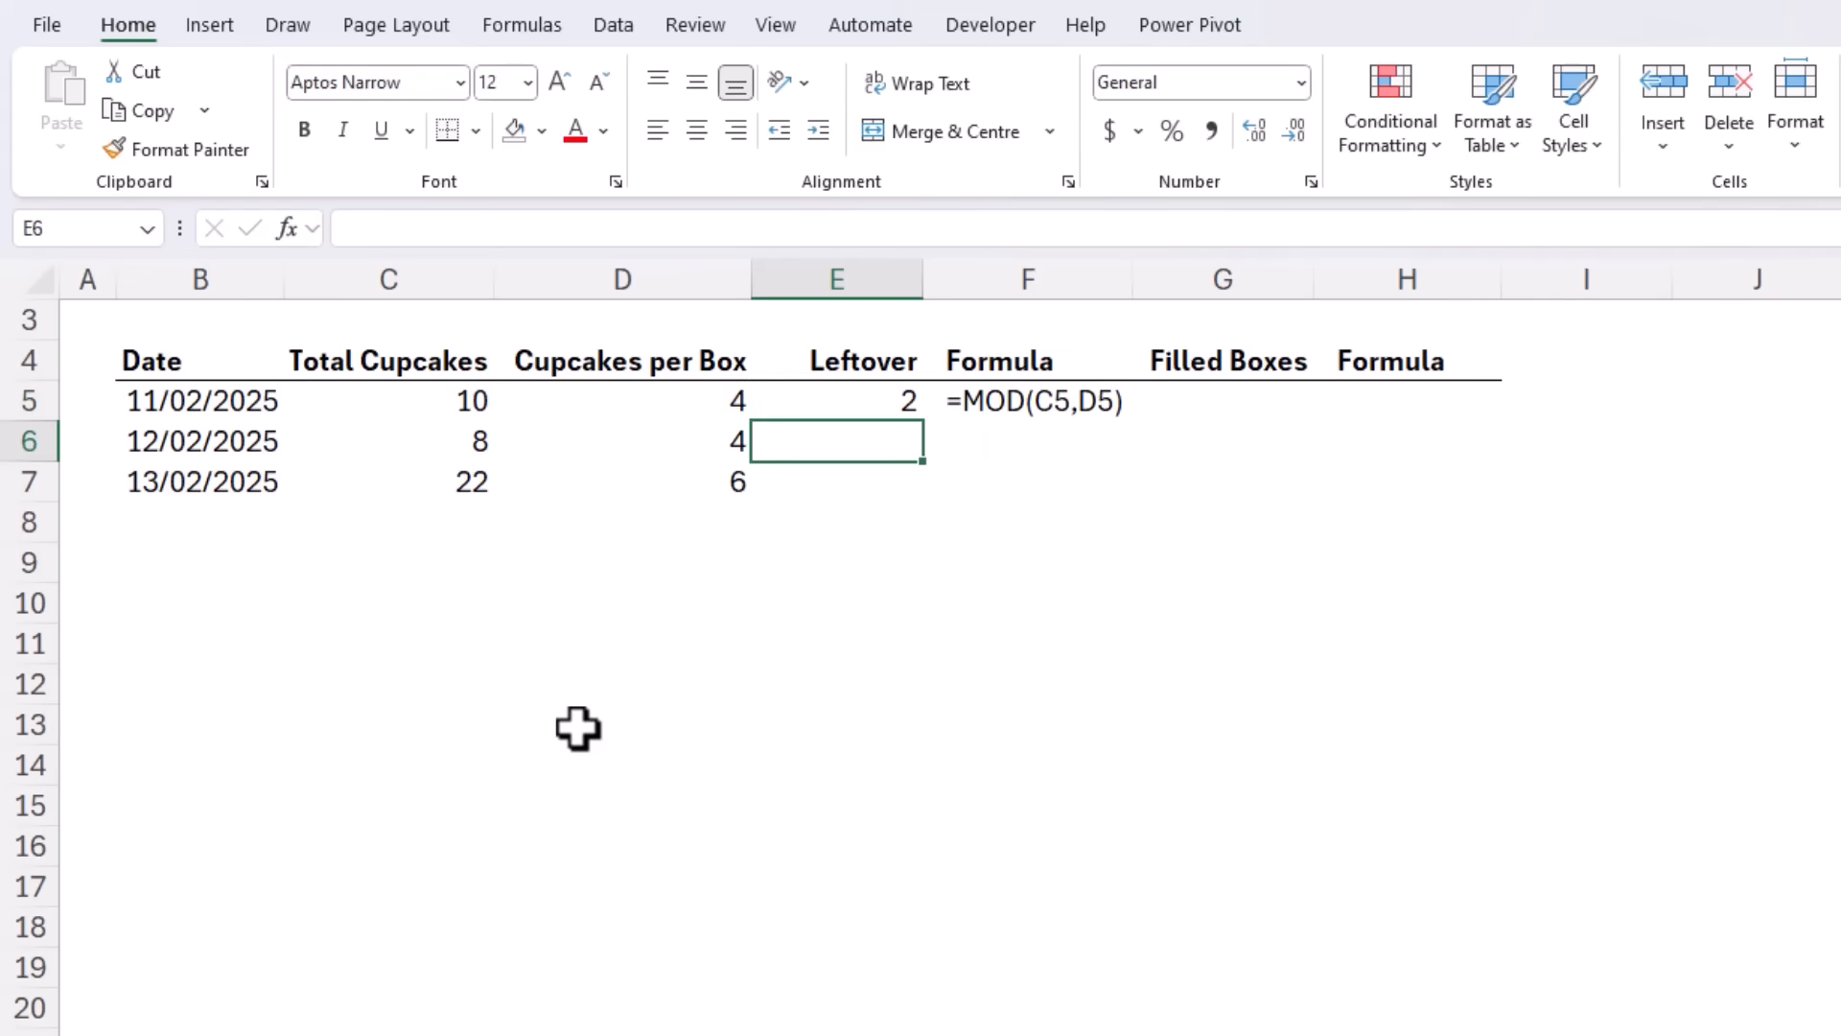
Step: Fill the Leftover formula down to E7, giving remainders 2, 0 and 4
left_click(836, 401)
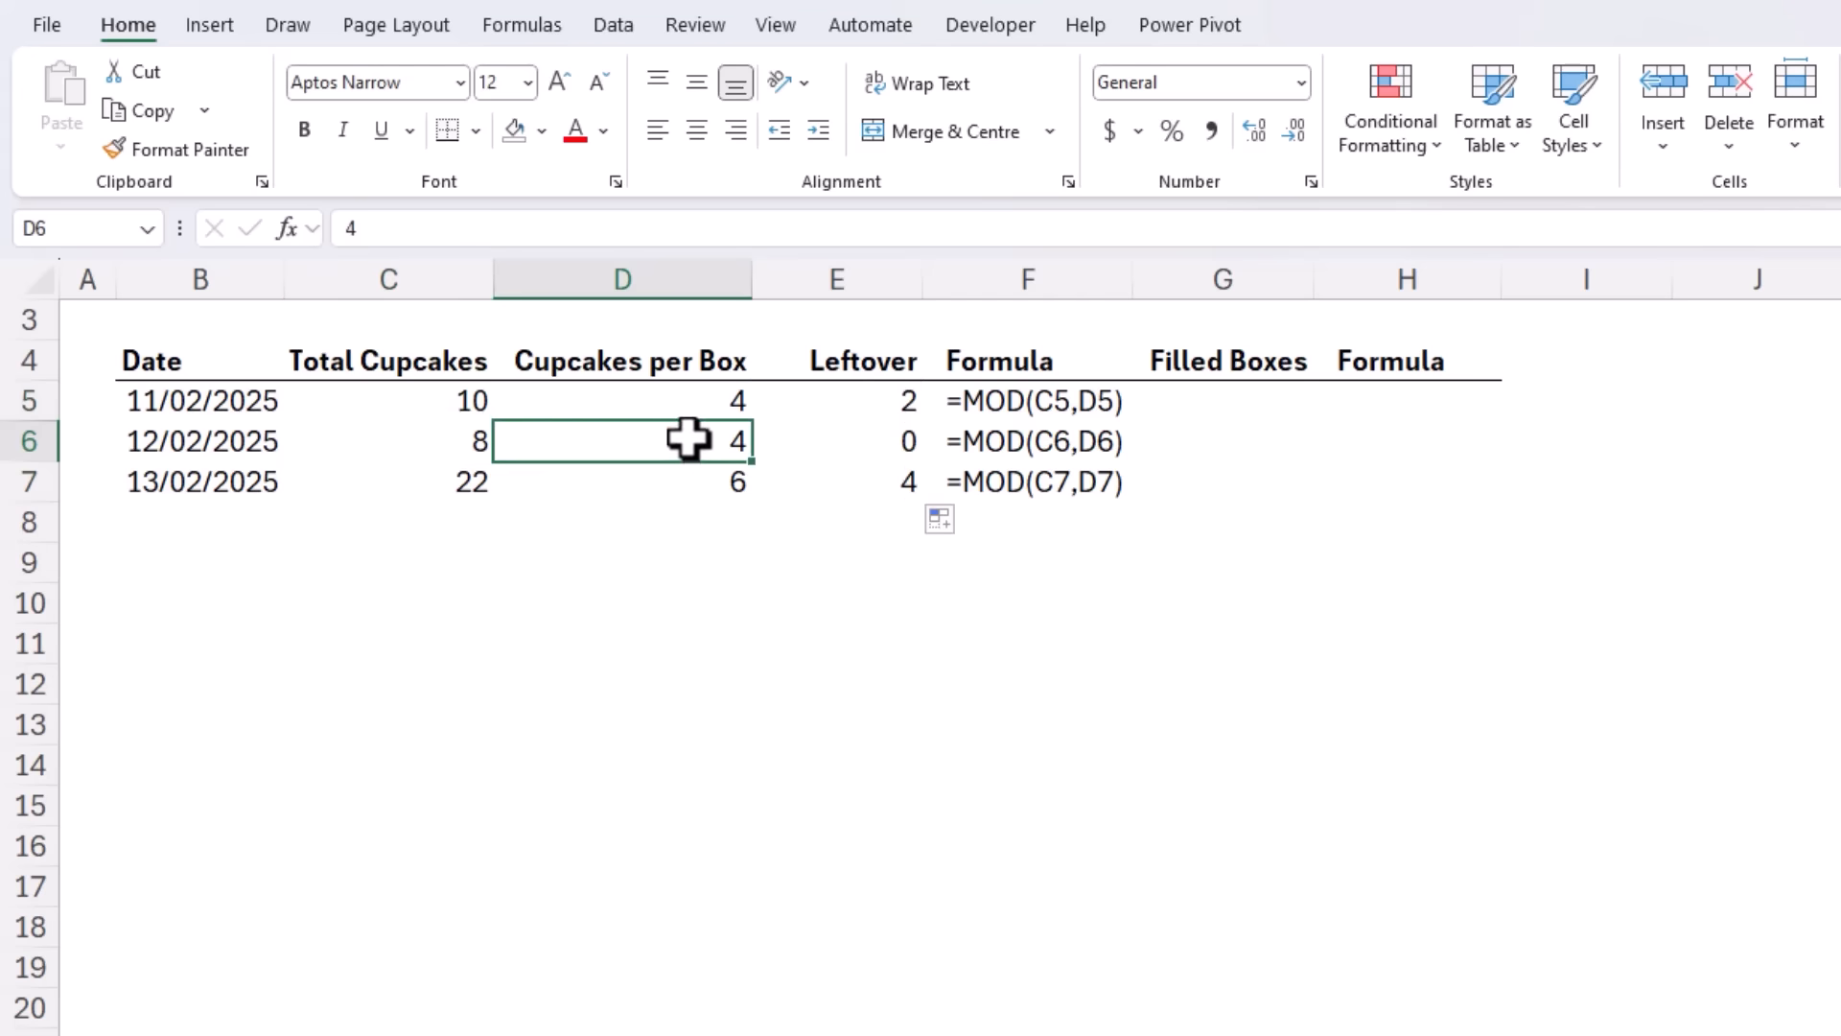
left_click(837, 441)
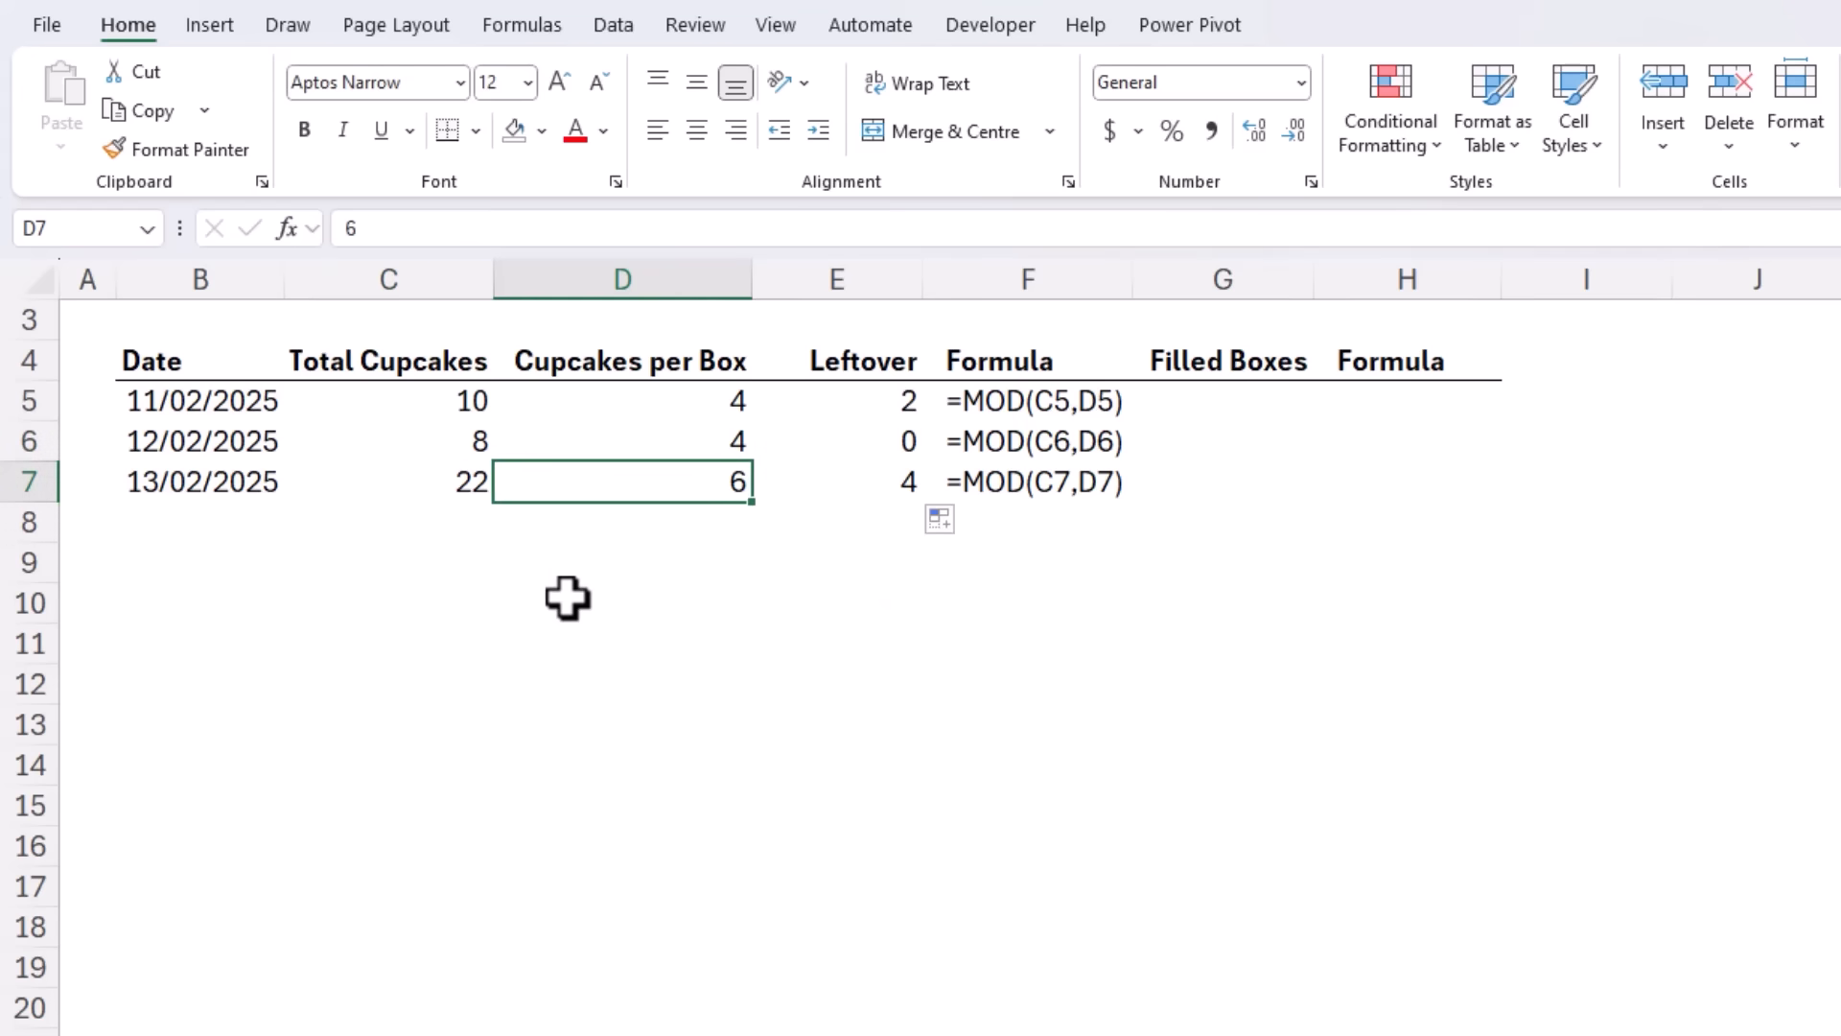
left_click(835, 481)
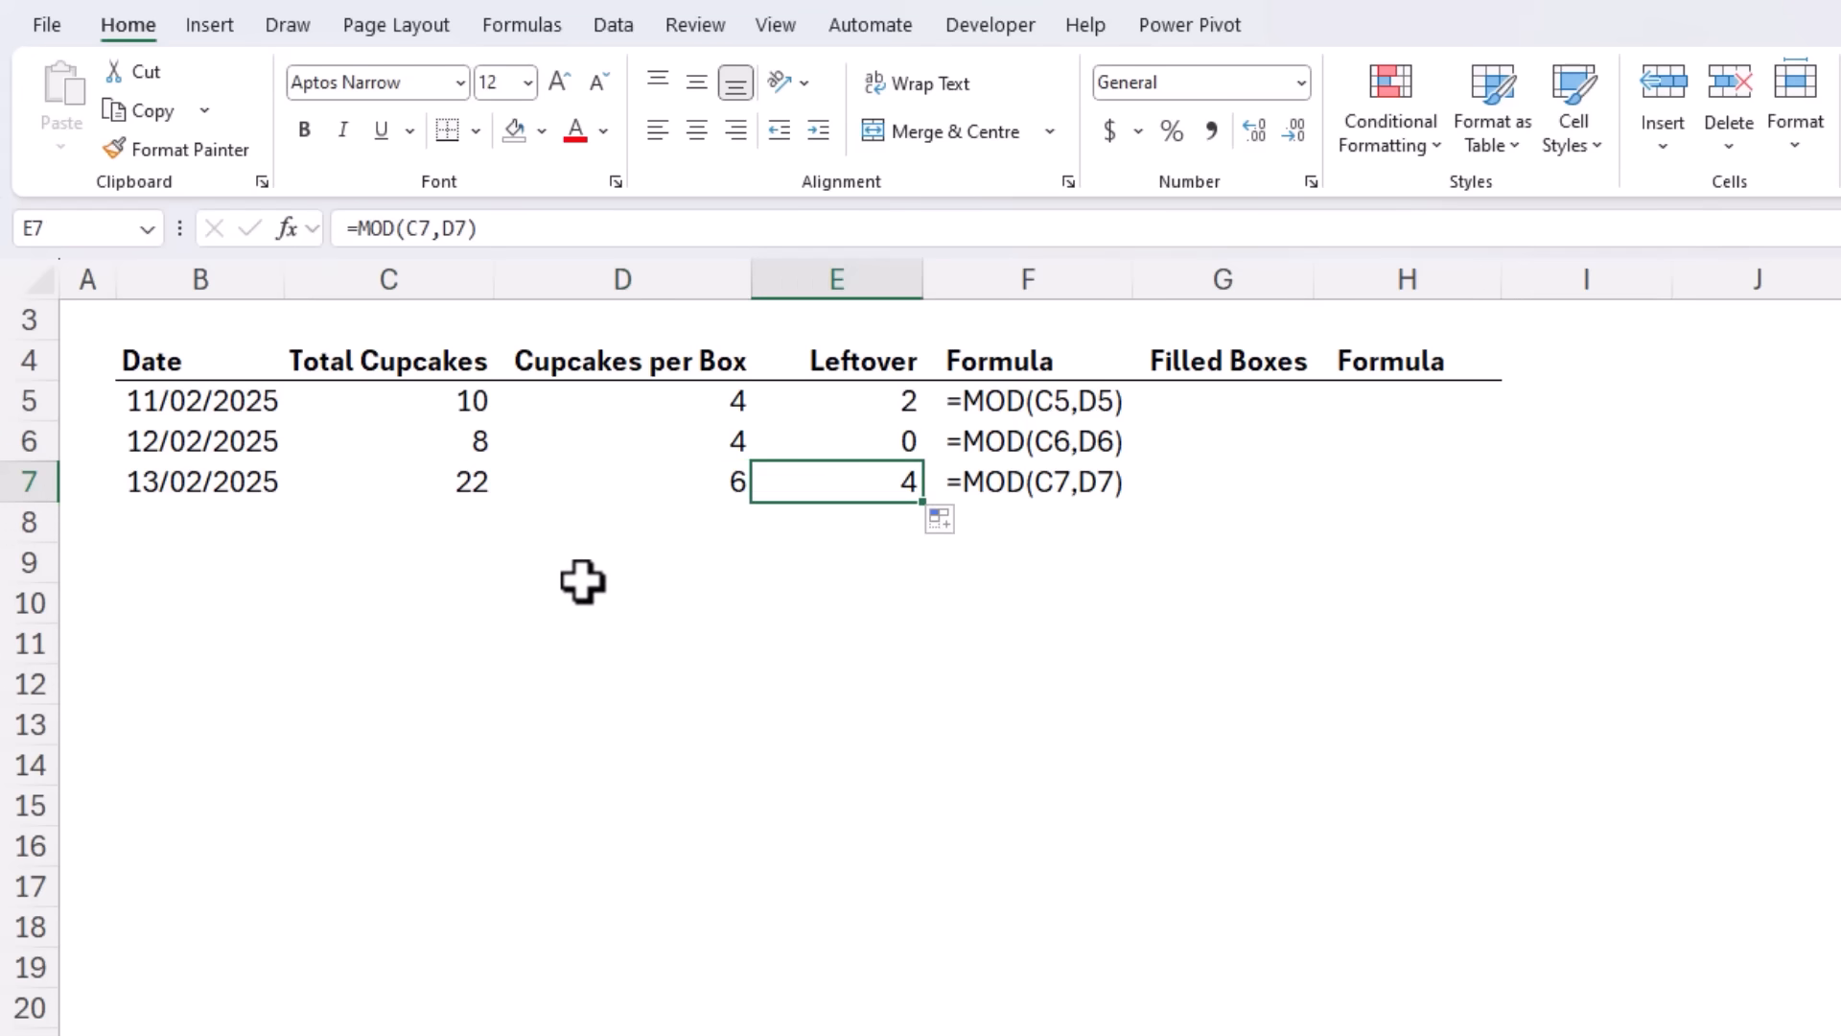
left_click(1221, 401)
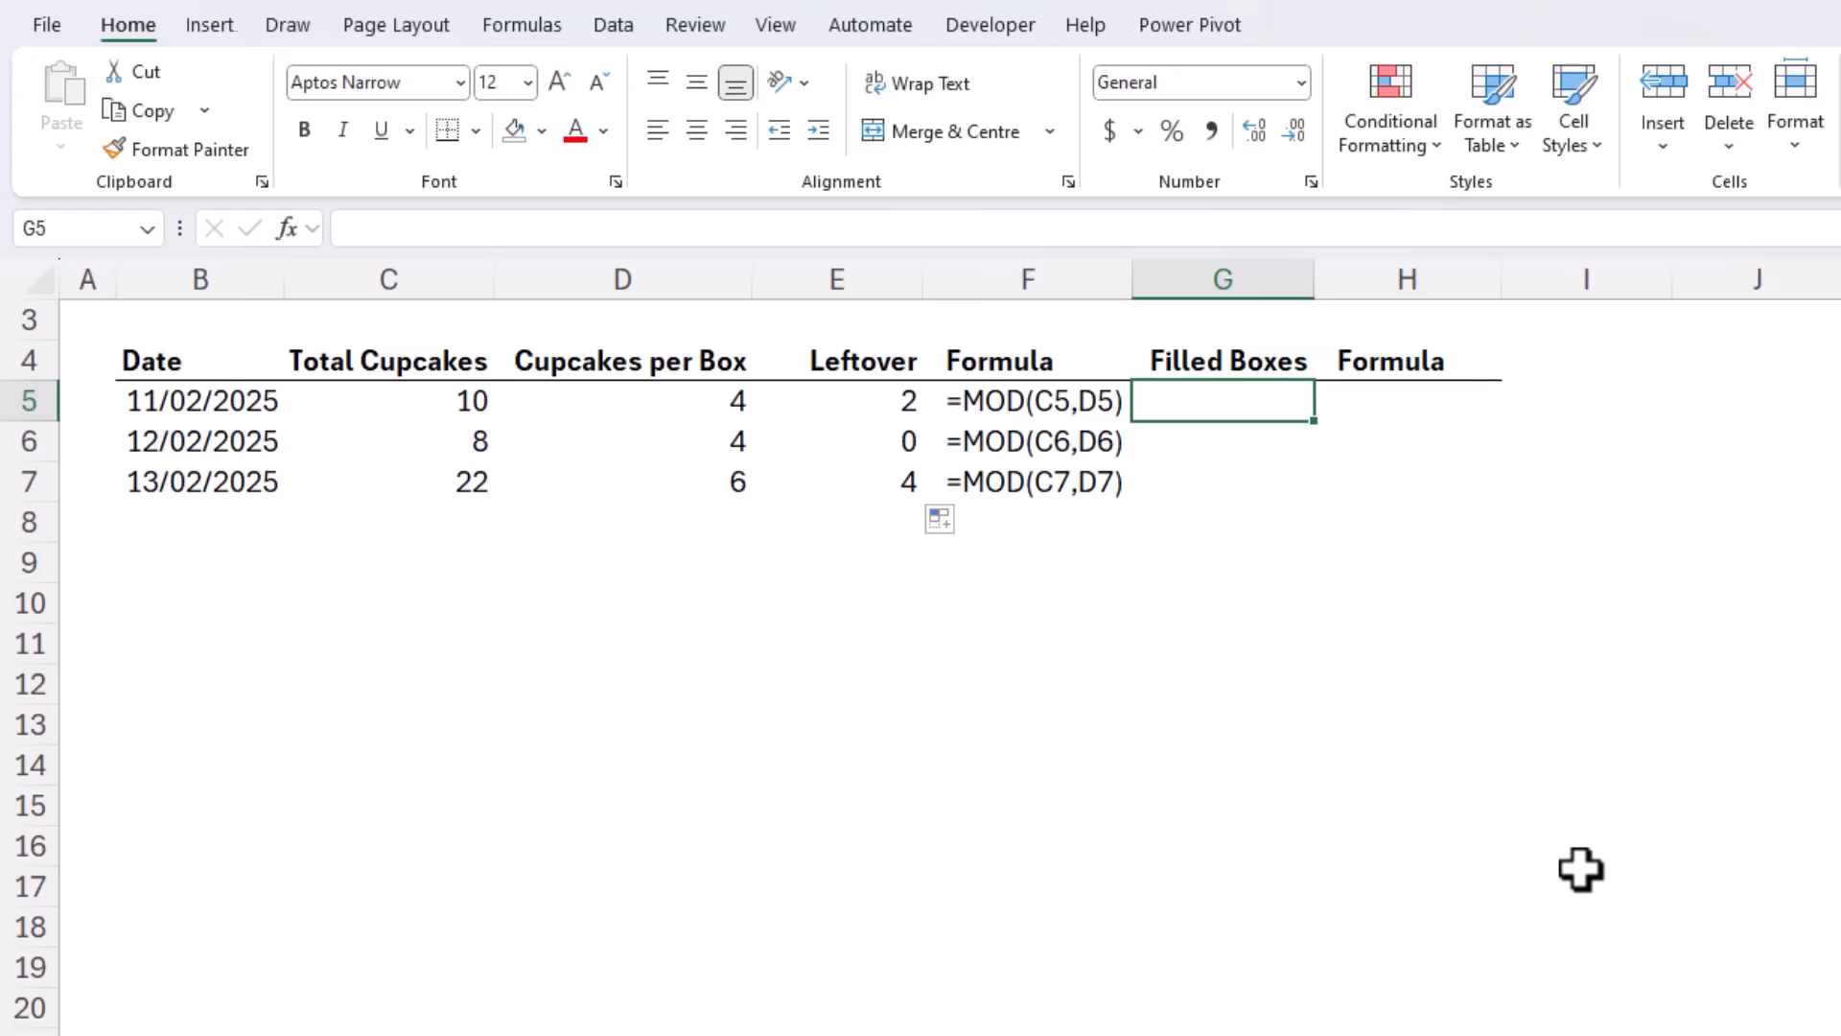
Step: Replace a plain =C5/D5 division with =INT(C5/D5), giving whole boxes 2, 2 and 3
type("=C5/")
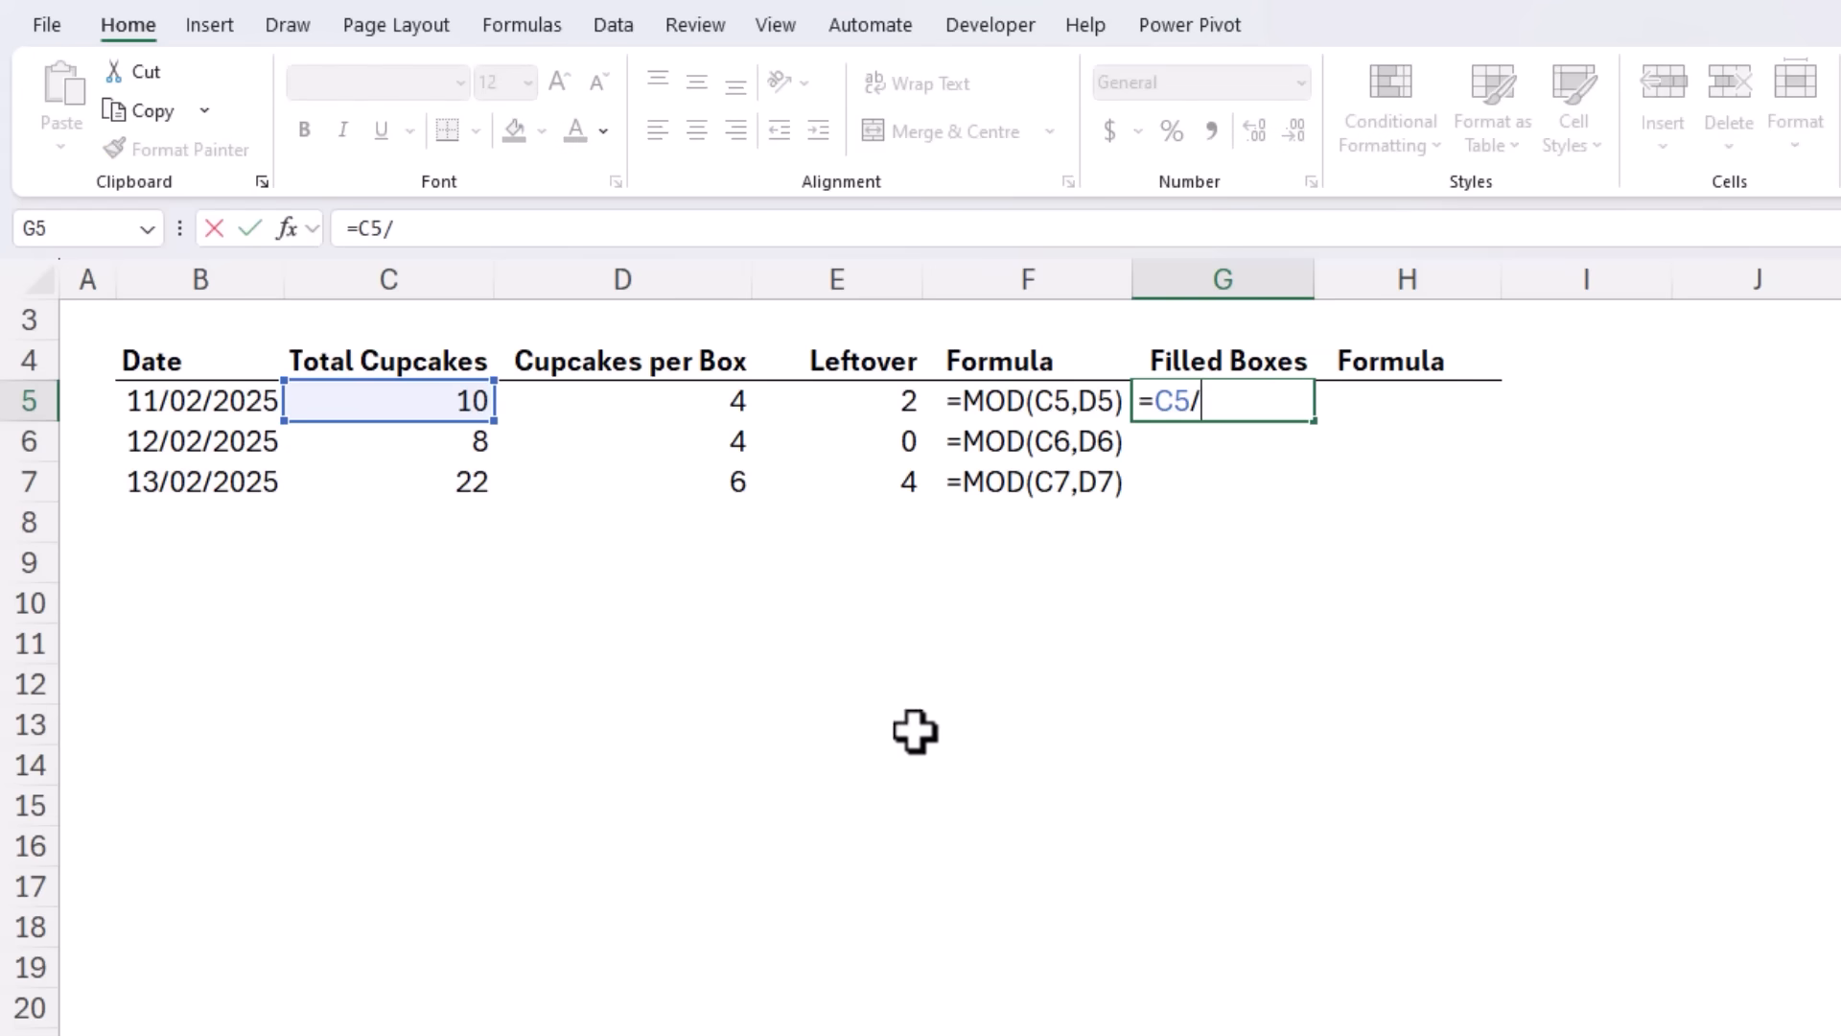
left_click(622, 401)
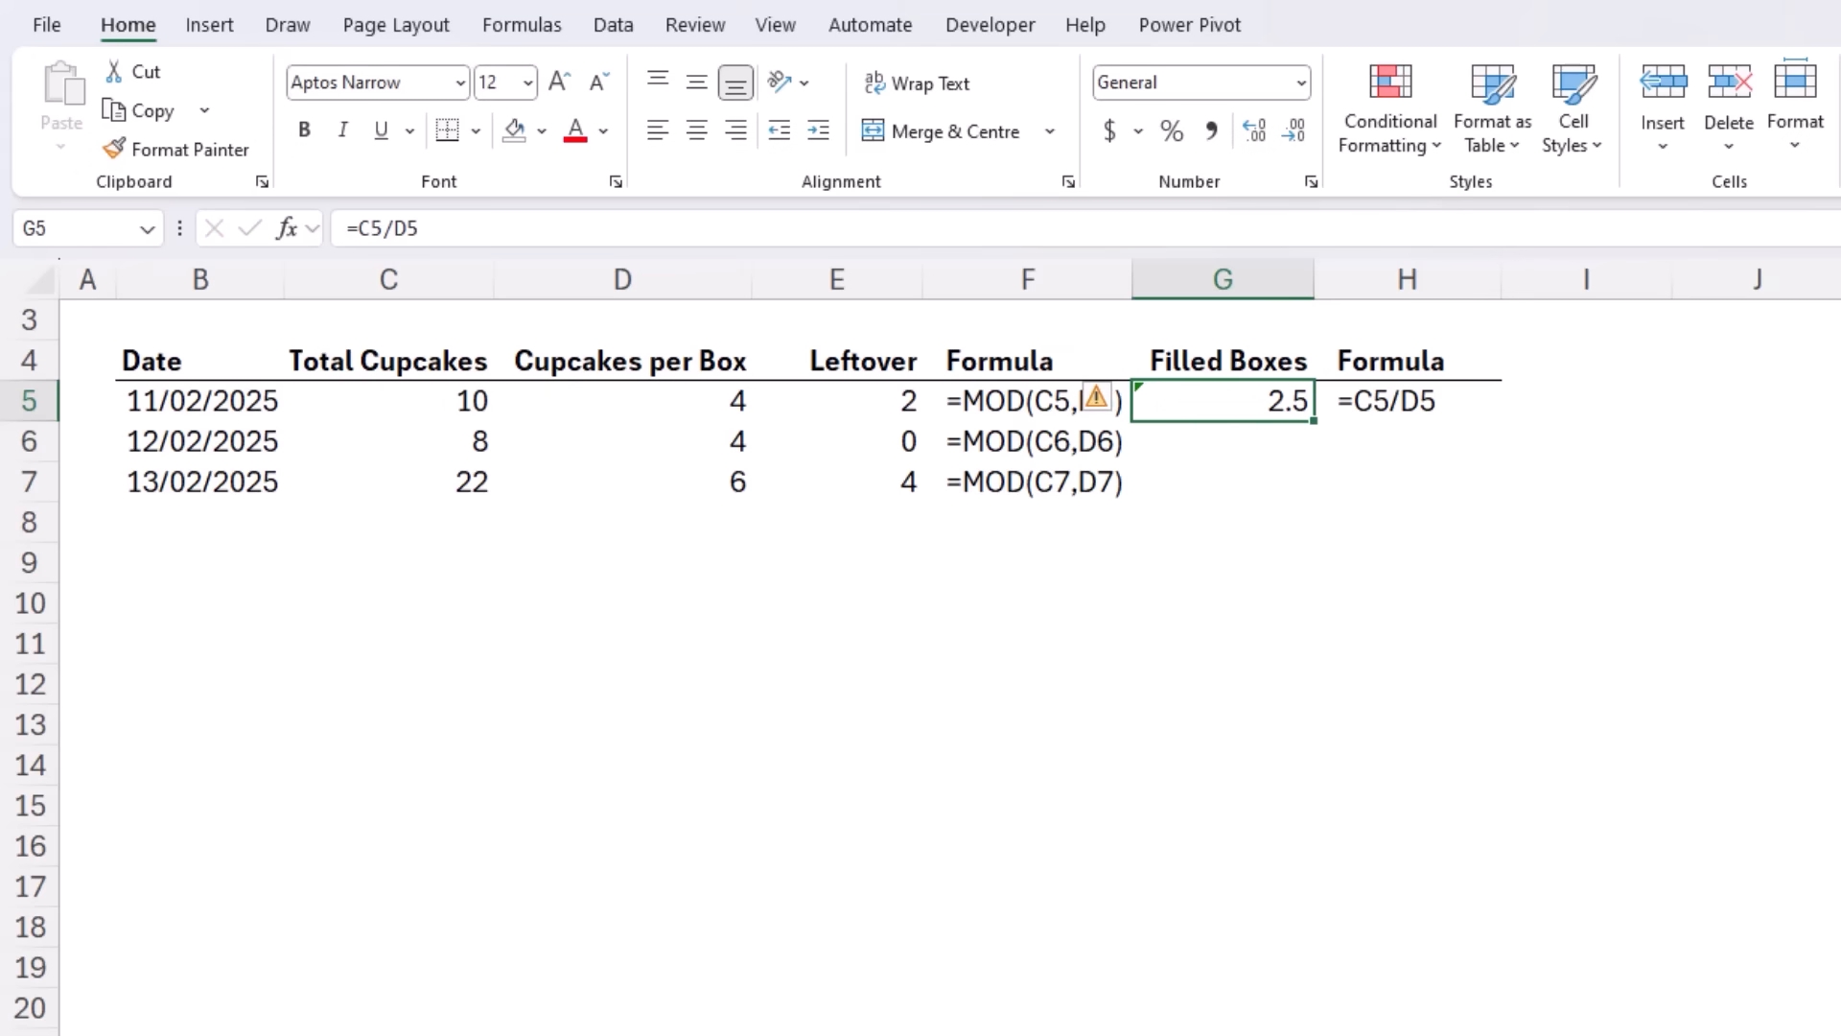
key("Delete")
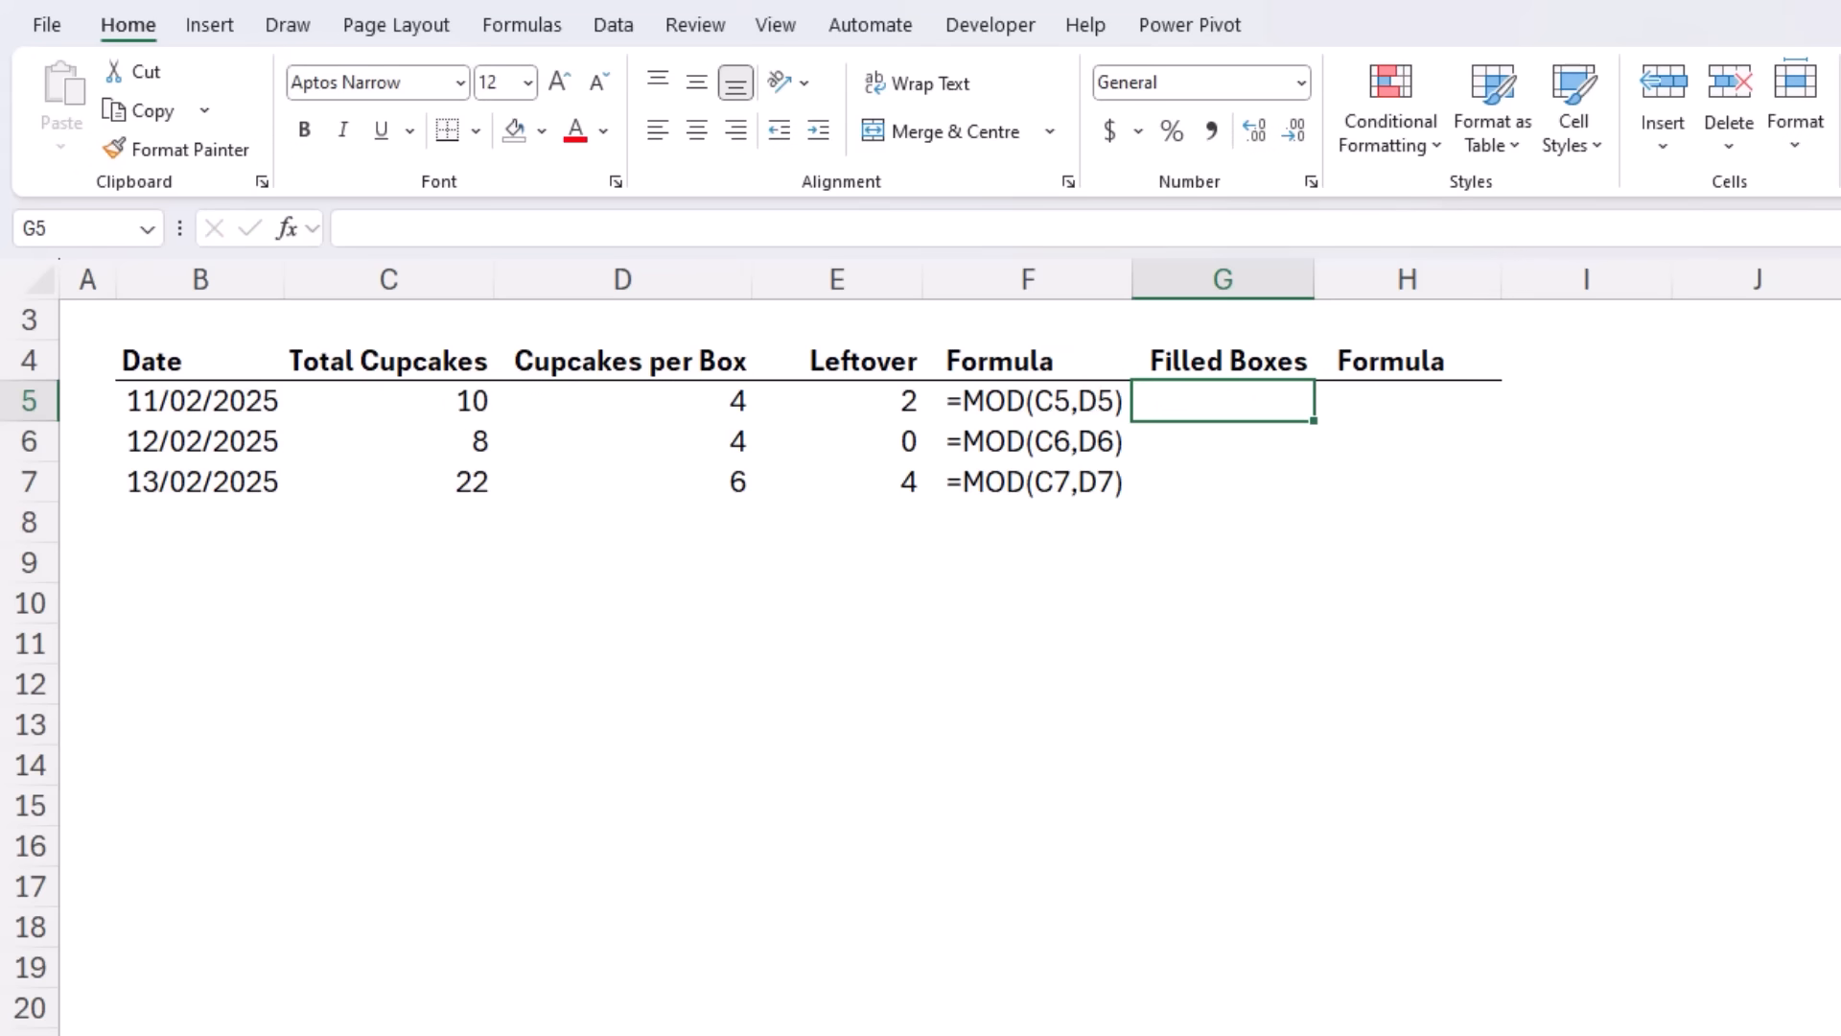
type("=int")
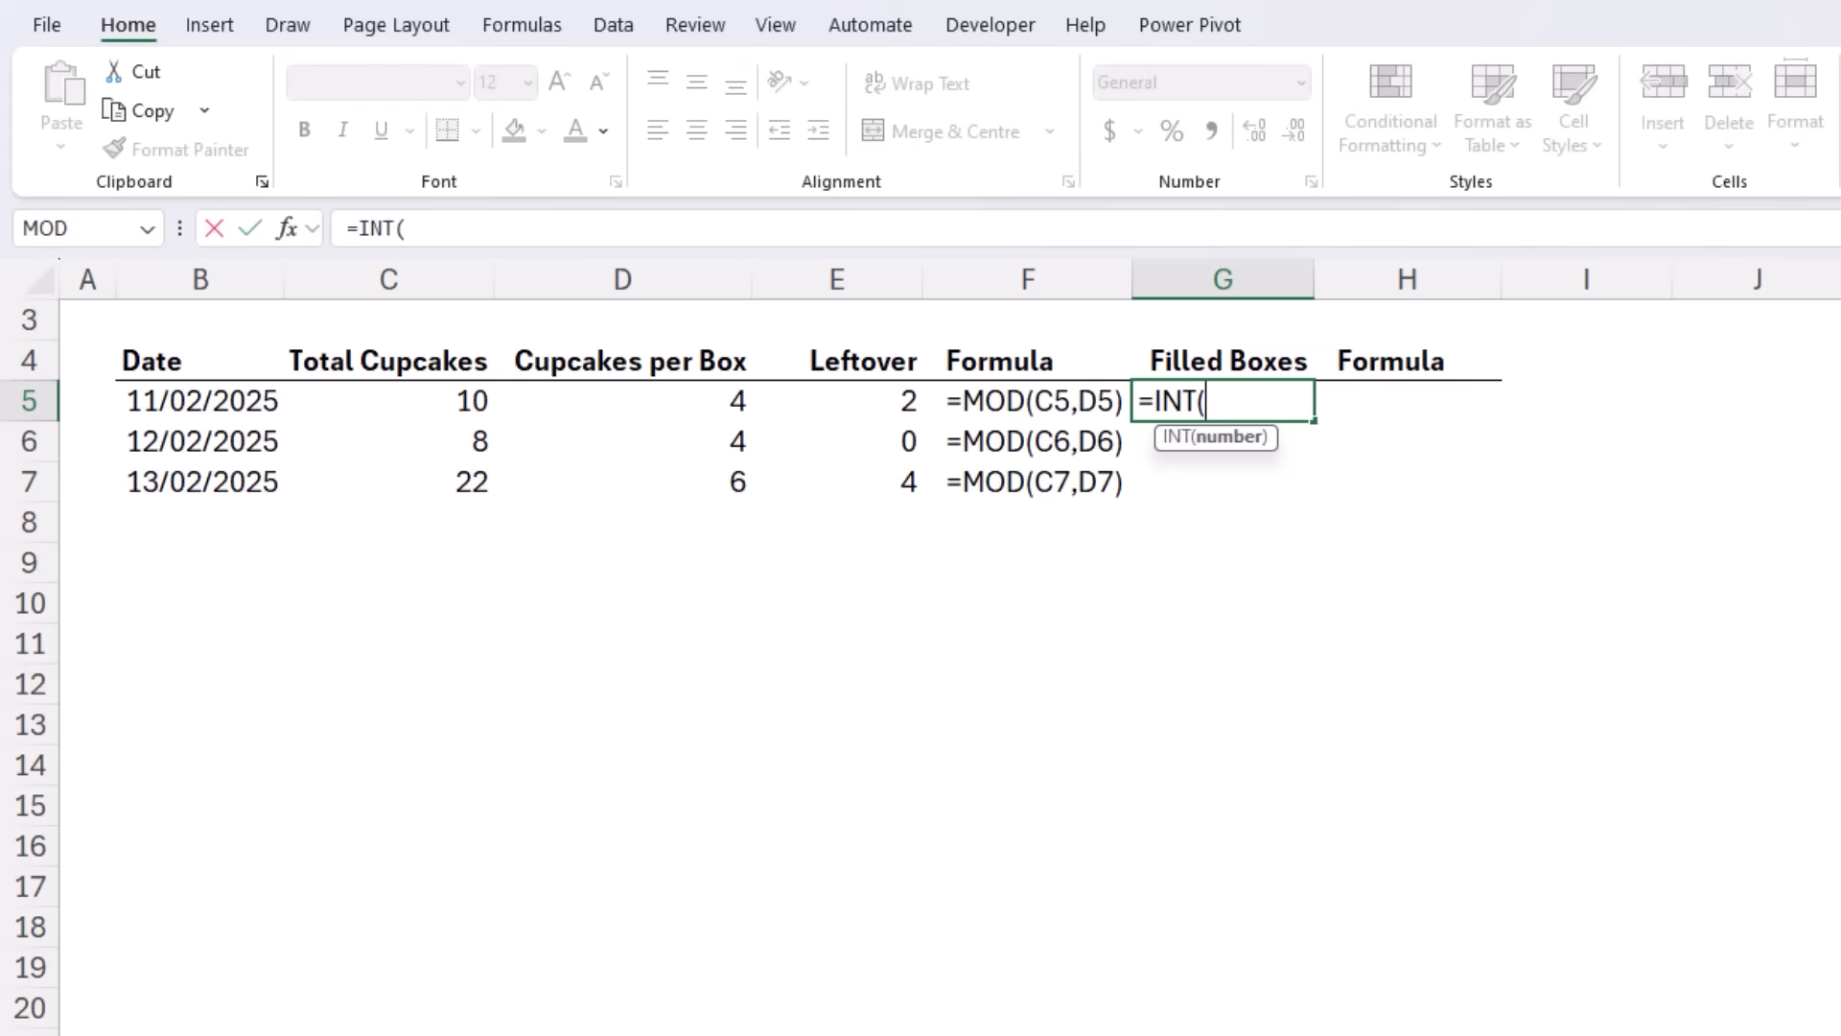
left_click(388, 401)
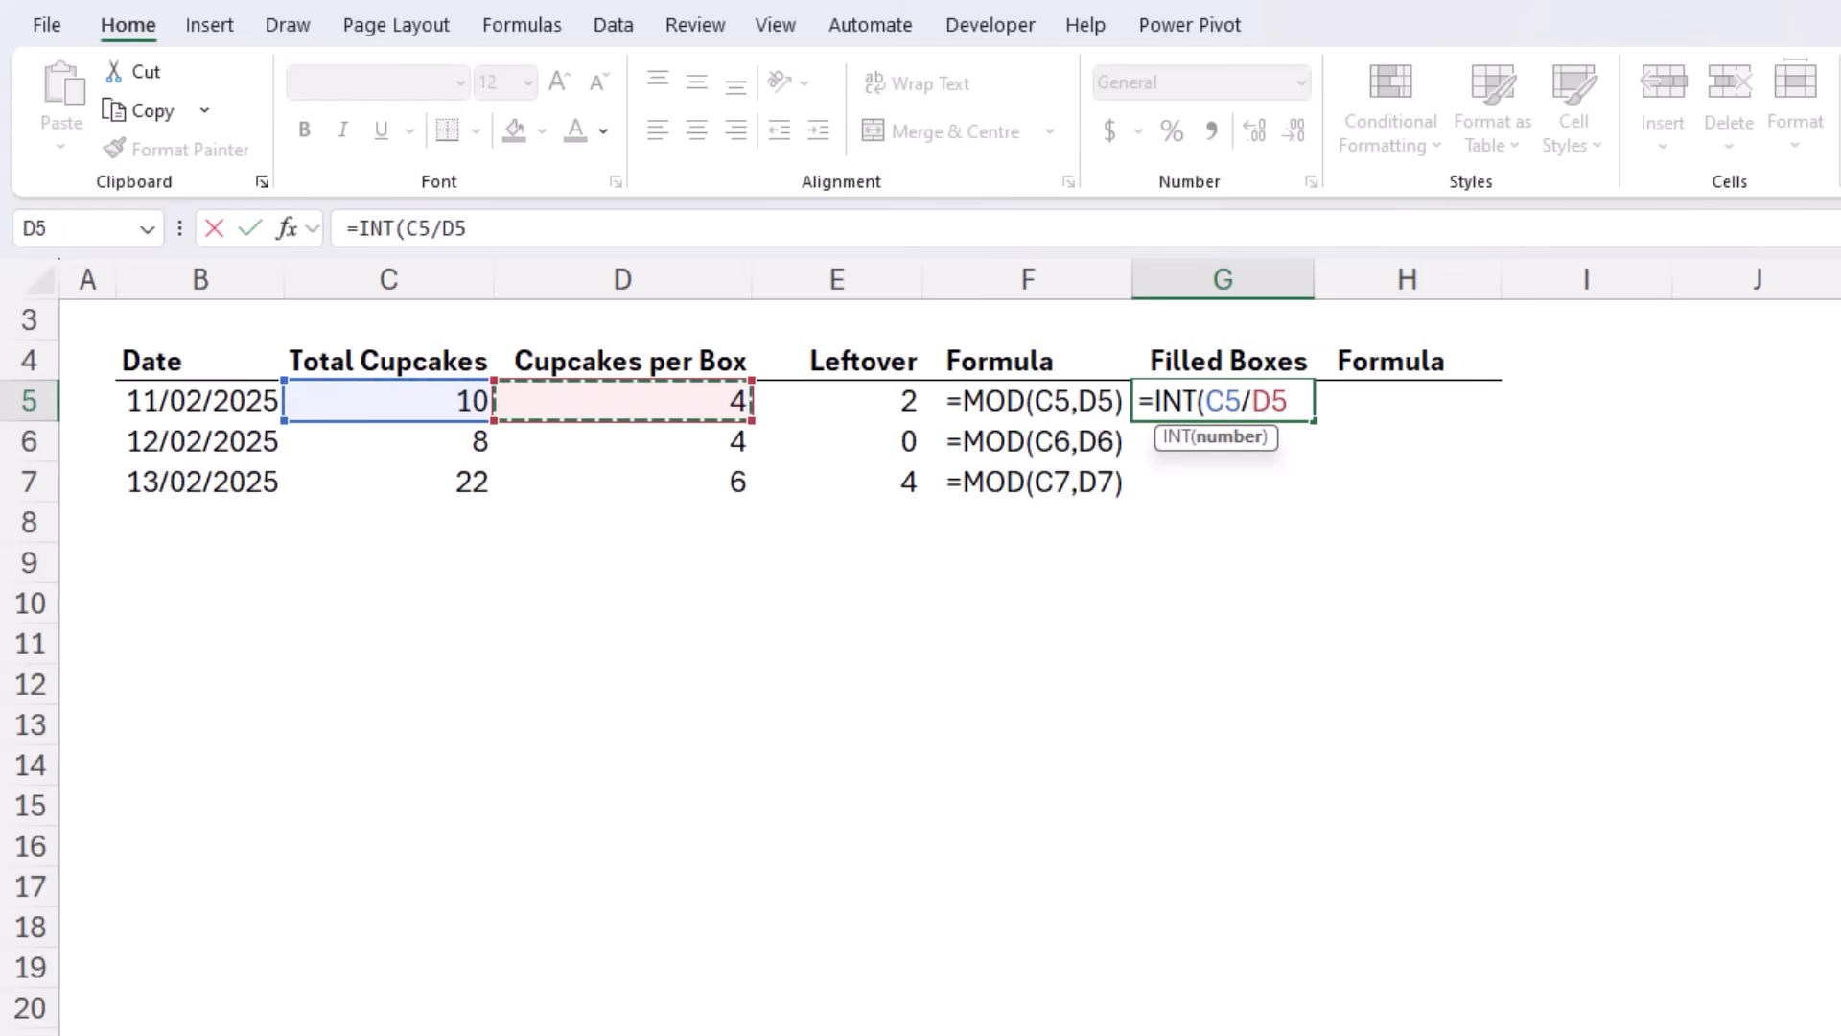
key("Enter")
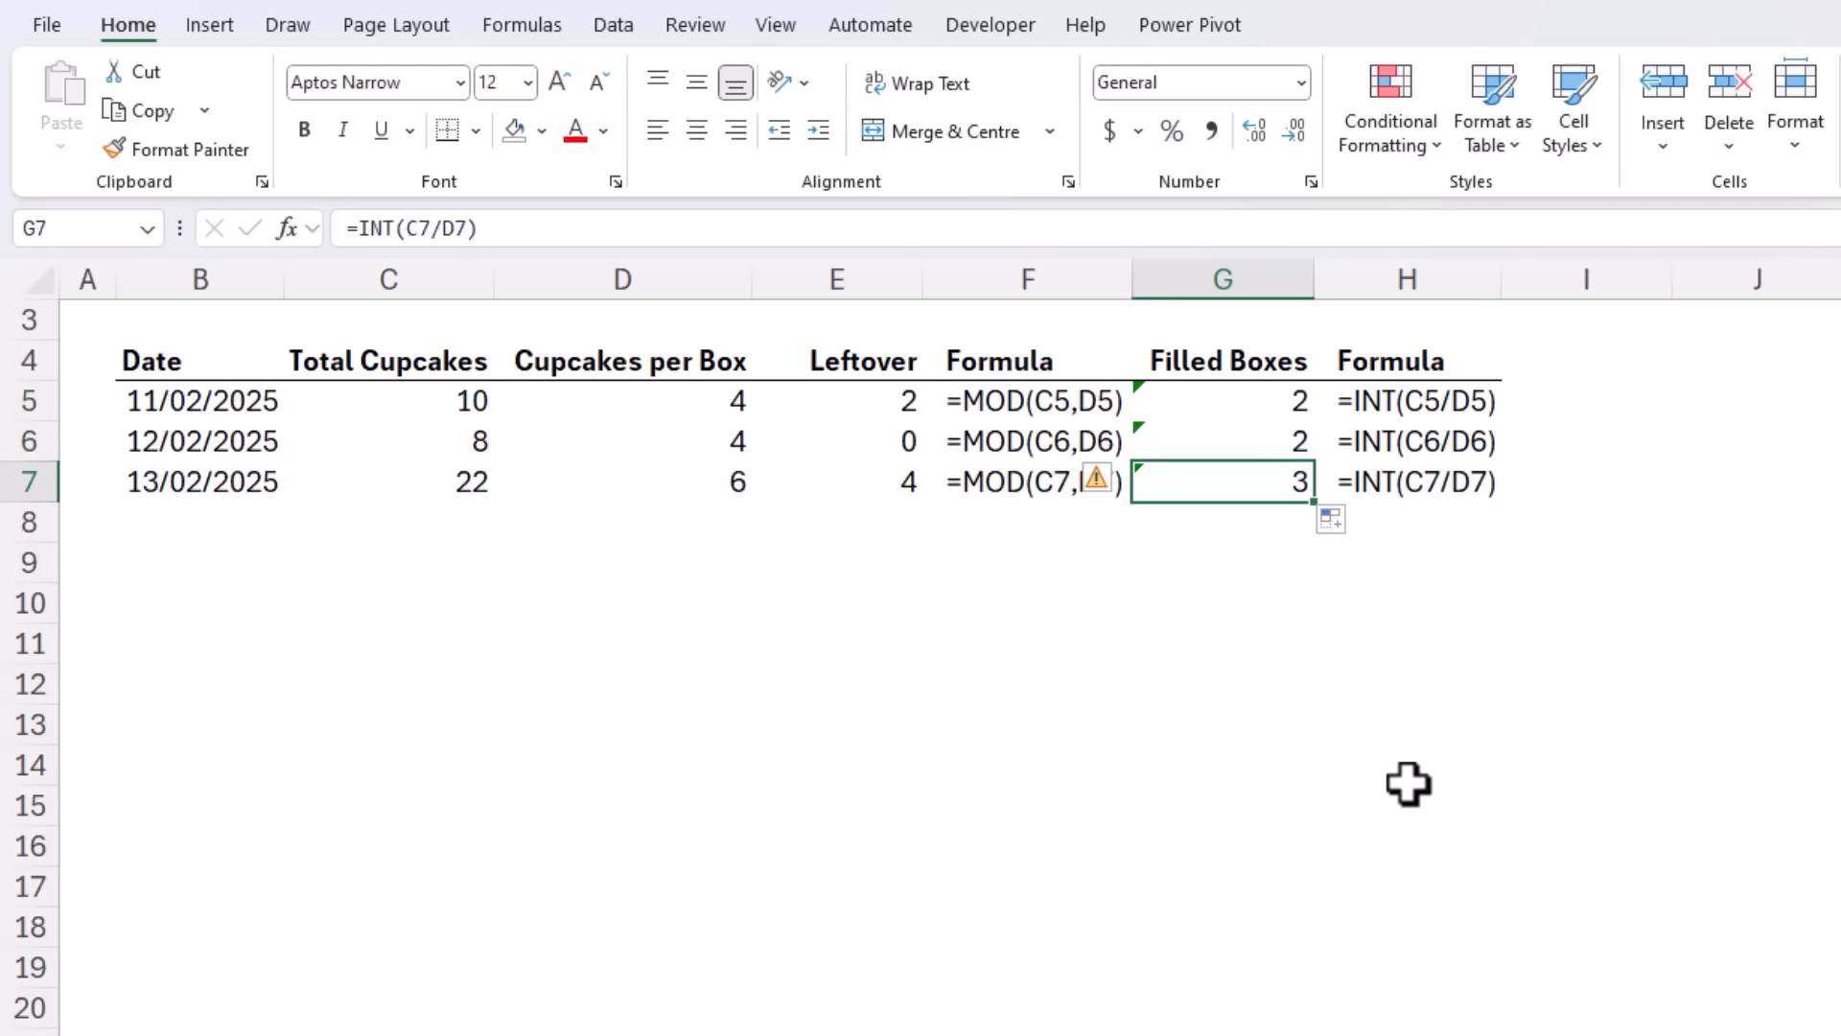
mouse_move(1248, 784)
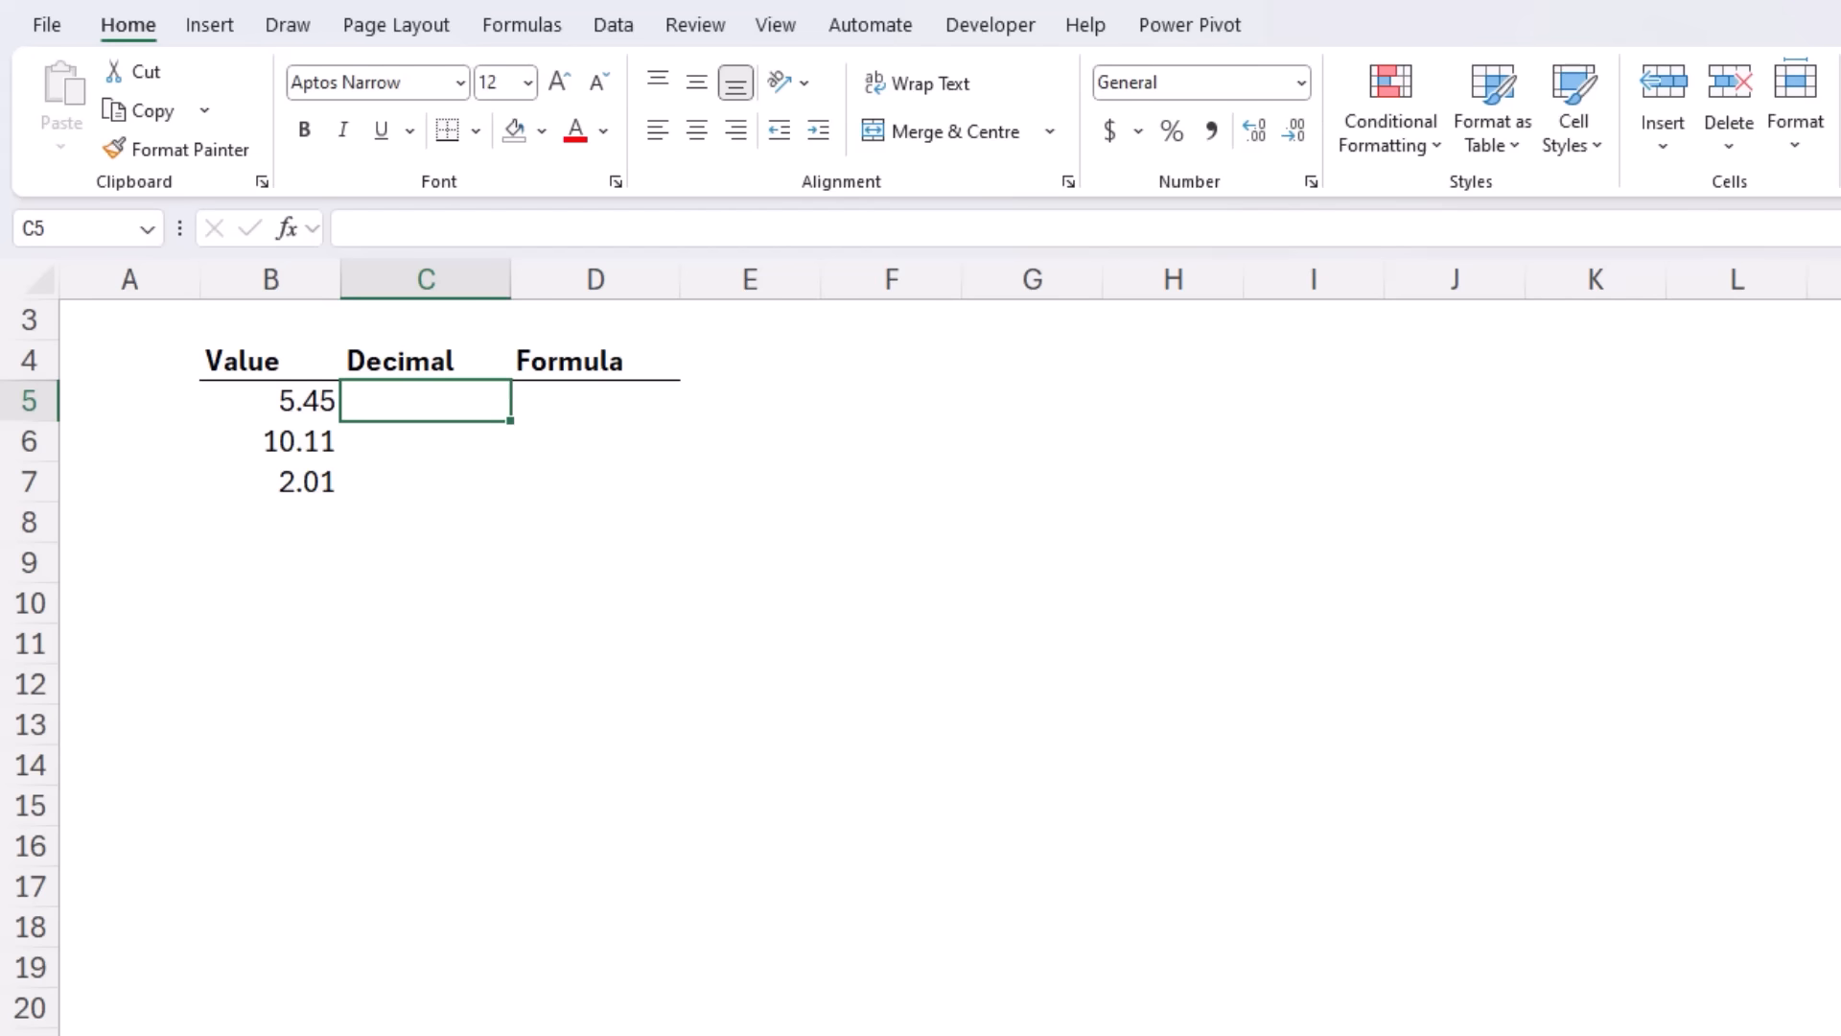
Step: Enter =MOD(B5,1) in C5 to extract the decimal part of 5.45
left_click(271, 401)
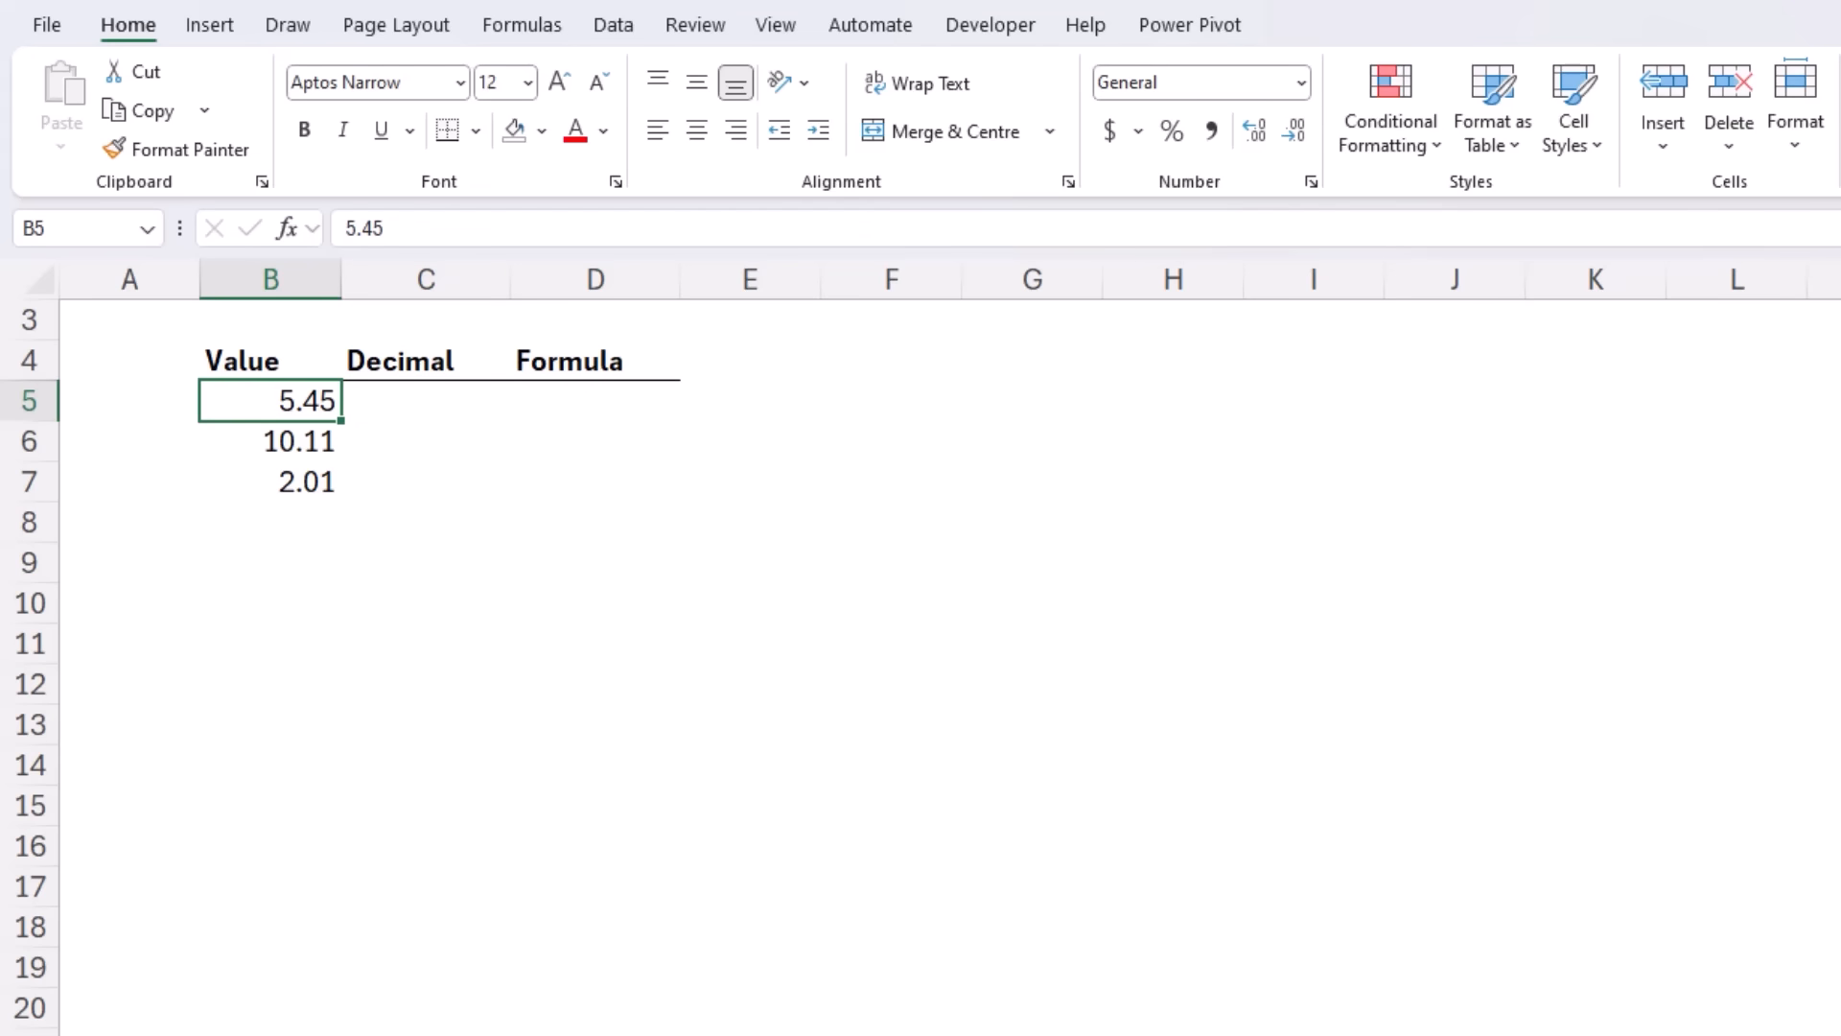
type("=MOD(")
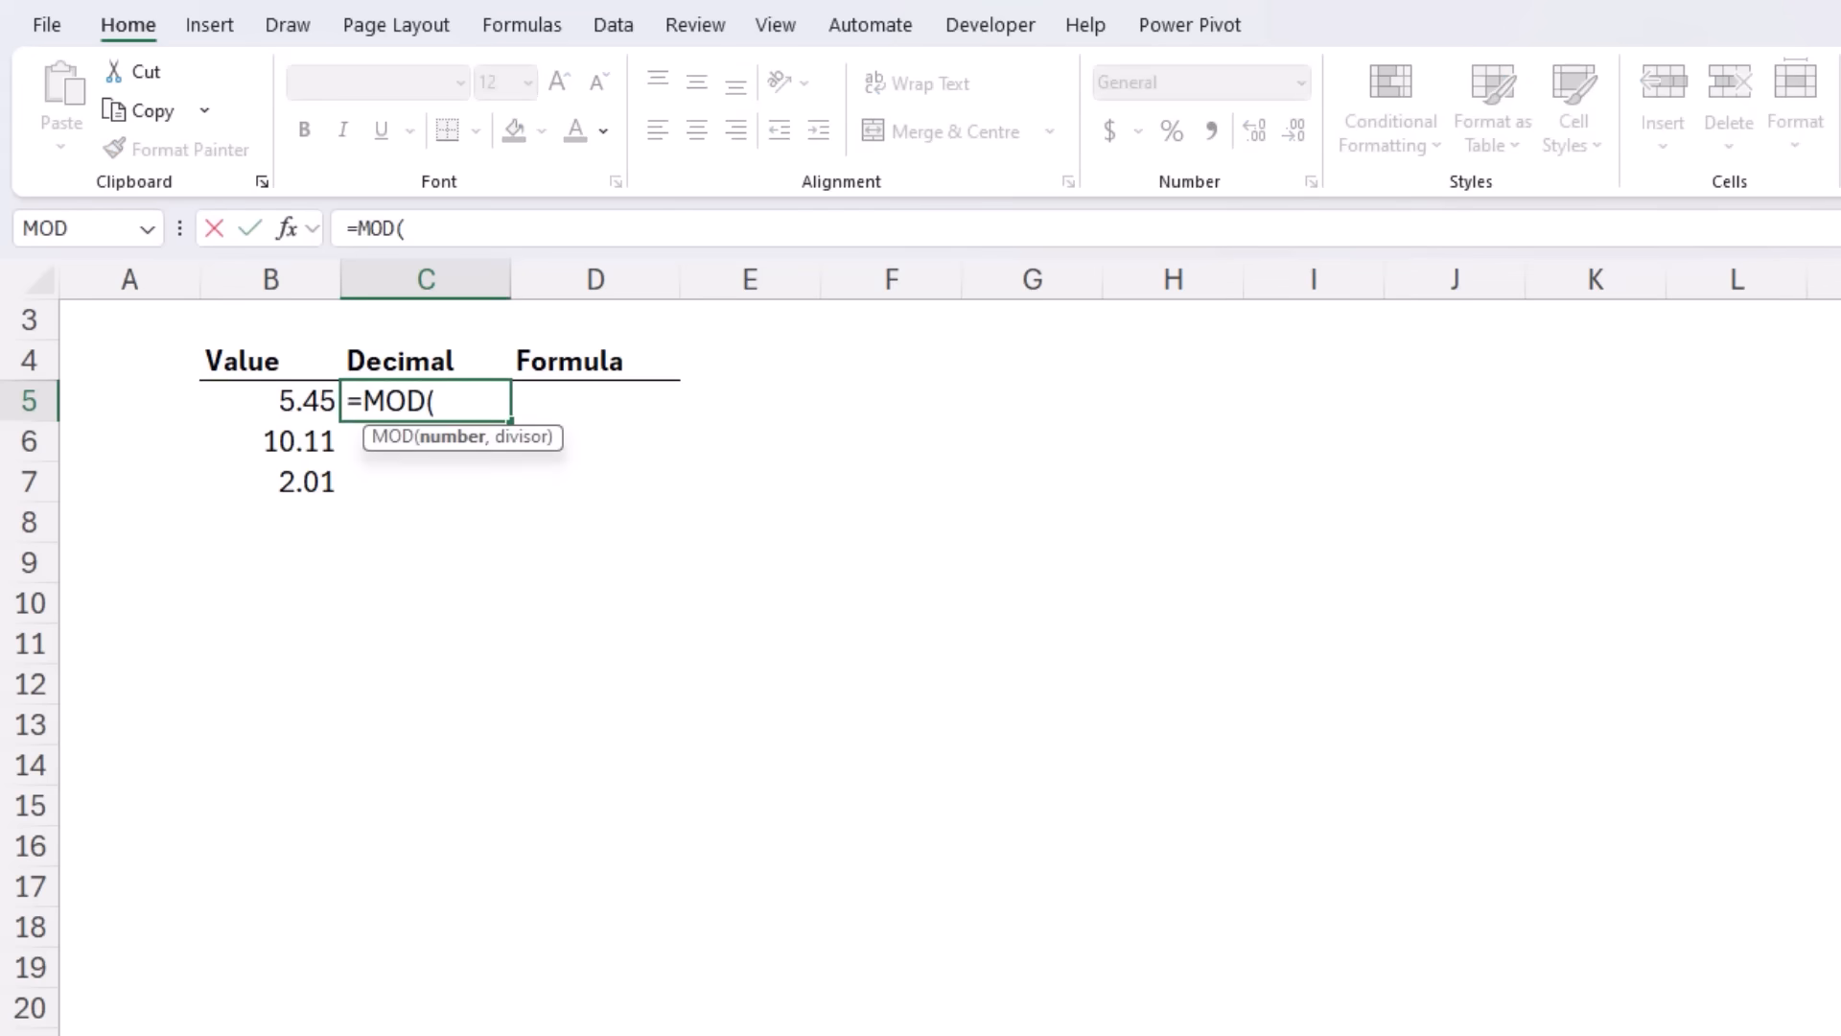
left_click(270, 401)
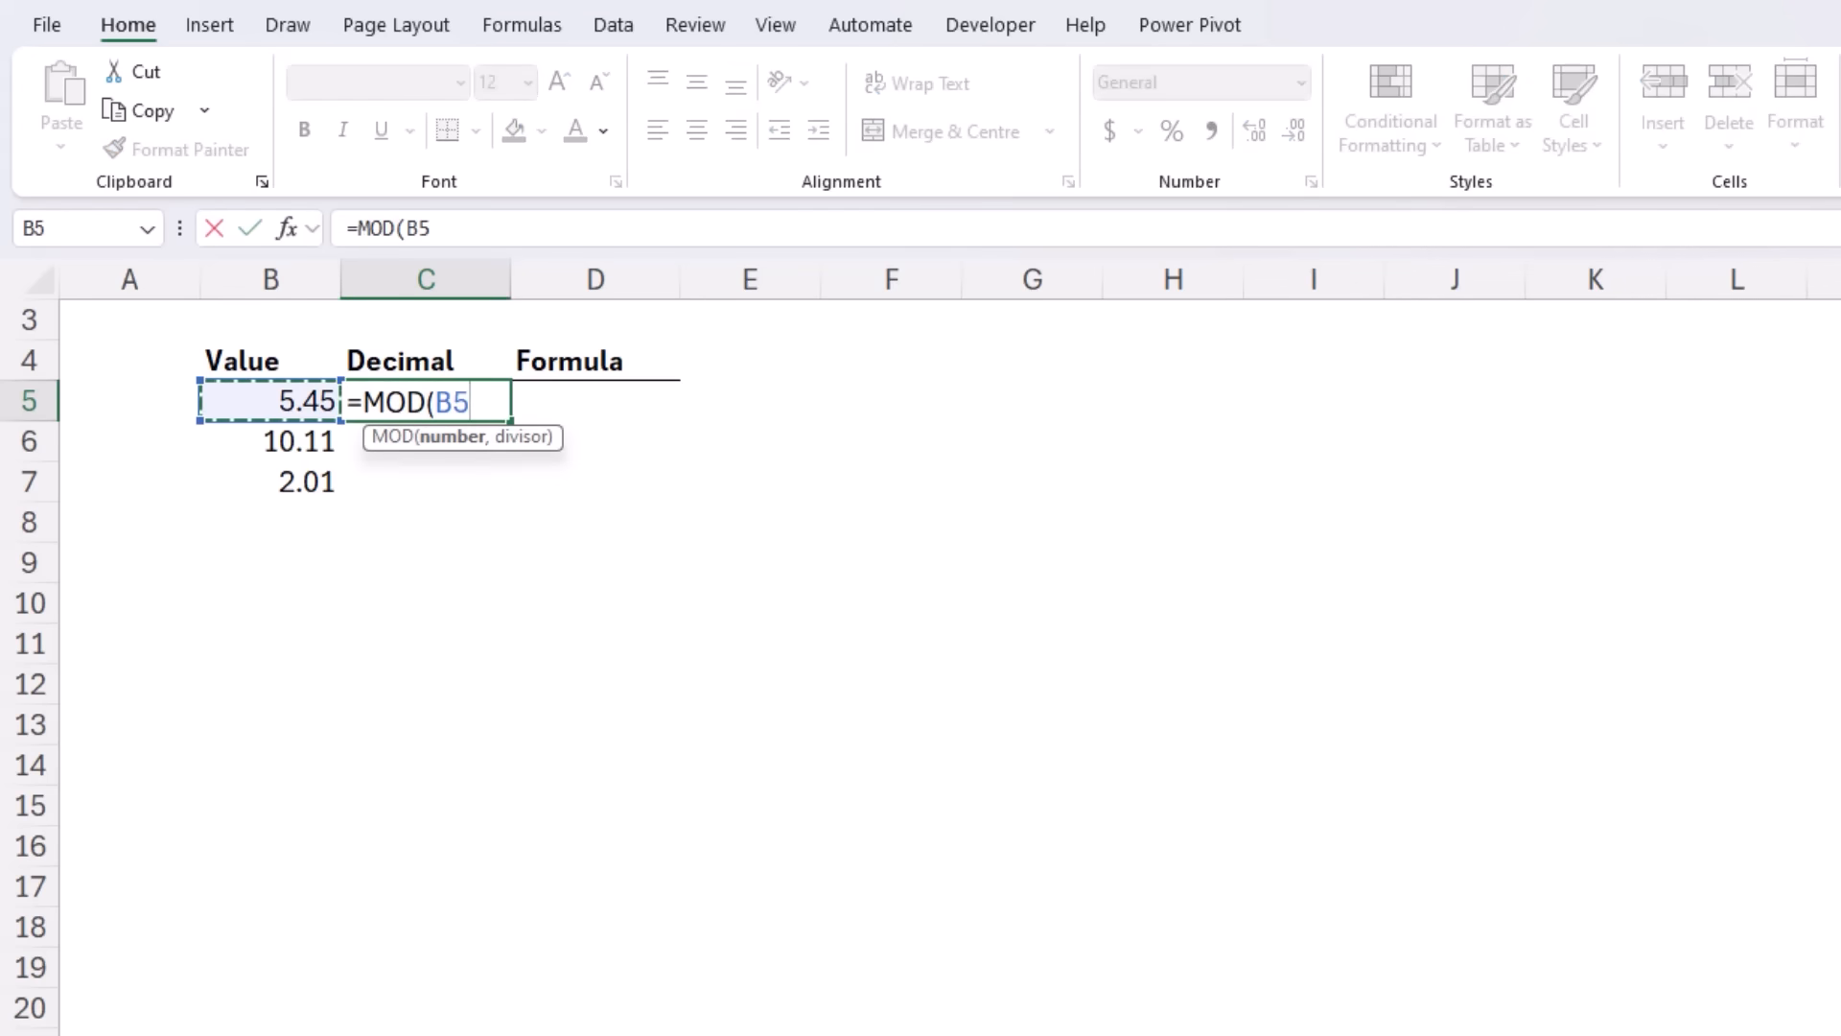
type(",")
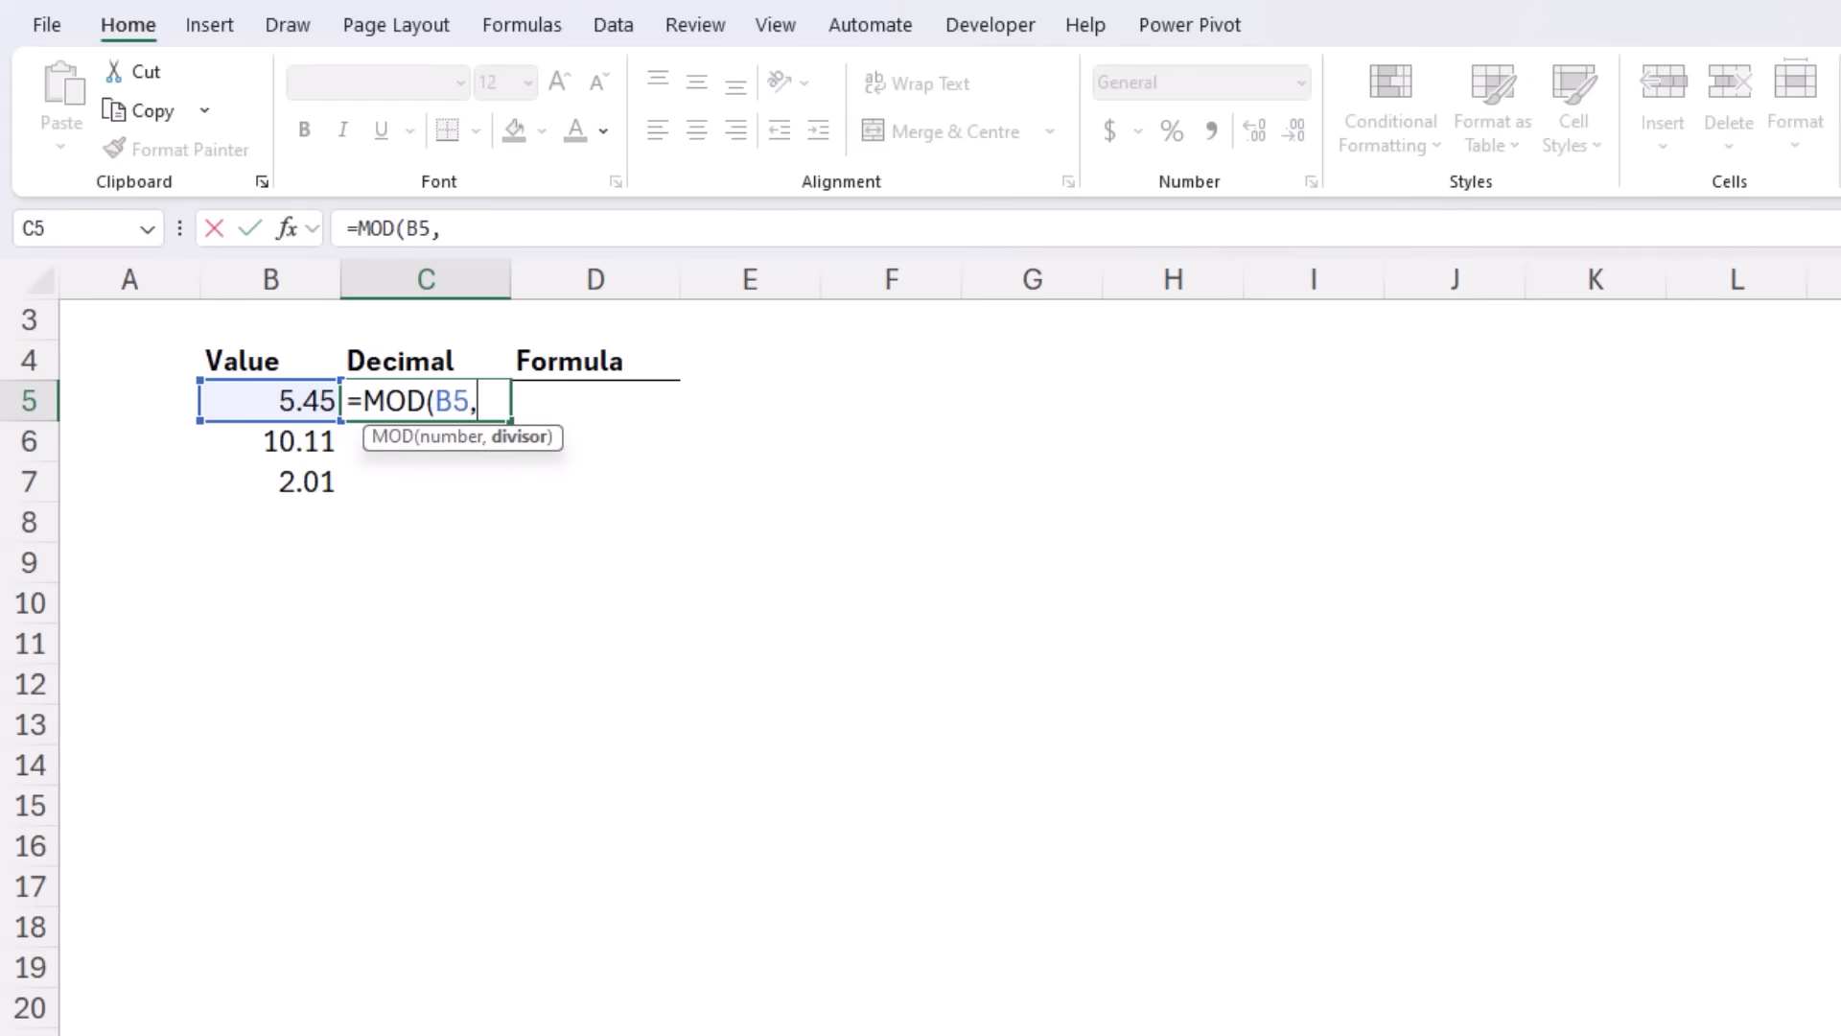
type("1")
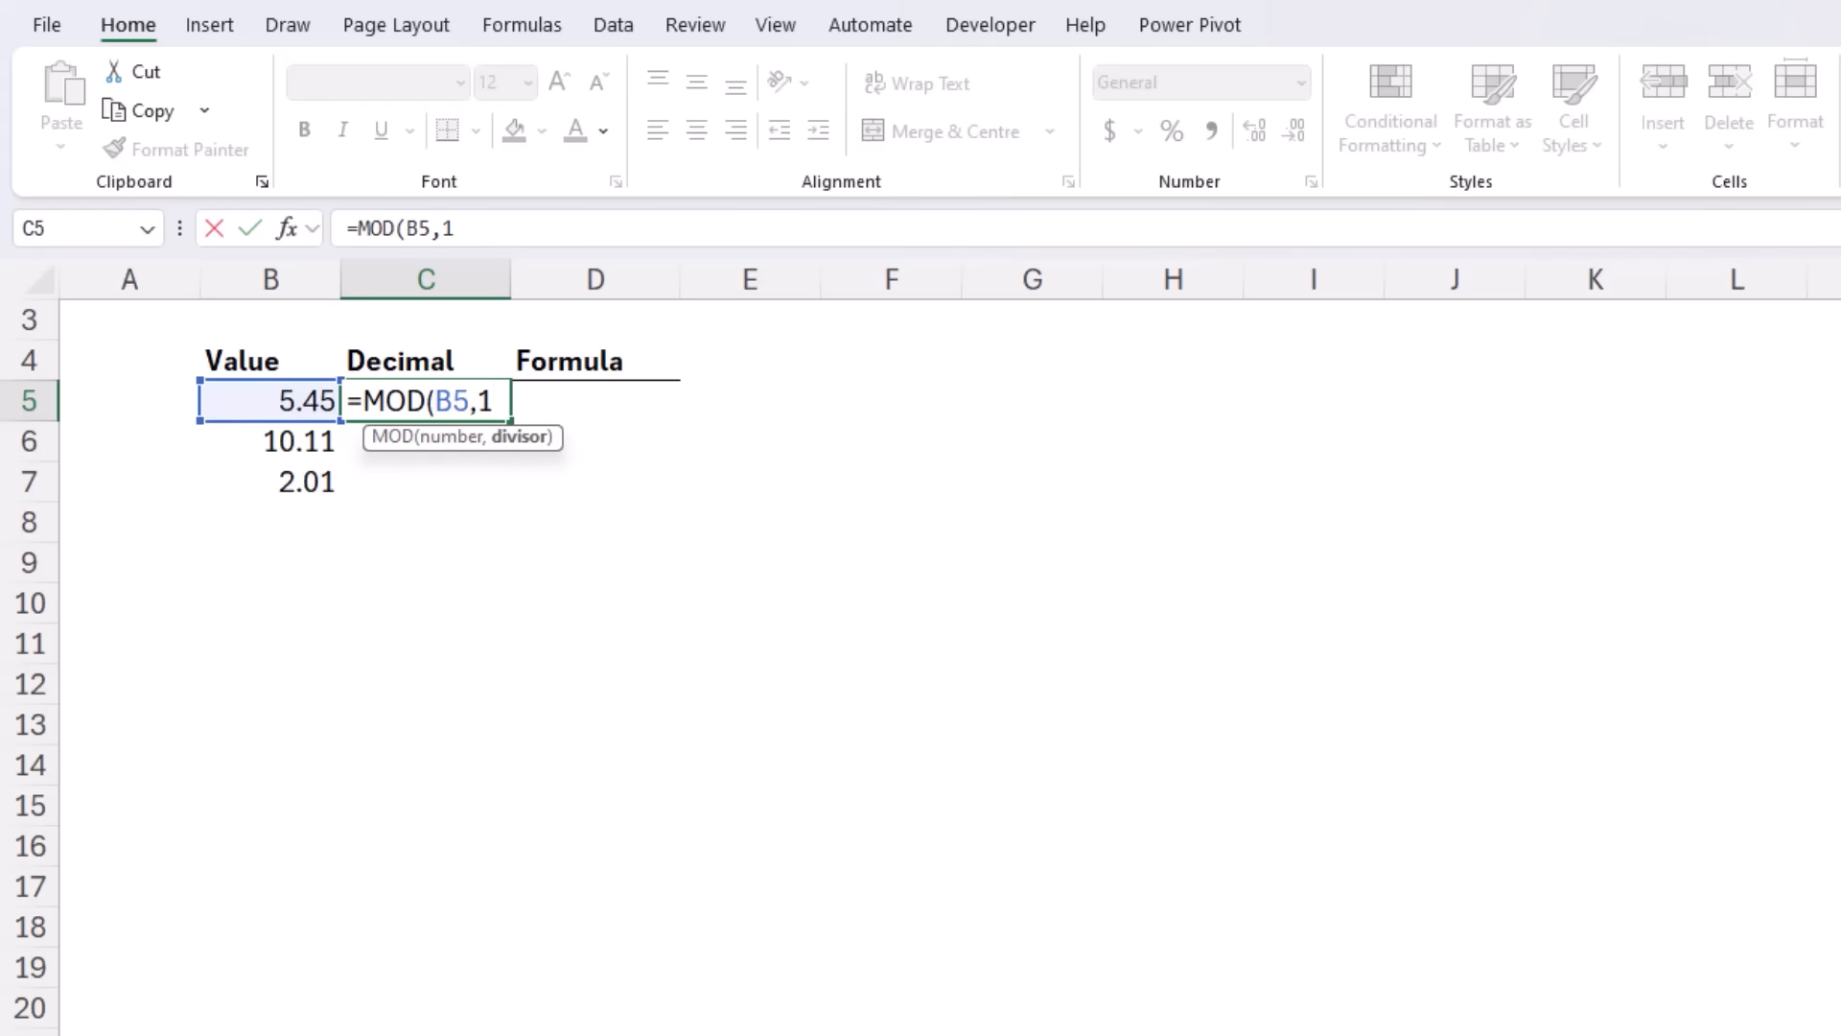
type(")")
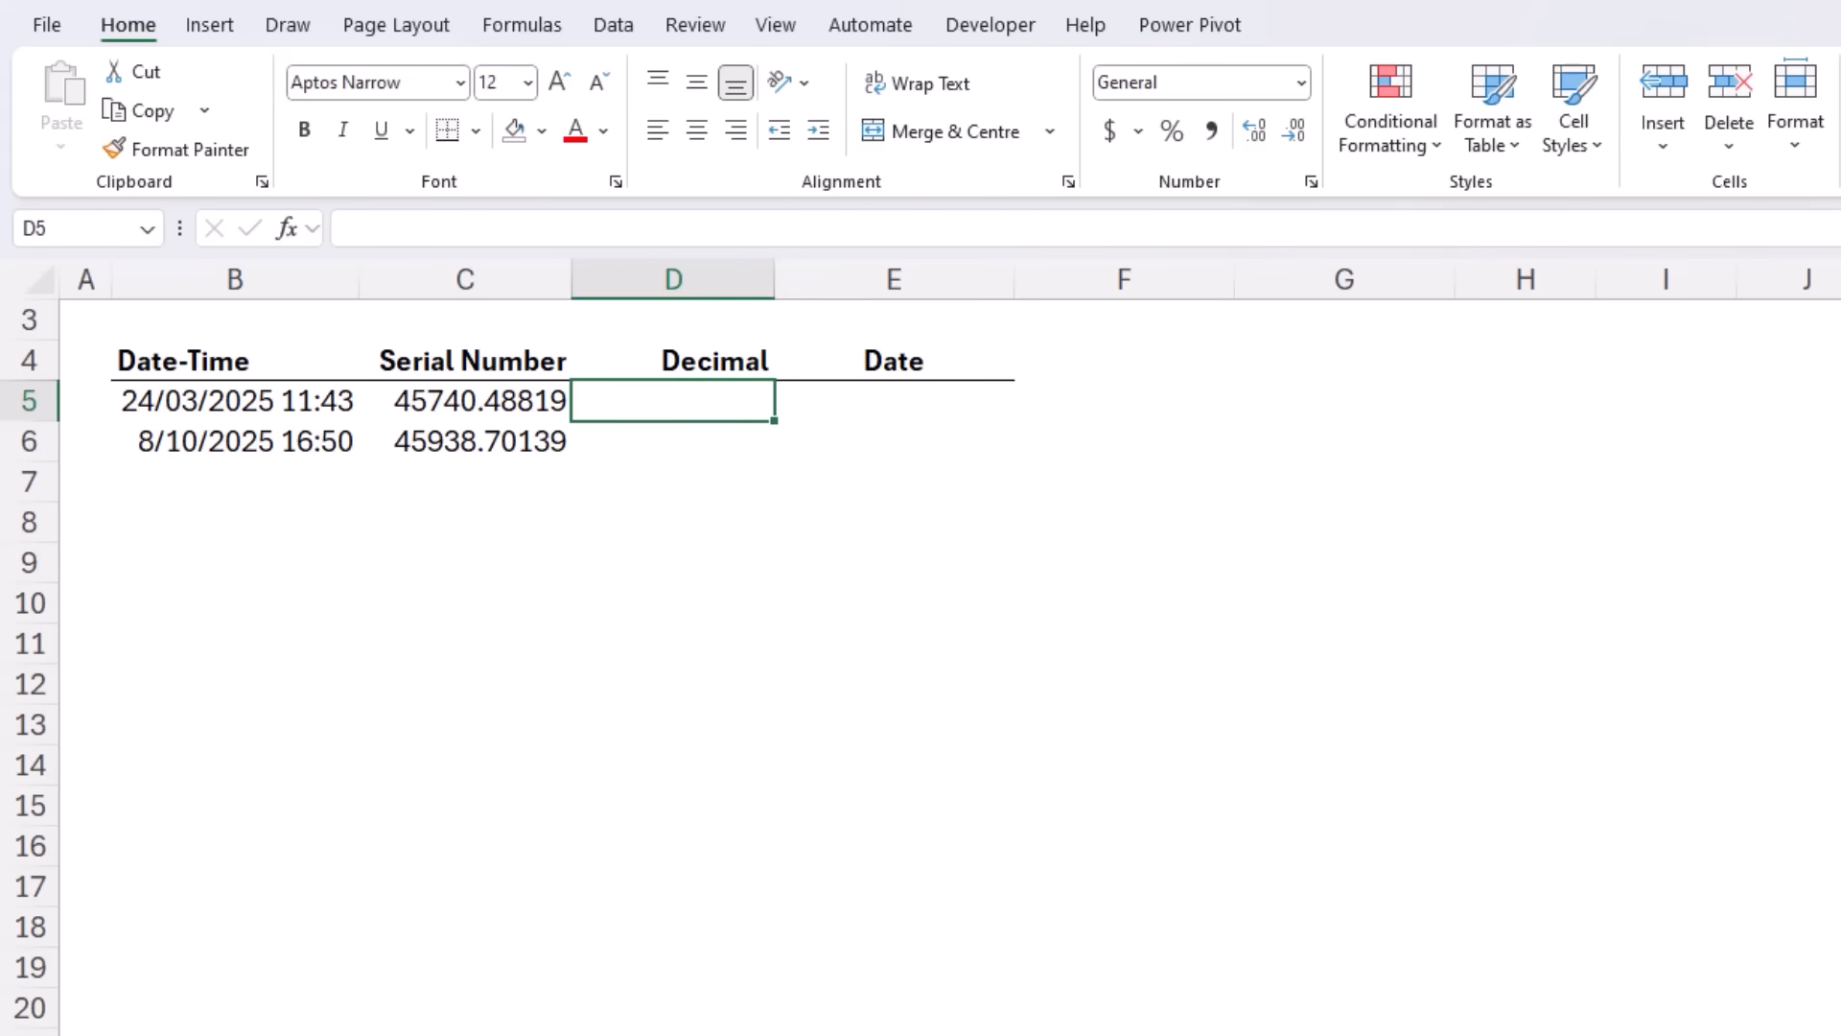
Step: Enter =MOD(B5,1) in D5 and fill to D6, giving 0.488194444 and 0.701388889
left_click(464, 401)
type("=B5")
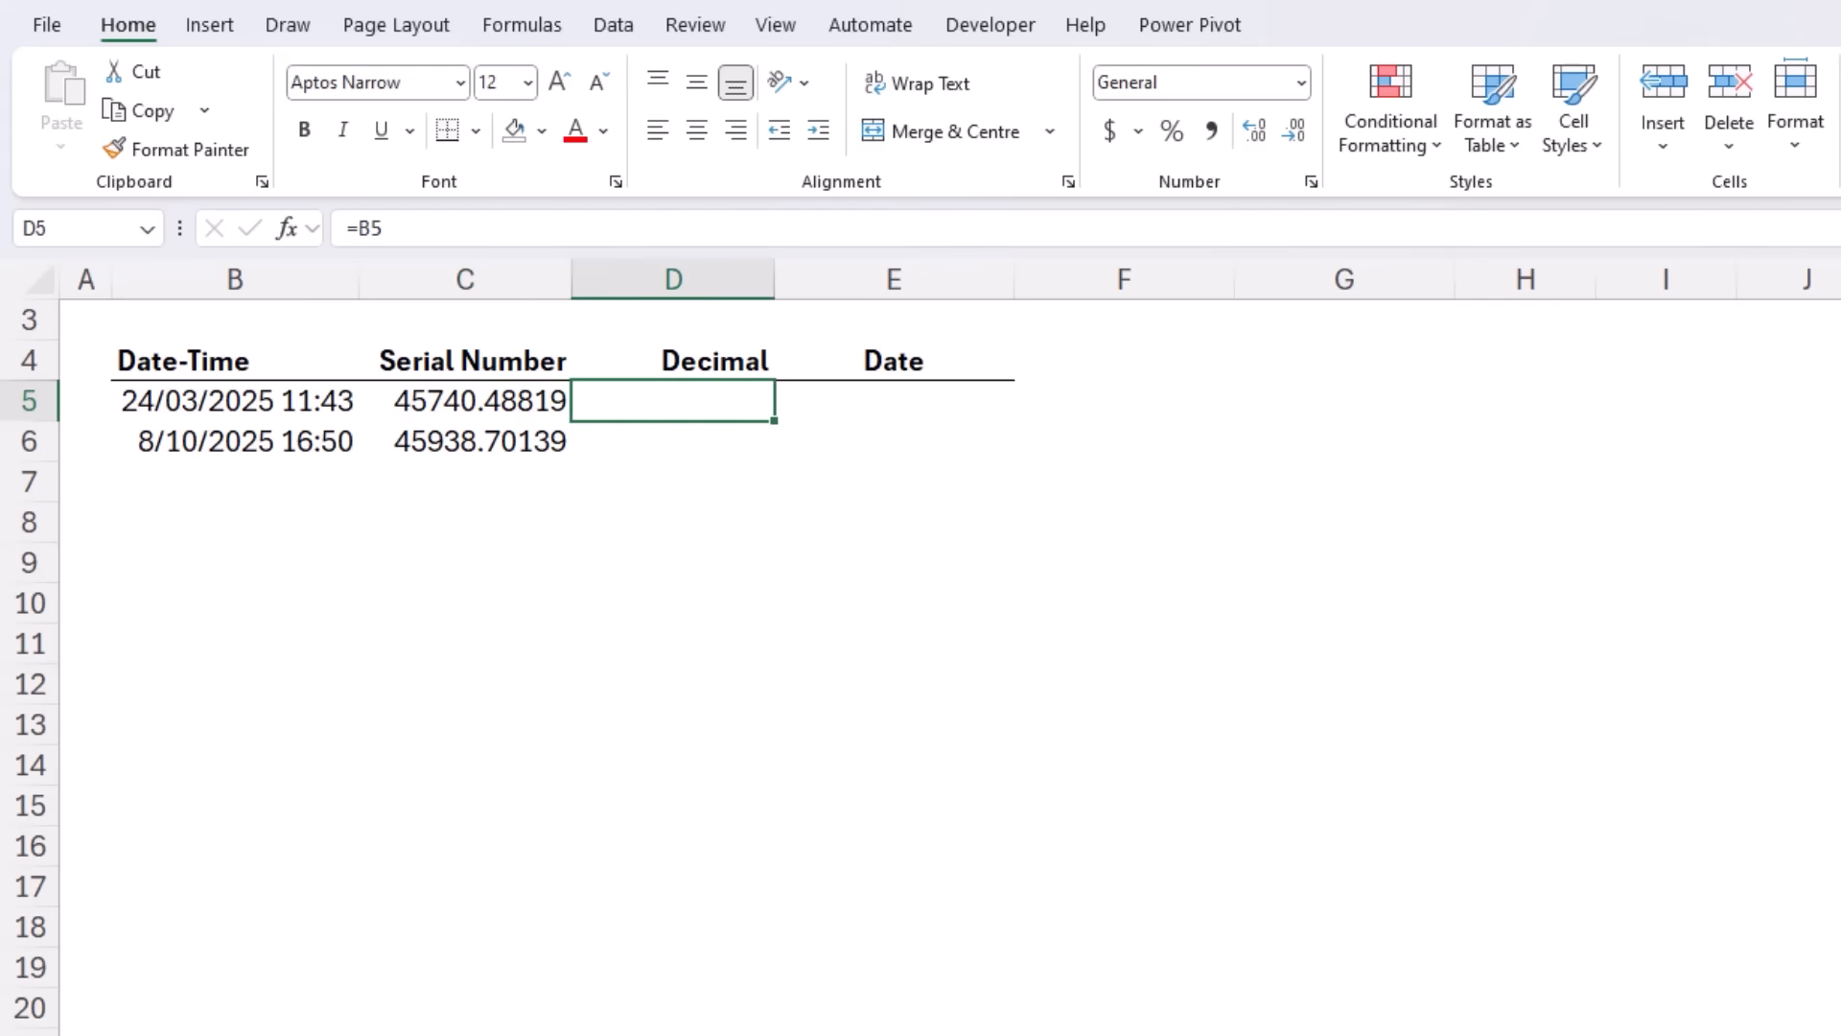
type("=MOD(")
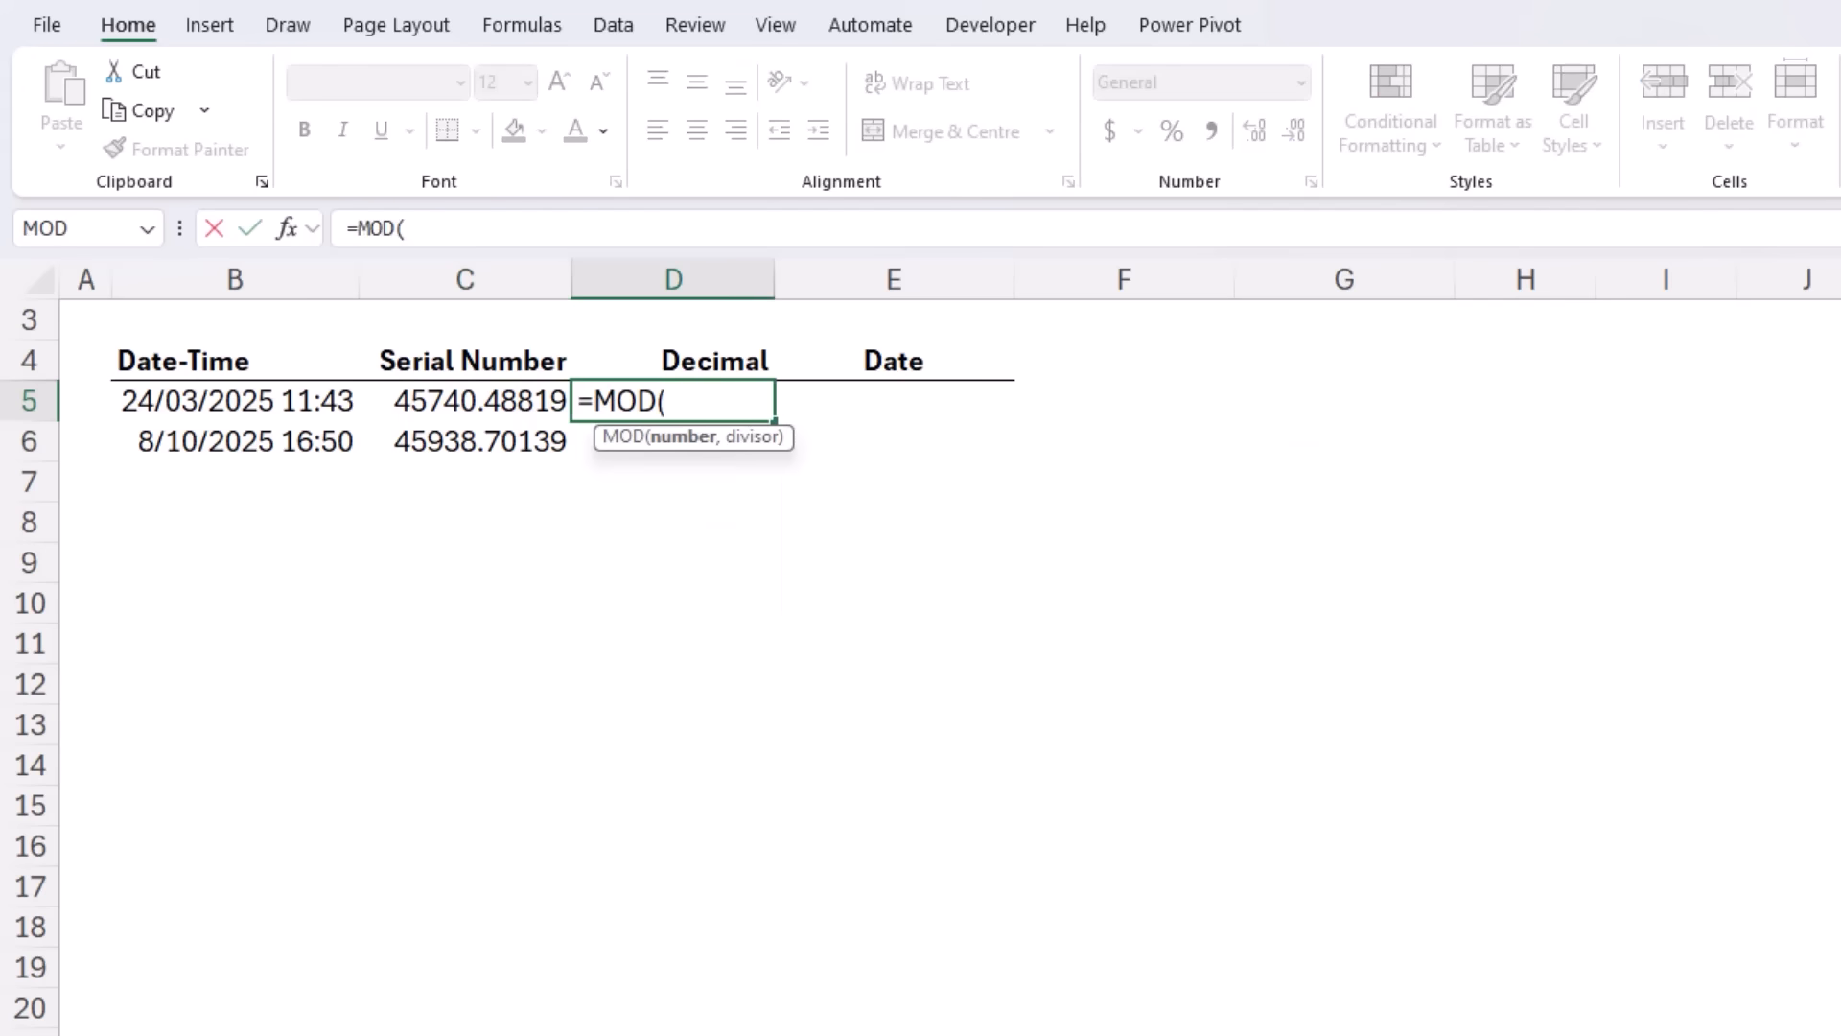
left_click(234, 401)
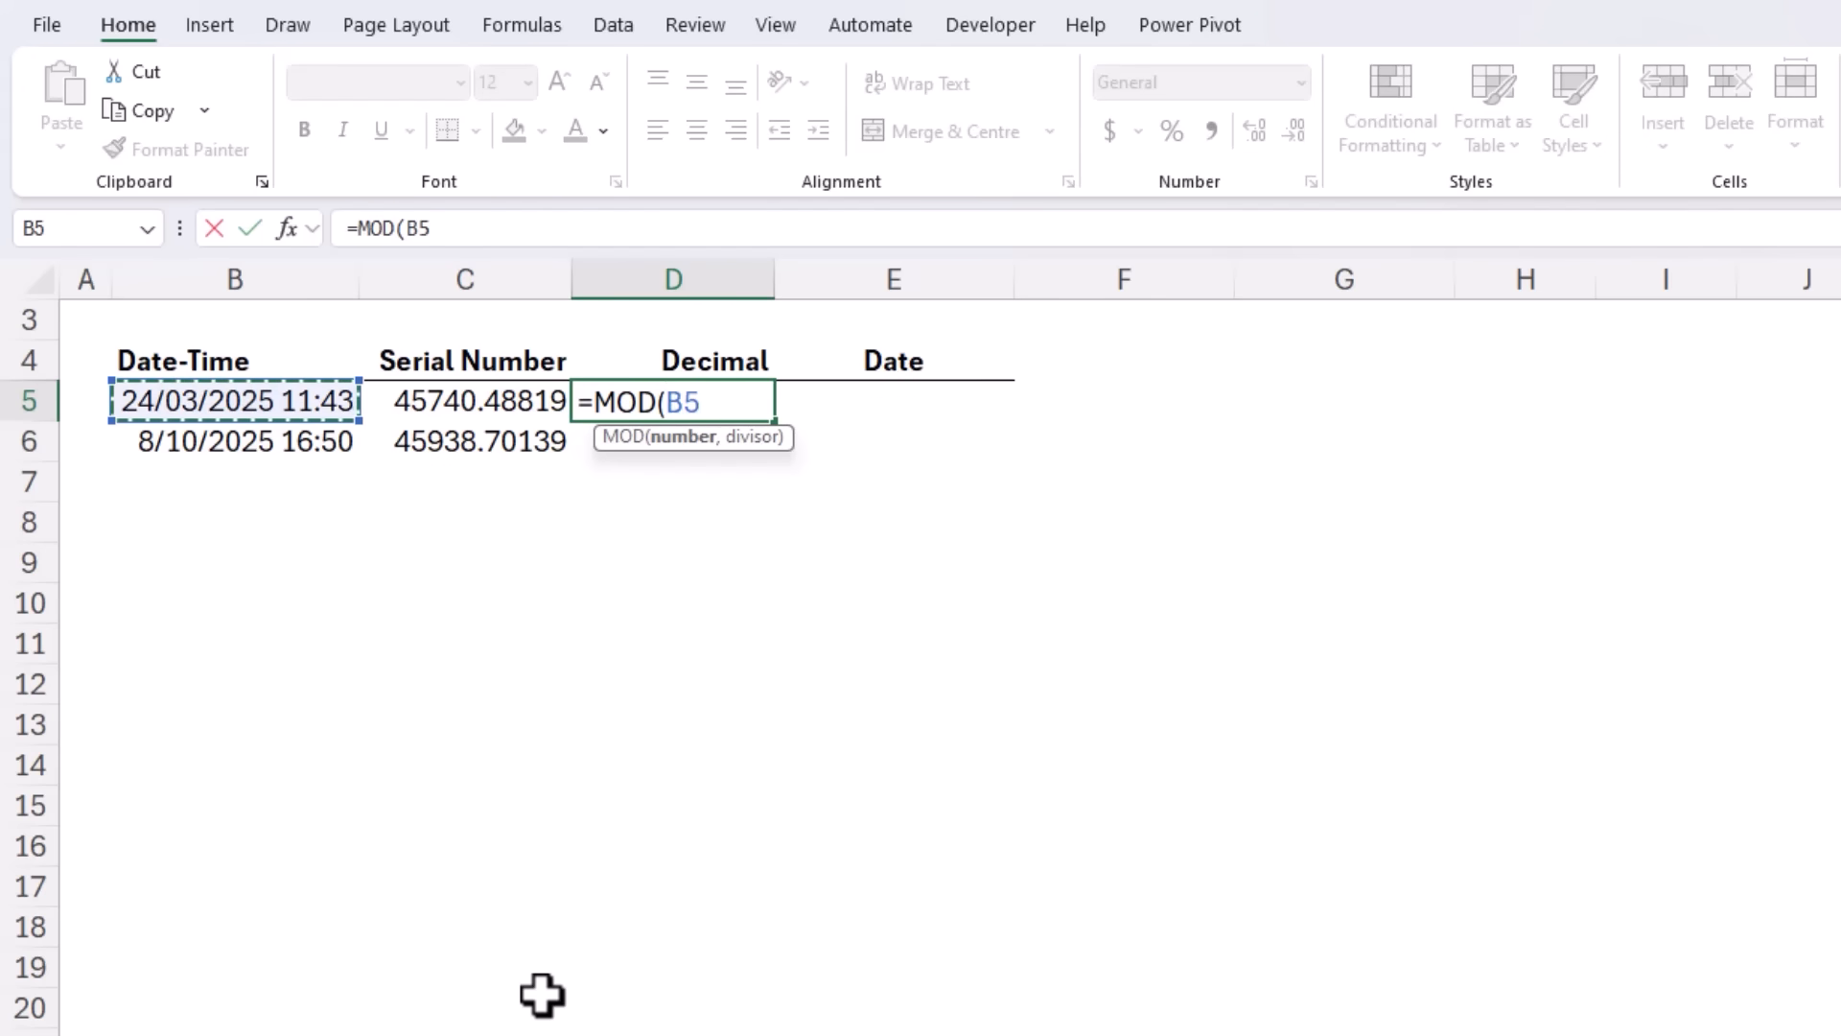
type(",1")
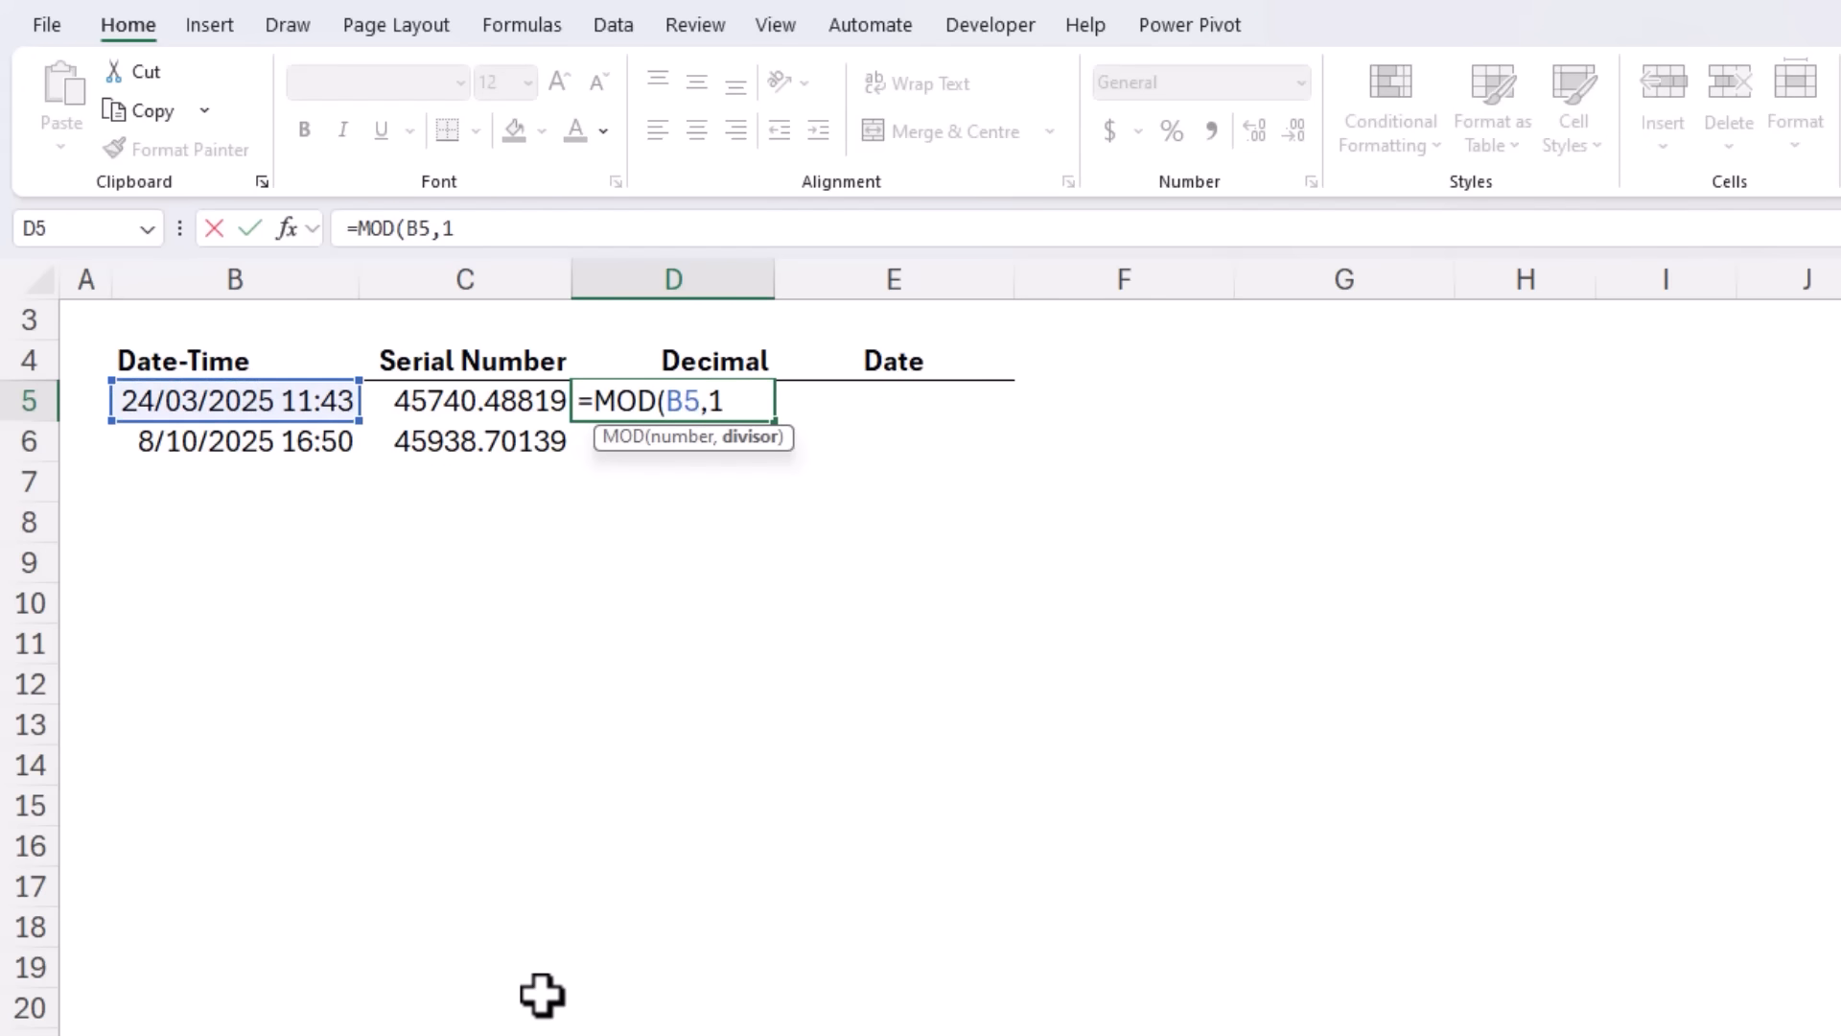
type(")")
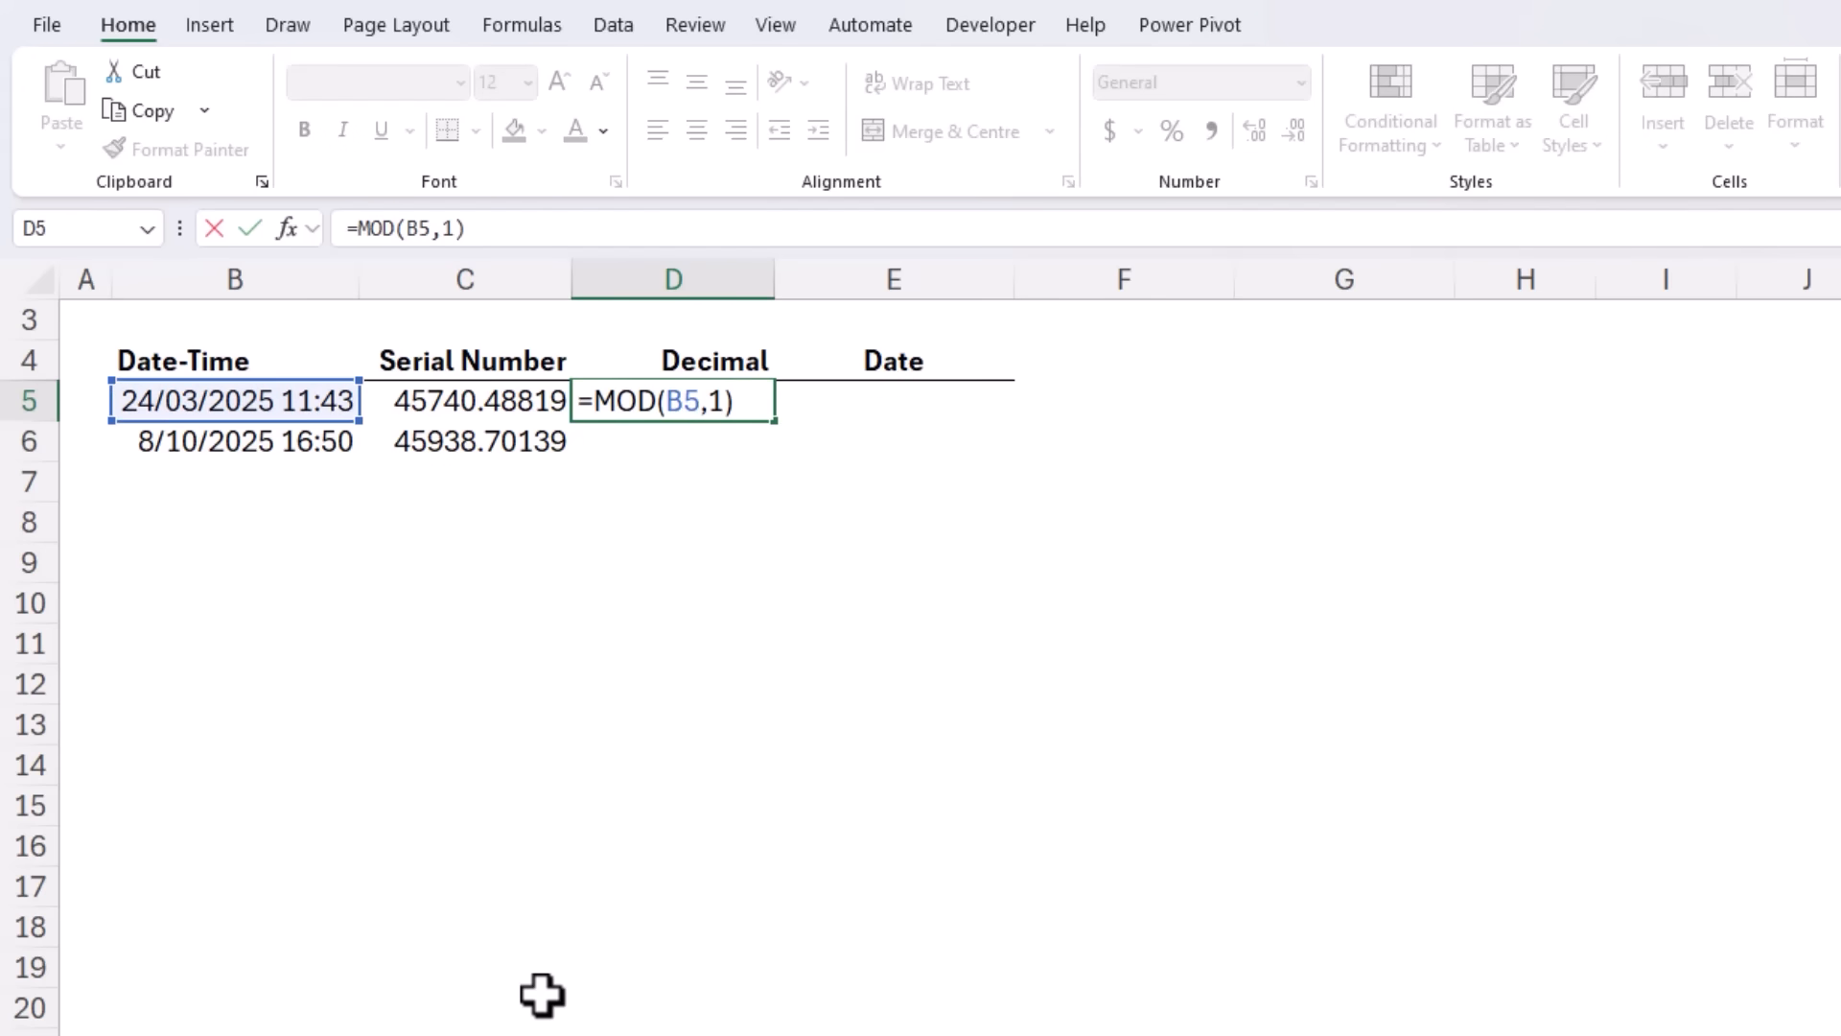
key("Enter")
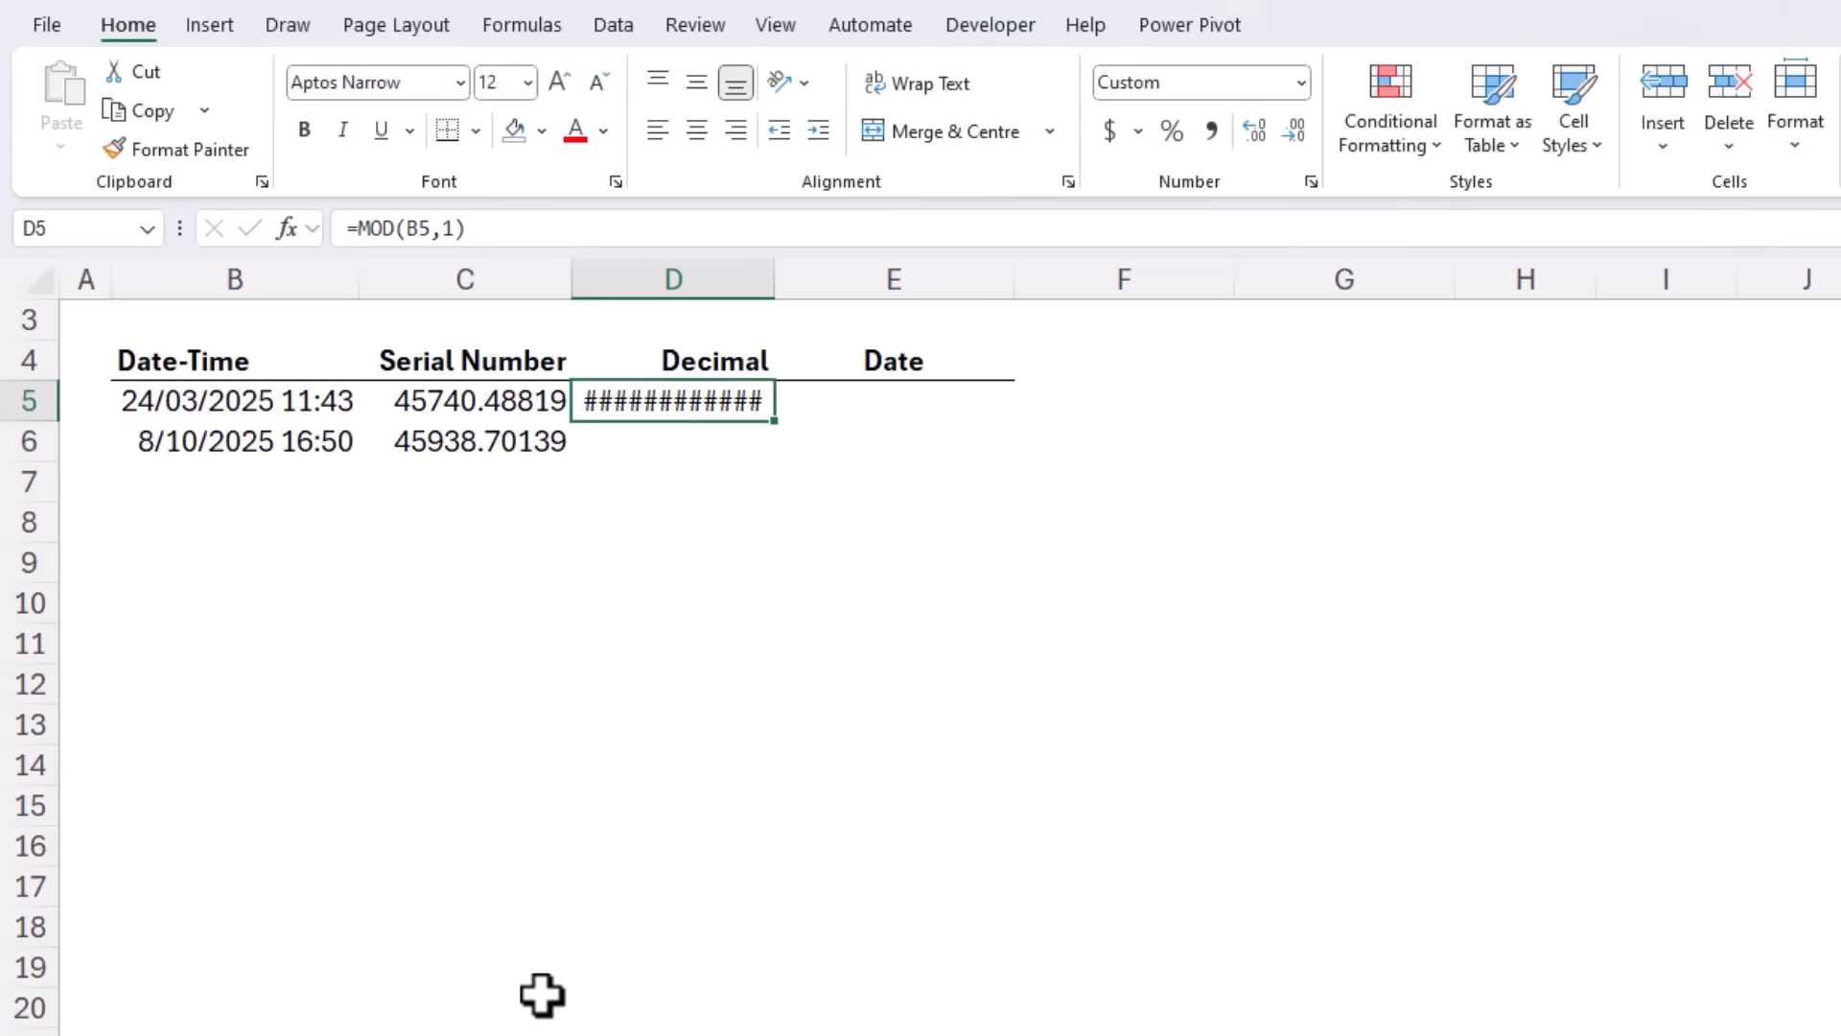
left_click(1197, 82)
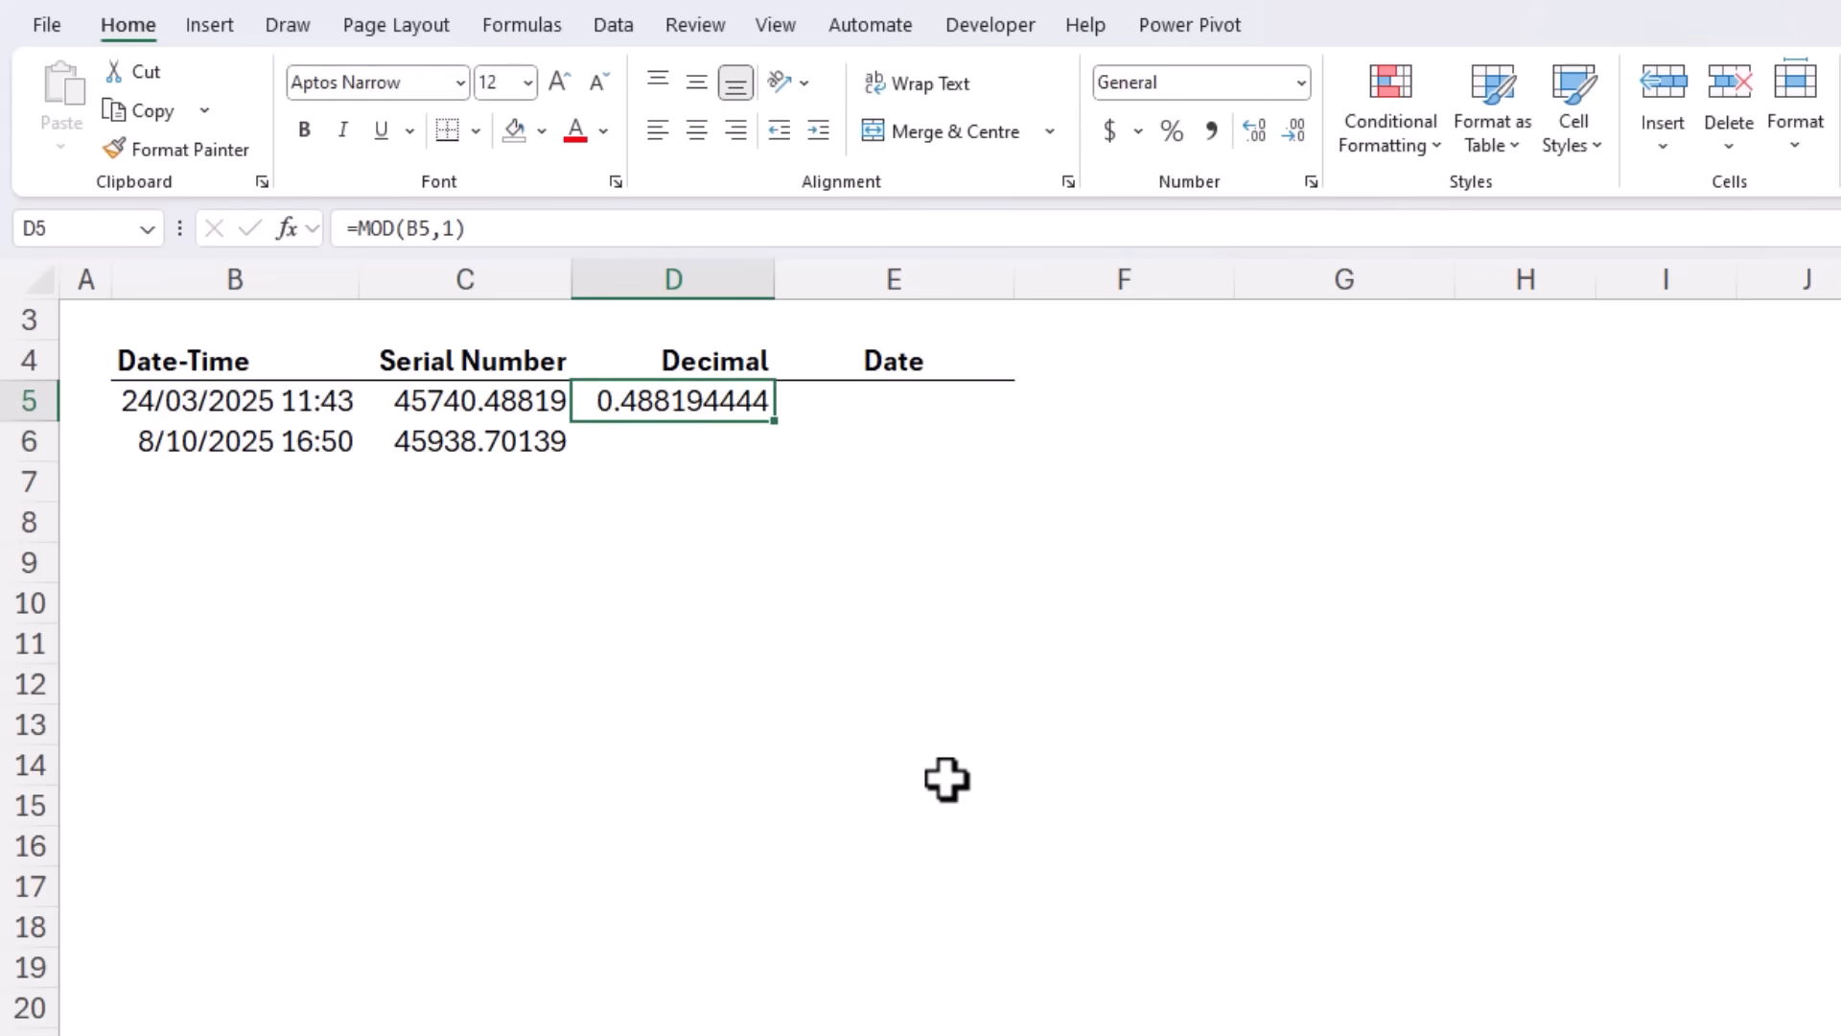
mouse_move(826, 679)
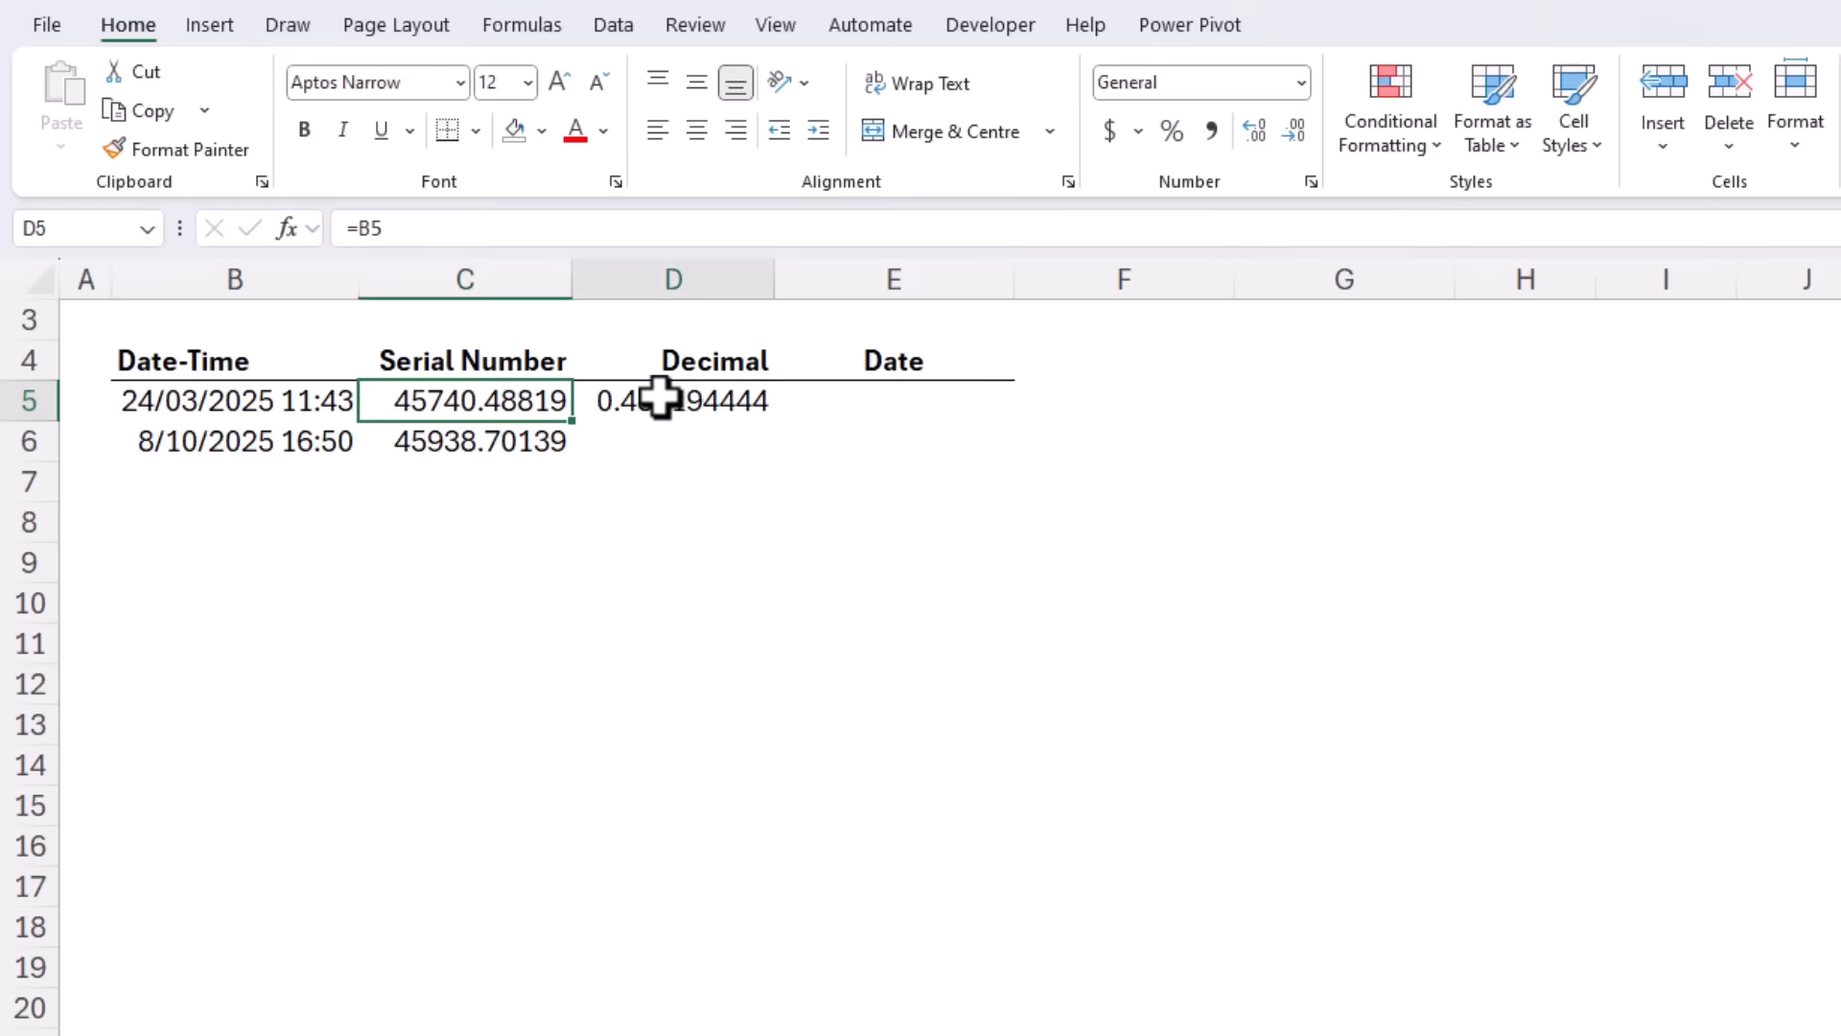
left_click_drag(674, 401, 673, 441)
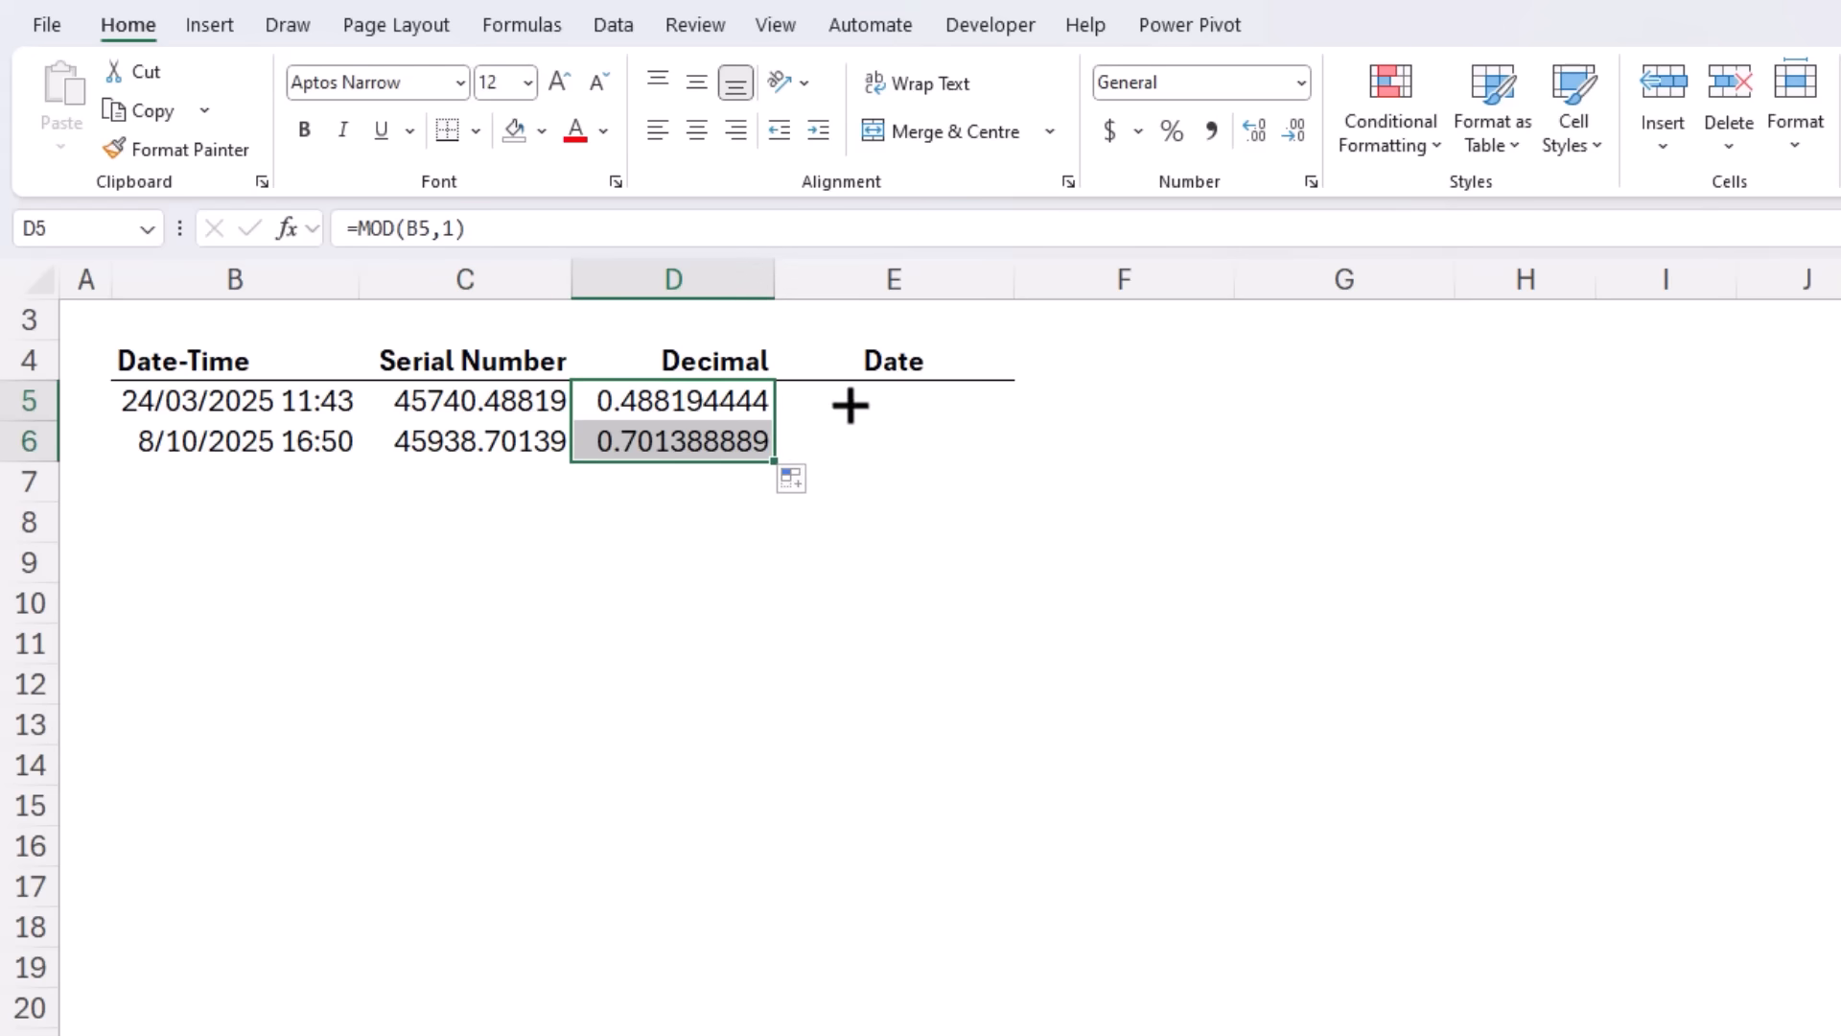
Step: Format D5:D6 as Time and fill E5:E6 with =INT(B5) date parts
left_click(1298, 83)
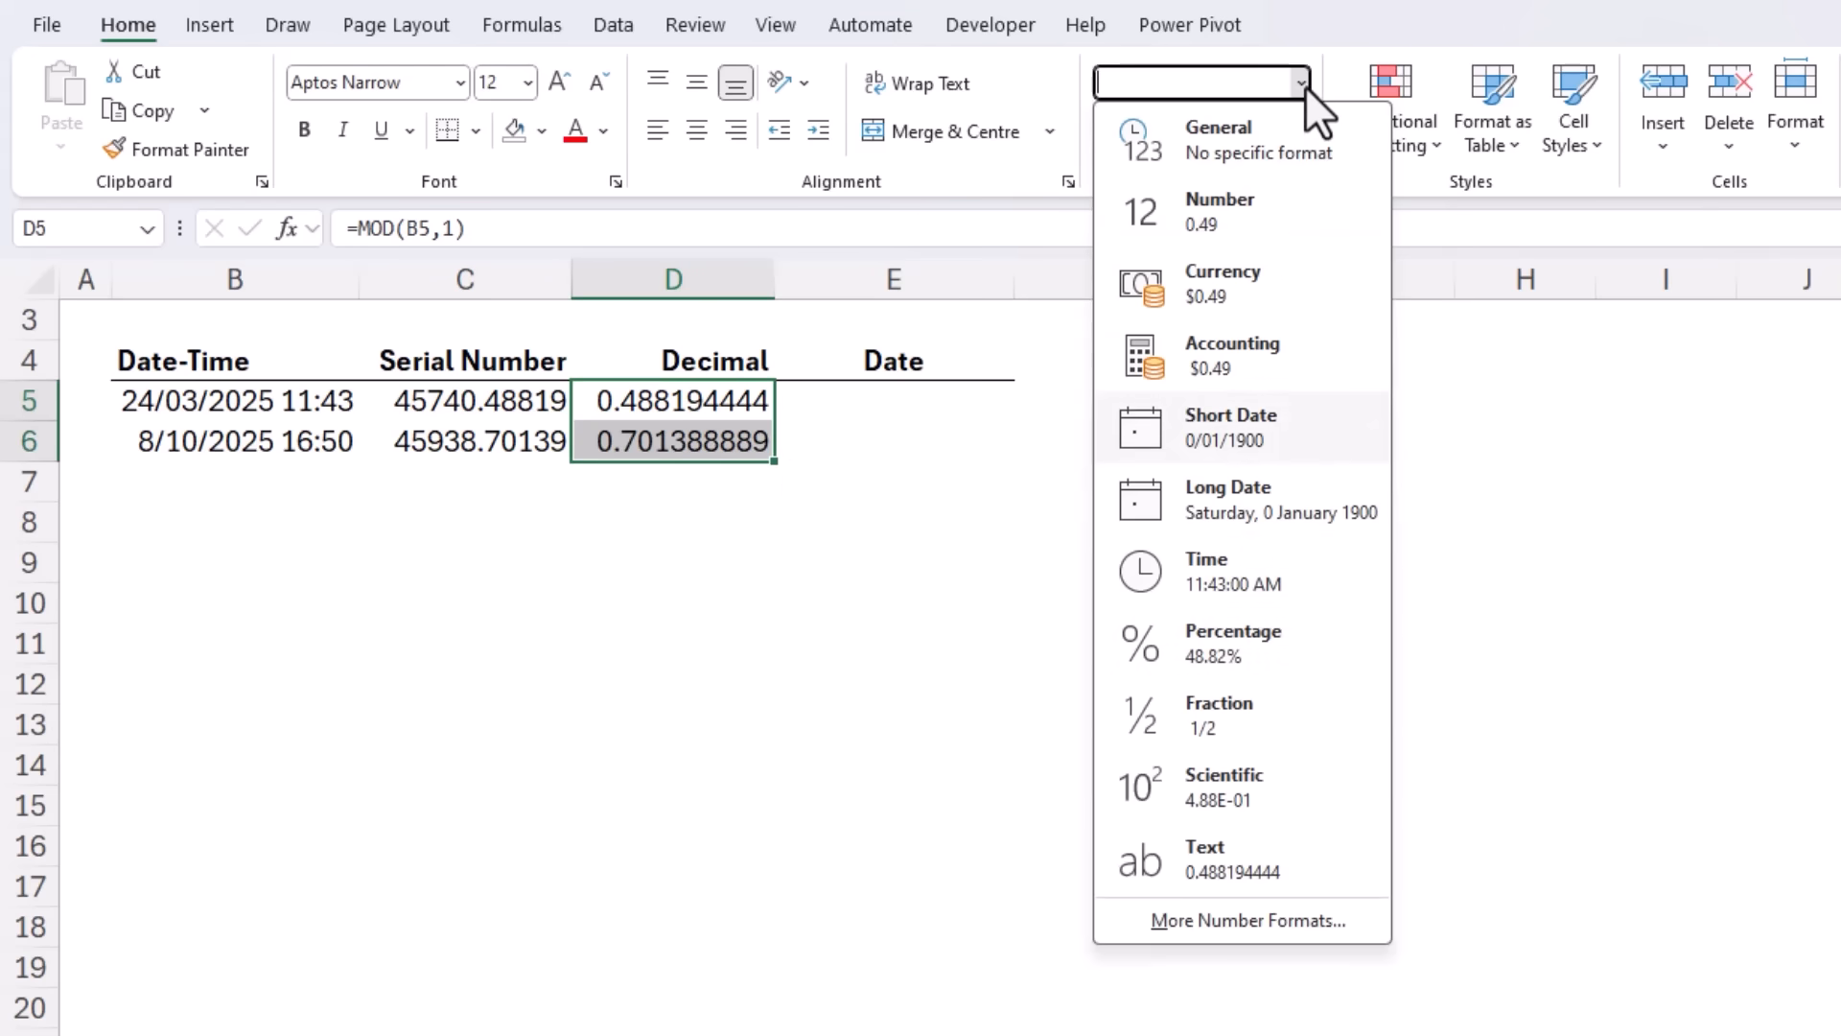
left_click(1204, 572)
type("=INT(")
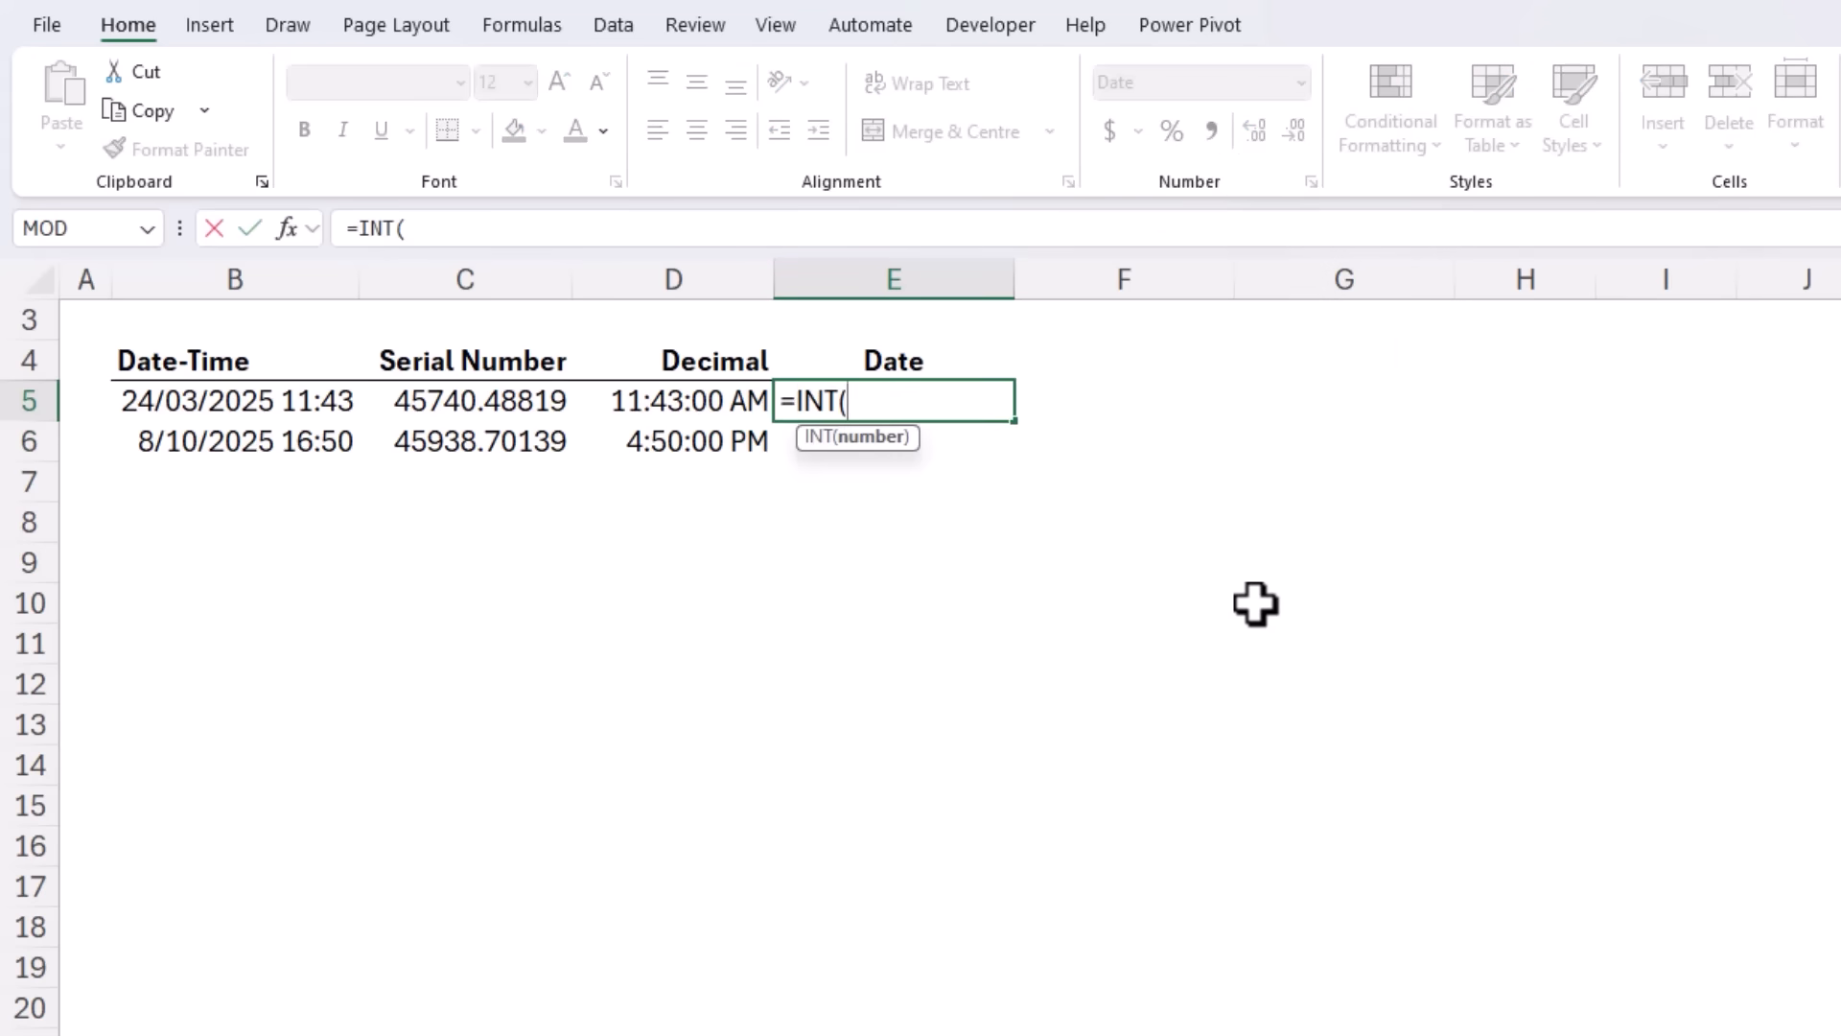
left_click(234, 401)
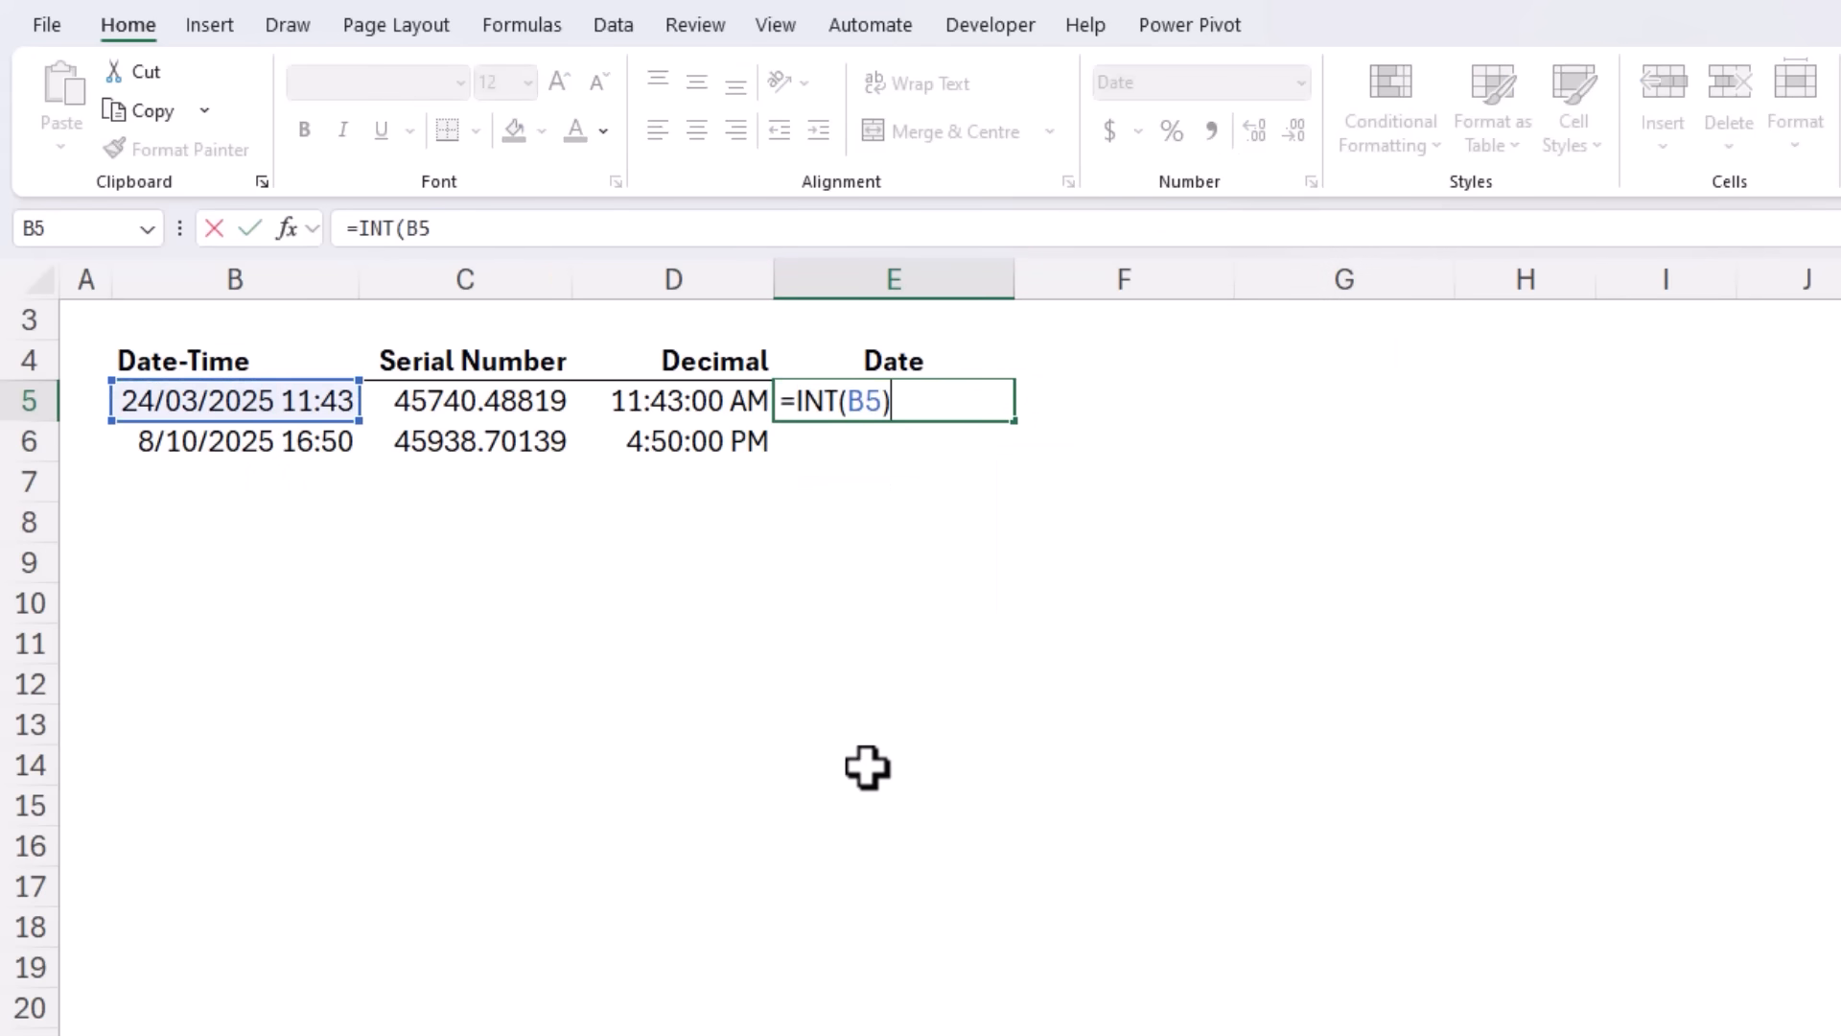
key("Enter")
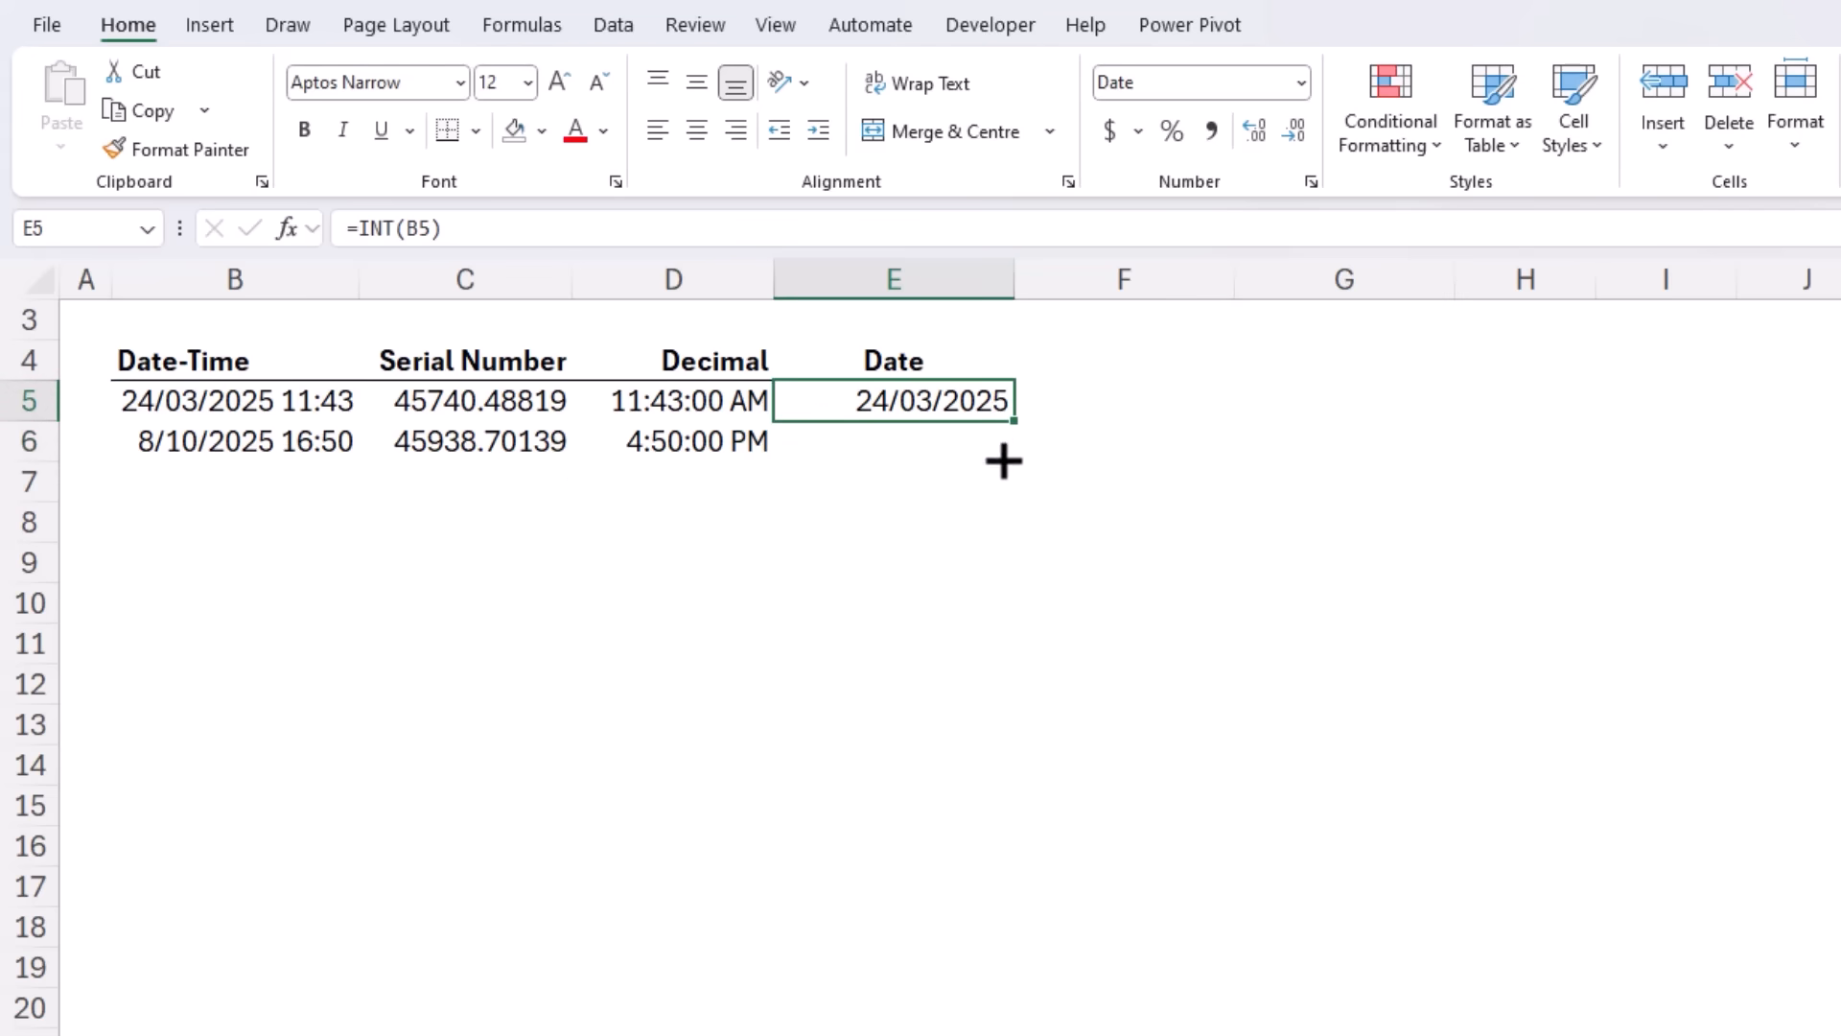
left_click_drag(1005, 401, 1006, 440)
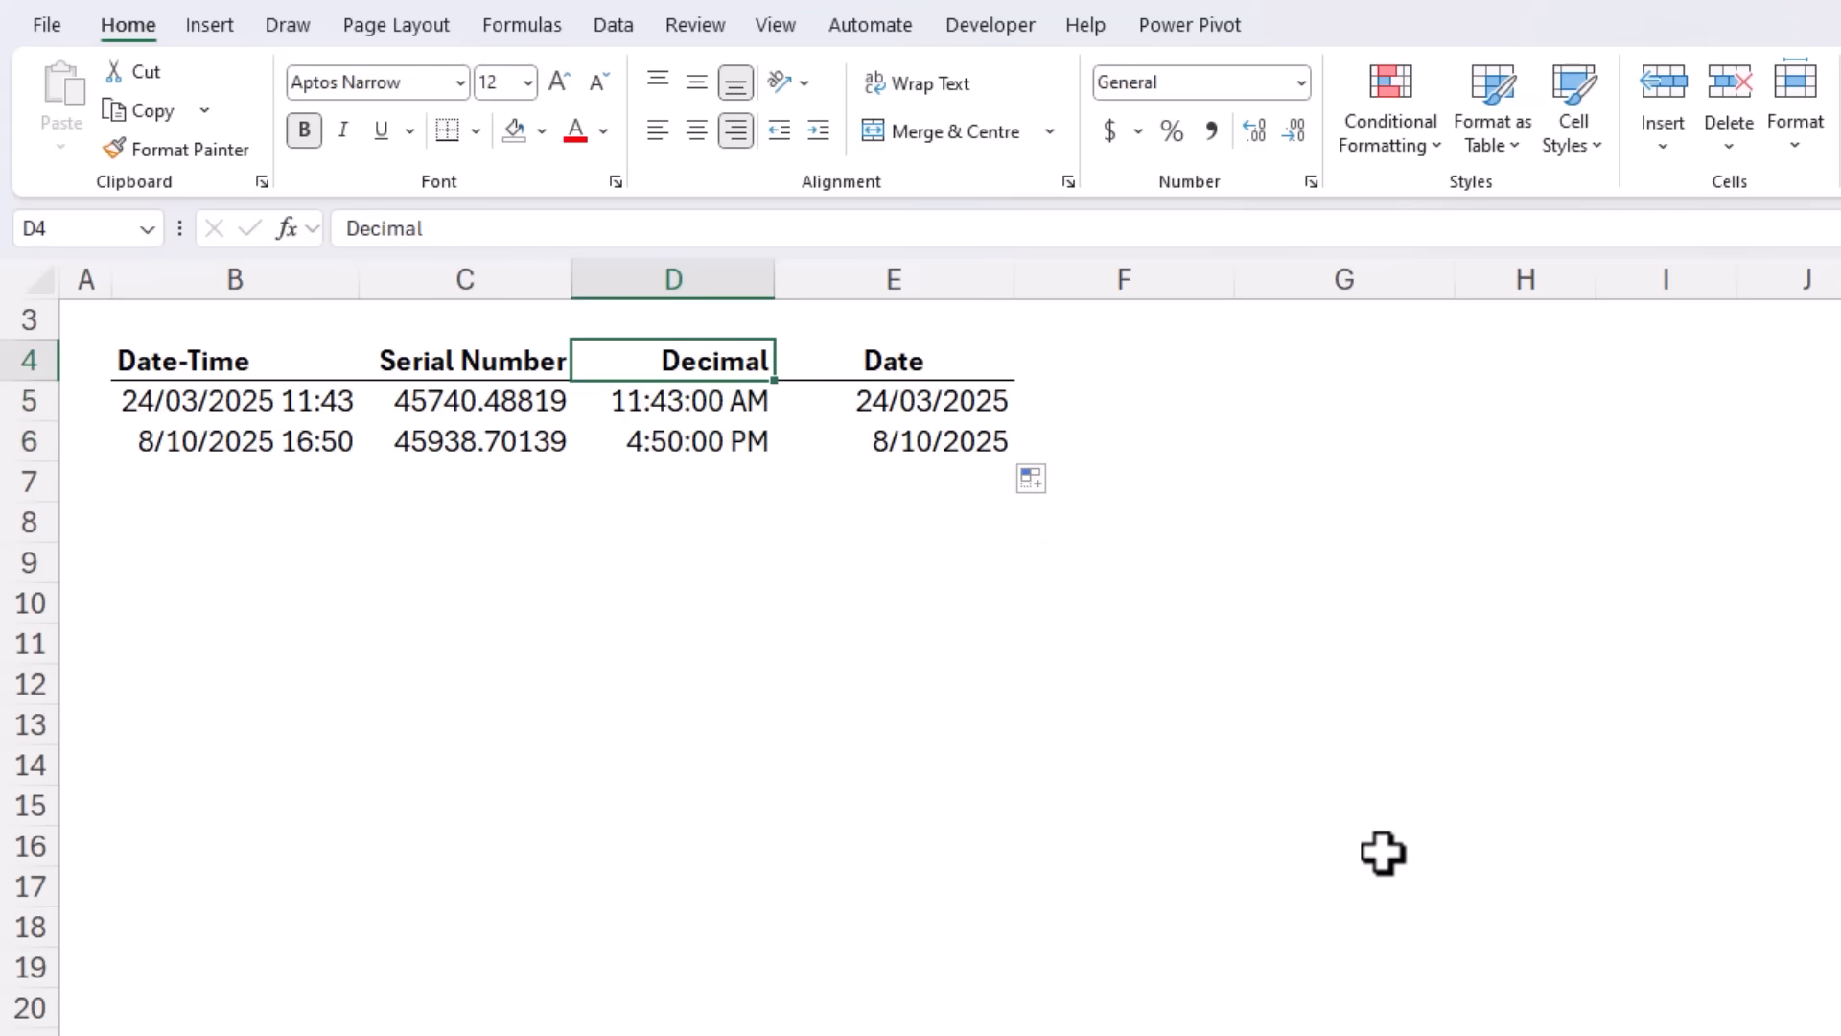
left_click(673, 401)
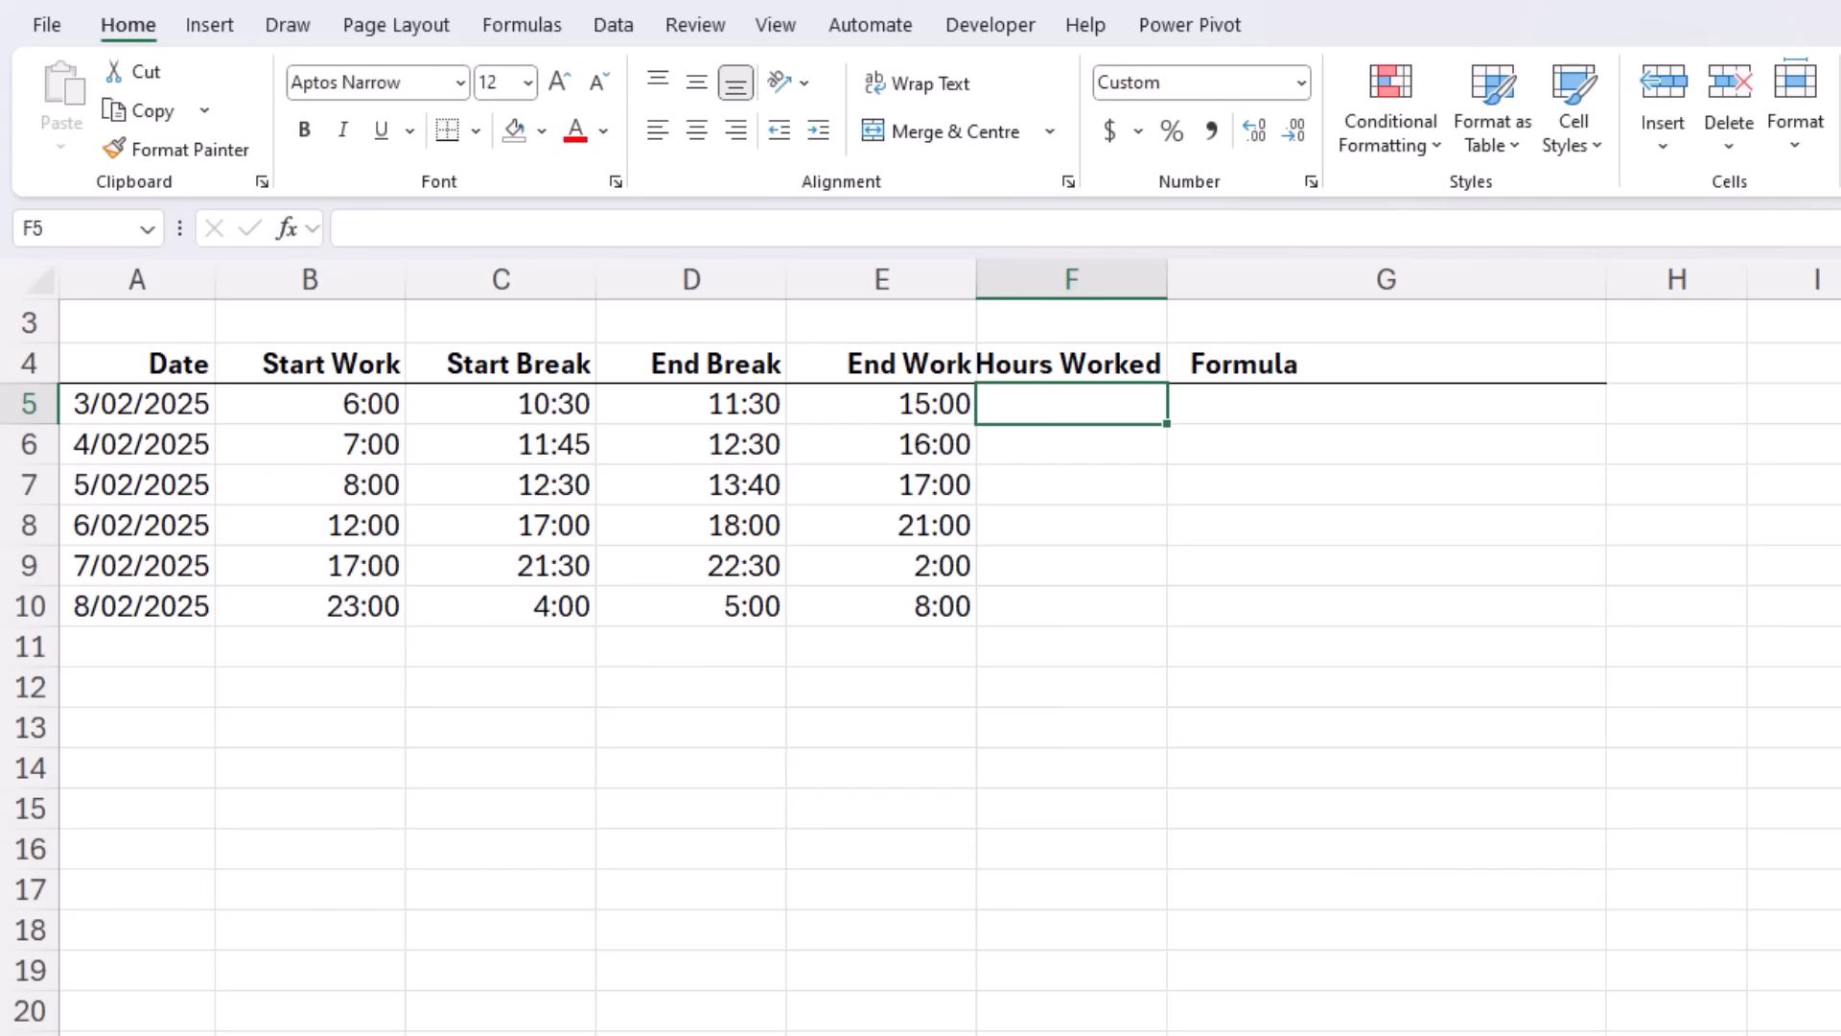
Step: Enter =MOD(C5-B5,1)+MOD(E5-D5,1) in F5 for hours worked excluding the break
type("=")
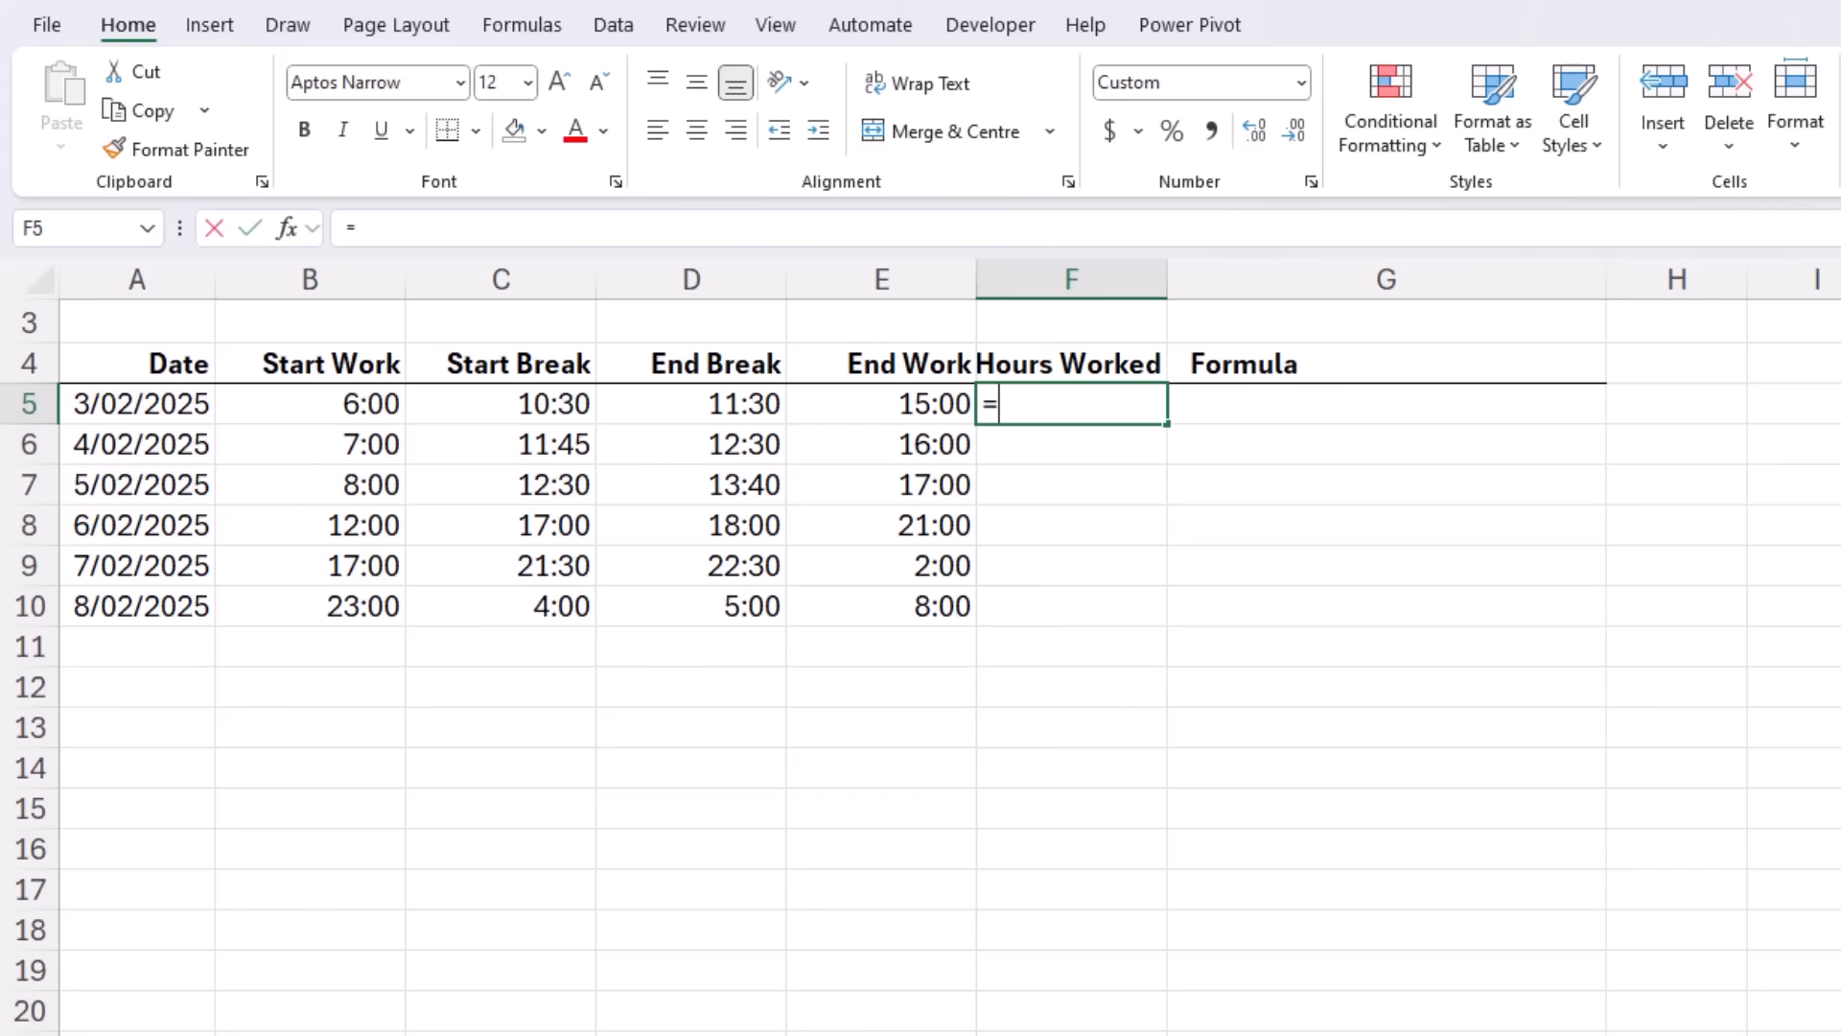
type("MOD(C5-")
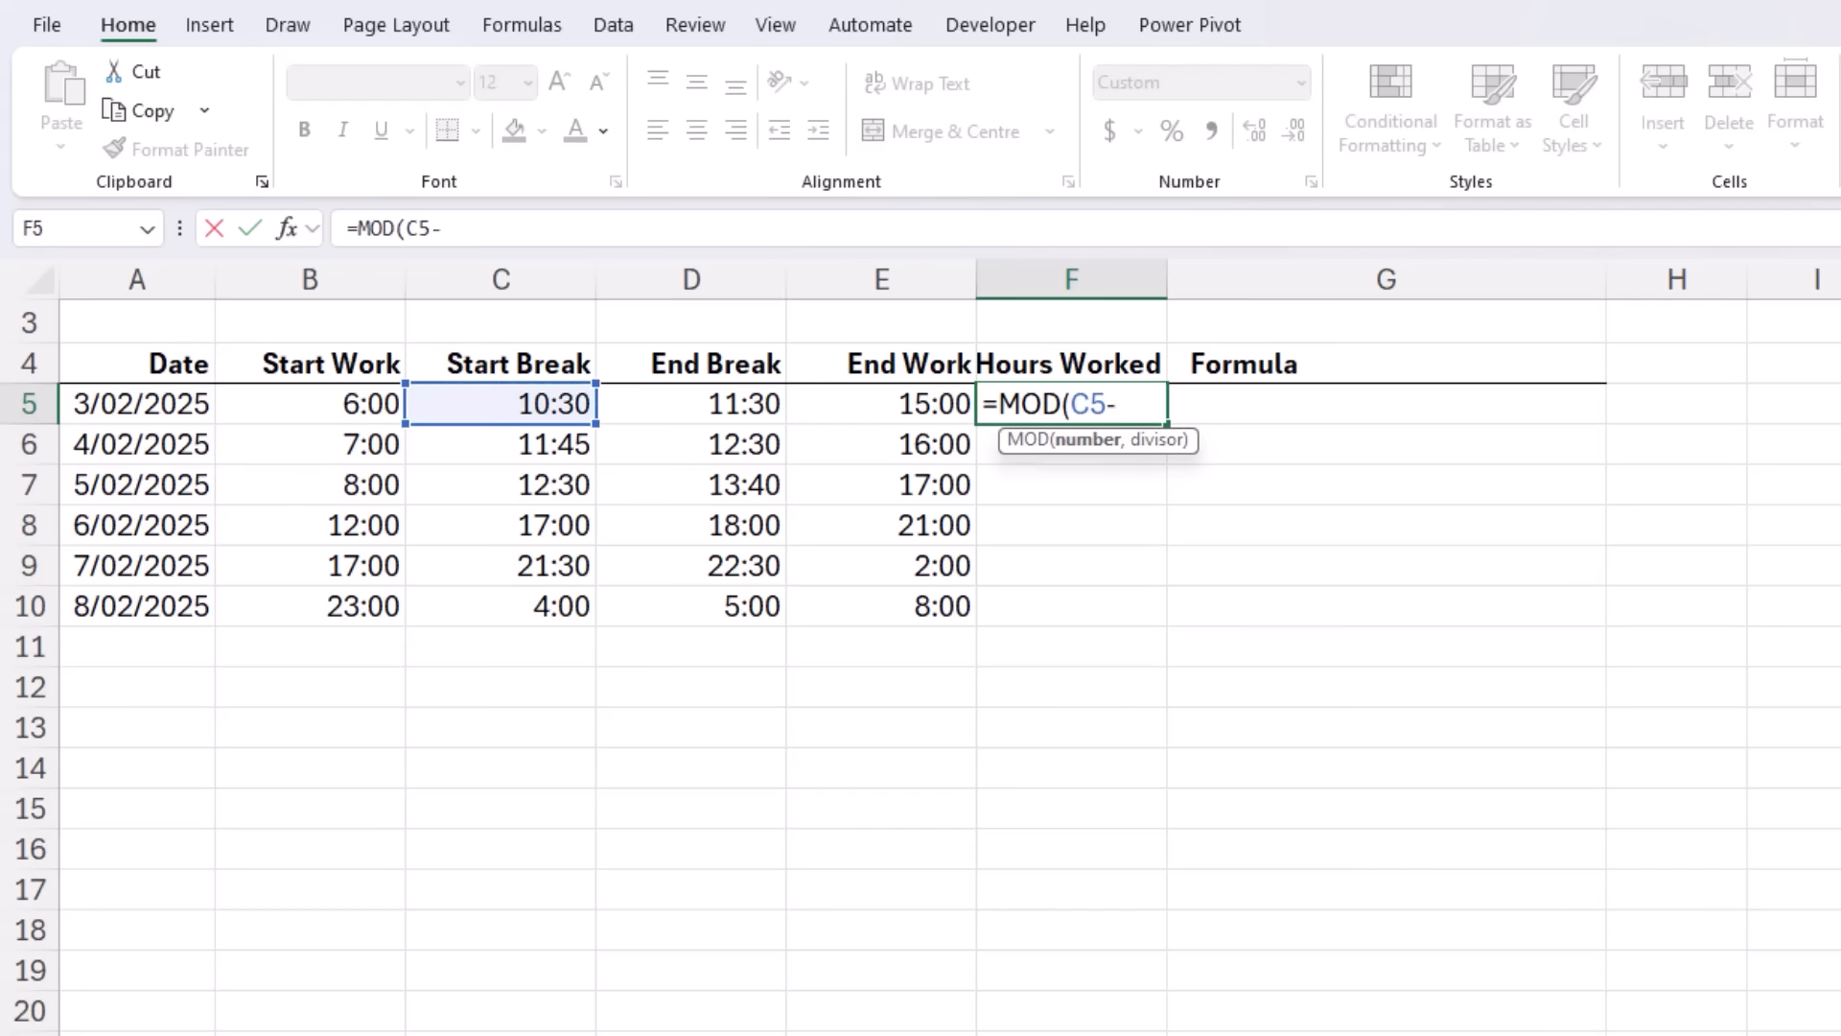
left_click(309, 403)
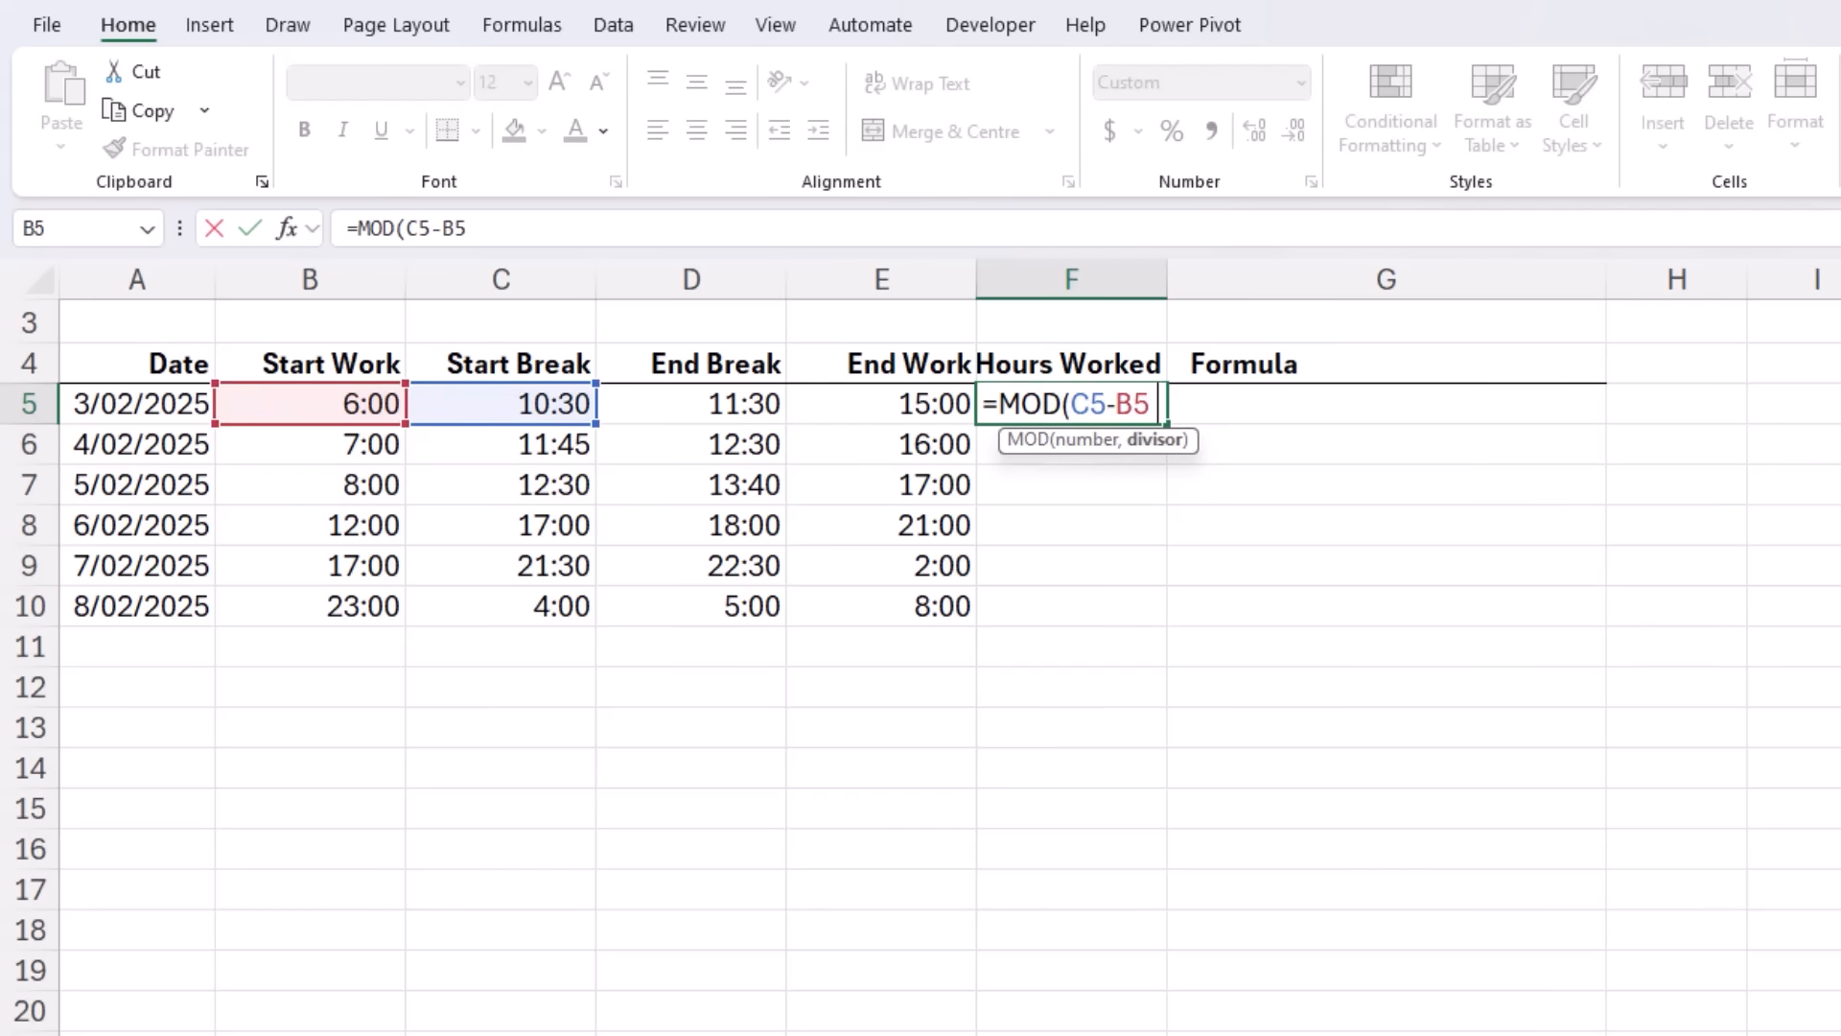
type(",1)")
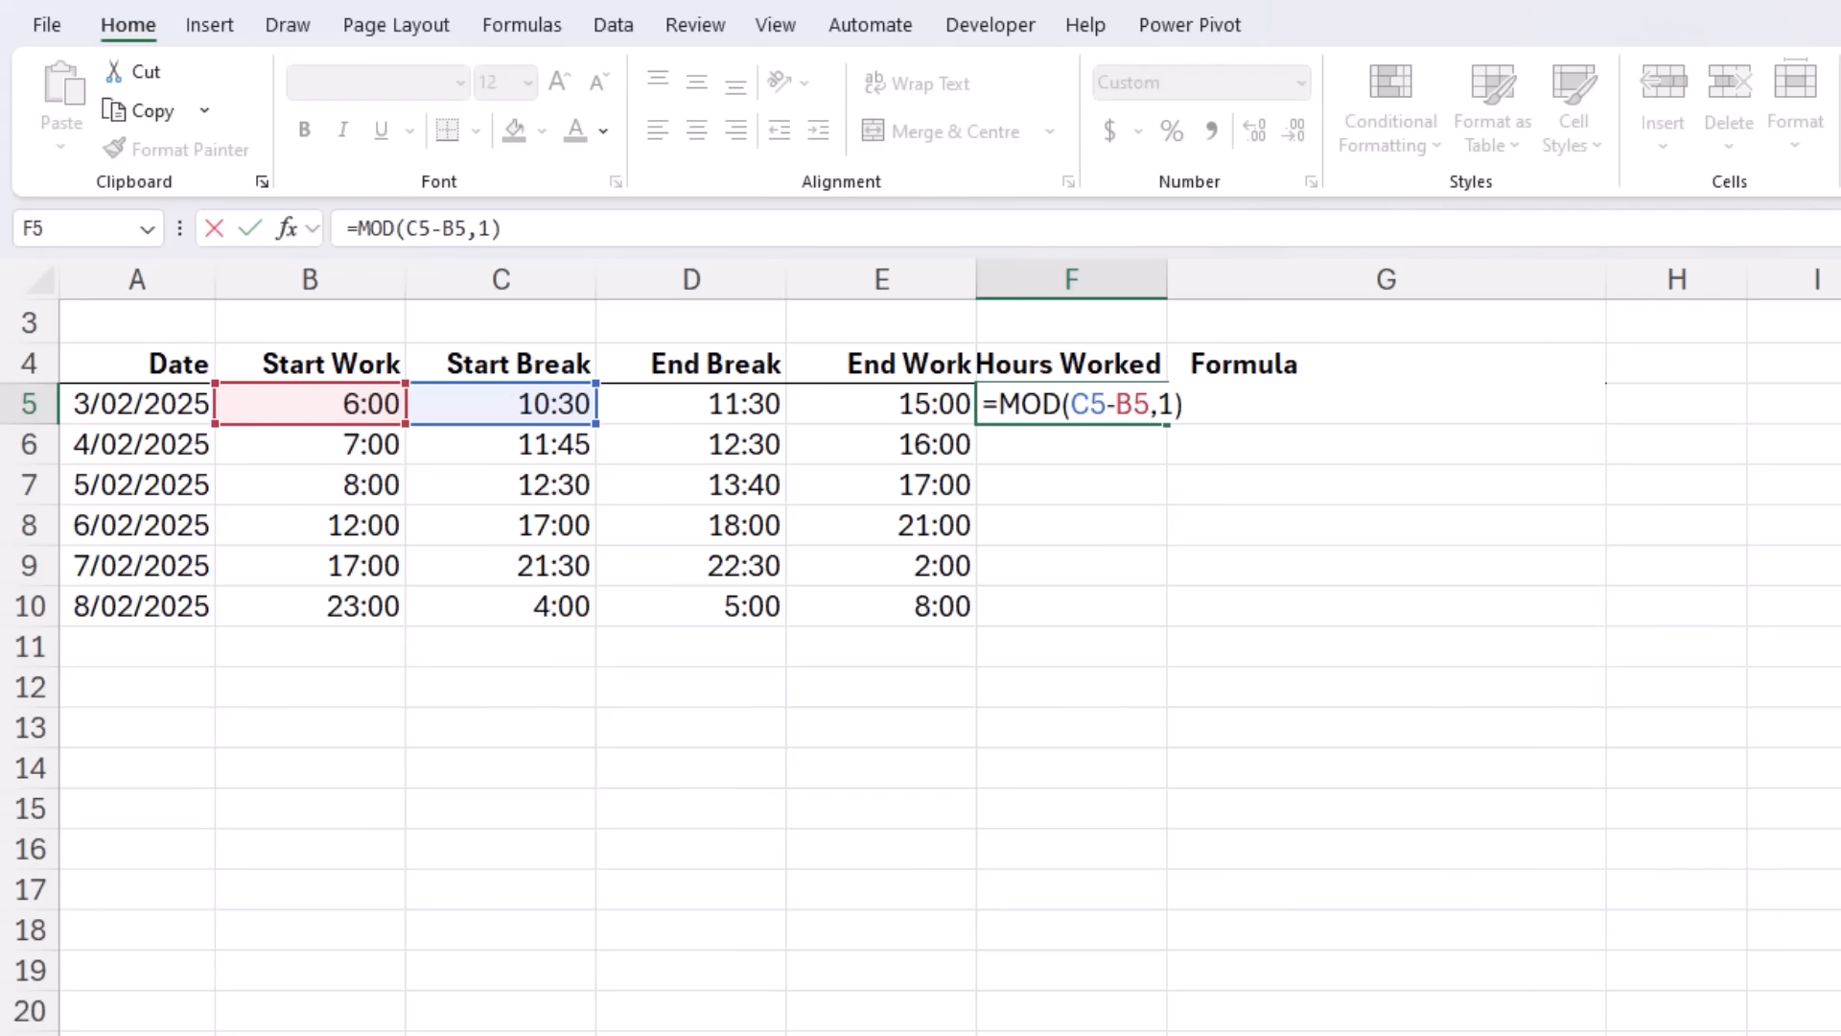
type("+")
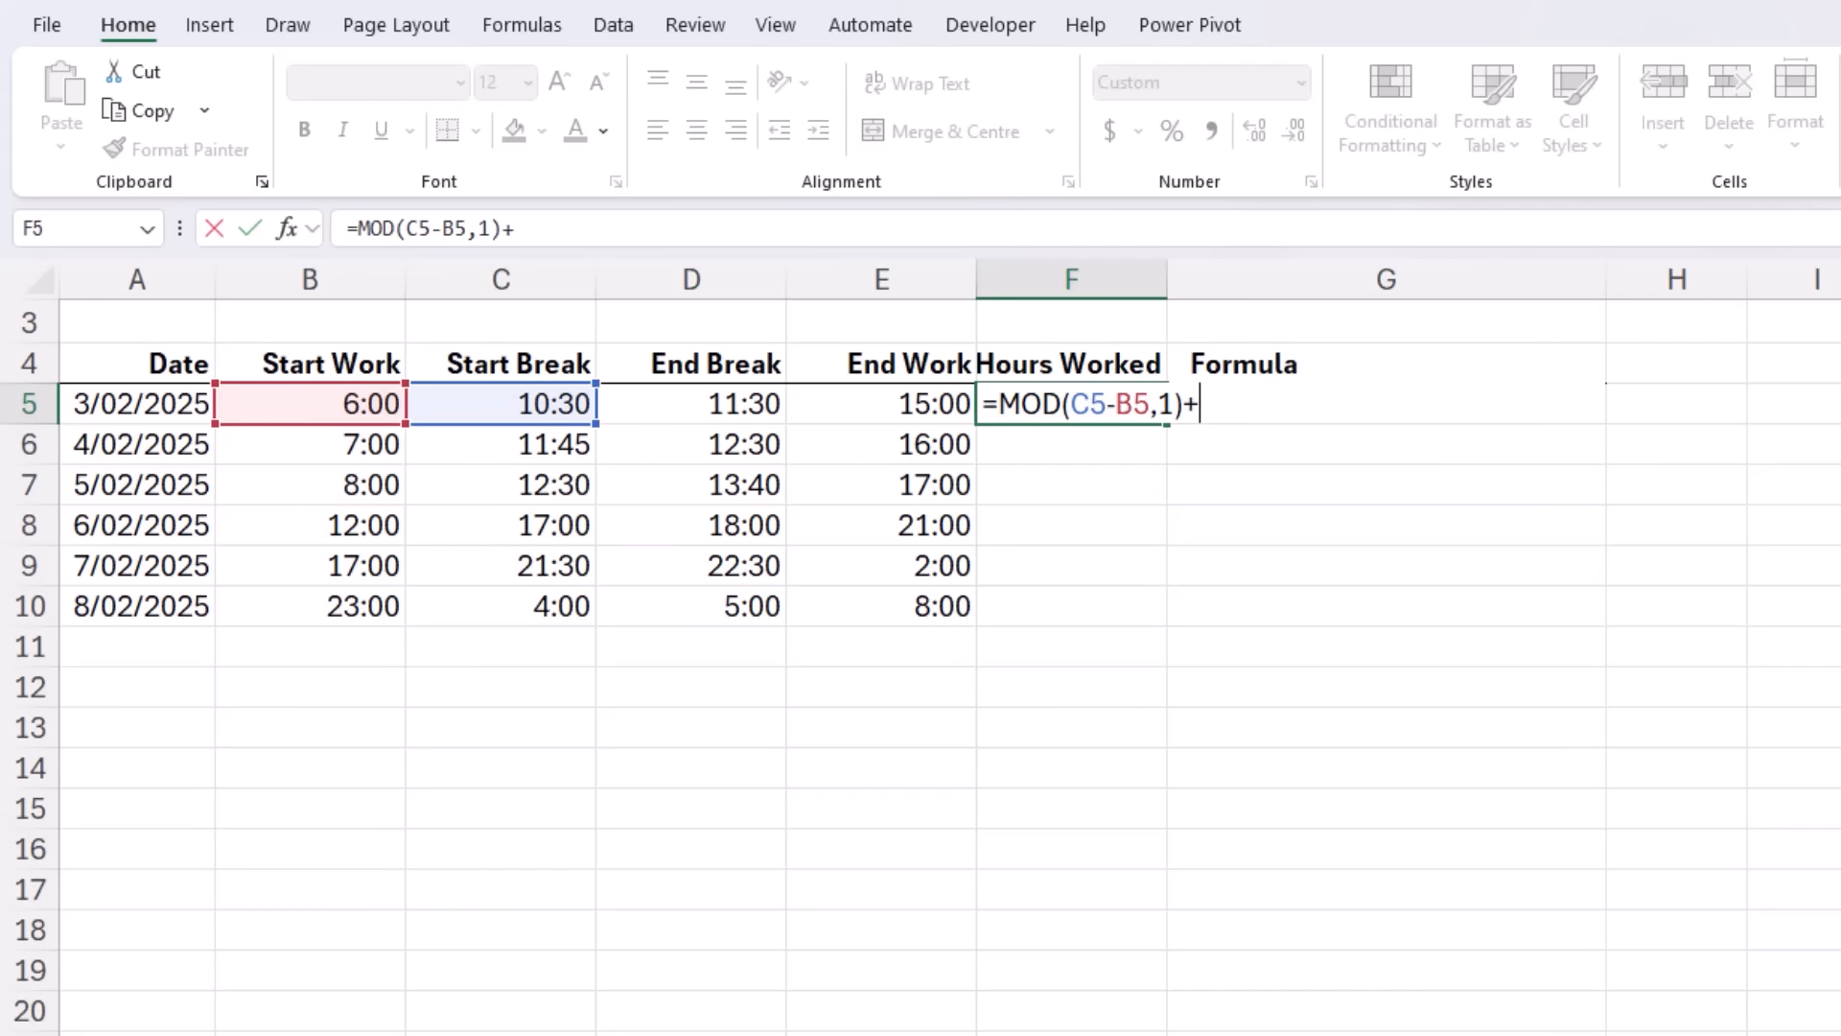
type("m")
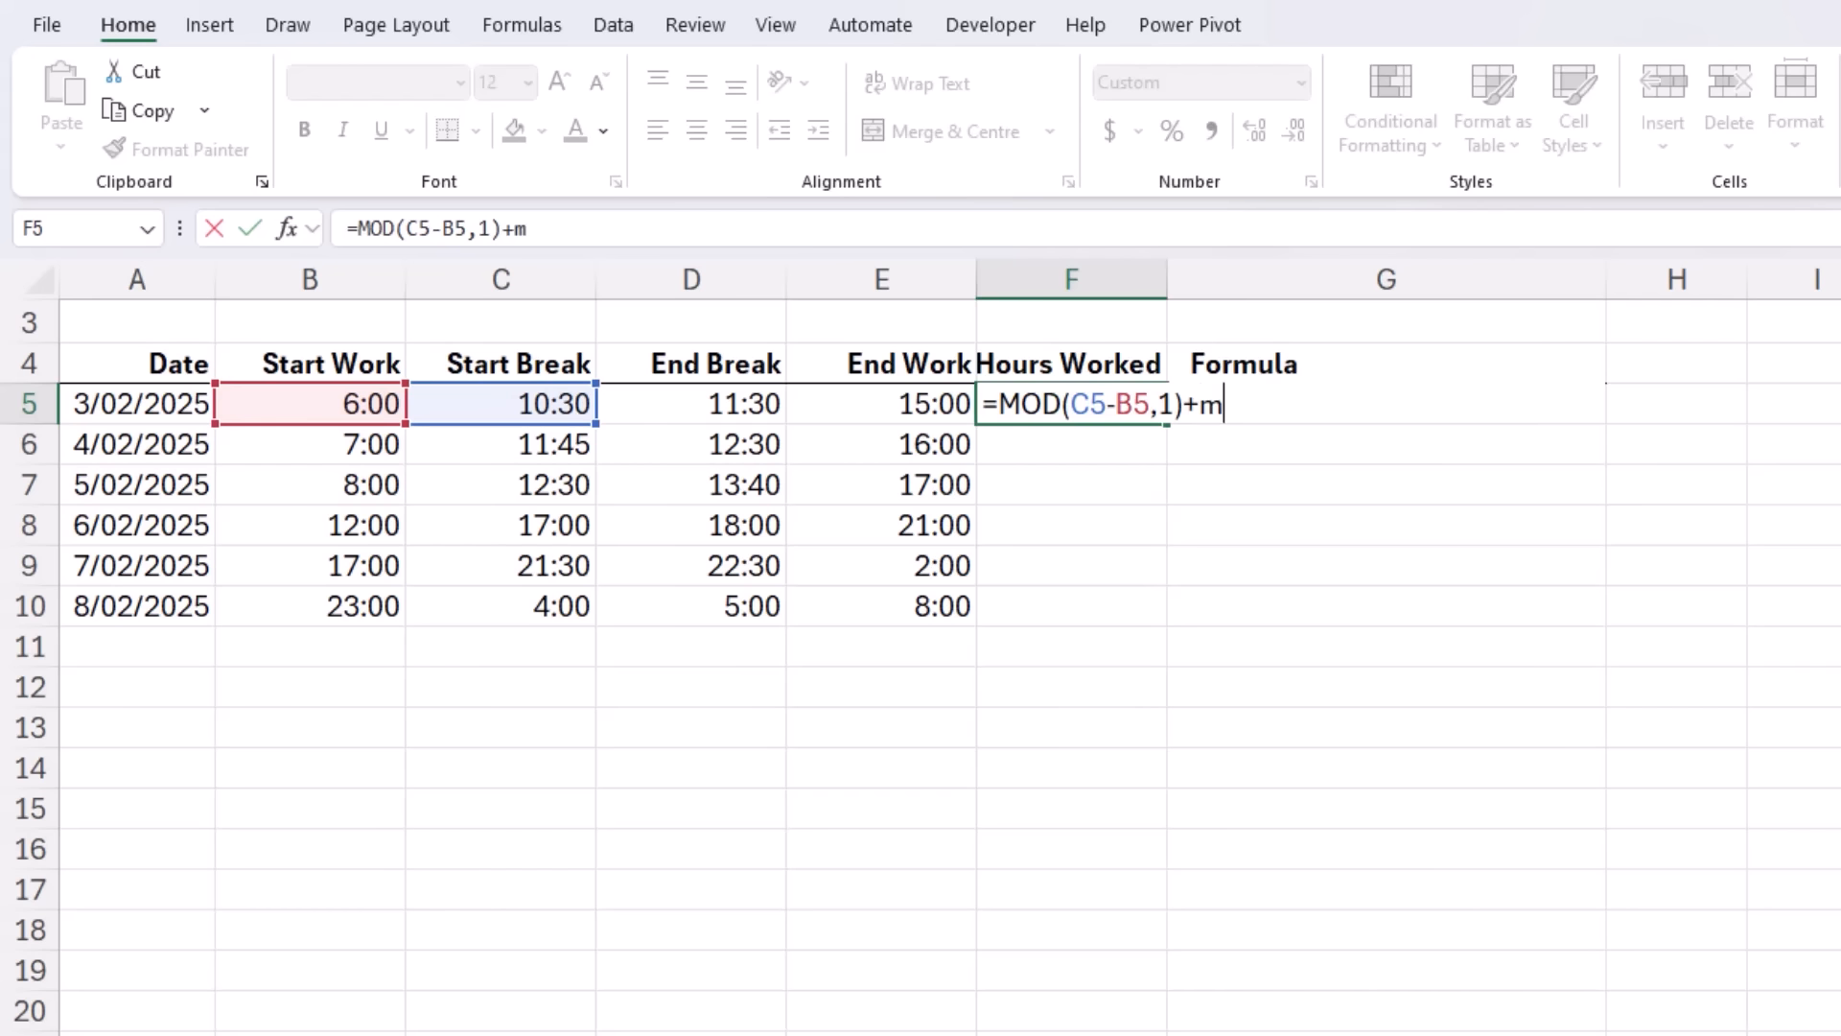
type("OD(")
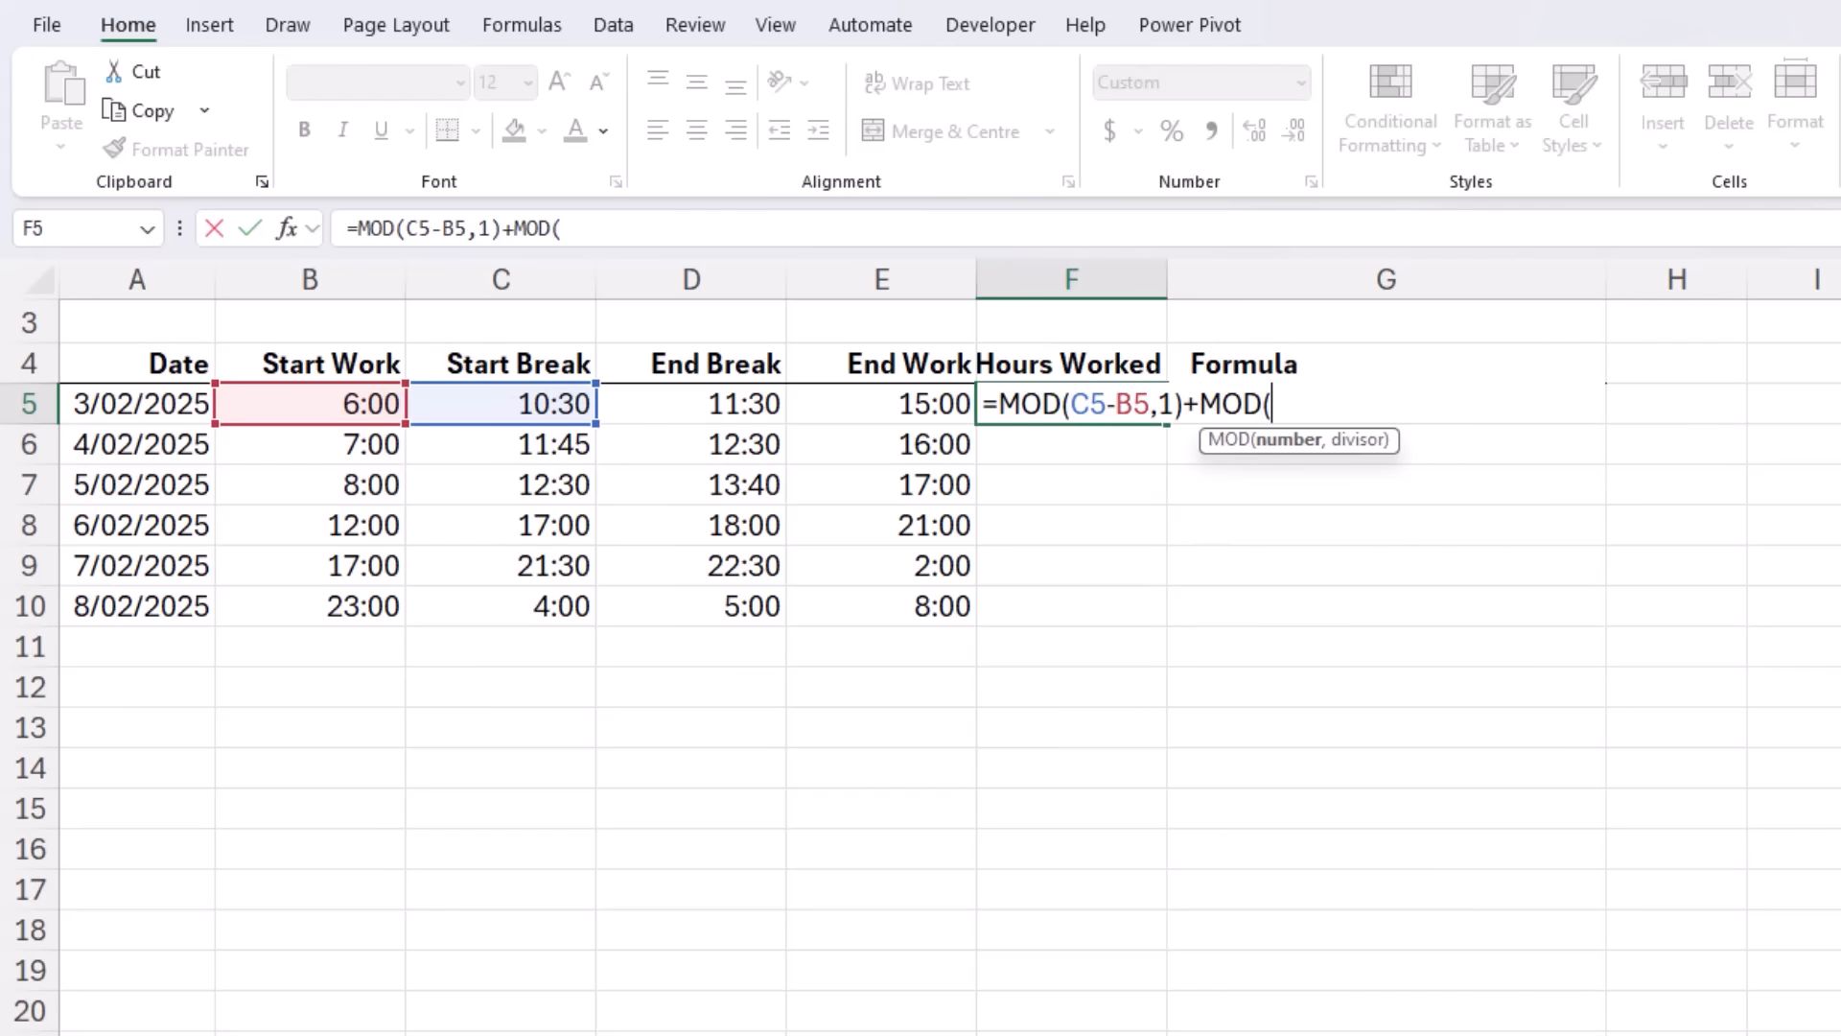
left_click(880, 404)
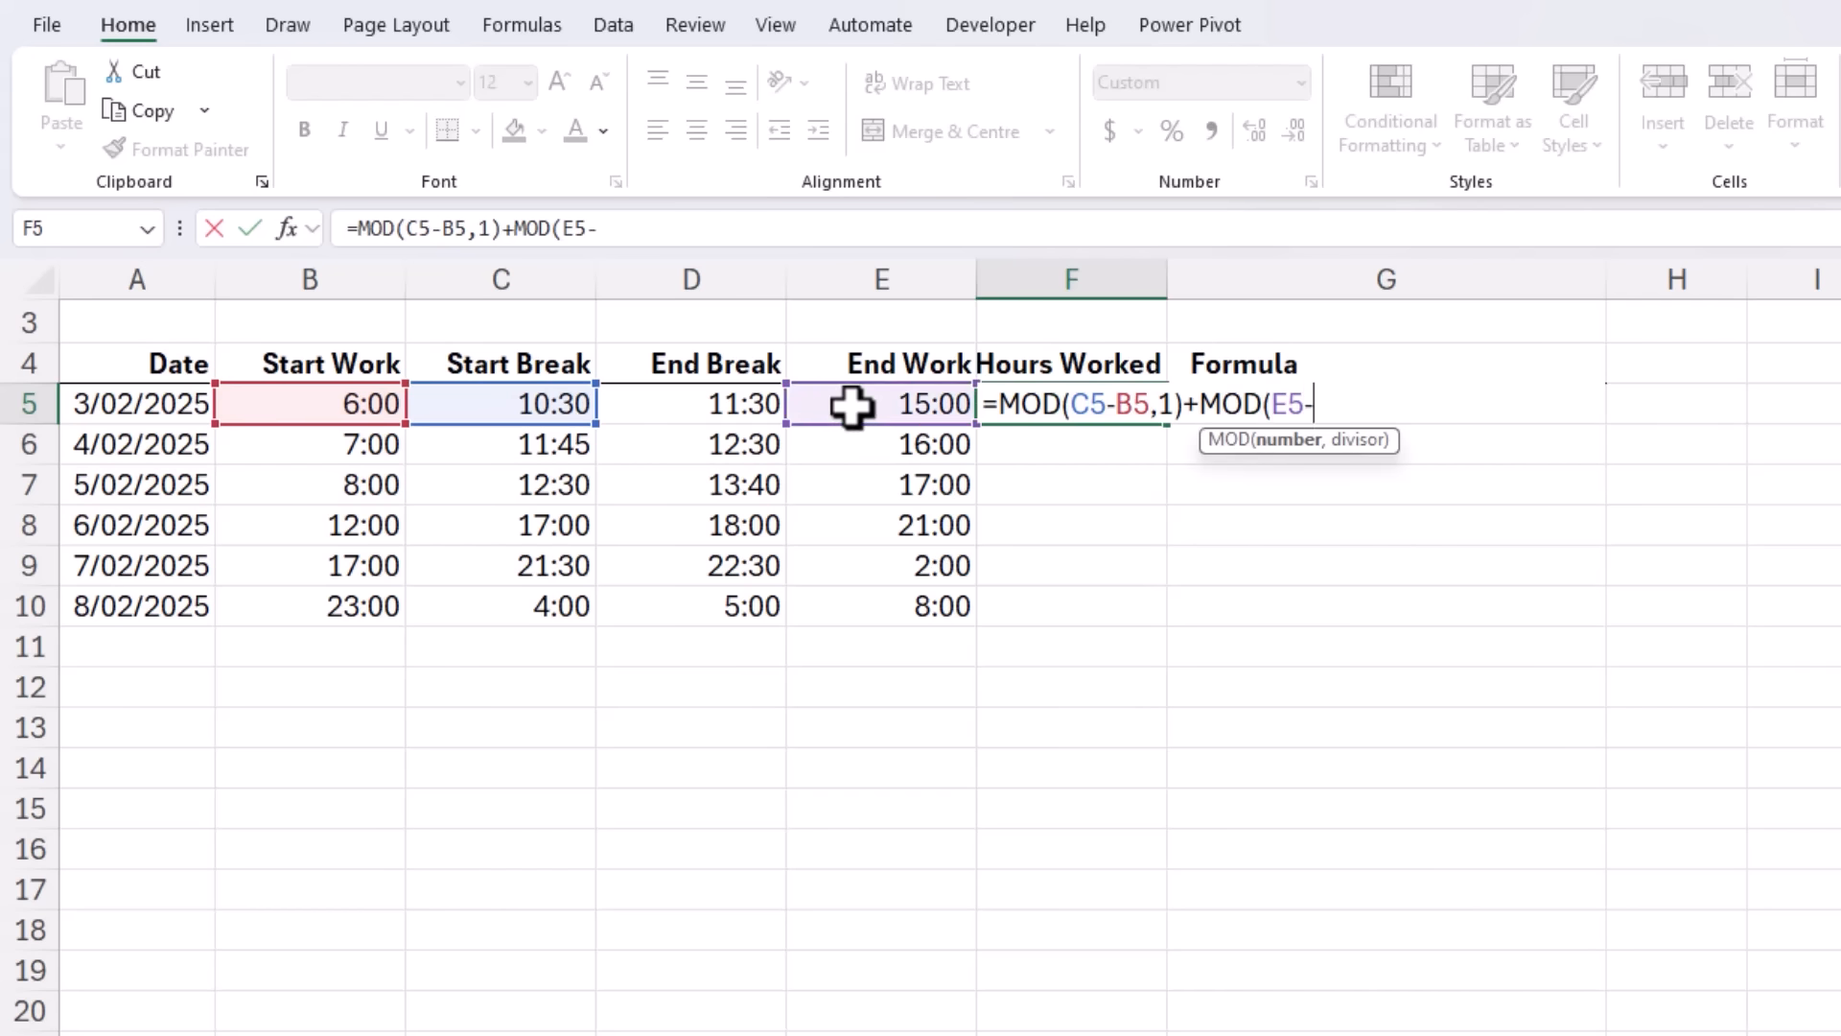
left_click(691, 403)
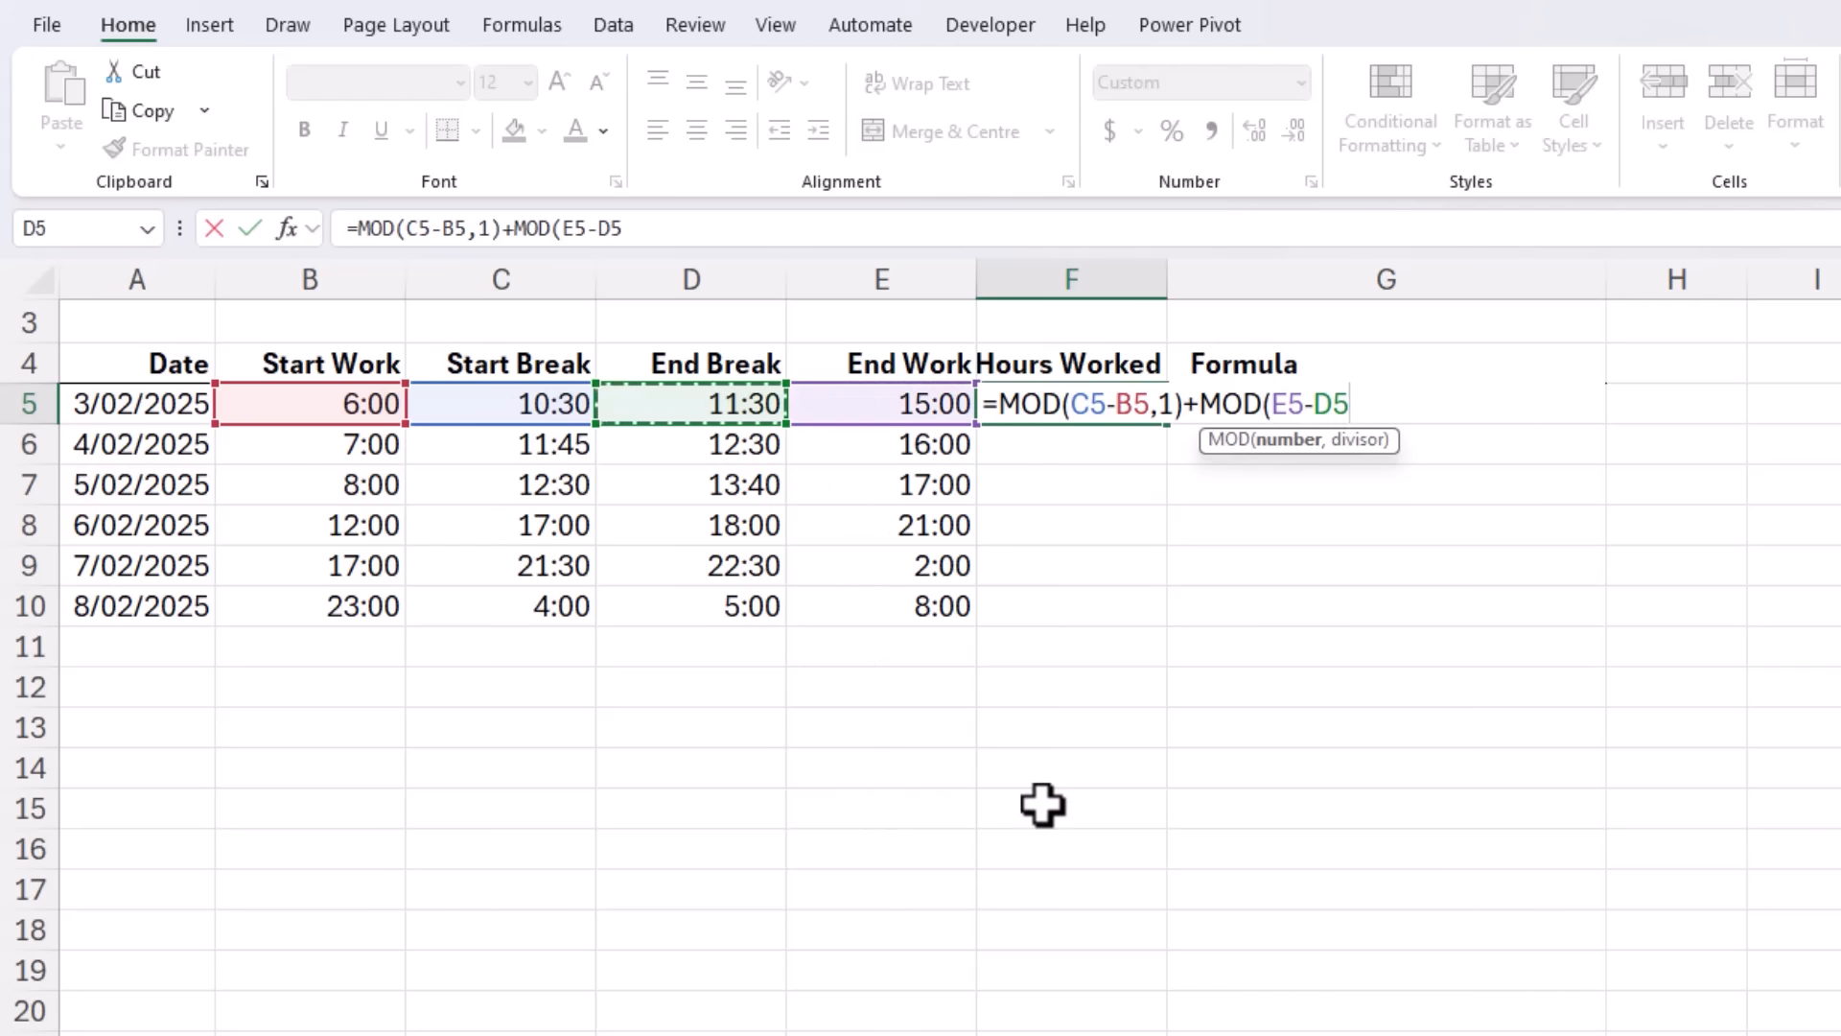
type(",1)")
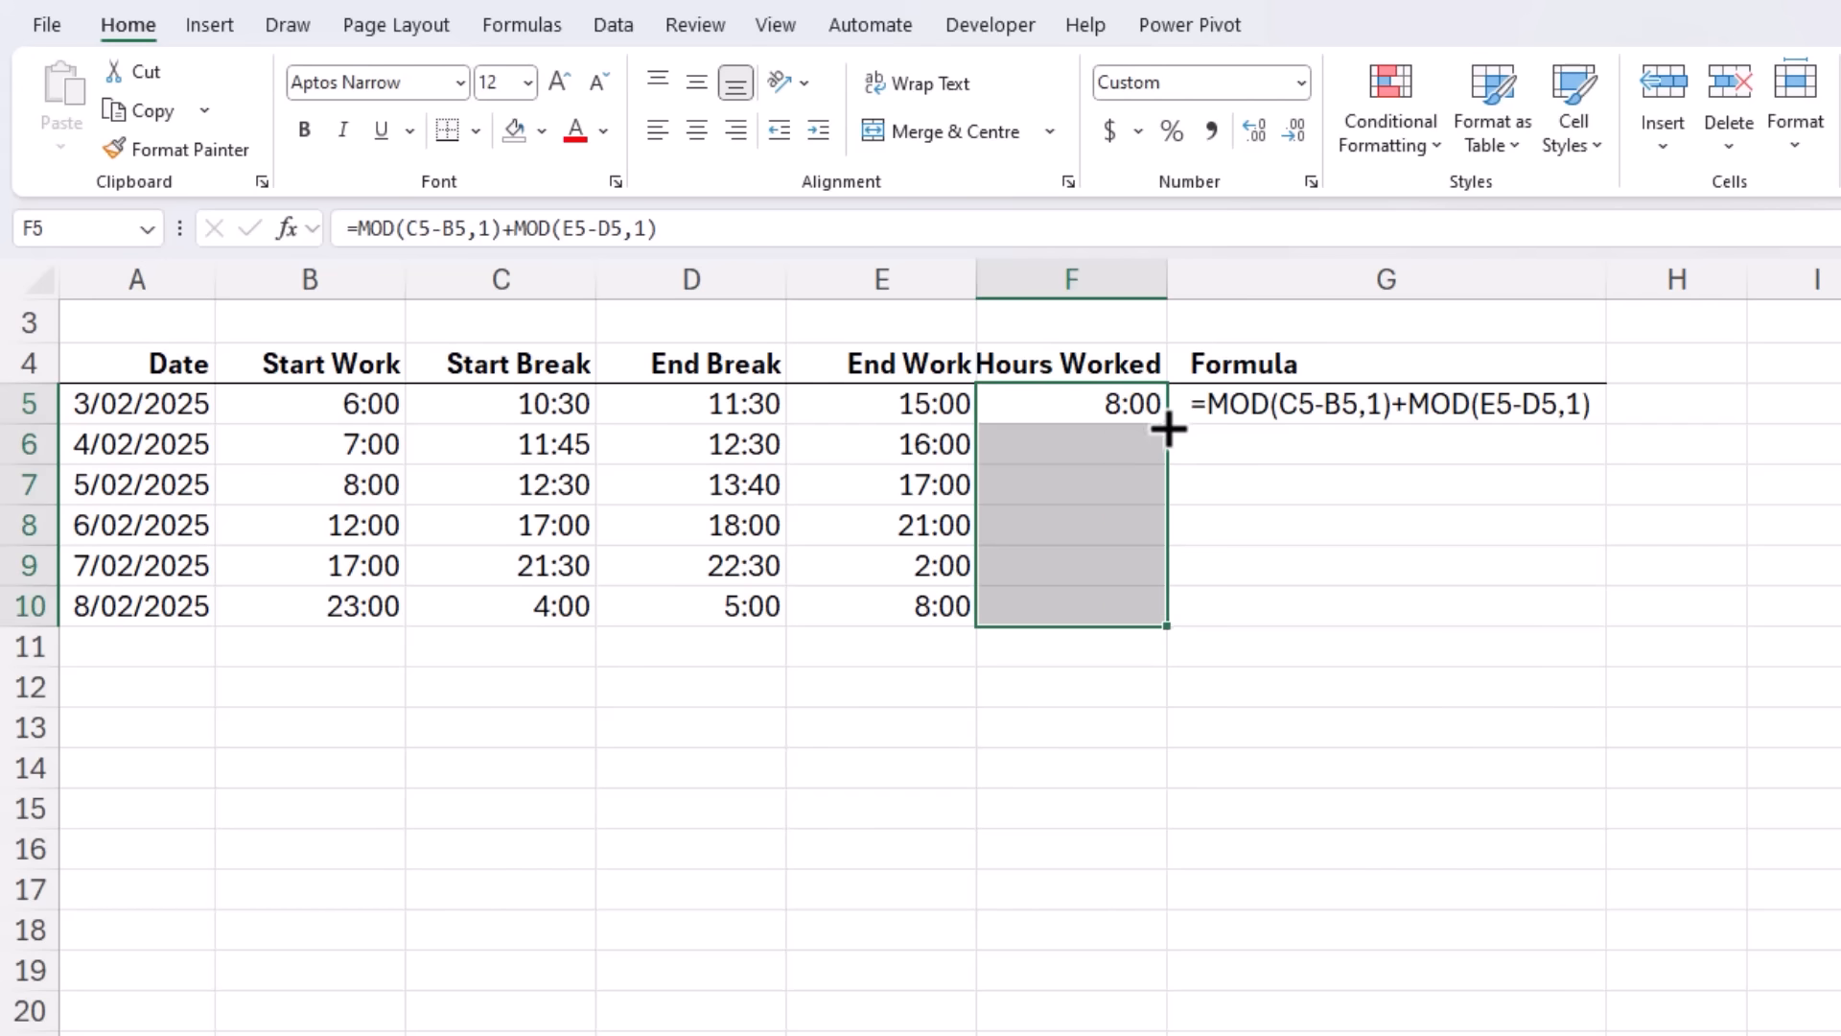
Step: Fill Hours Worked down to F10 and check the overnight row 9 result
left_click_drag(1165, 417, 1165, 622)
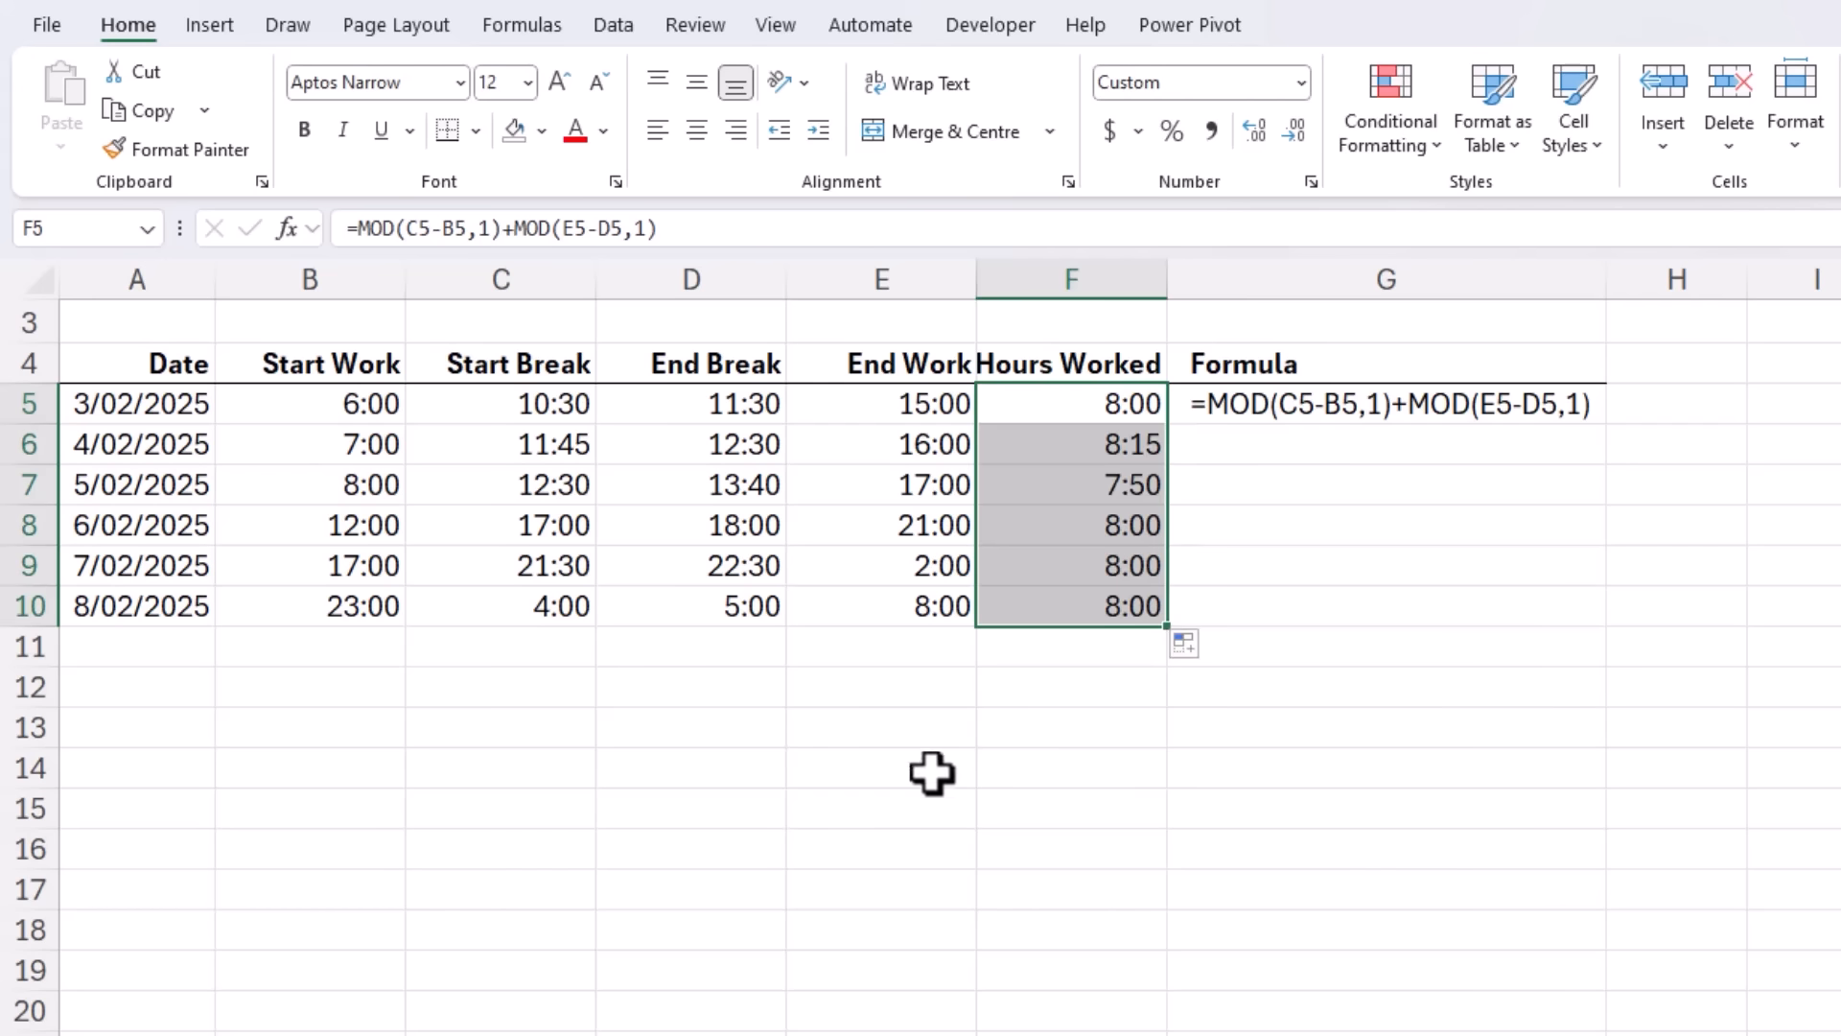
mouse_move(1039, 559)
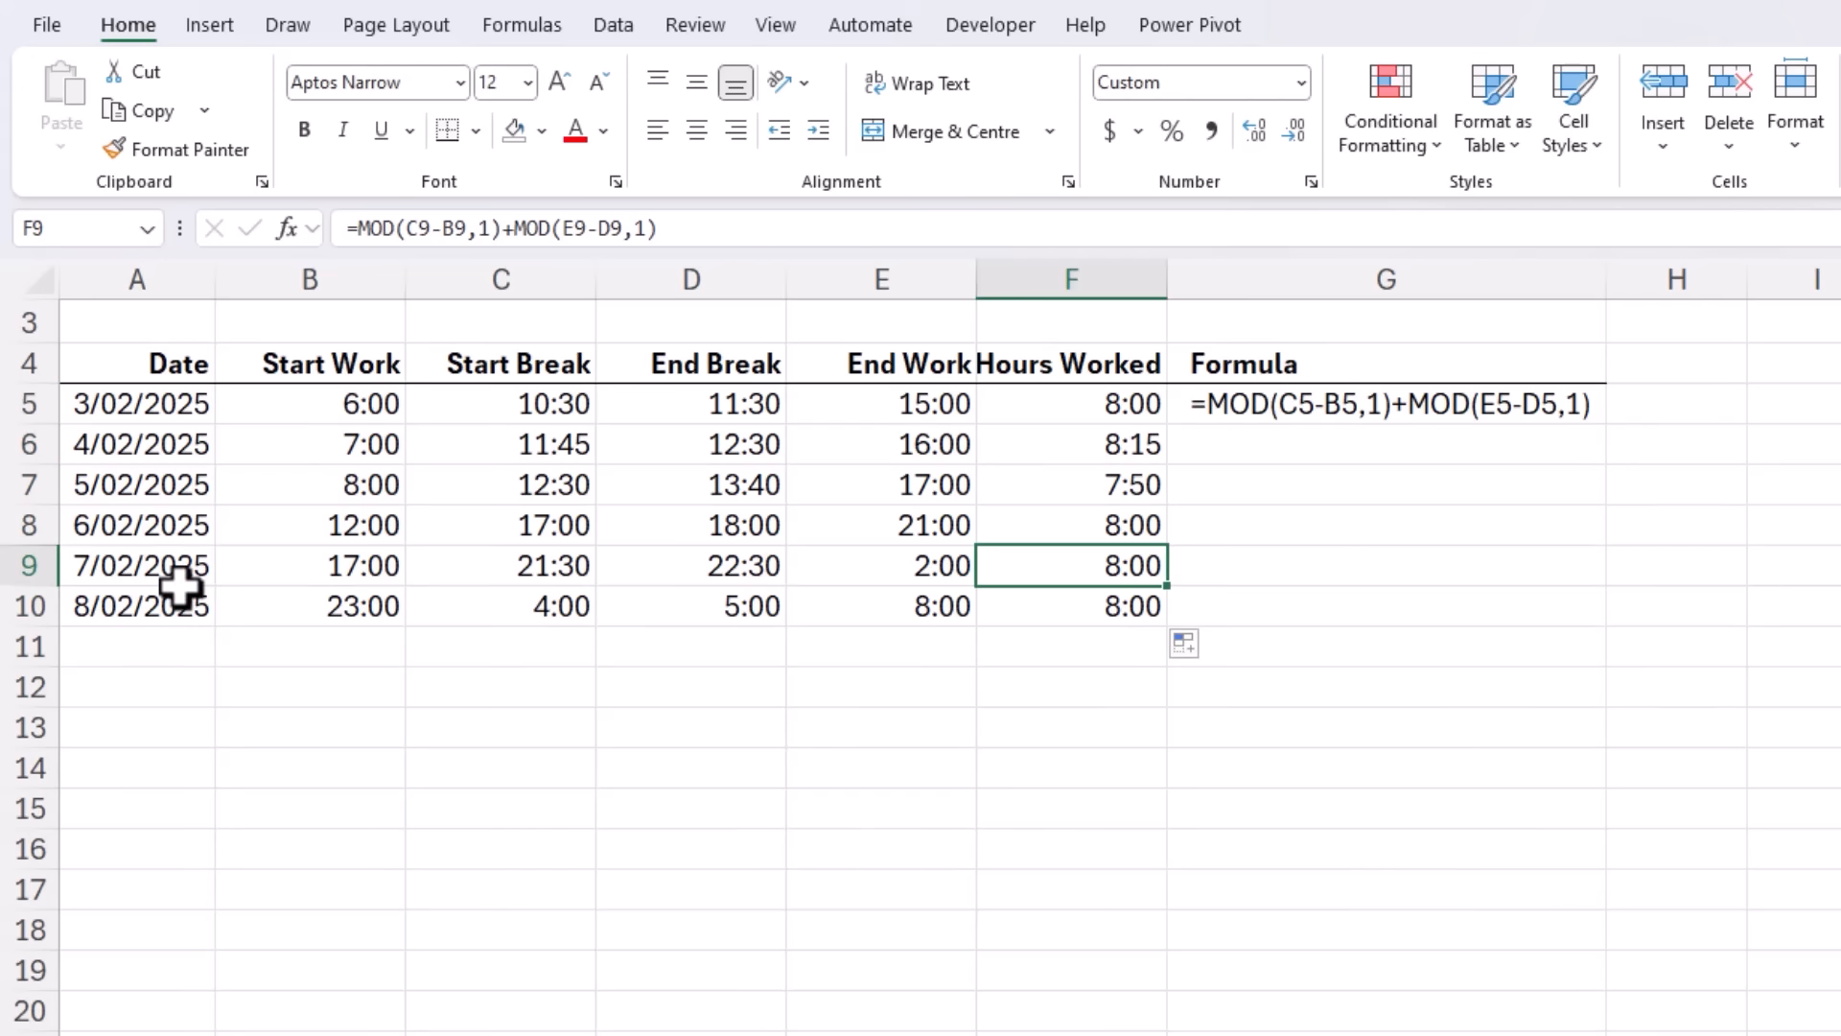
left_click(691, 565)
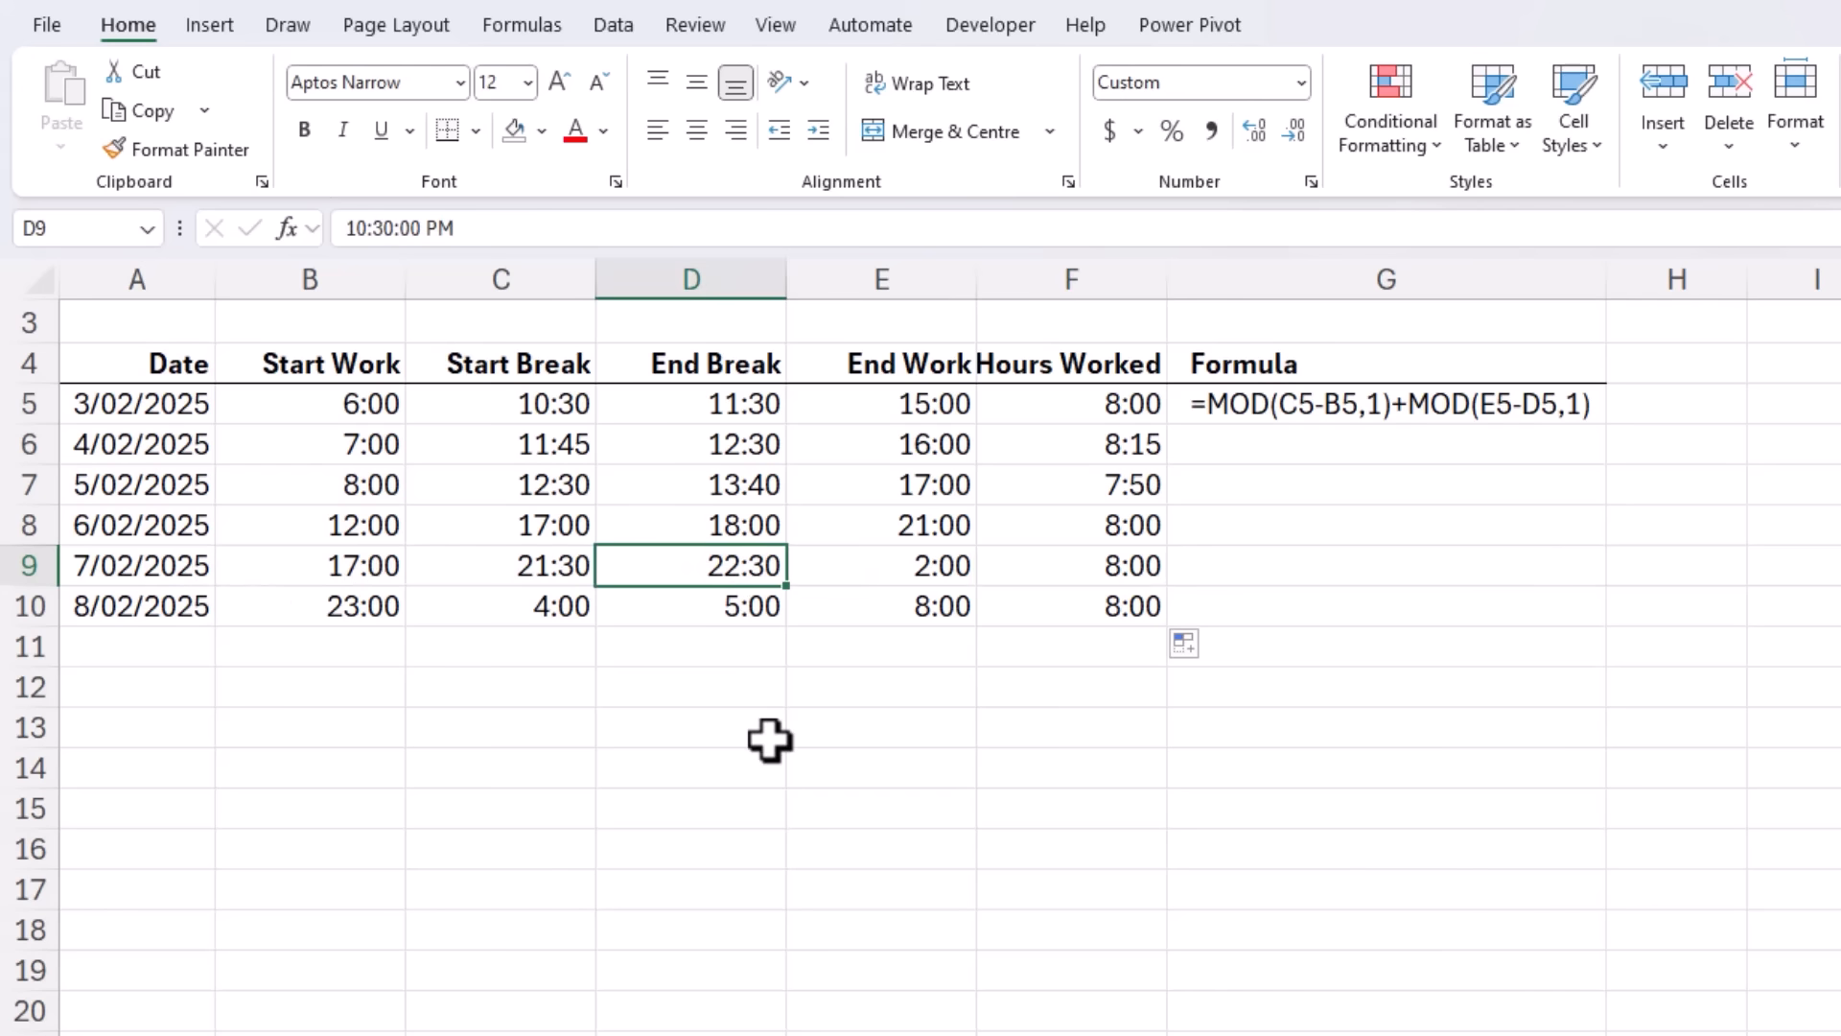
mouse_move(783, 714)
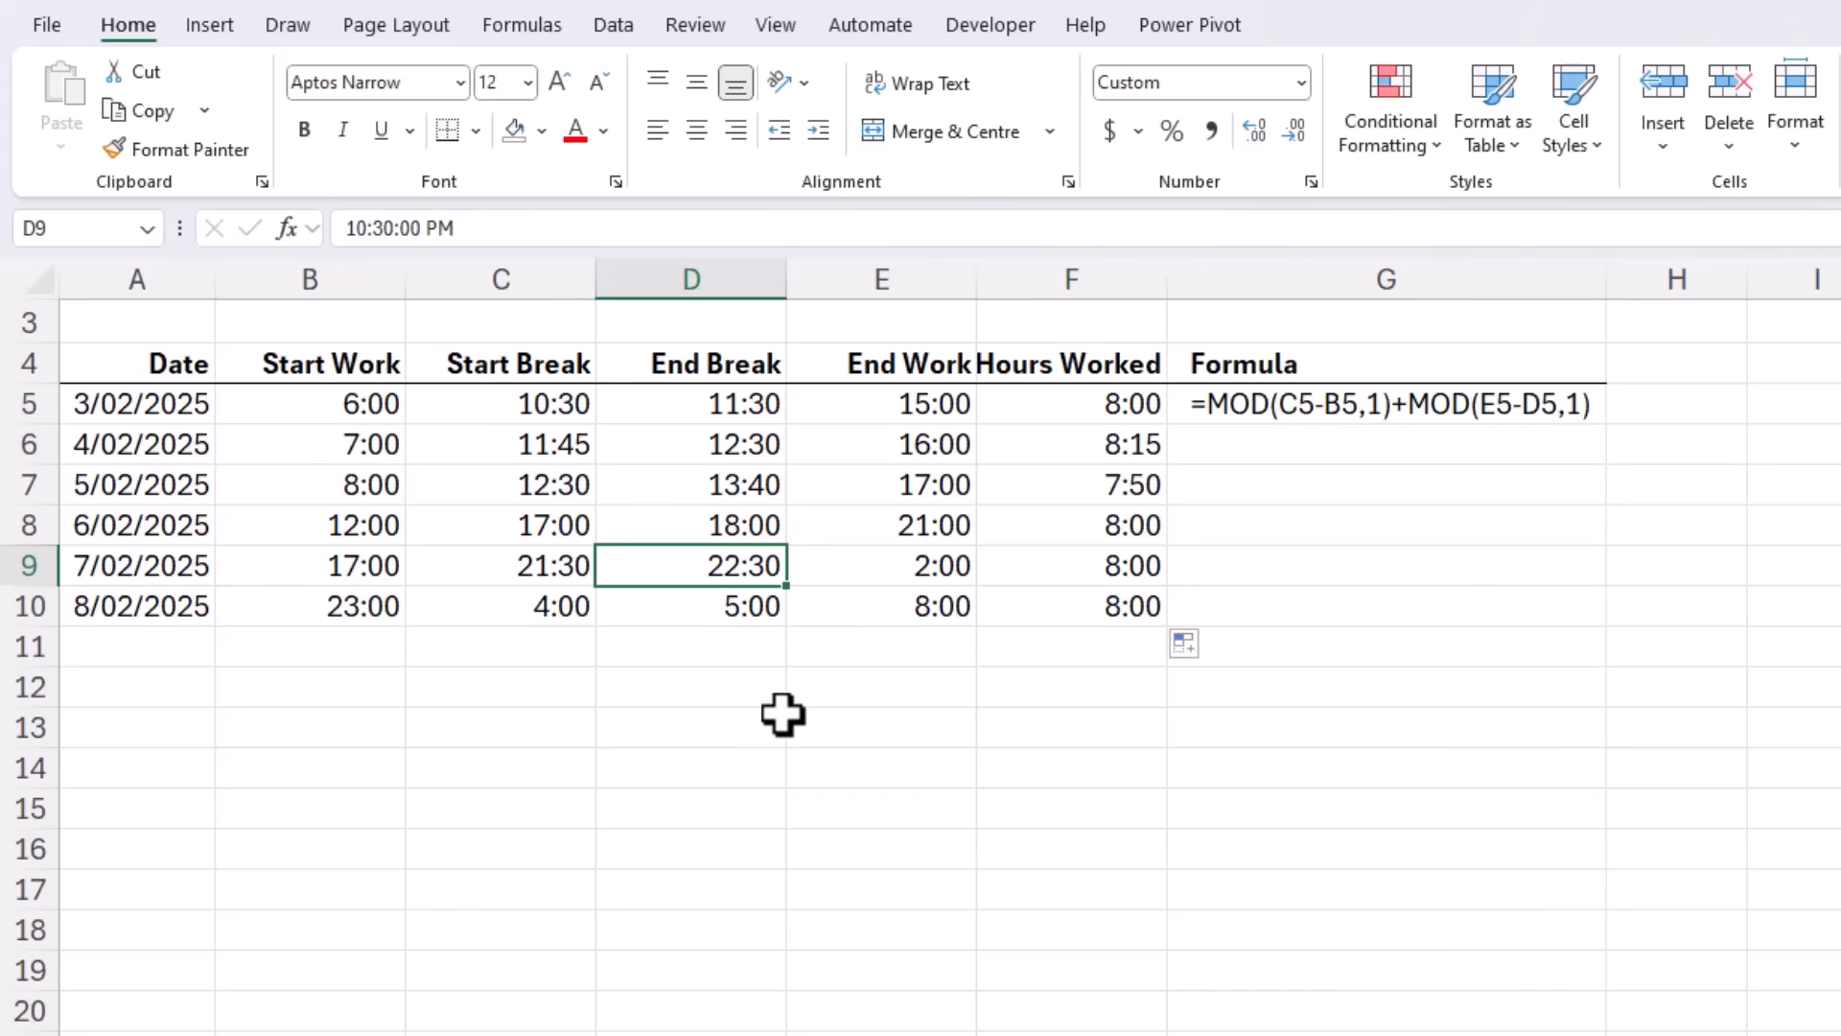
left_click(880, 565)
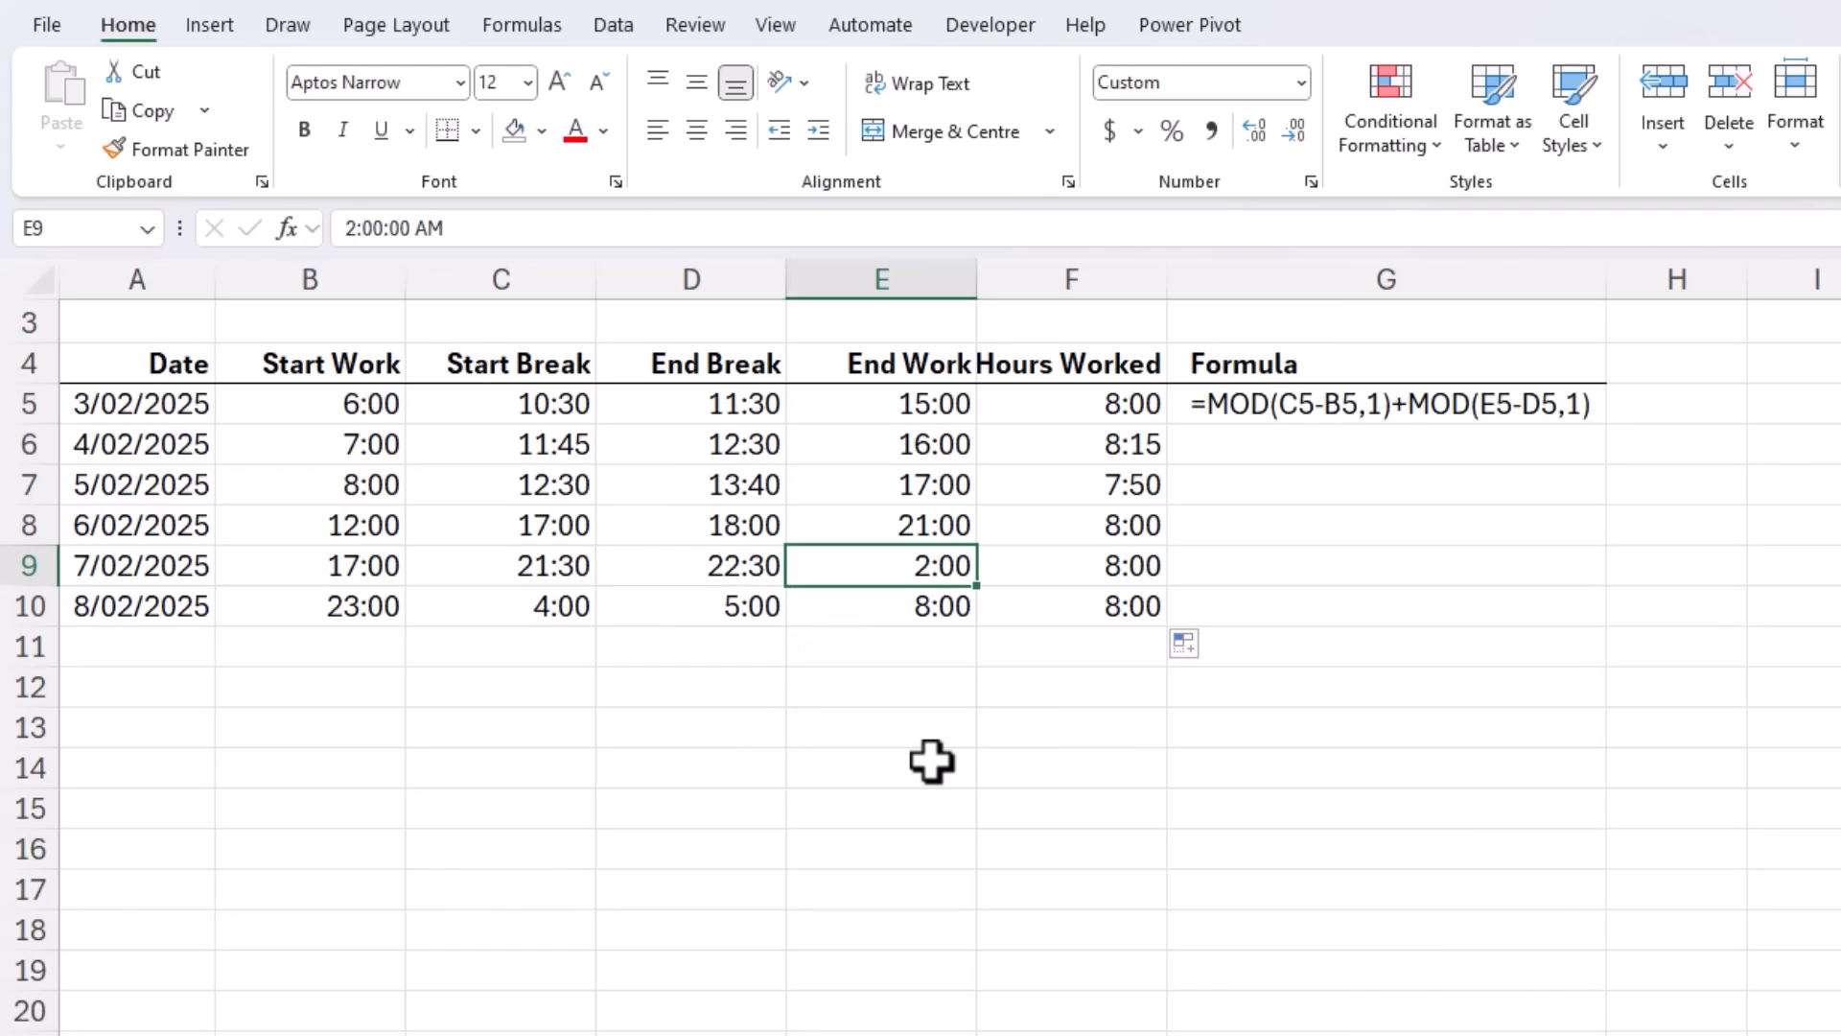
left_click(1070, 565)
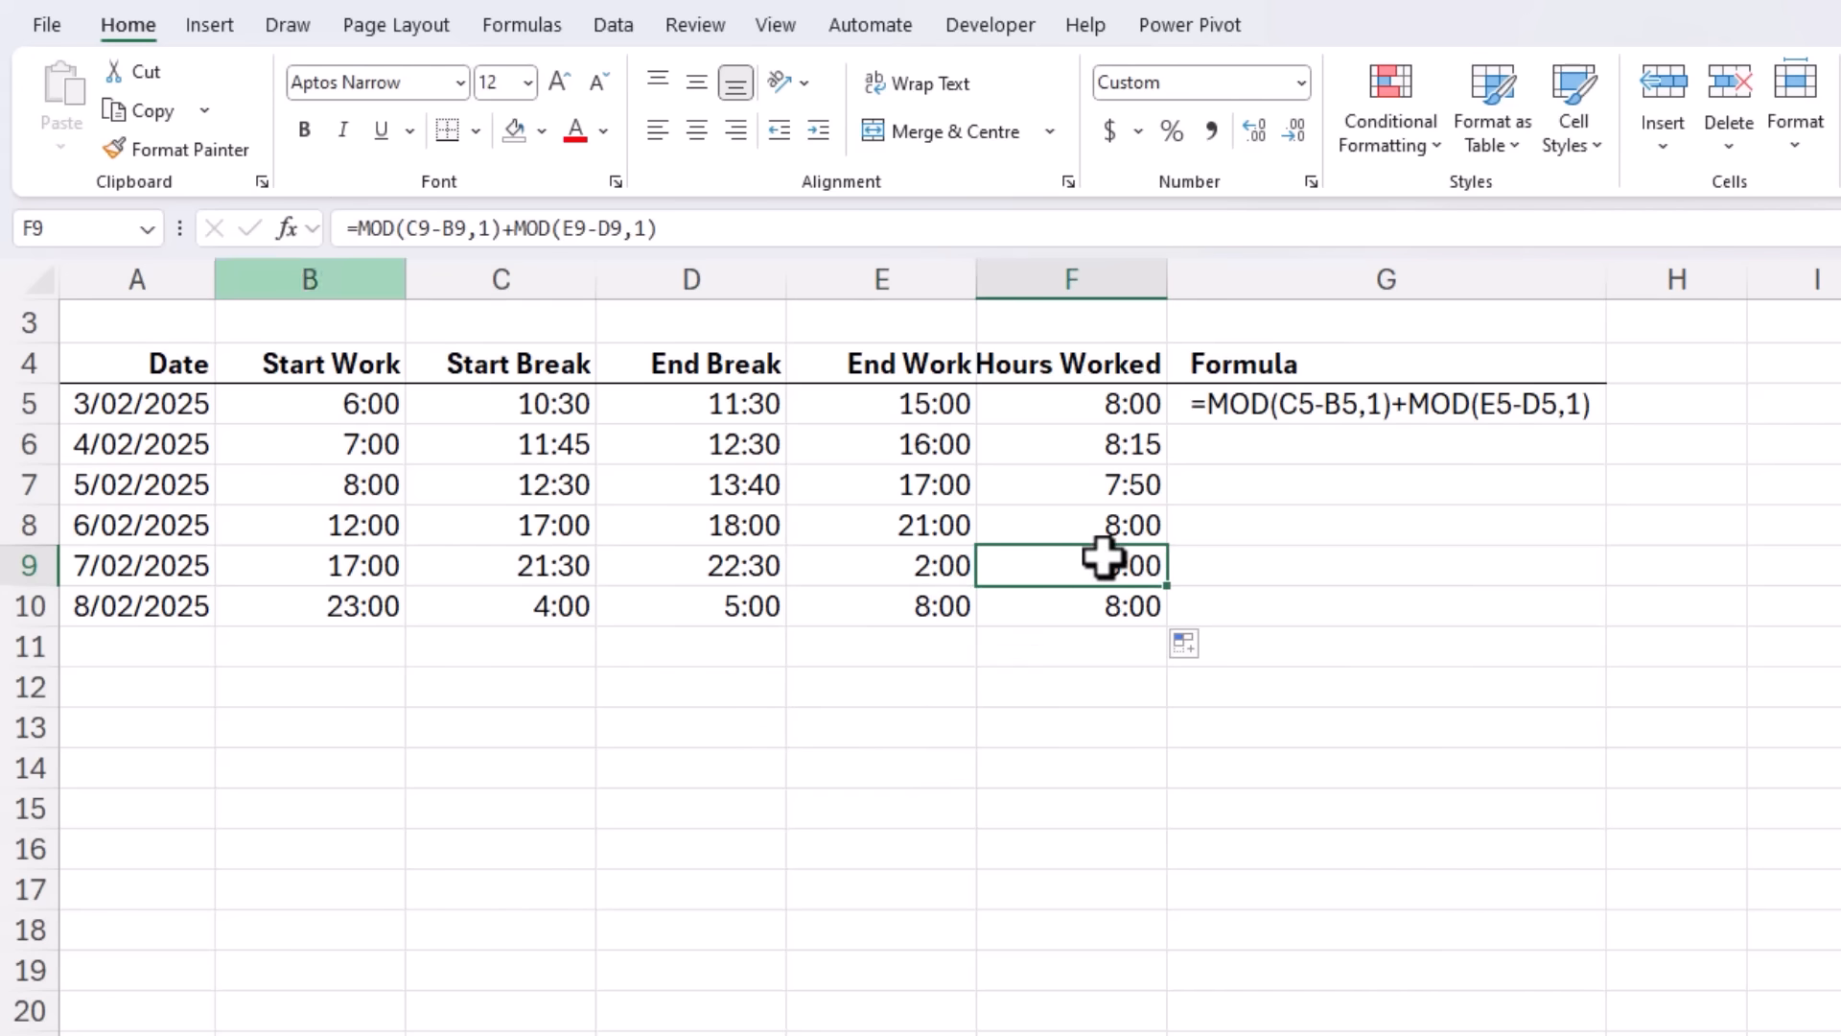
double_click(1071, 565)
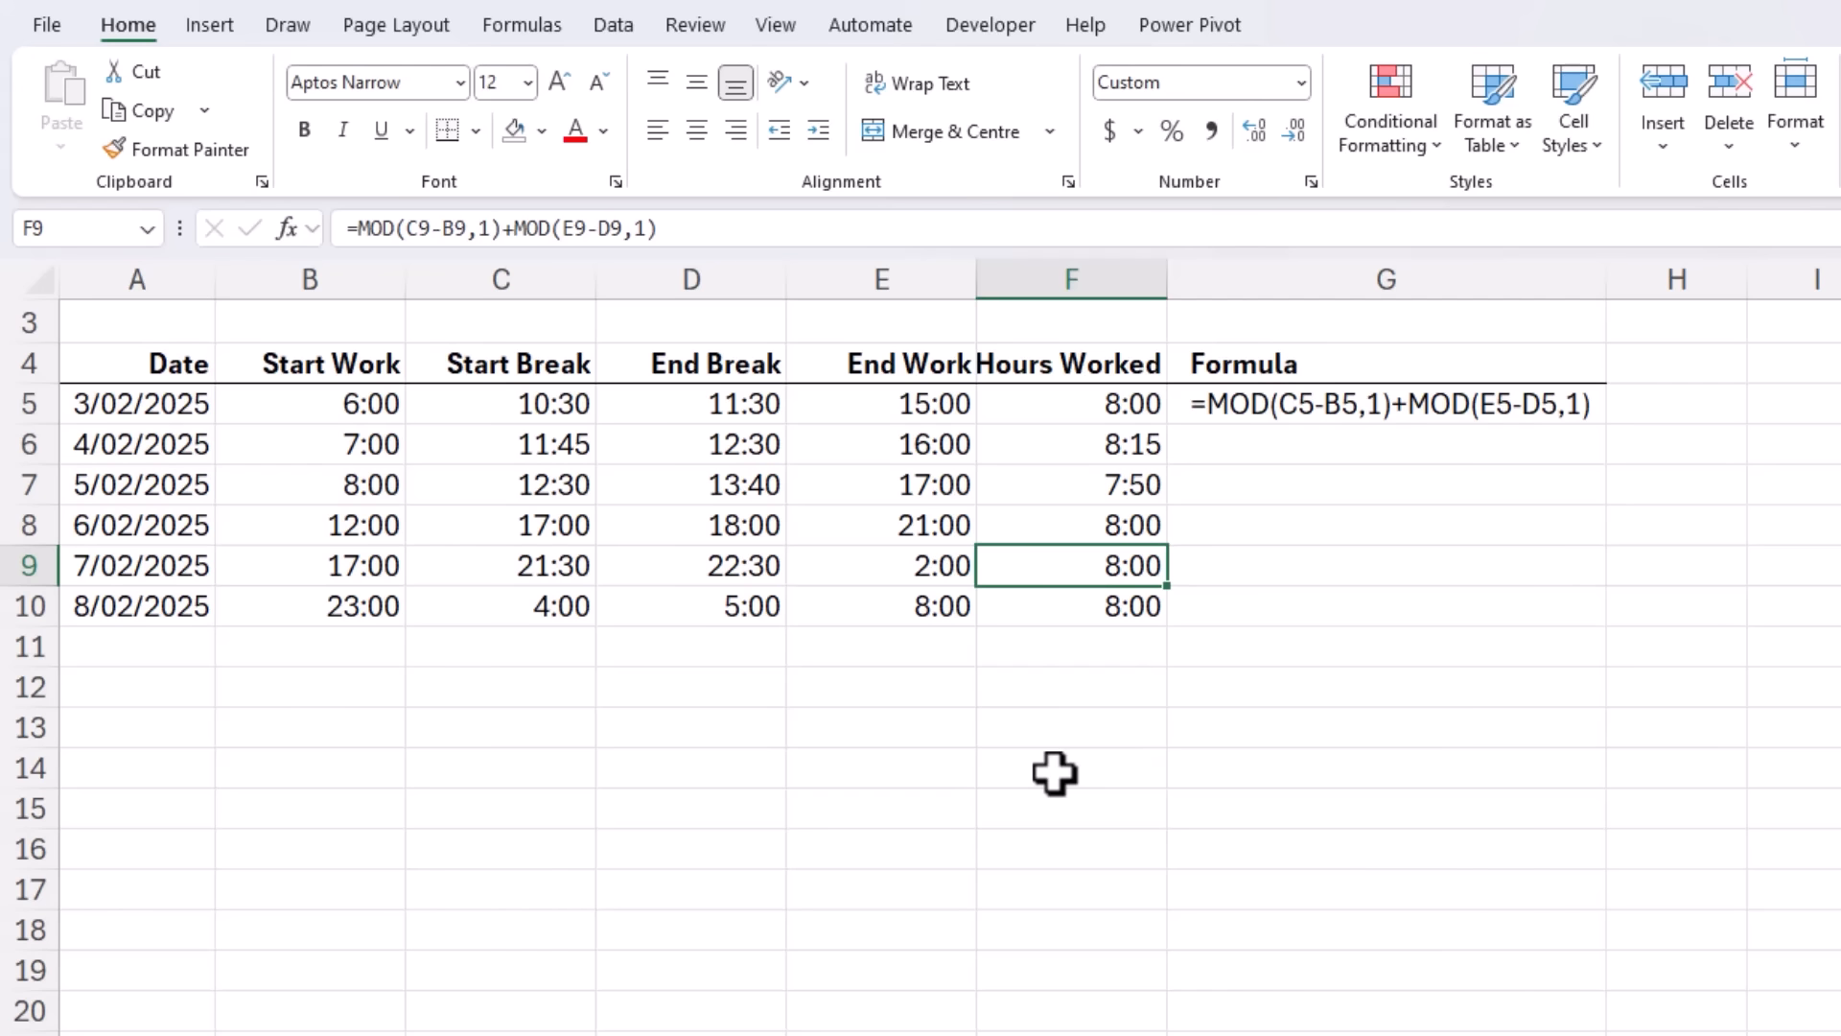
mouse_move(153, 832)
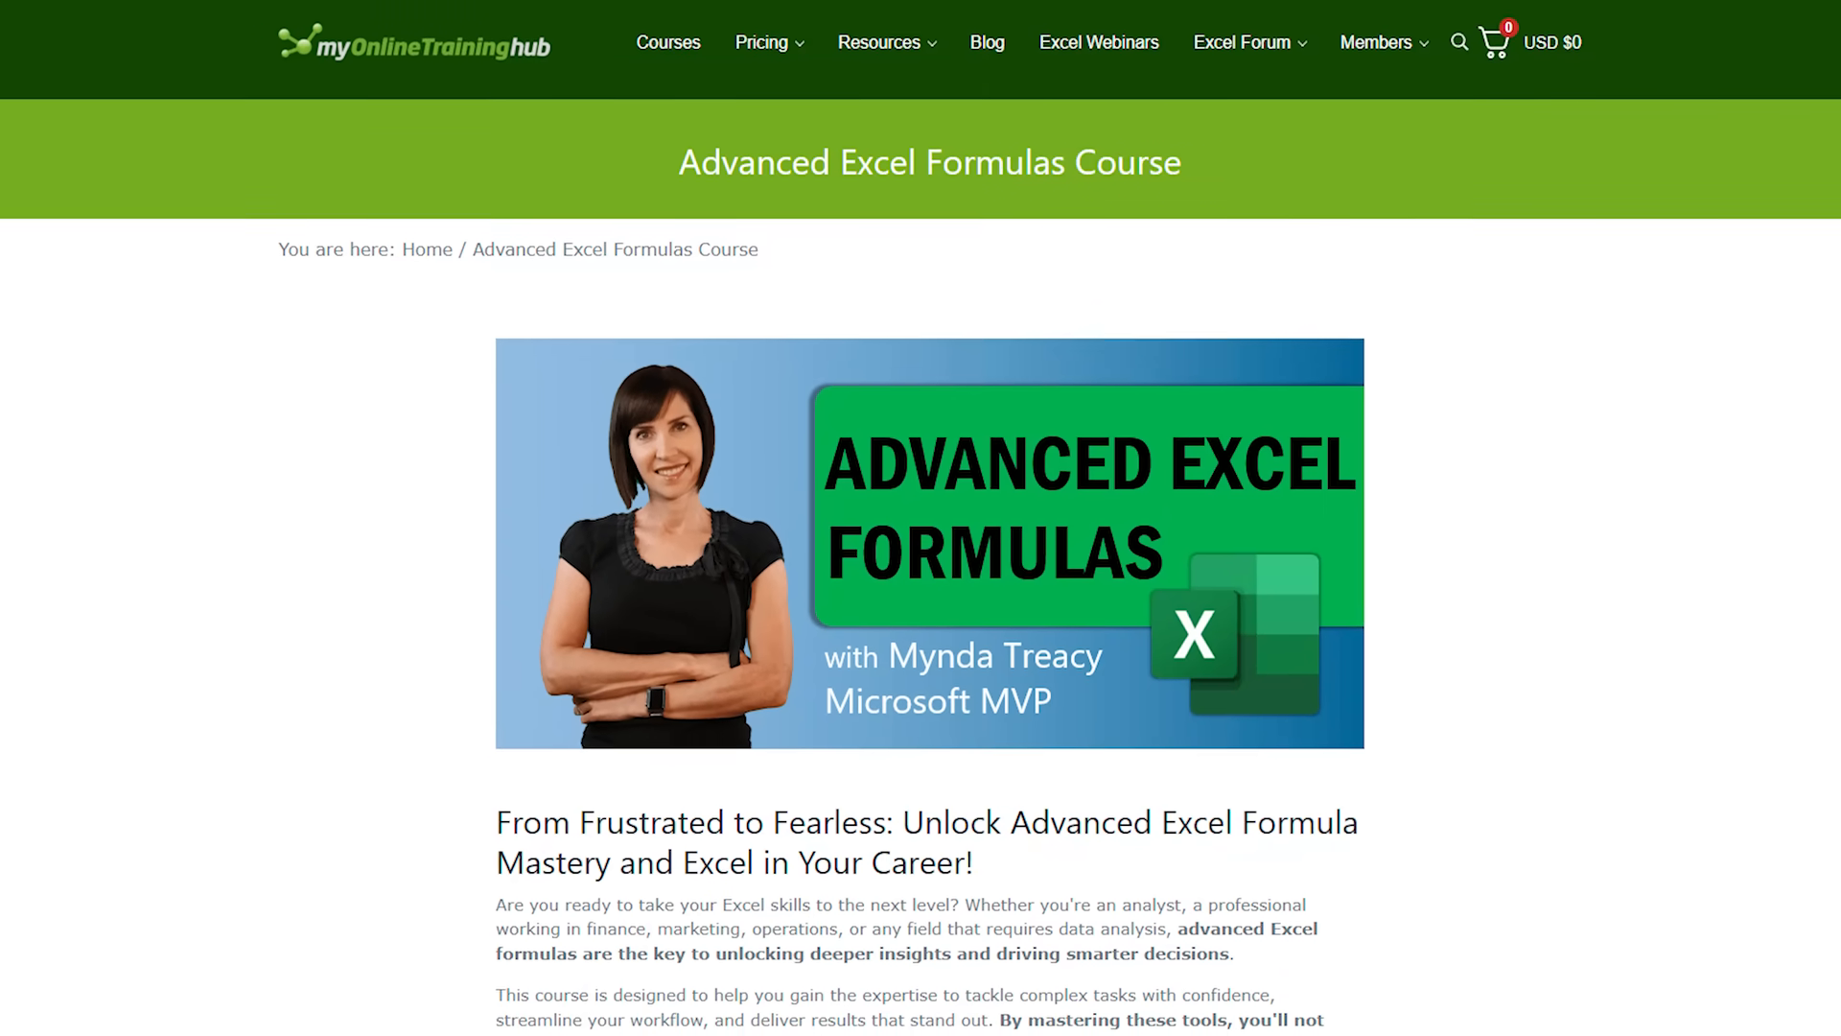
Step: Scroll the Advanced Excel Formulas page down to the instructor and 'Who Is This Course For?' sections
scroll("down", 3)
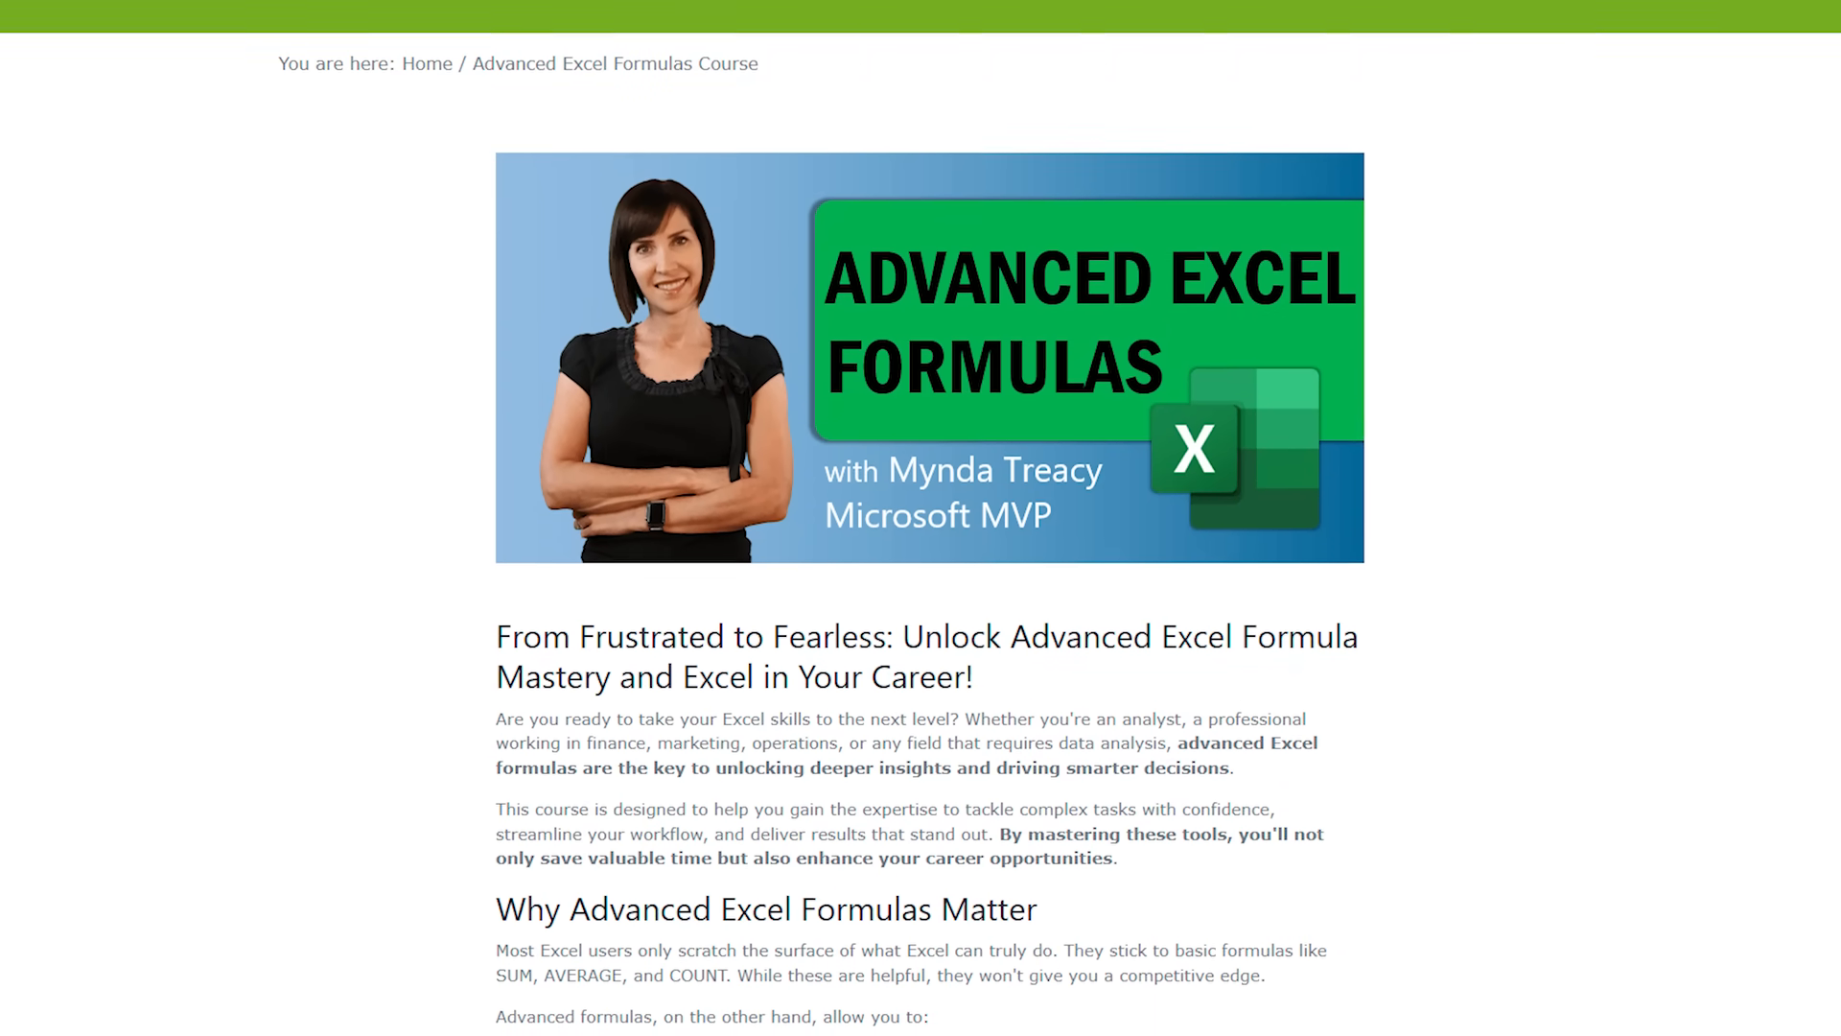
scroll("down", 3)
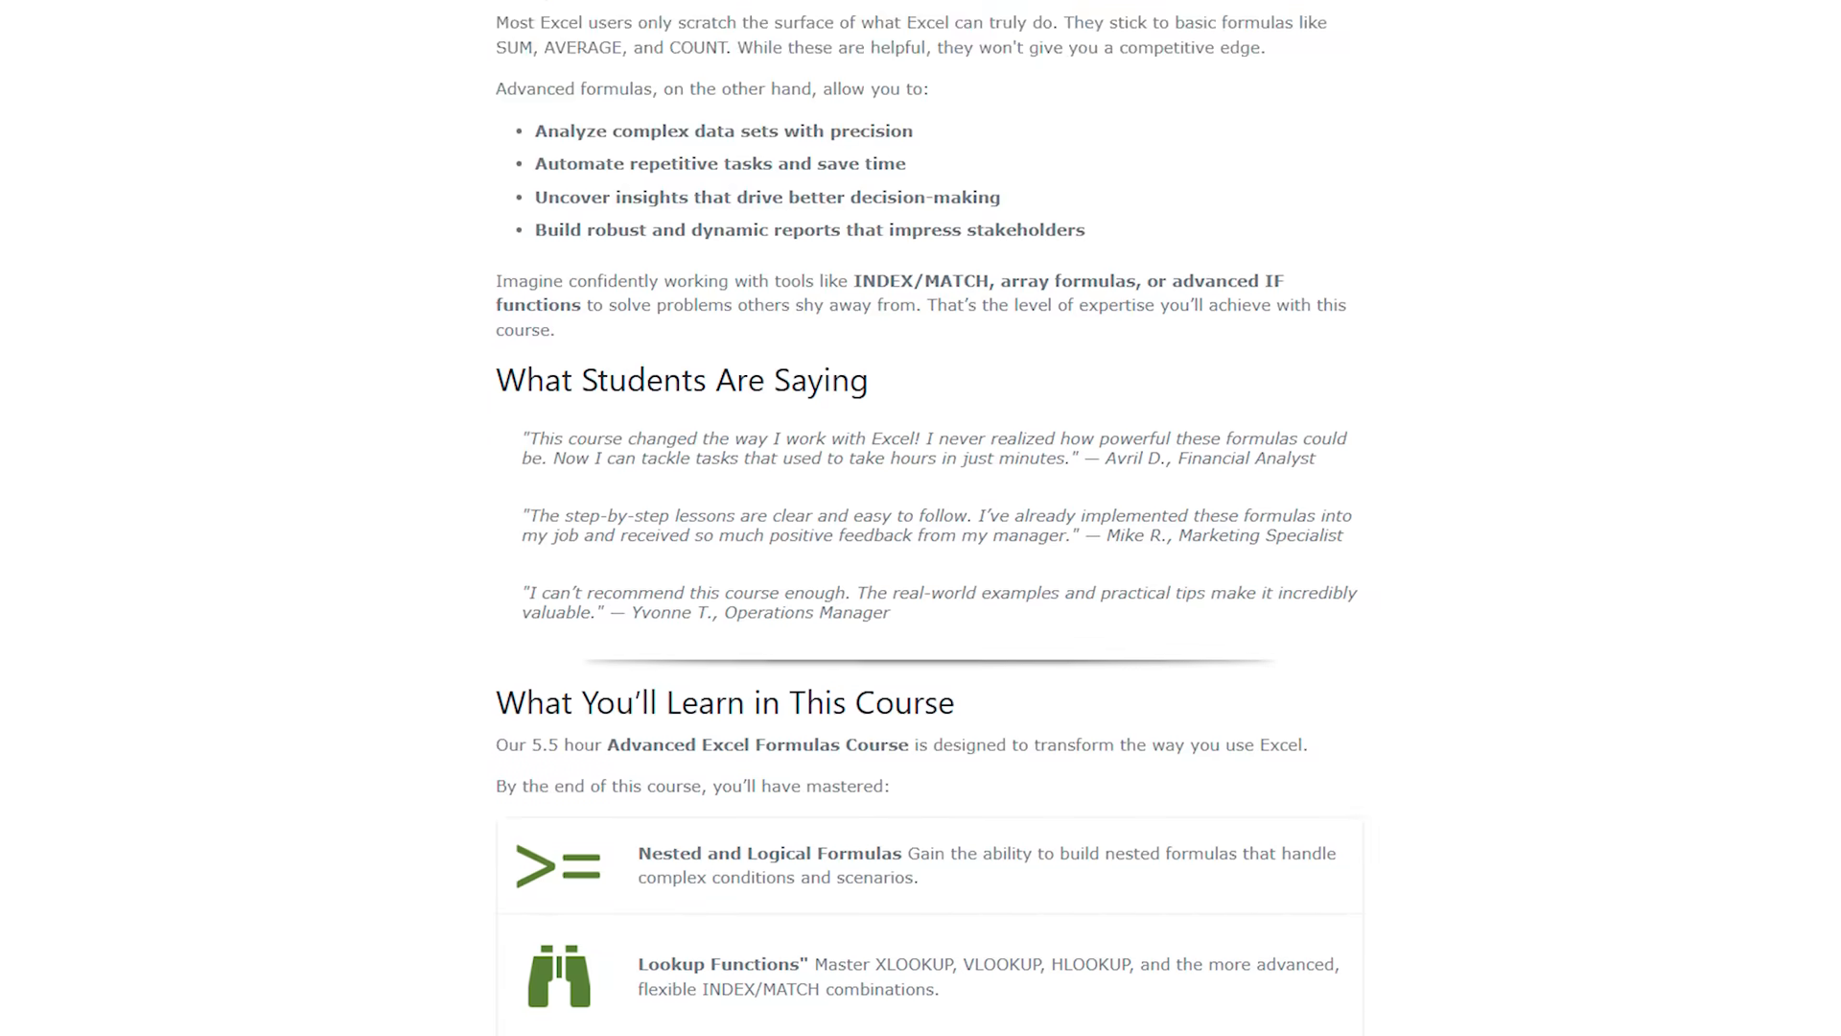
scroll("down", 3)
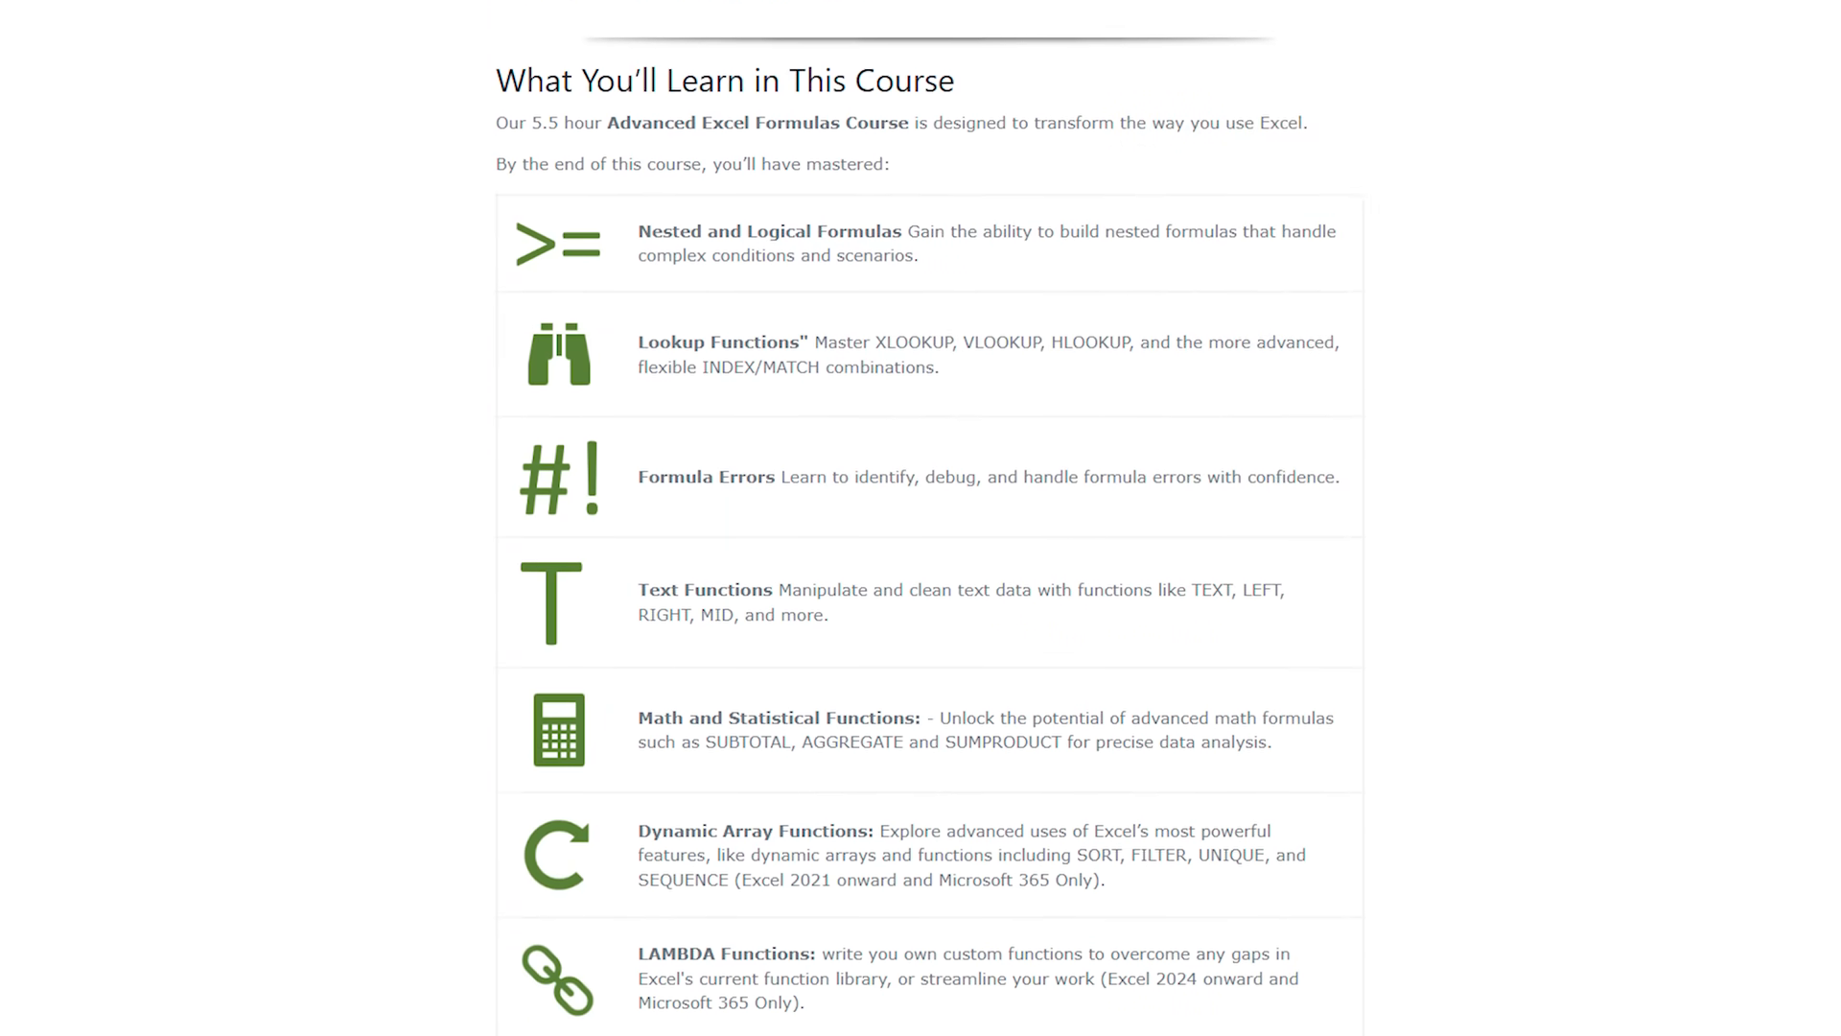
scroll("down", 3)
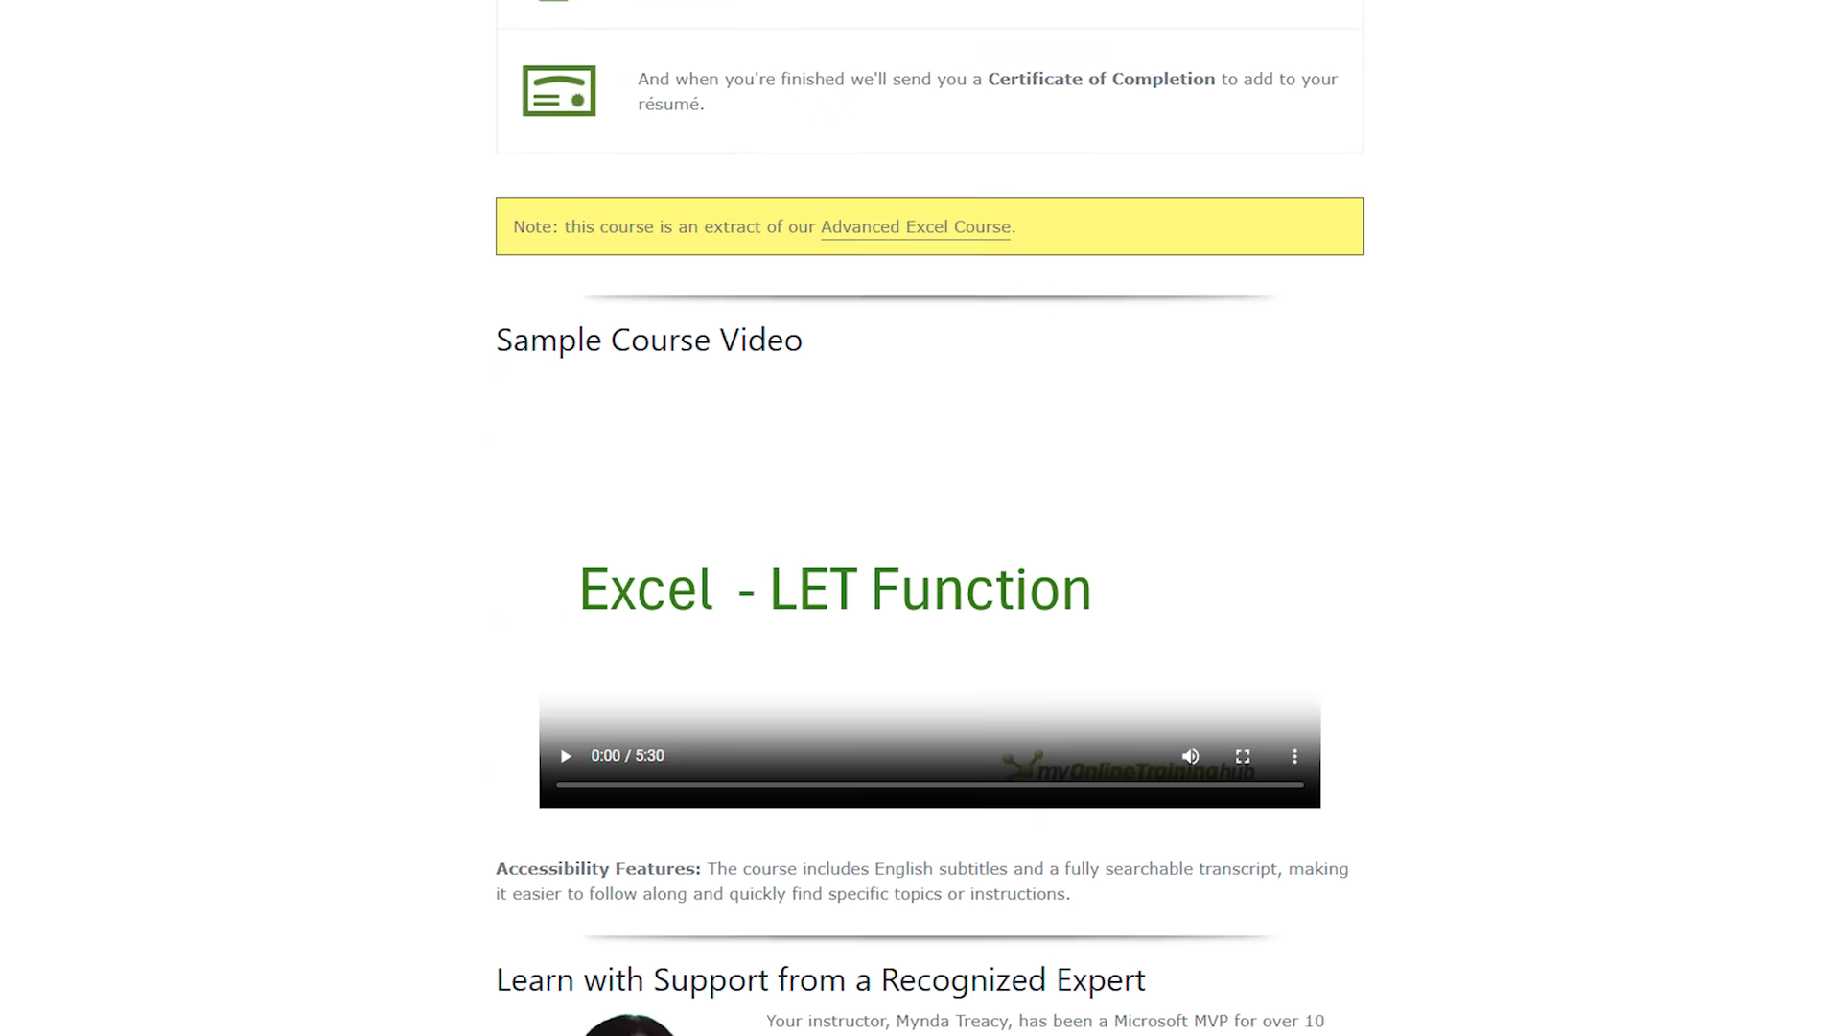
scroll("down", 3)
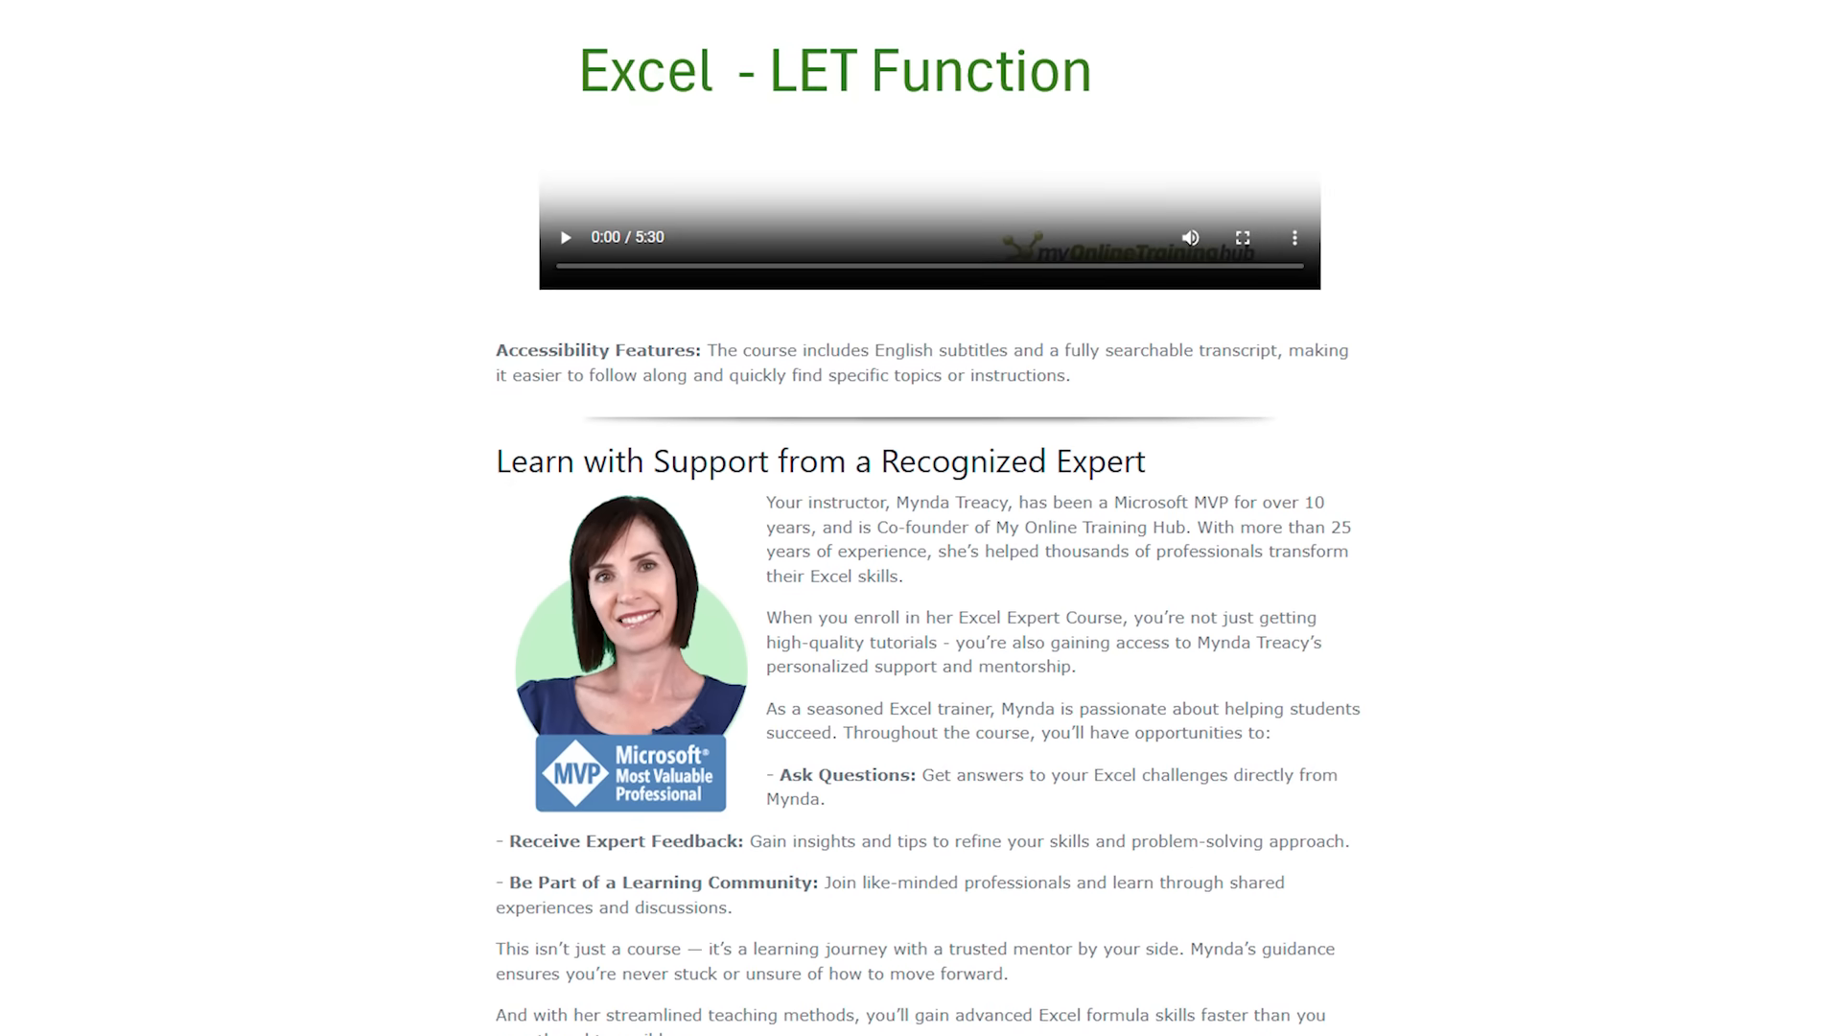
scroll("down", 3)
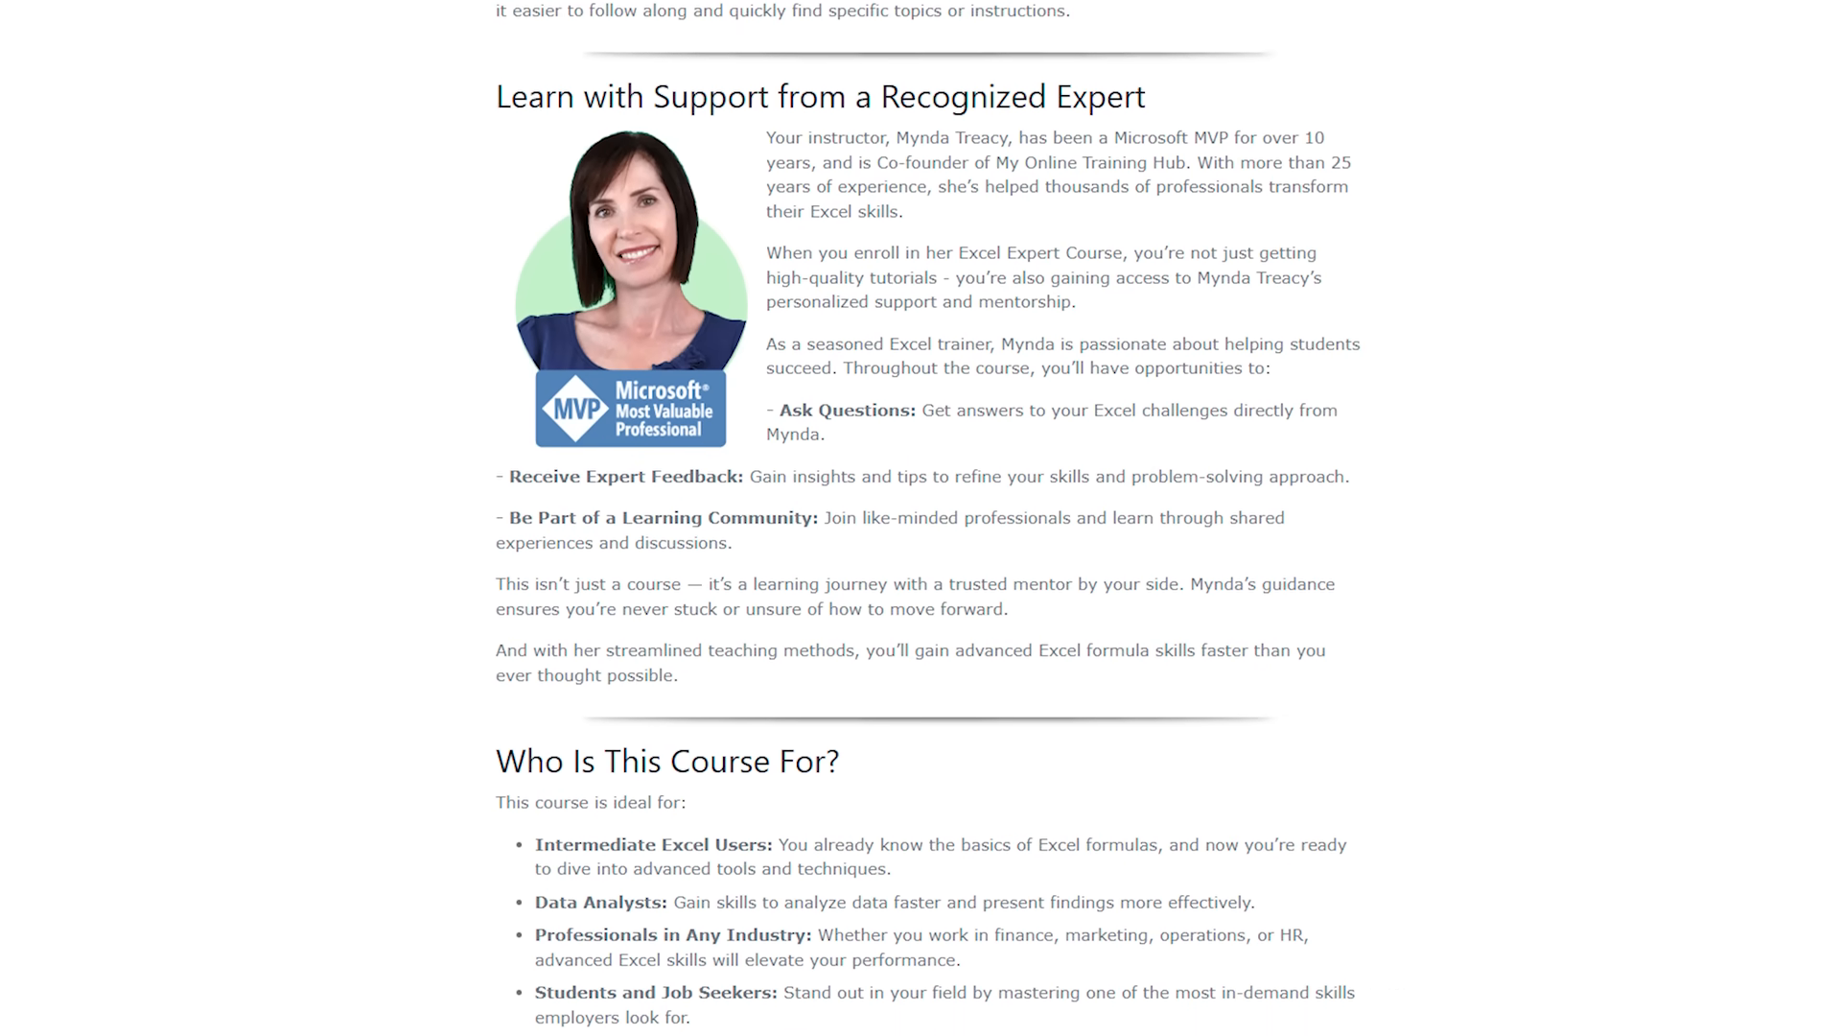
scroll("down", 3)
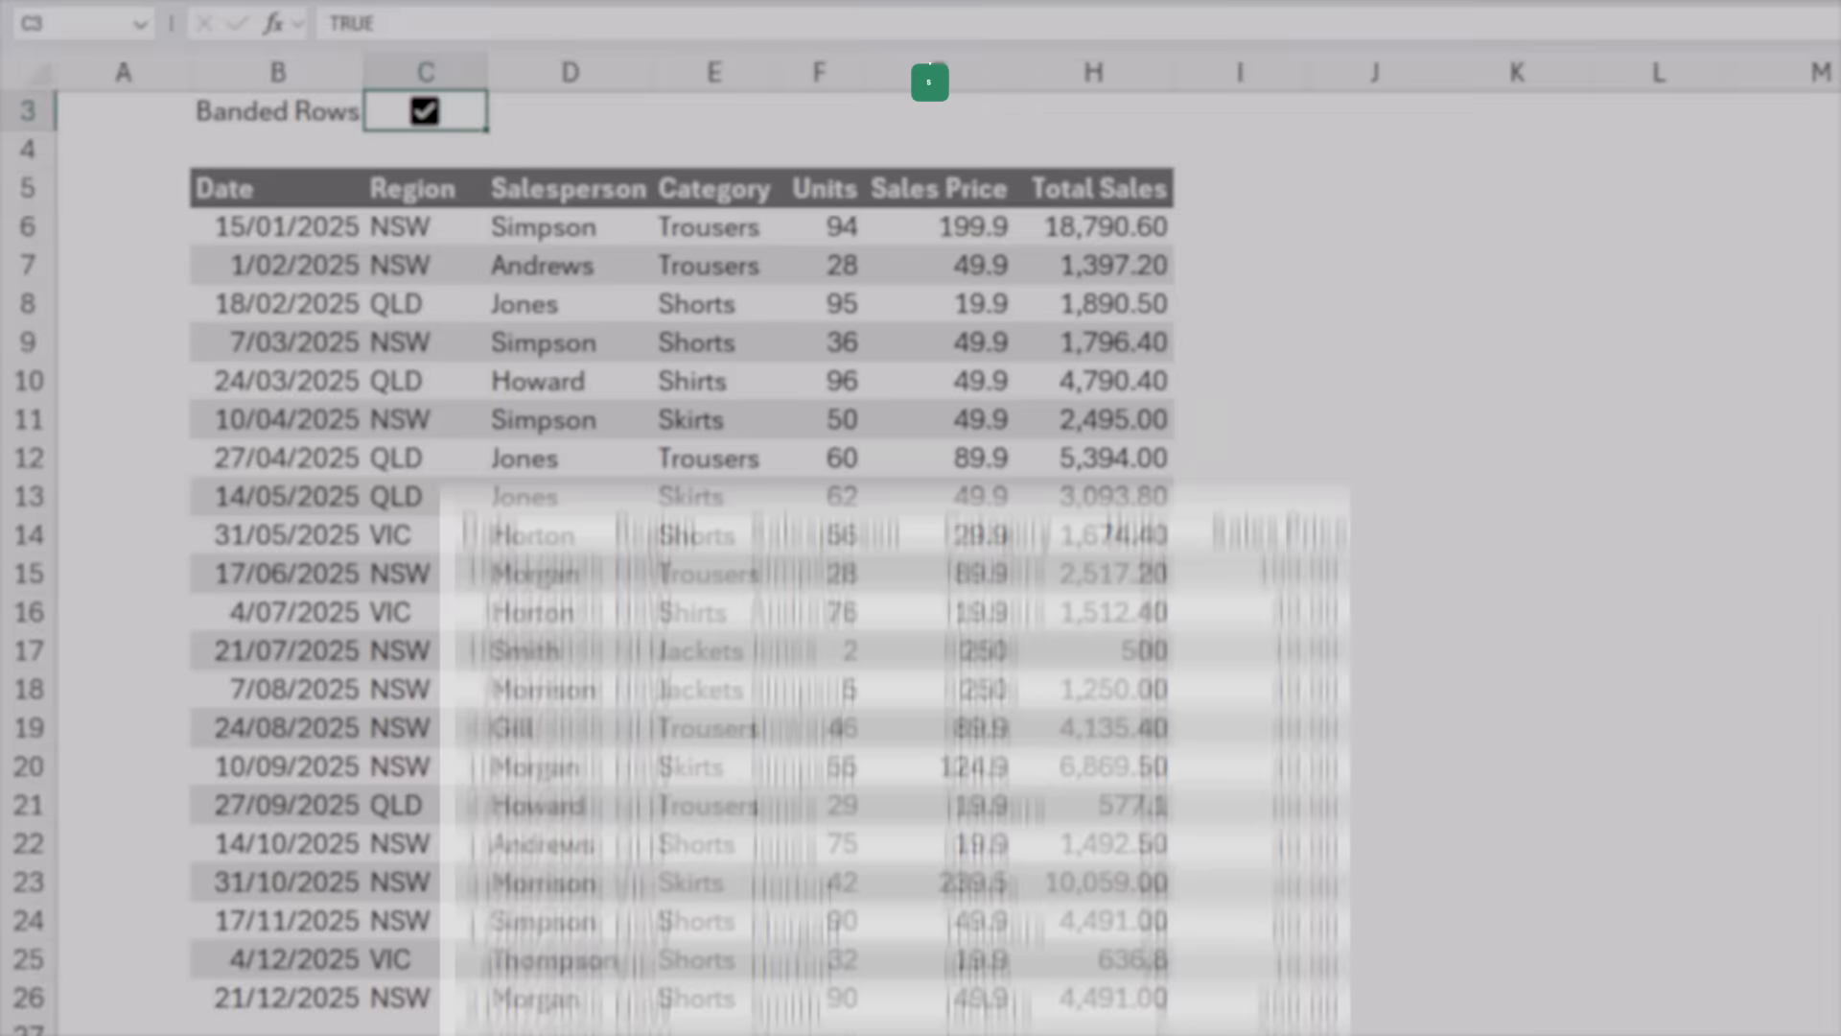
Step: Toggle the C3 Banded Rows checkbox to FALSE and back to TRUE, then delete it
left_click(425, 109)
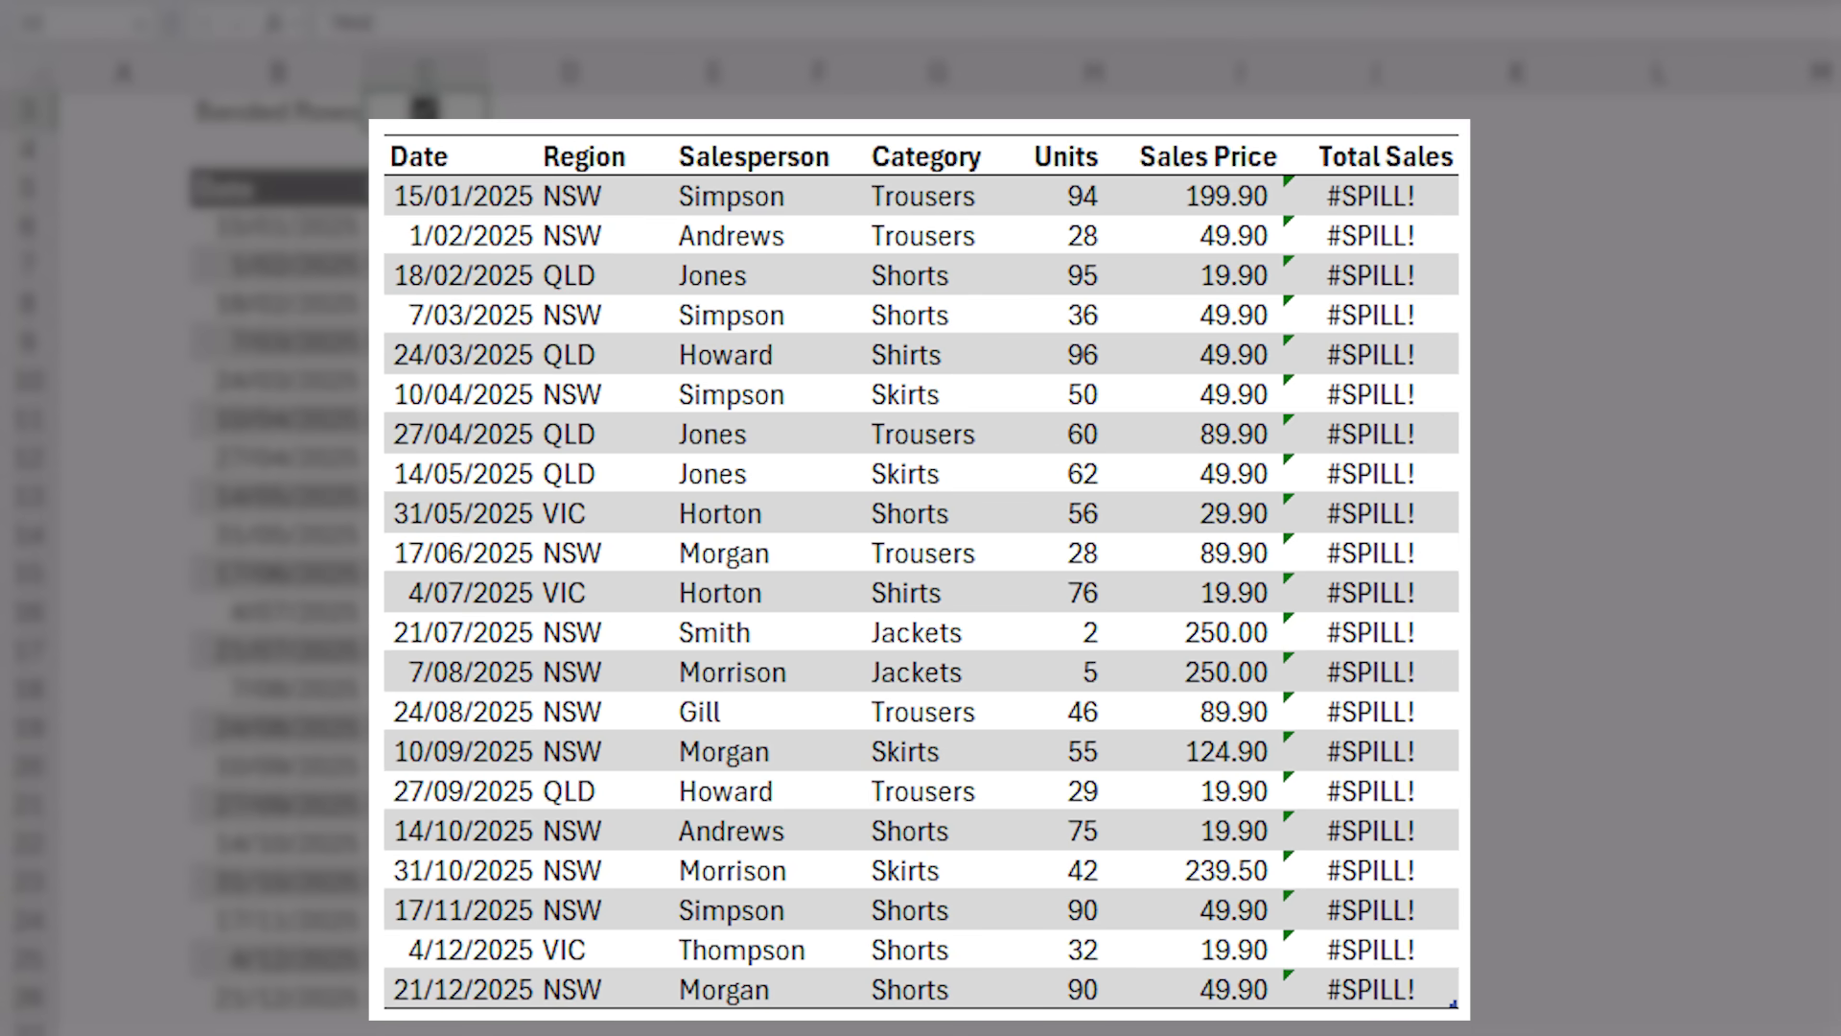
left_click(424, 110)
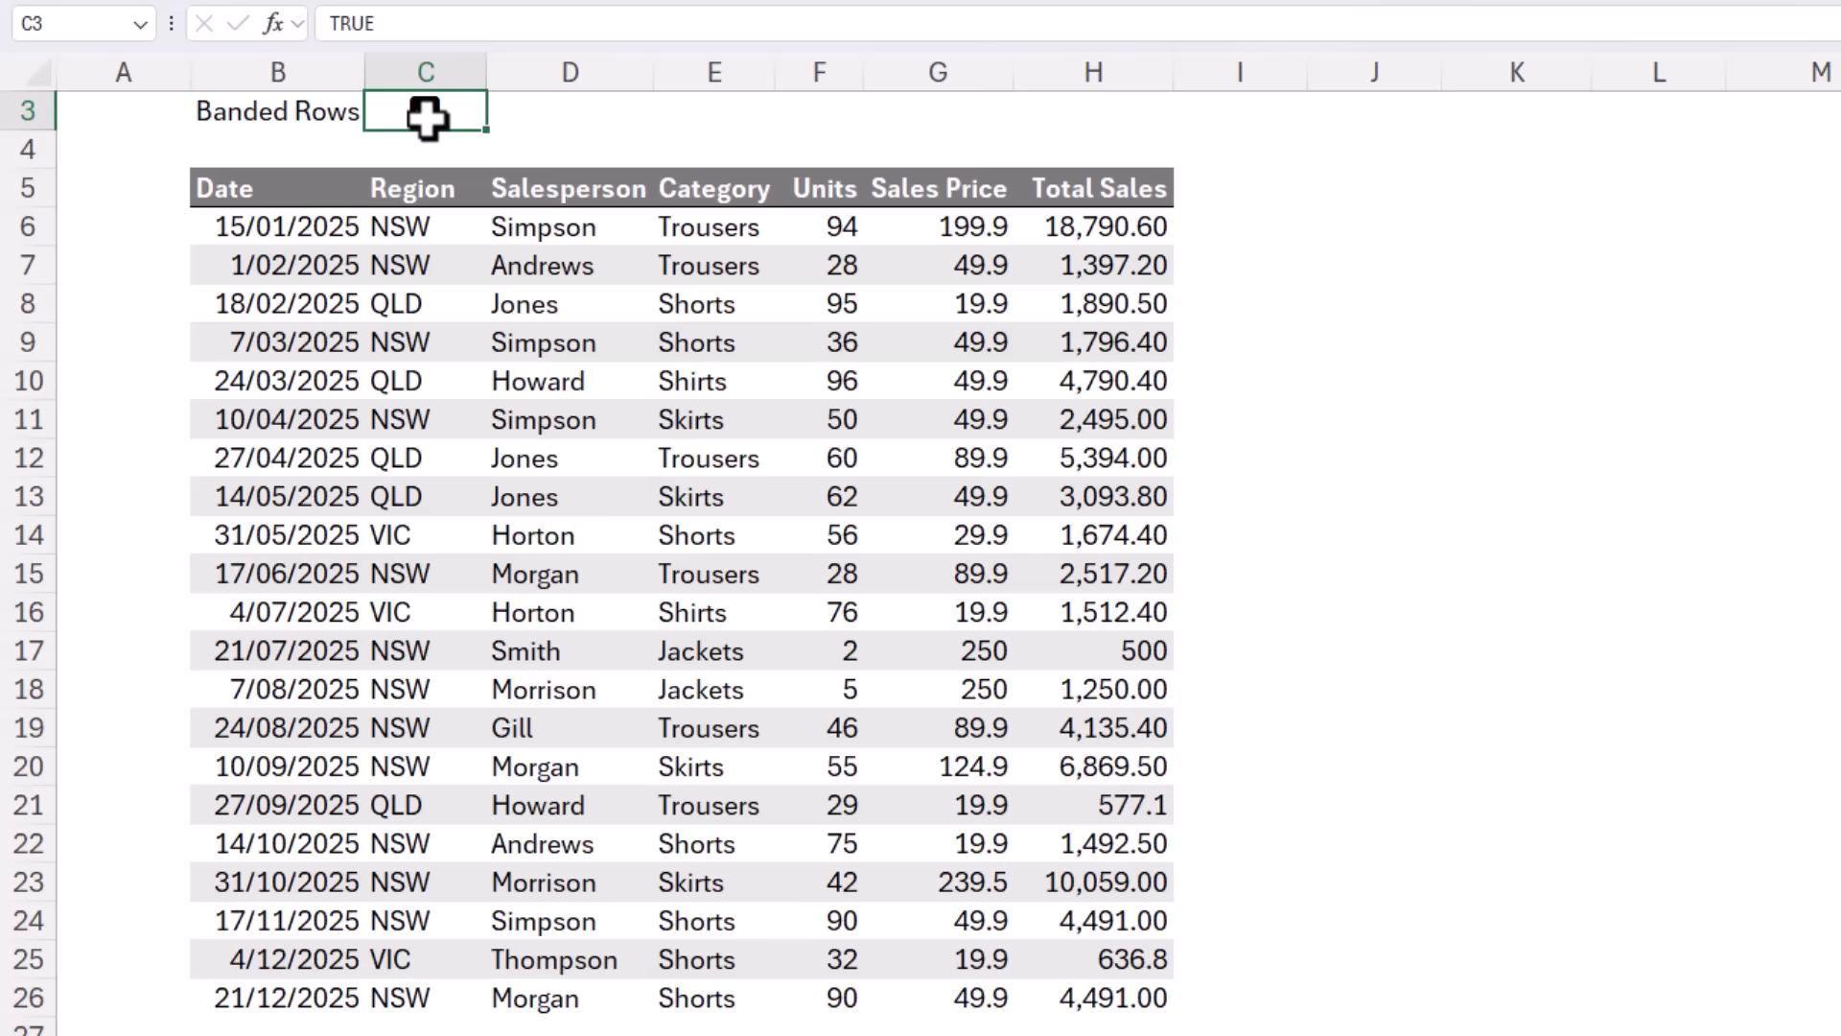
left_click(424, 110)
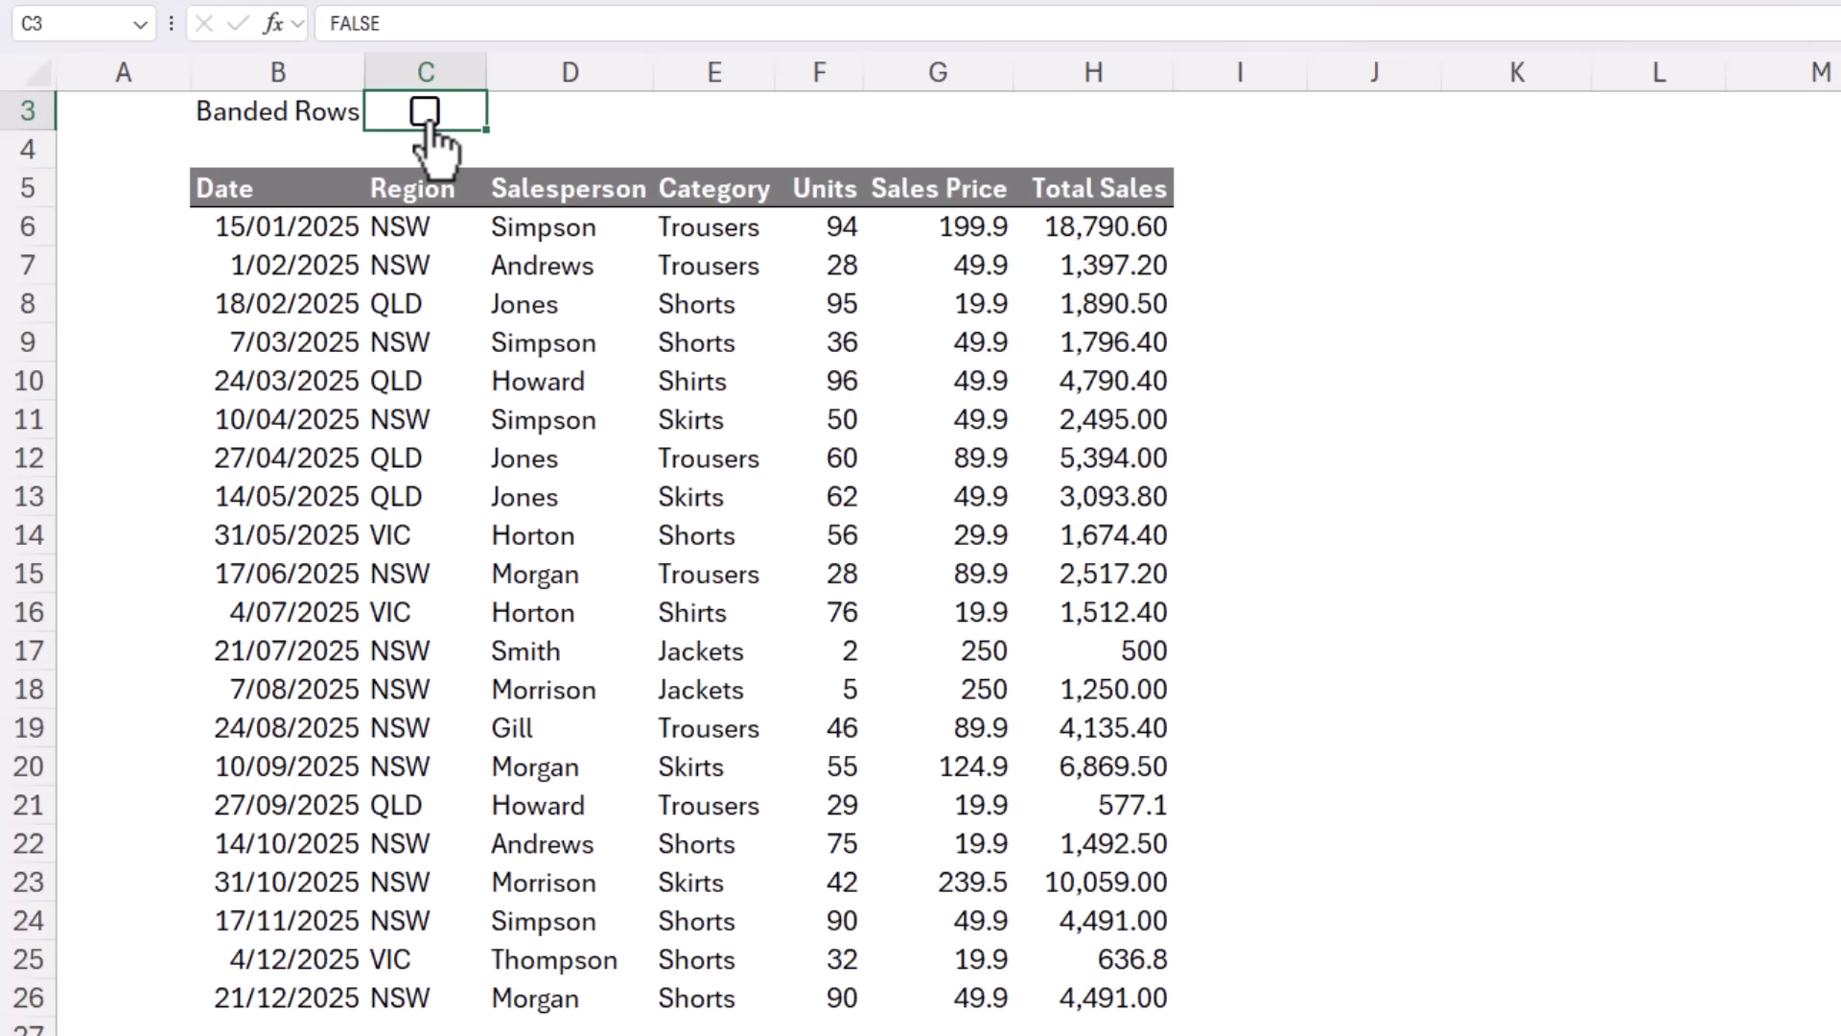
left_click(425, 110)
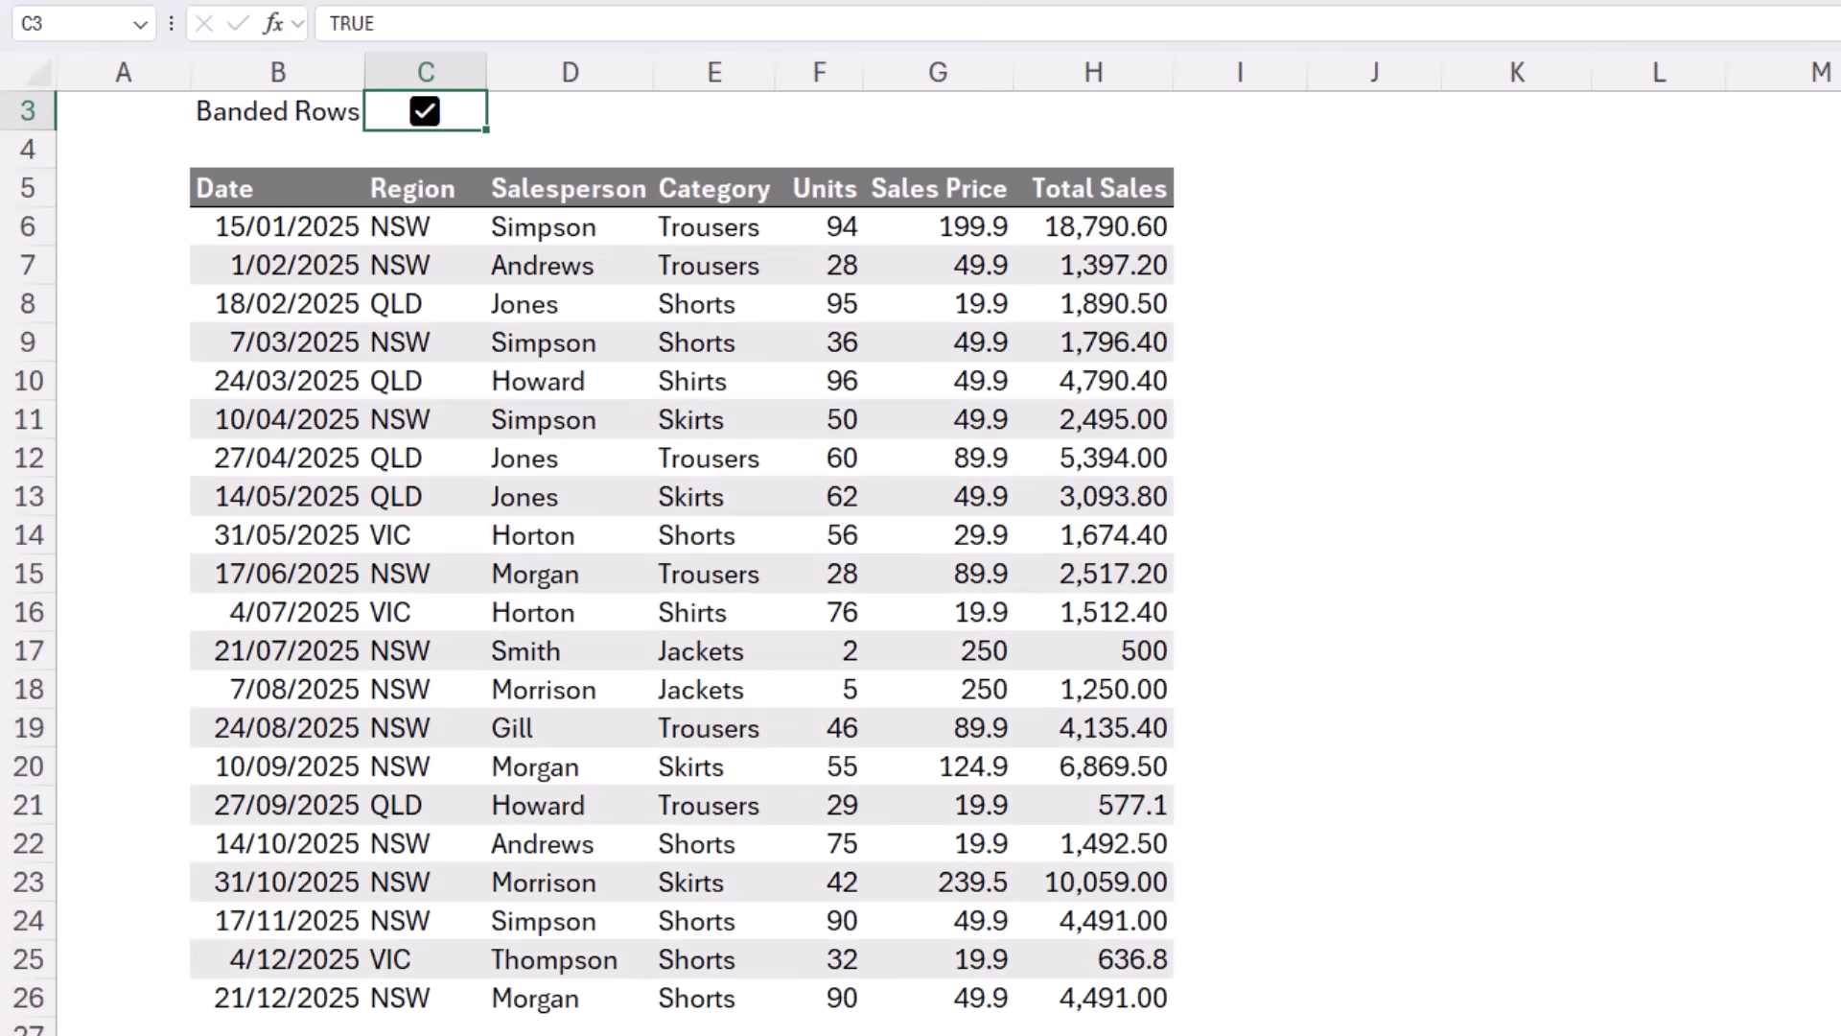
left_click(423, 111)
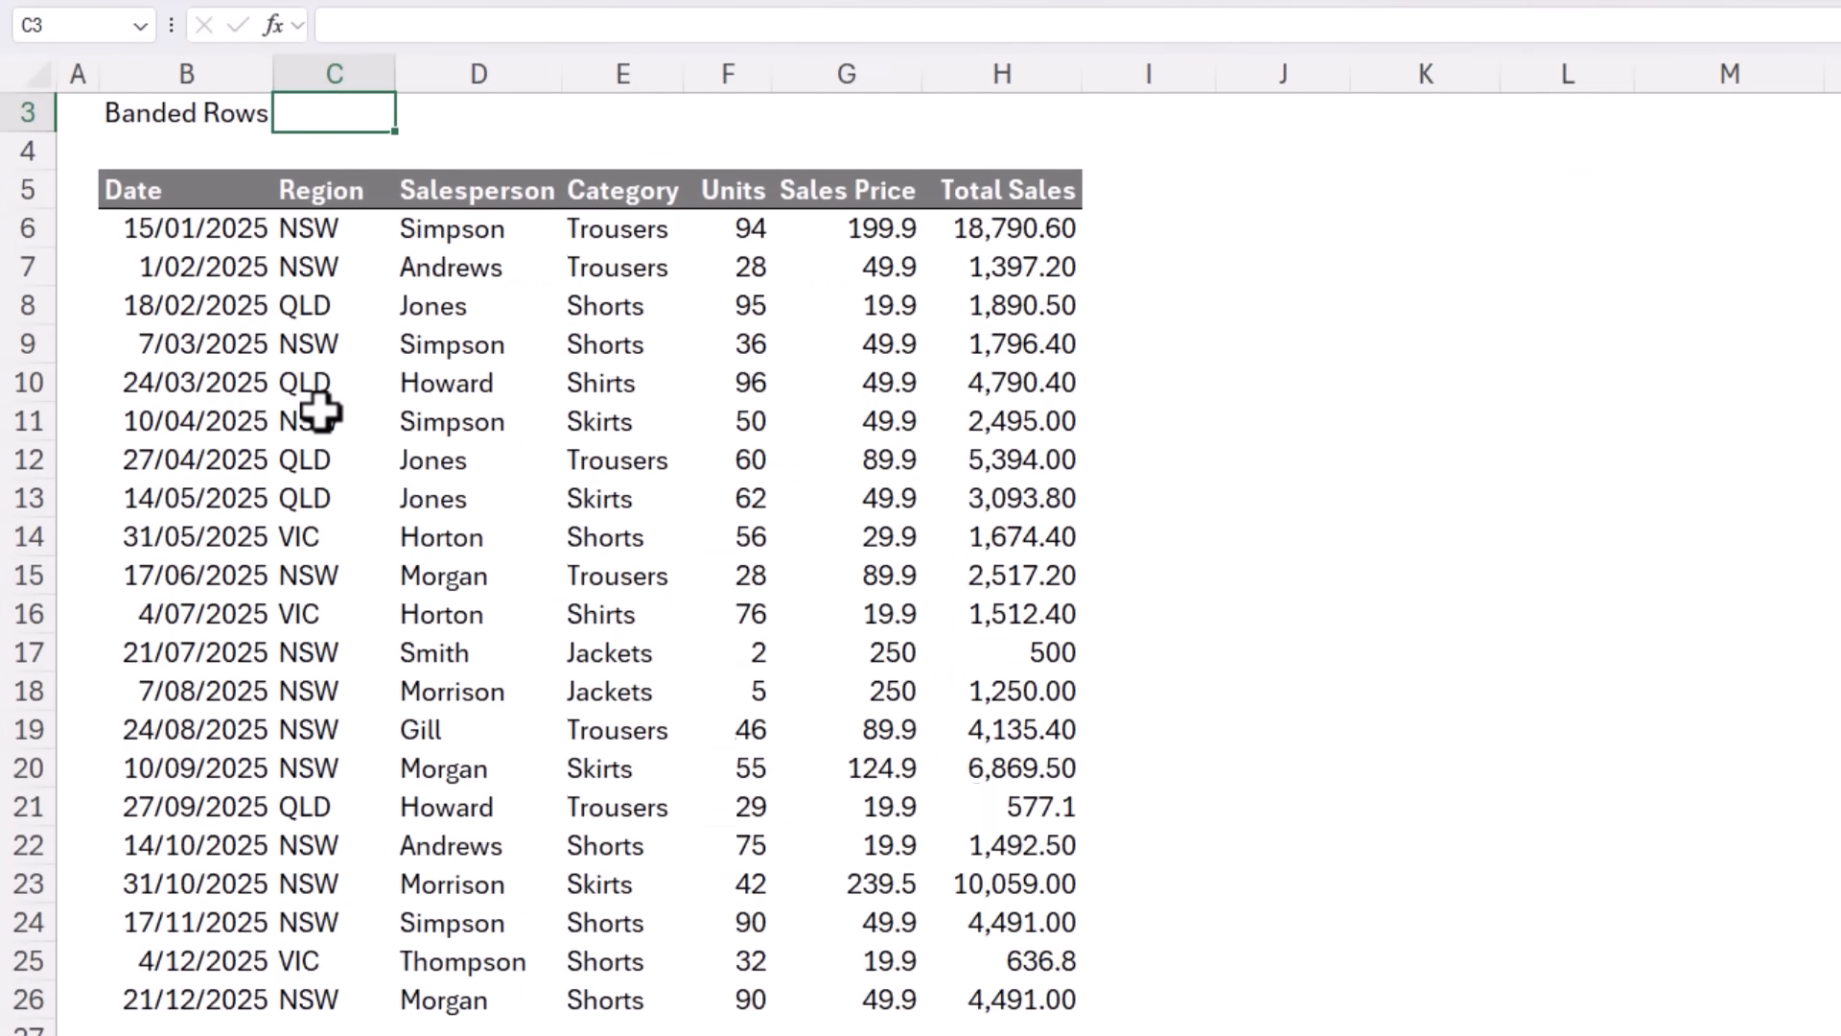
Step: Insert a checkbox in C3 and toggle it, leaving it ticked as TRUE
left_click(121, 26)
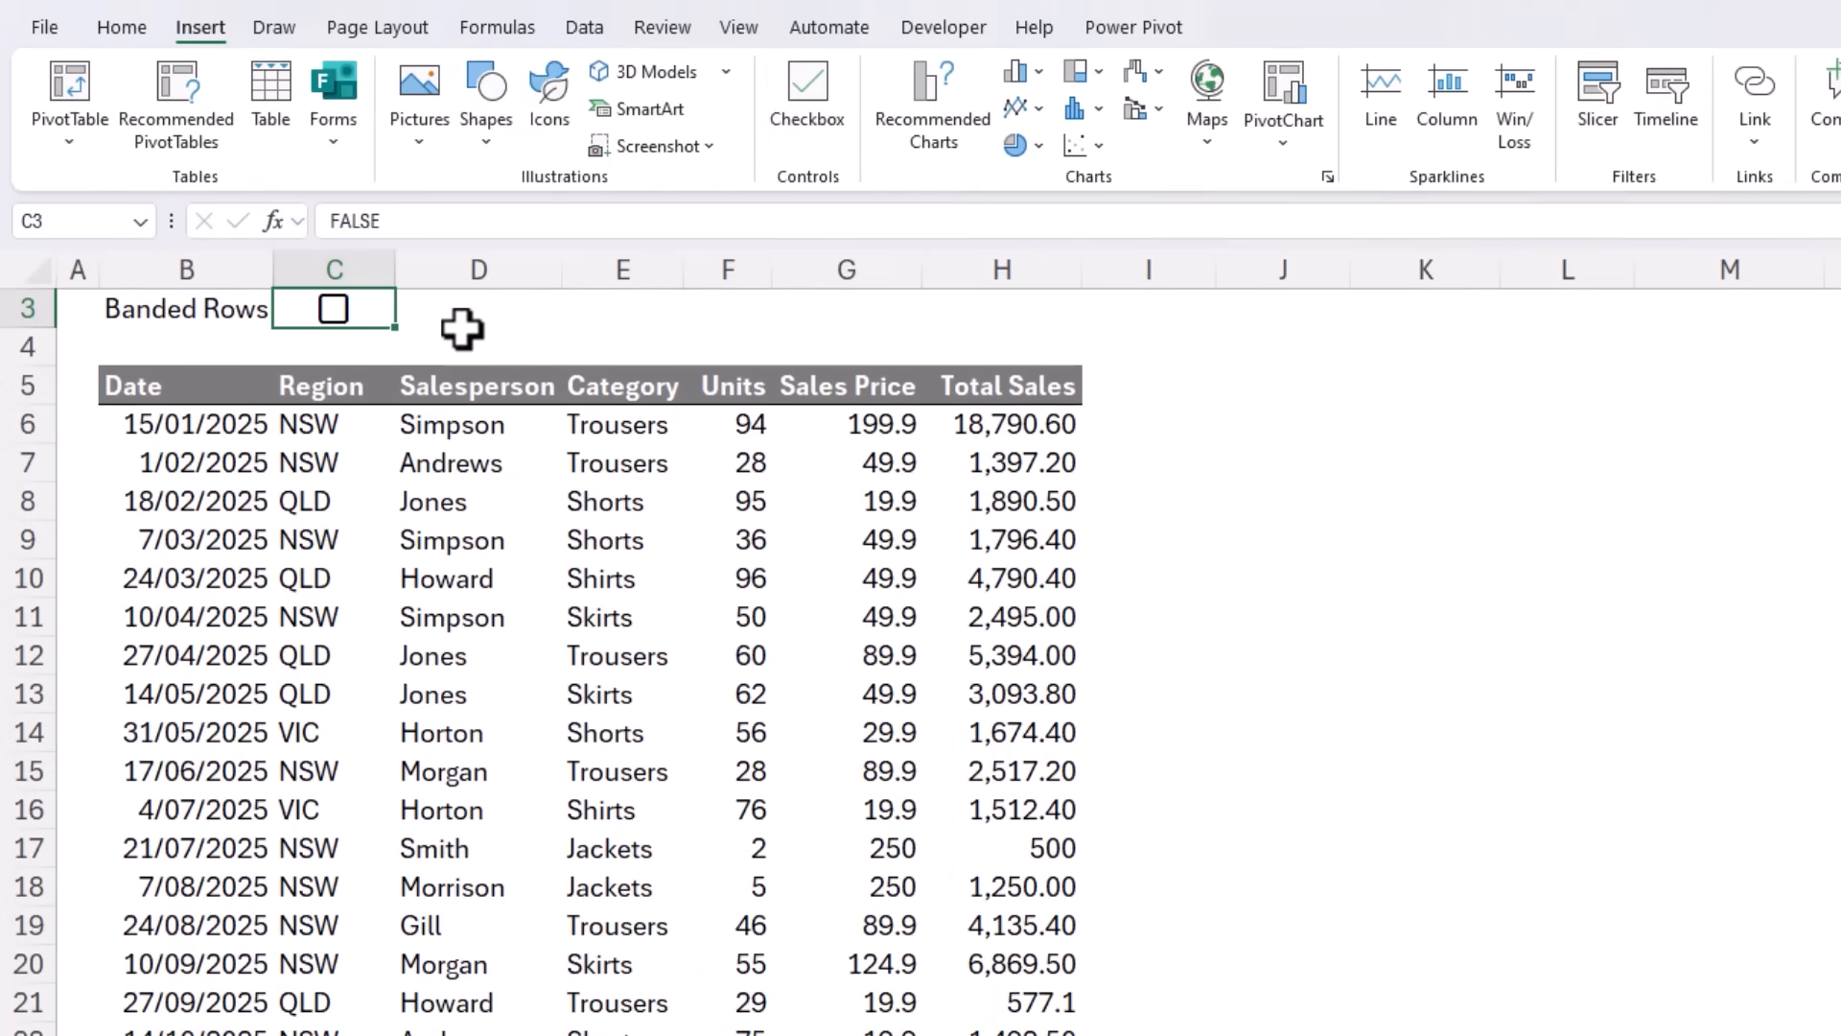
left_click(334, 308)
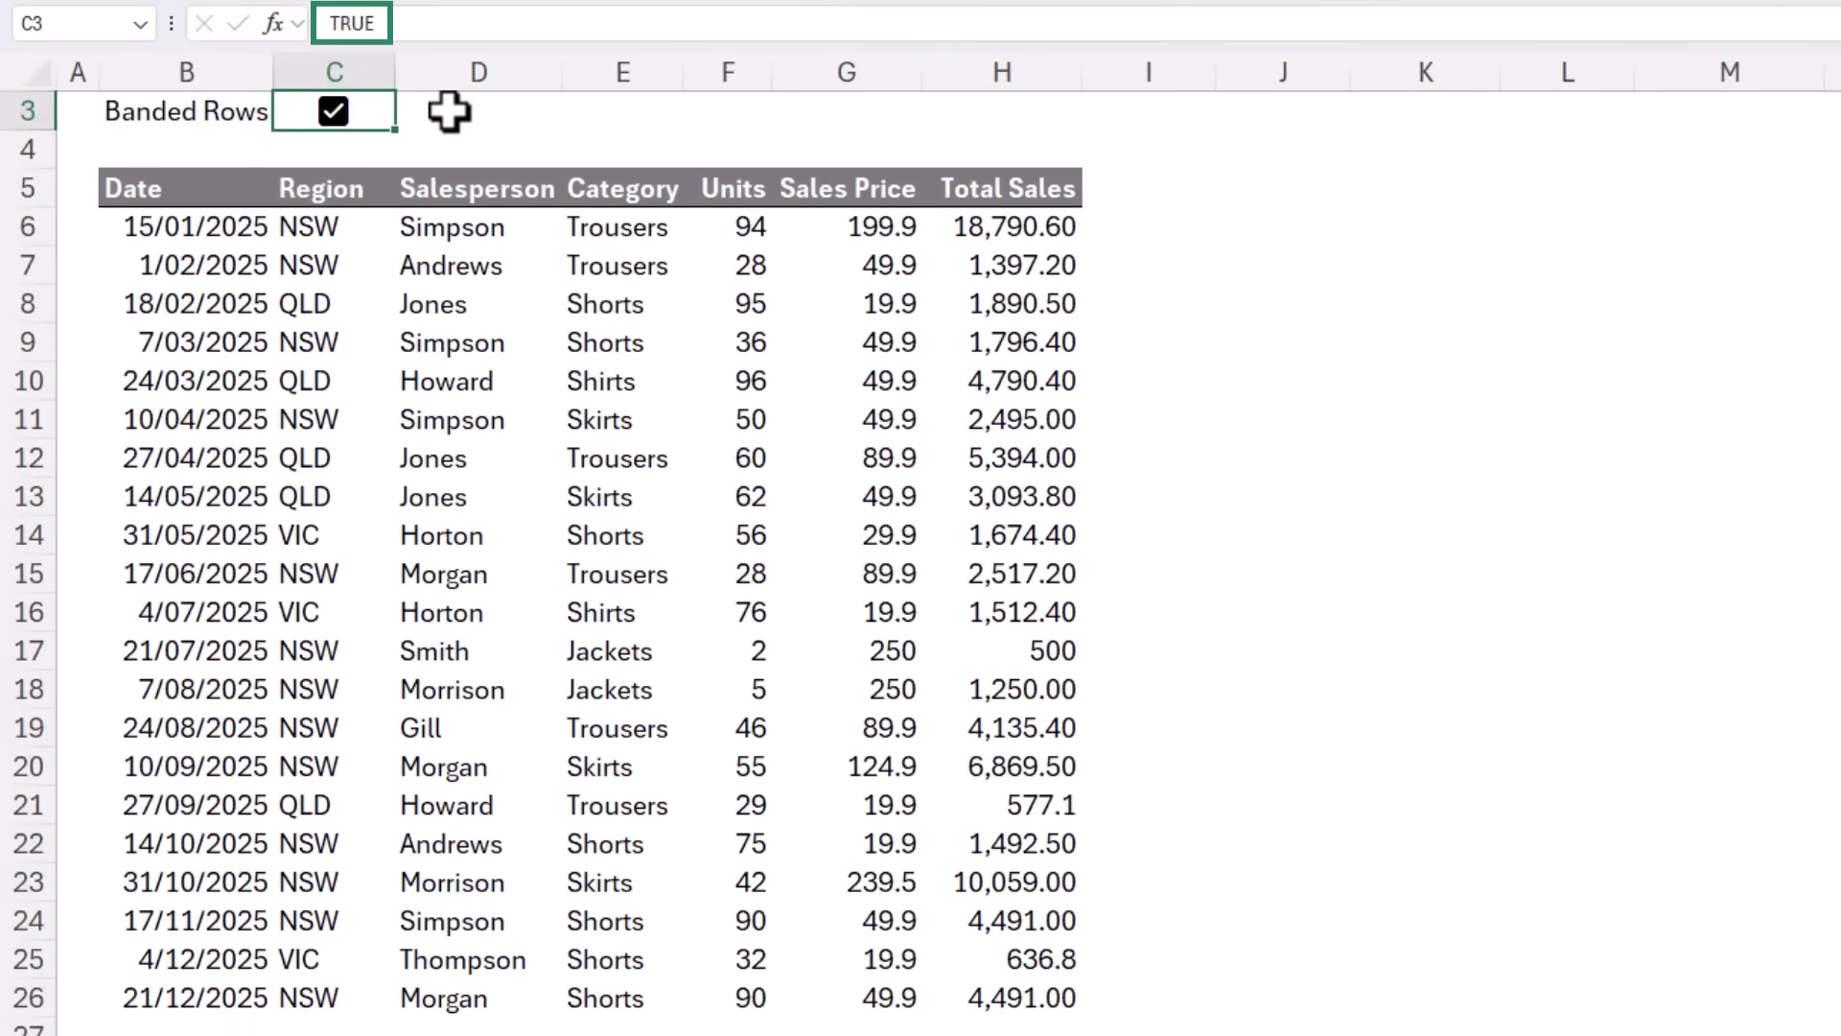
left_click(335, 110)
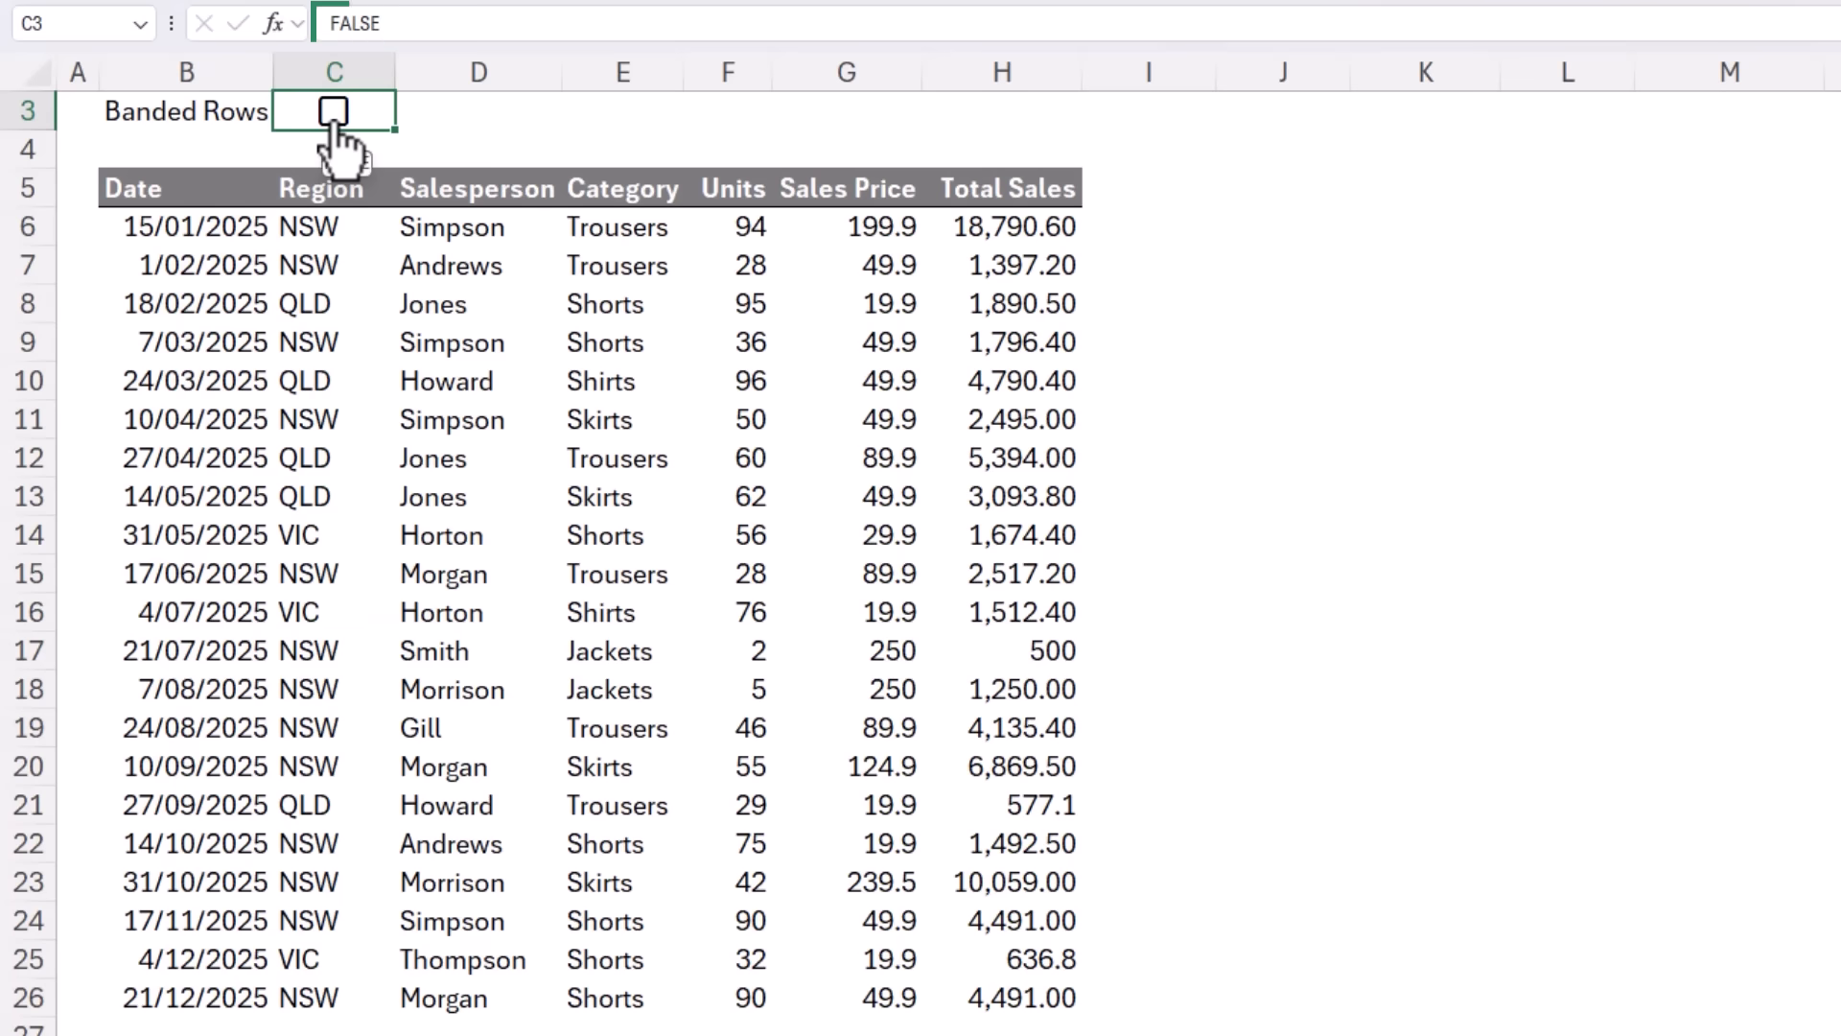
left_click(332, 110)
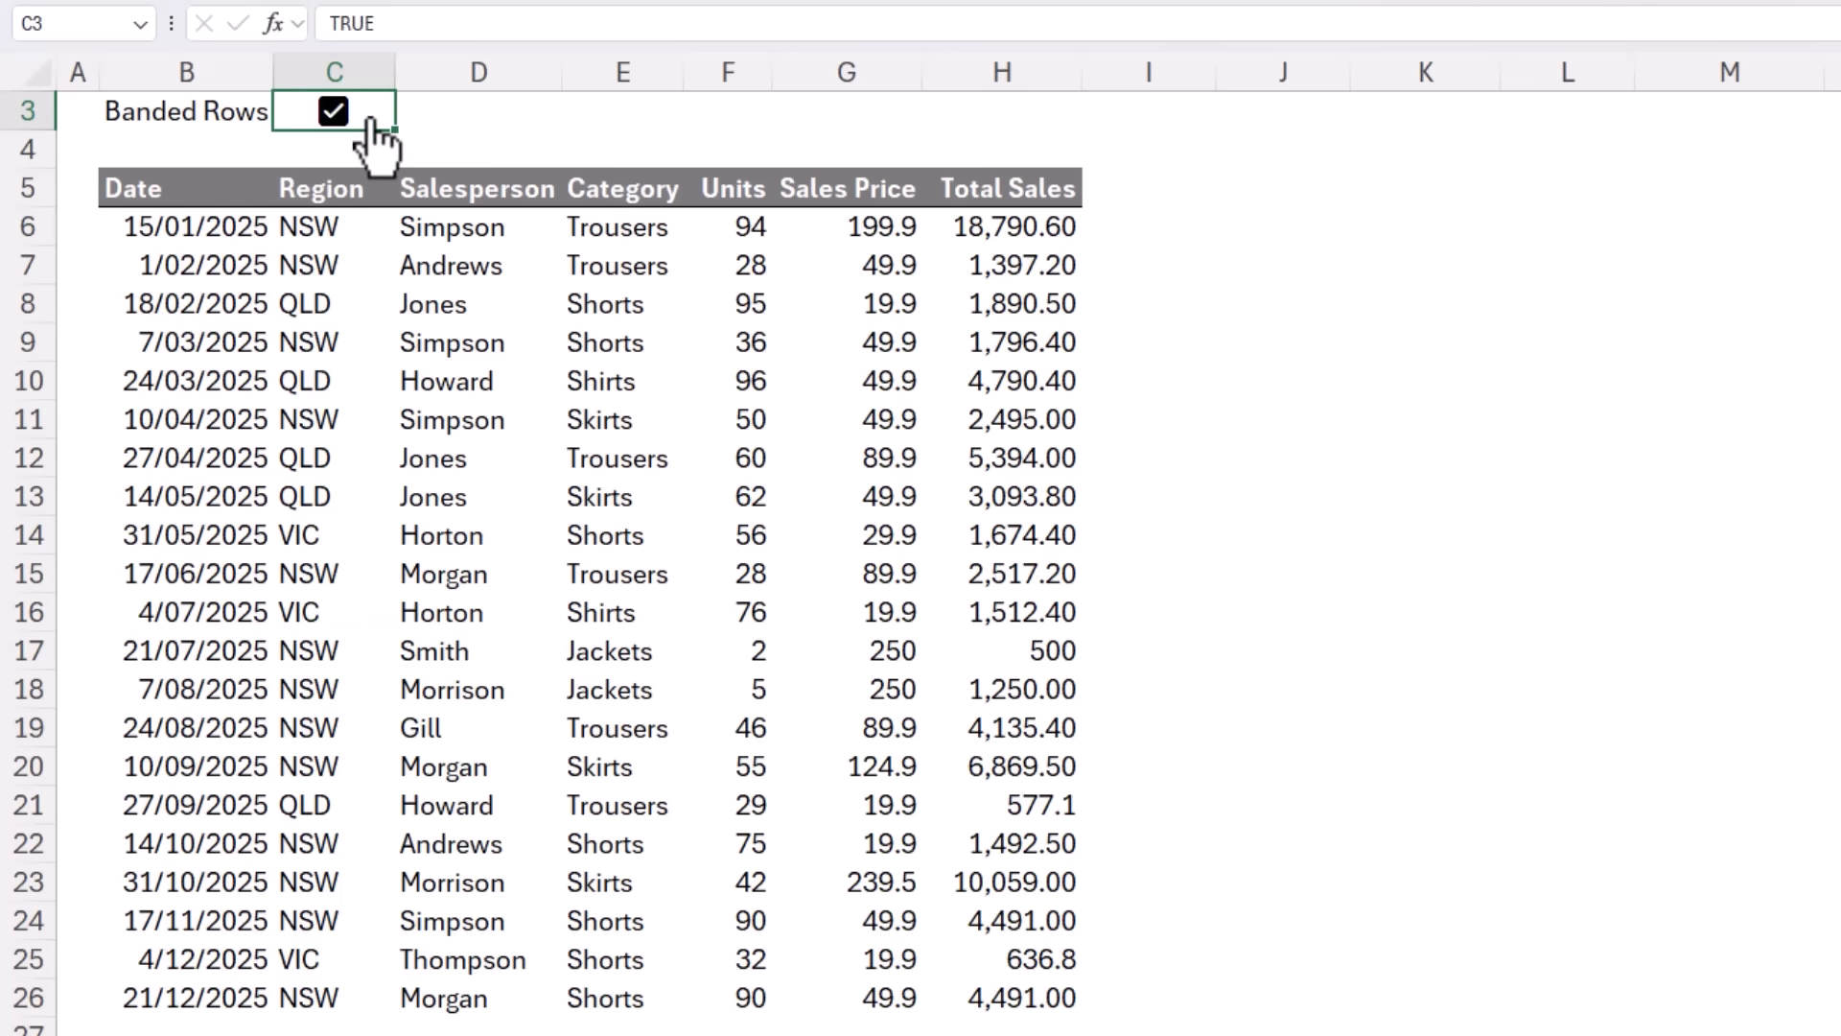
mouse_move(211, 225)
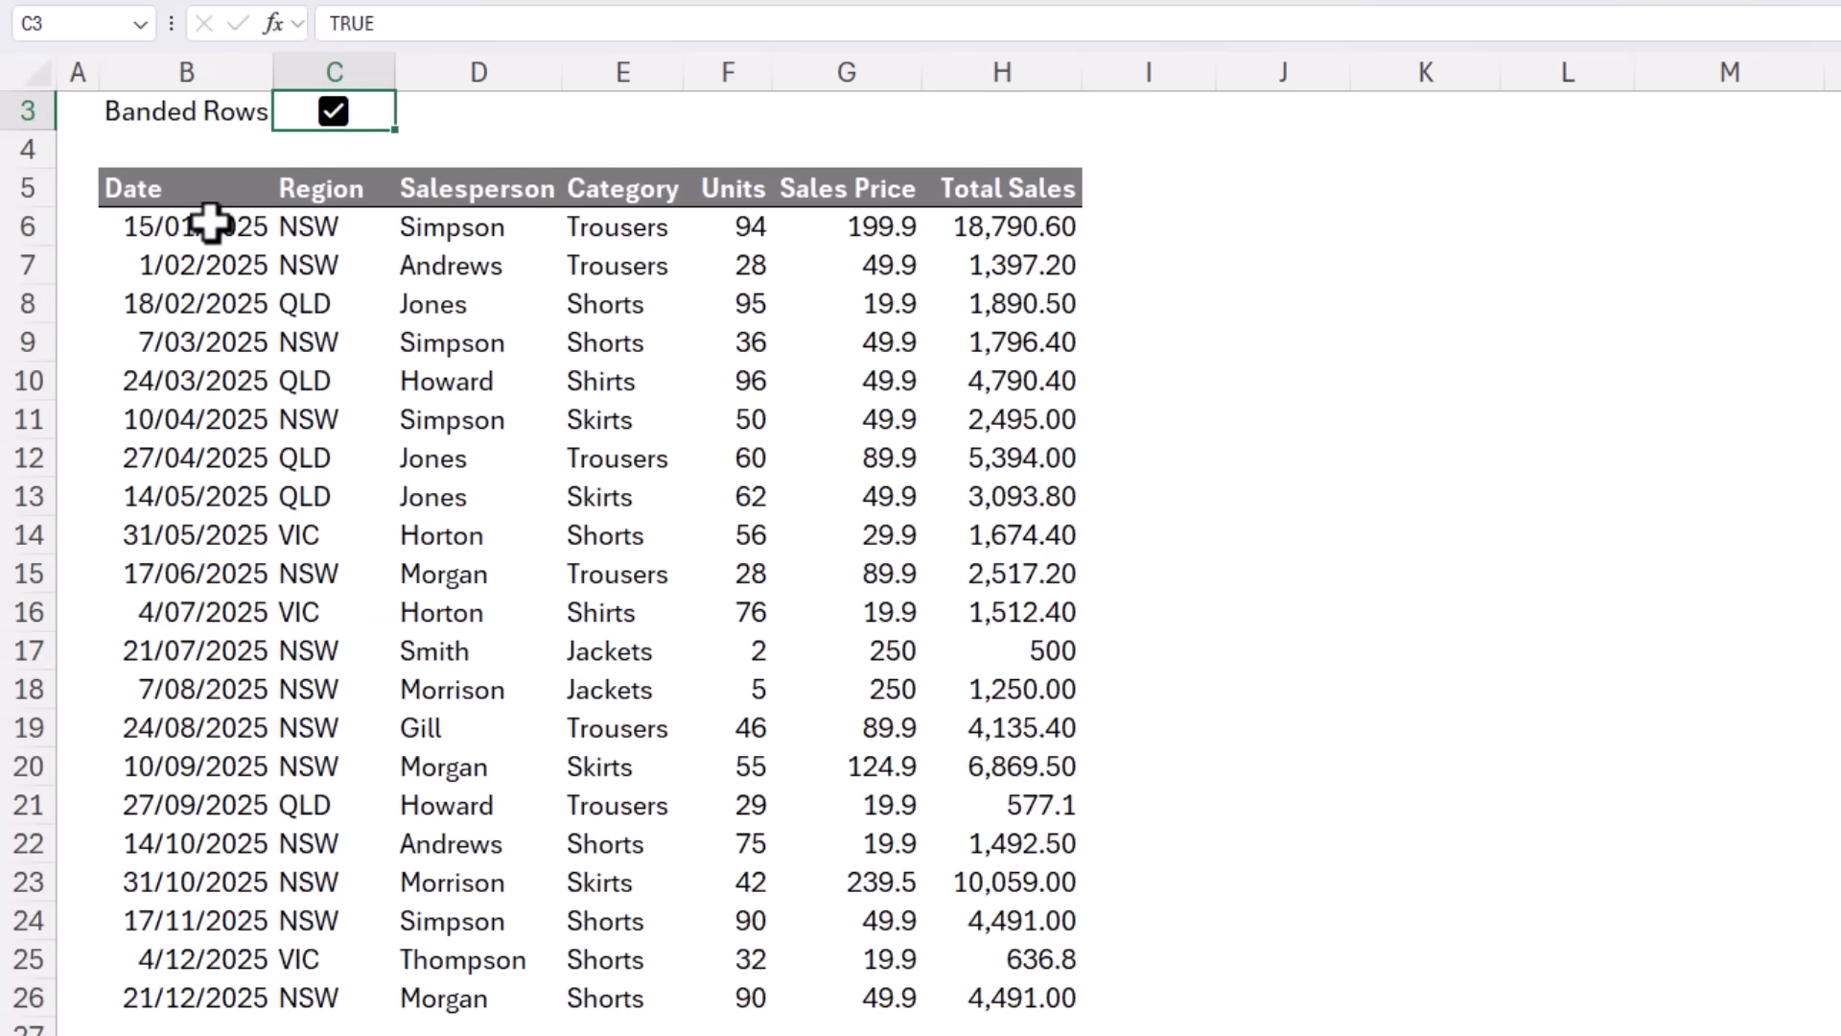
Step: Select B6:H26 and begin a new formula-based Conditional Formatting rule
left_click_drag(185, 227, 1001, 998)
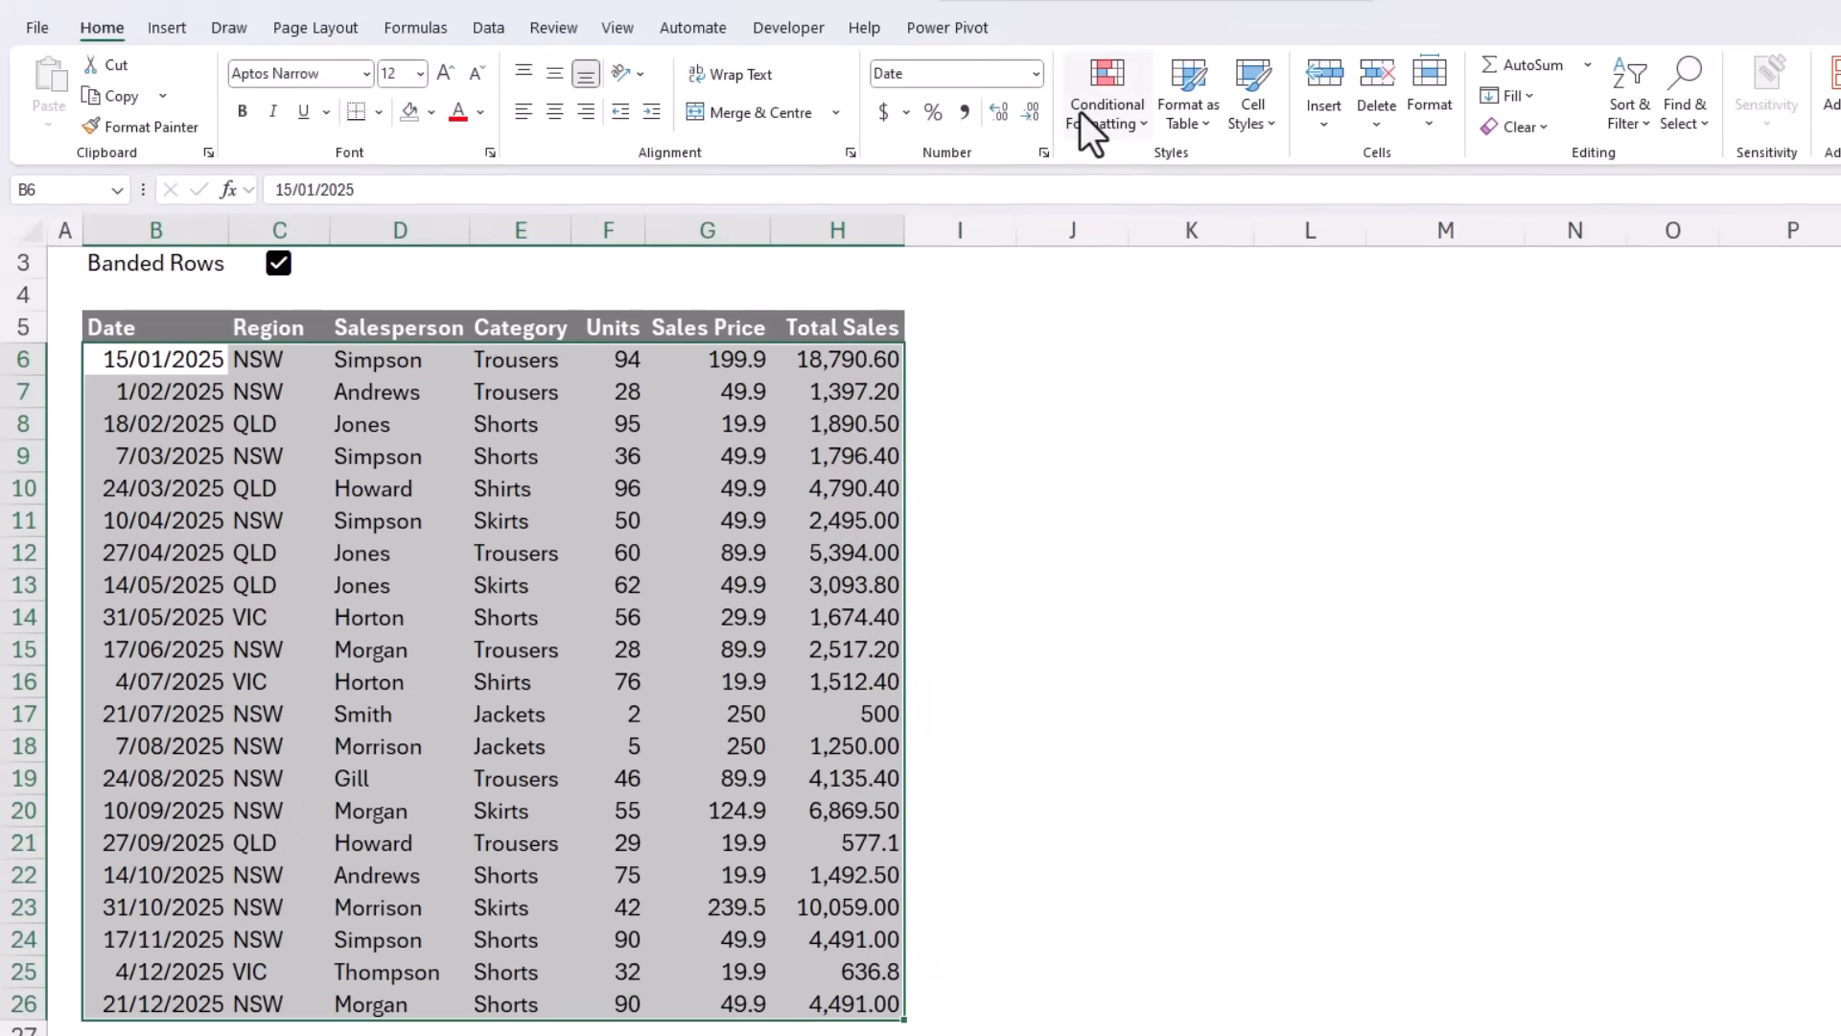
left_click(1103, 92)
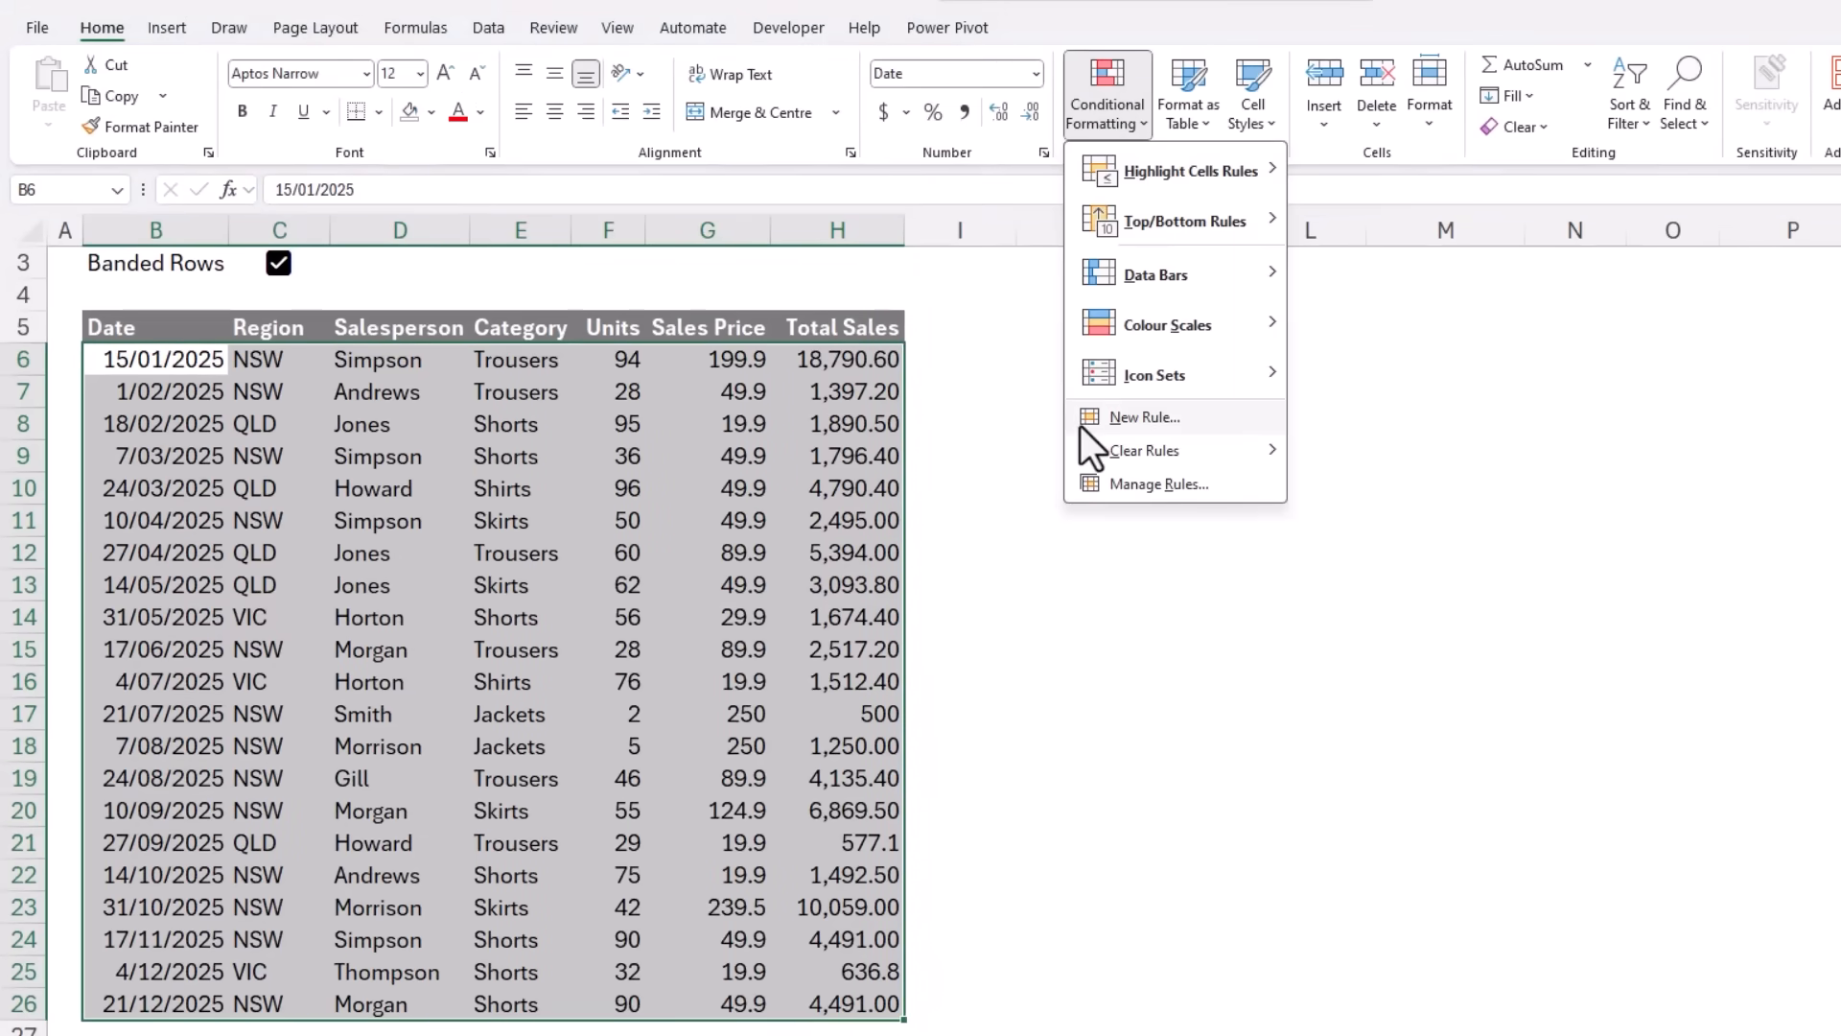
left_click(1145, 416)
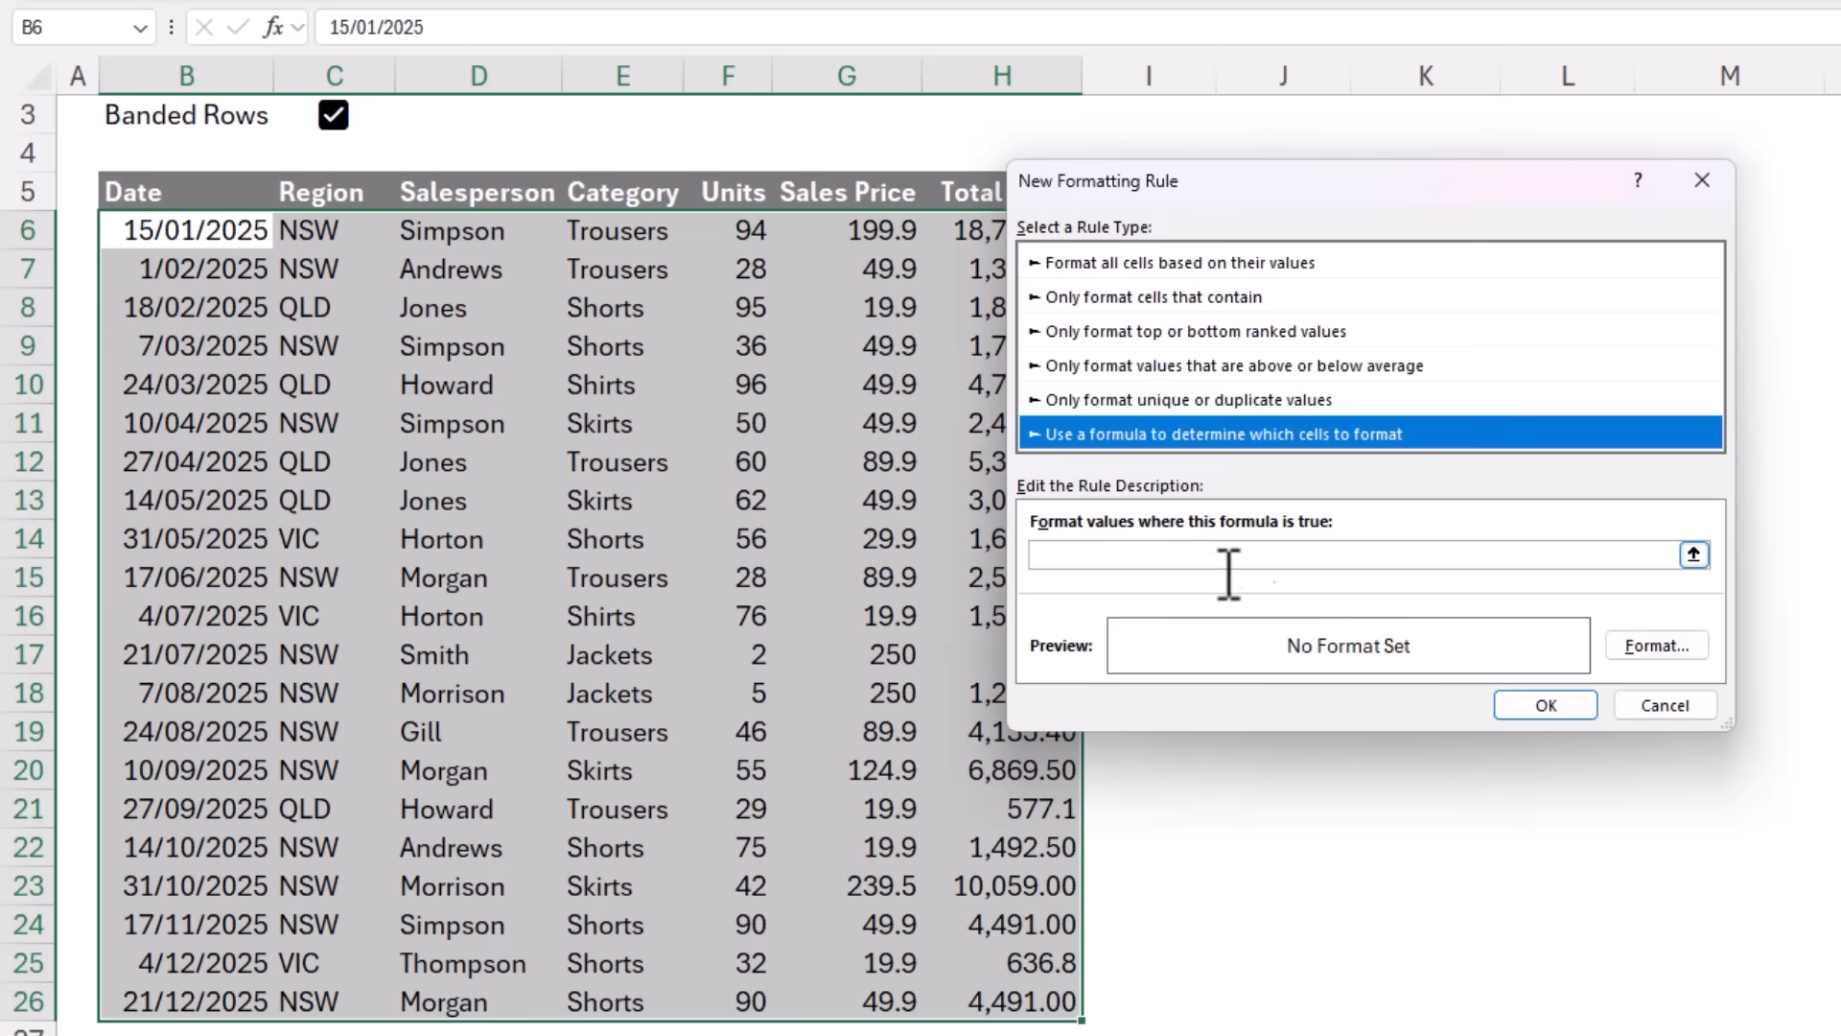
Step: Enter the rule formula =MOD(ROW(),2)*$C$3, referencing the Banded Rows cell C3
type("=MOD(")
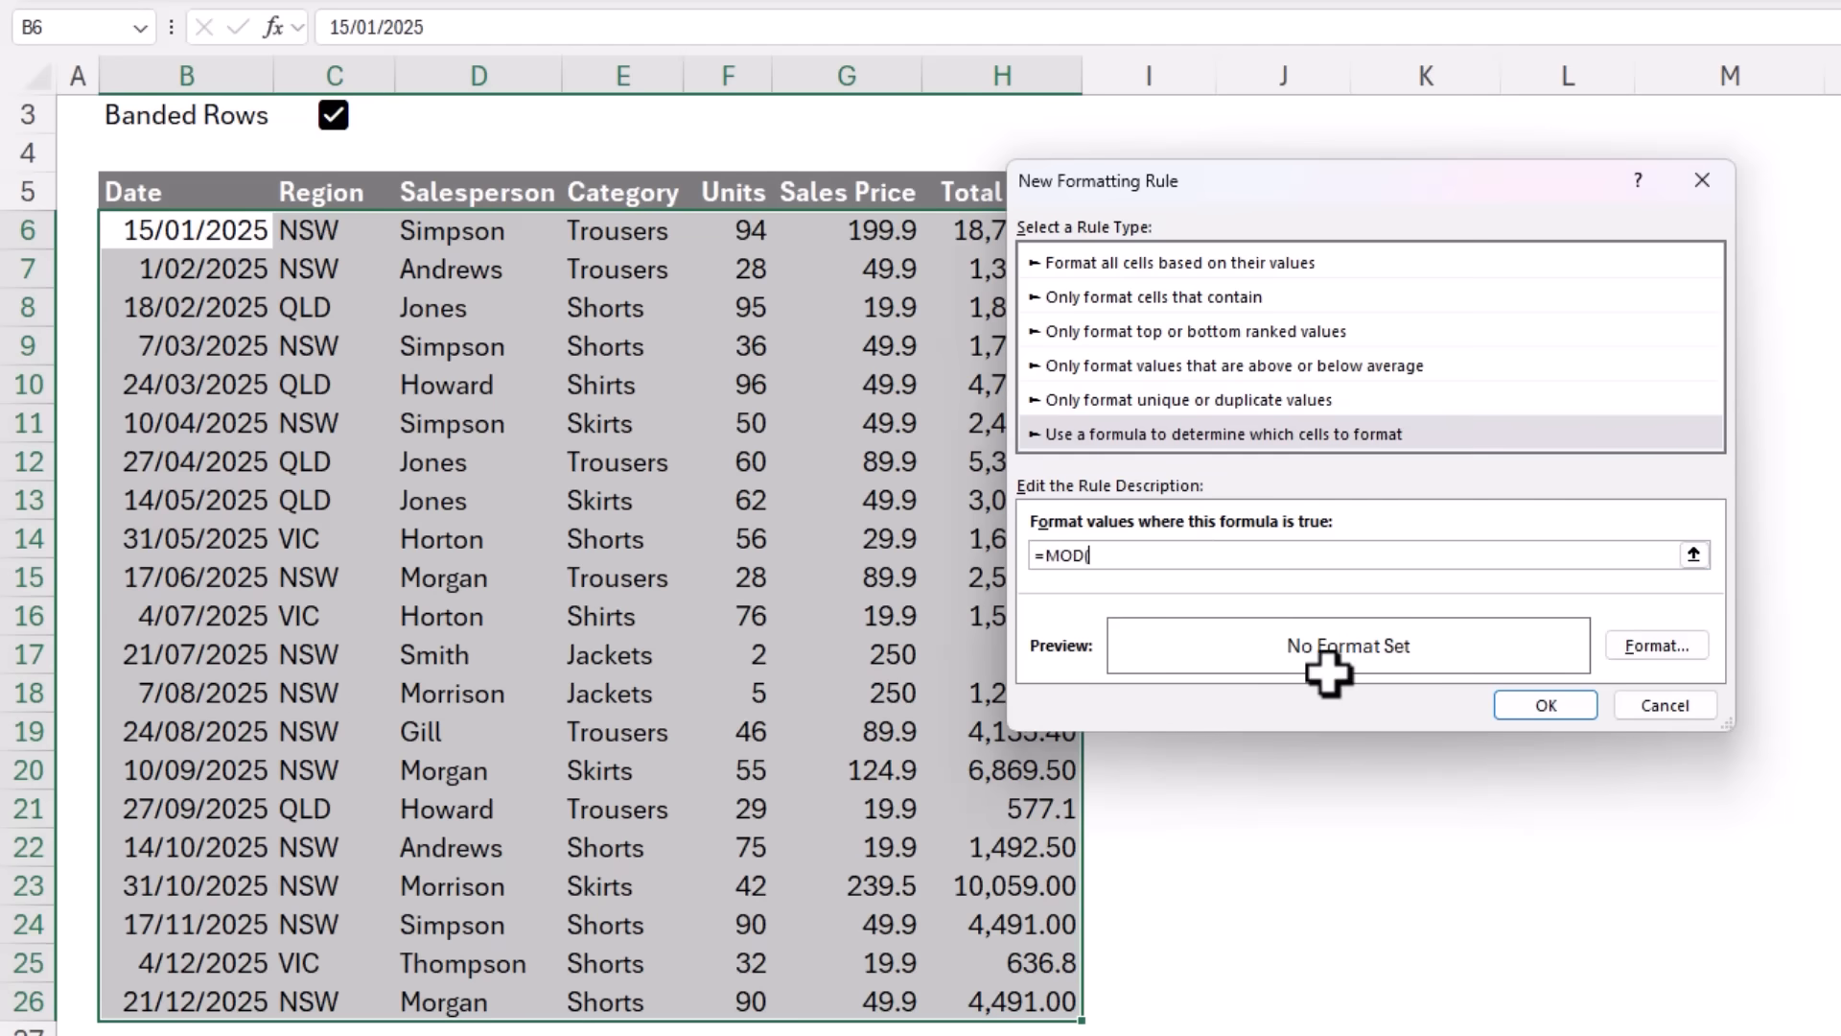
type("ROW(")
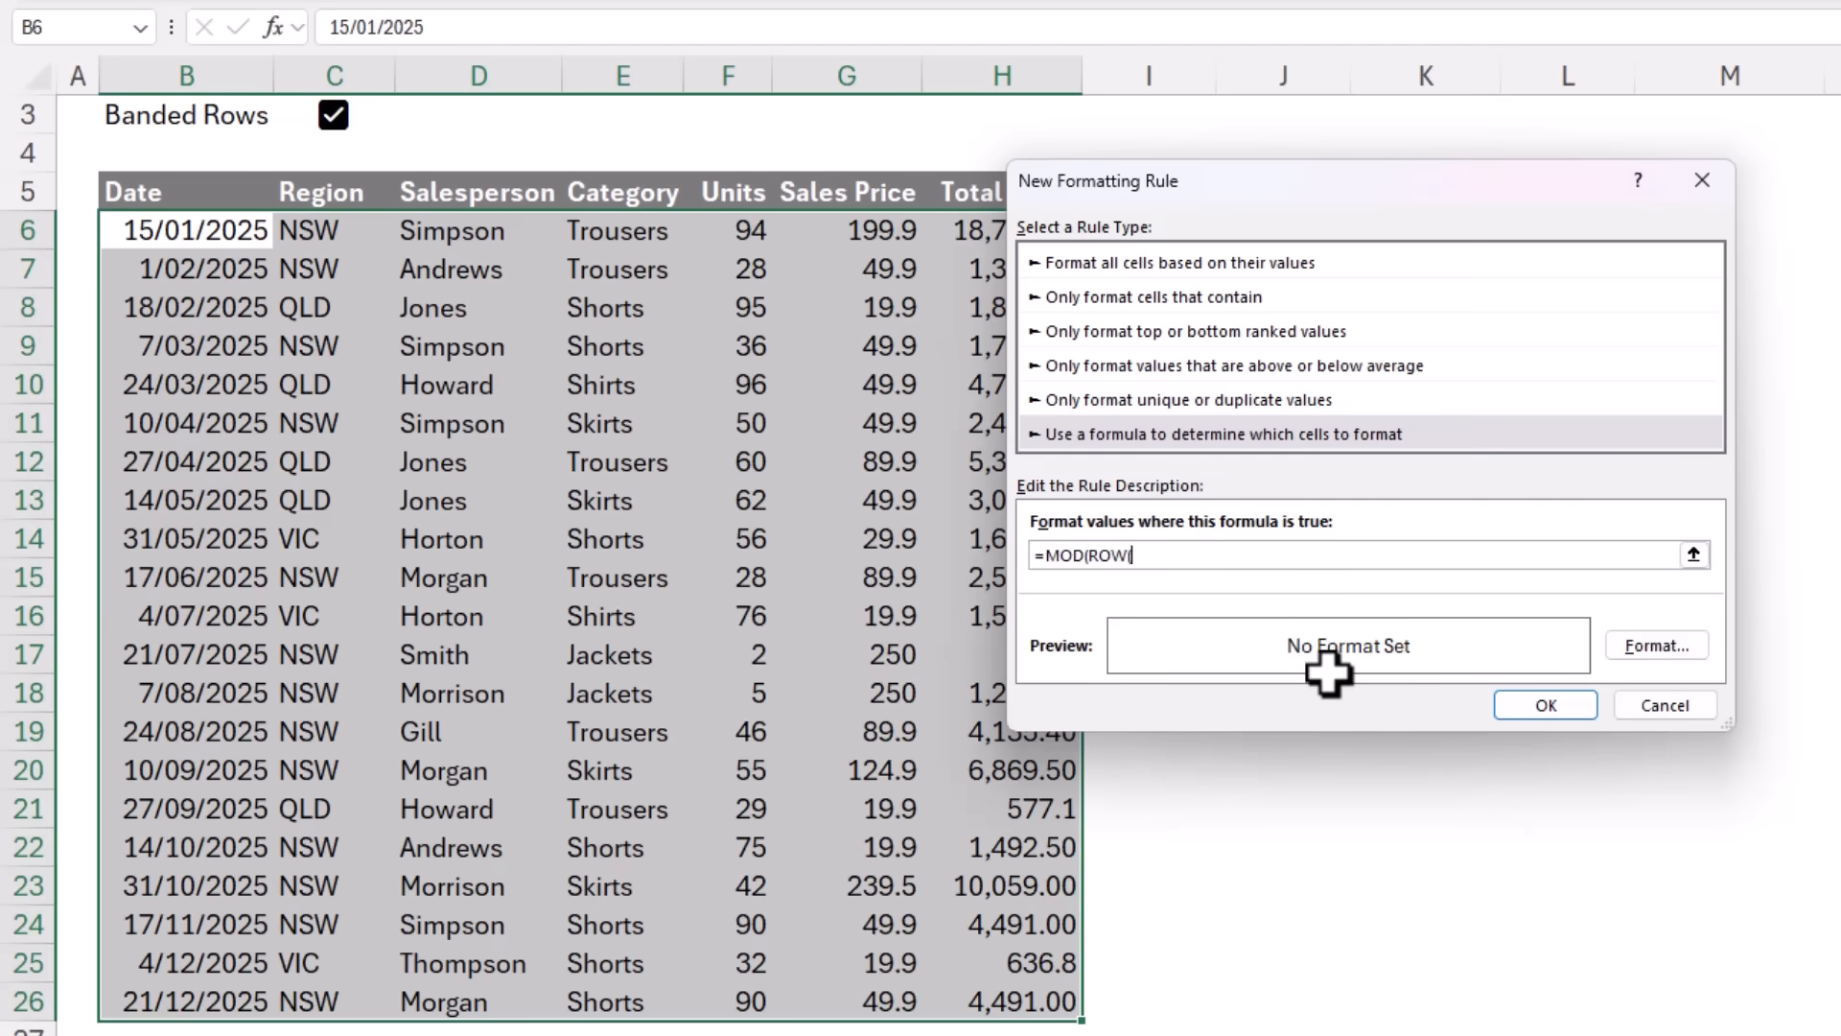
type("()")
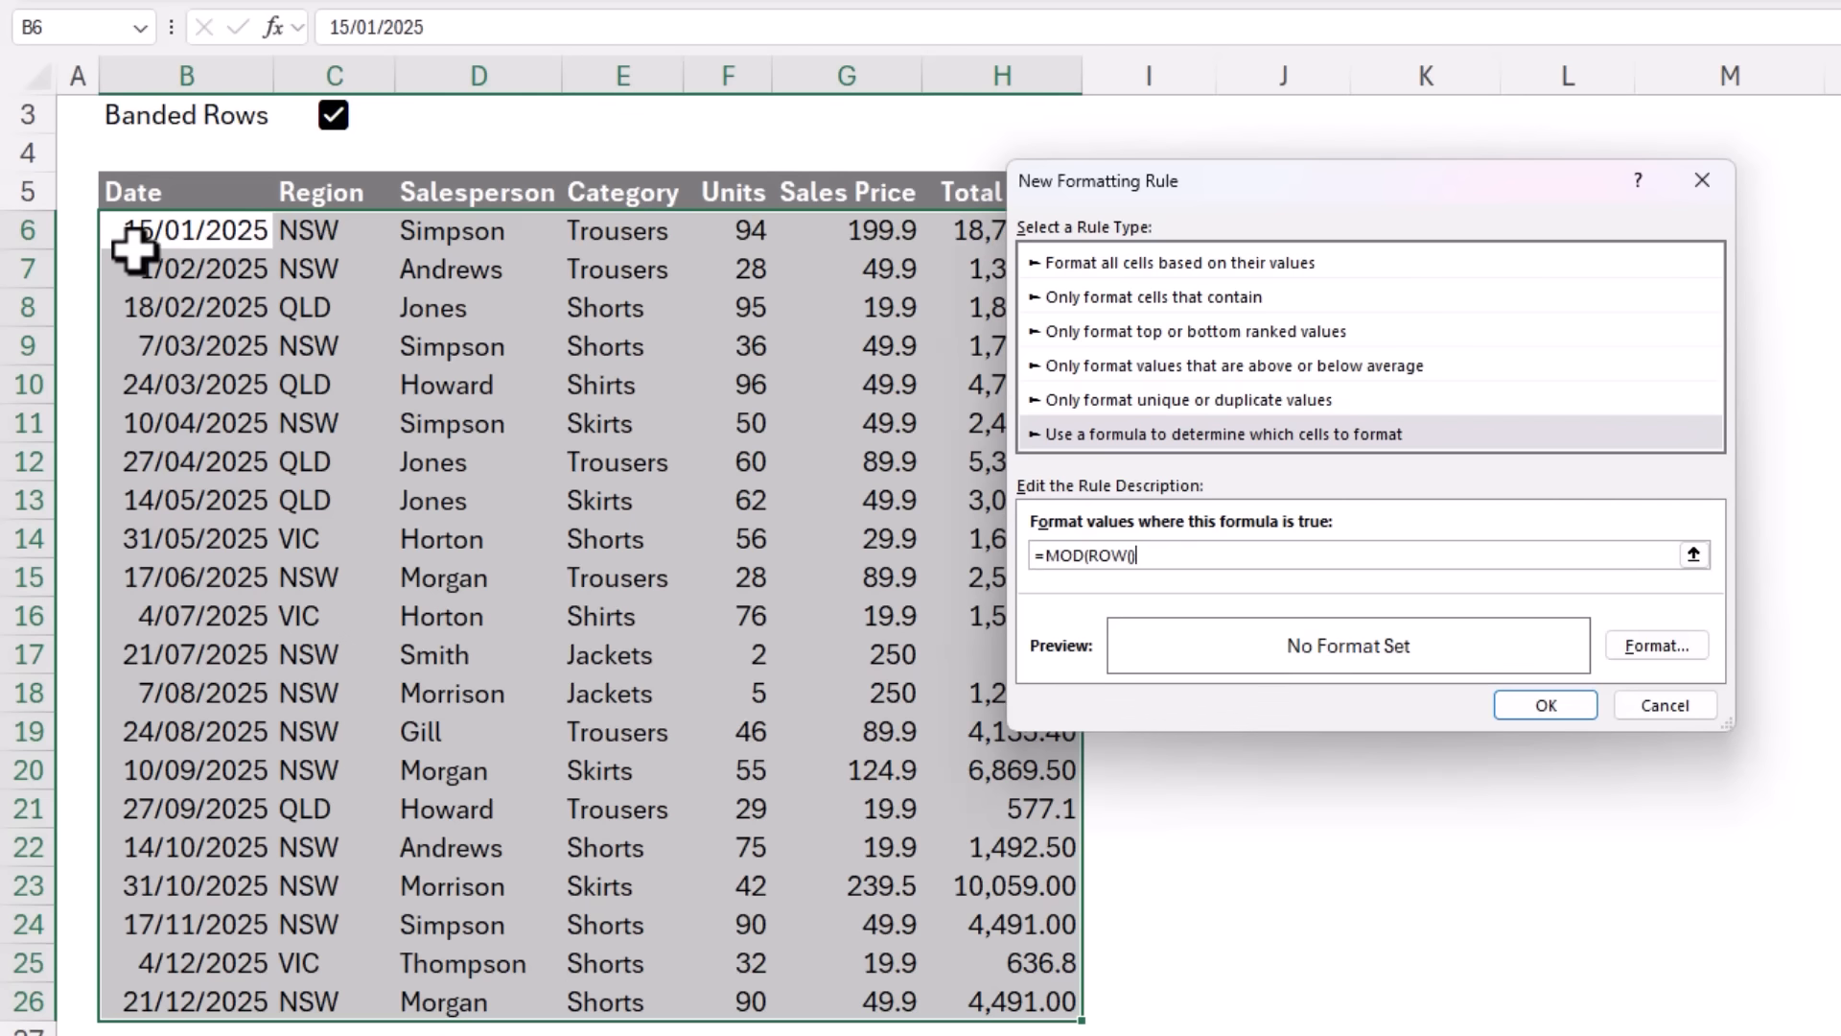
mouse_move(117, 282)
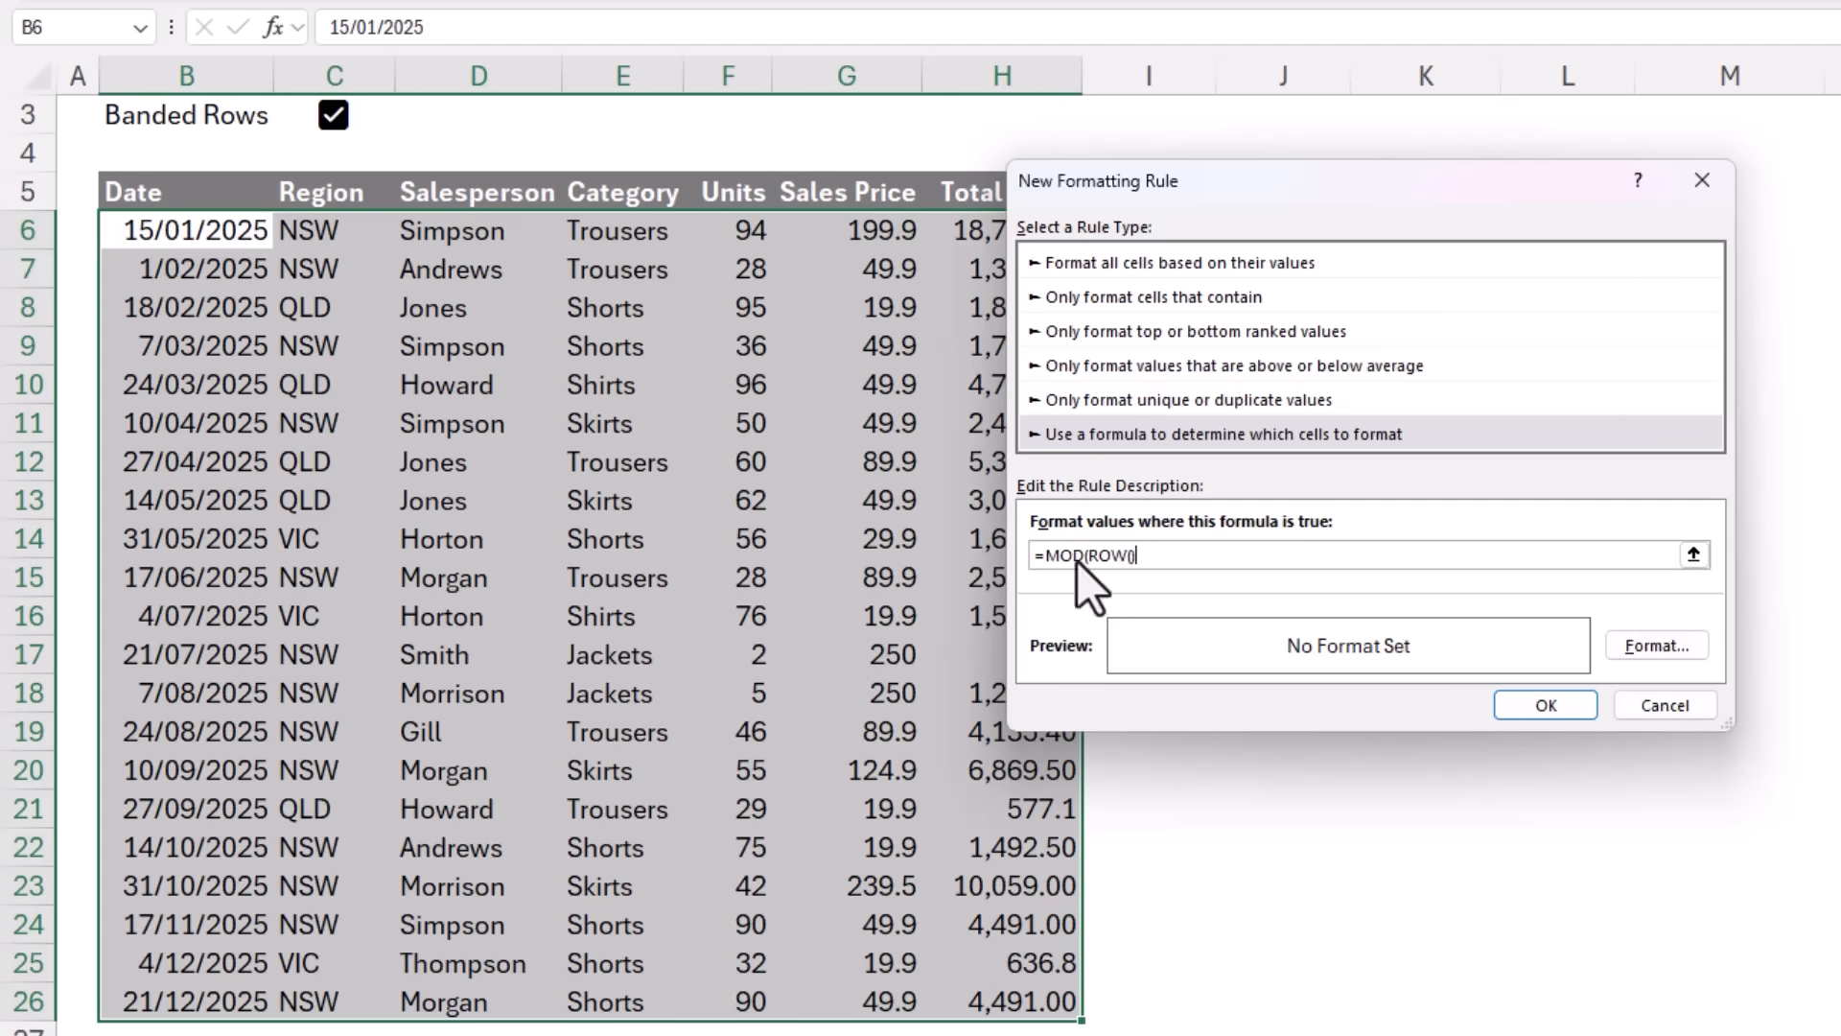
mouse_move(1183, 617)
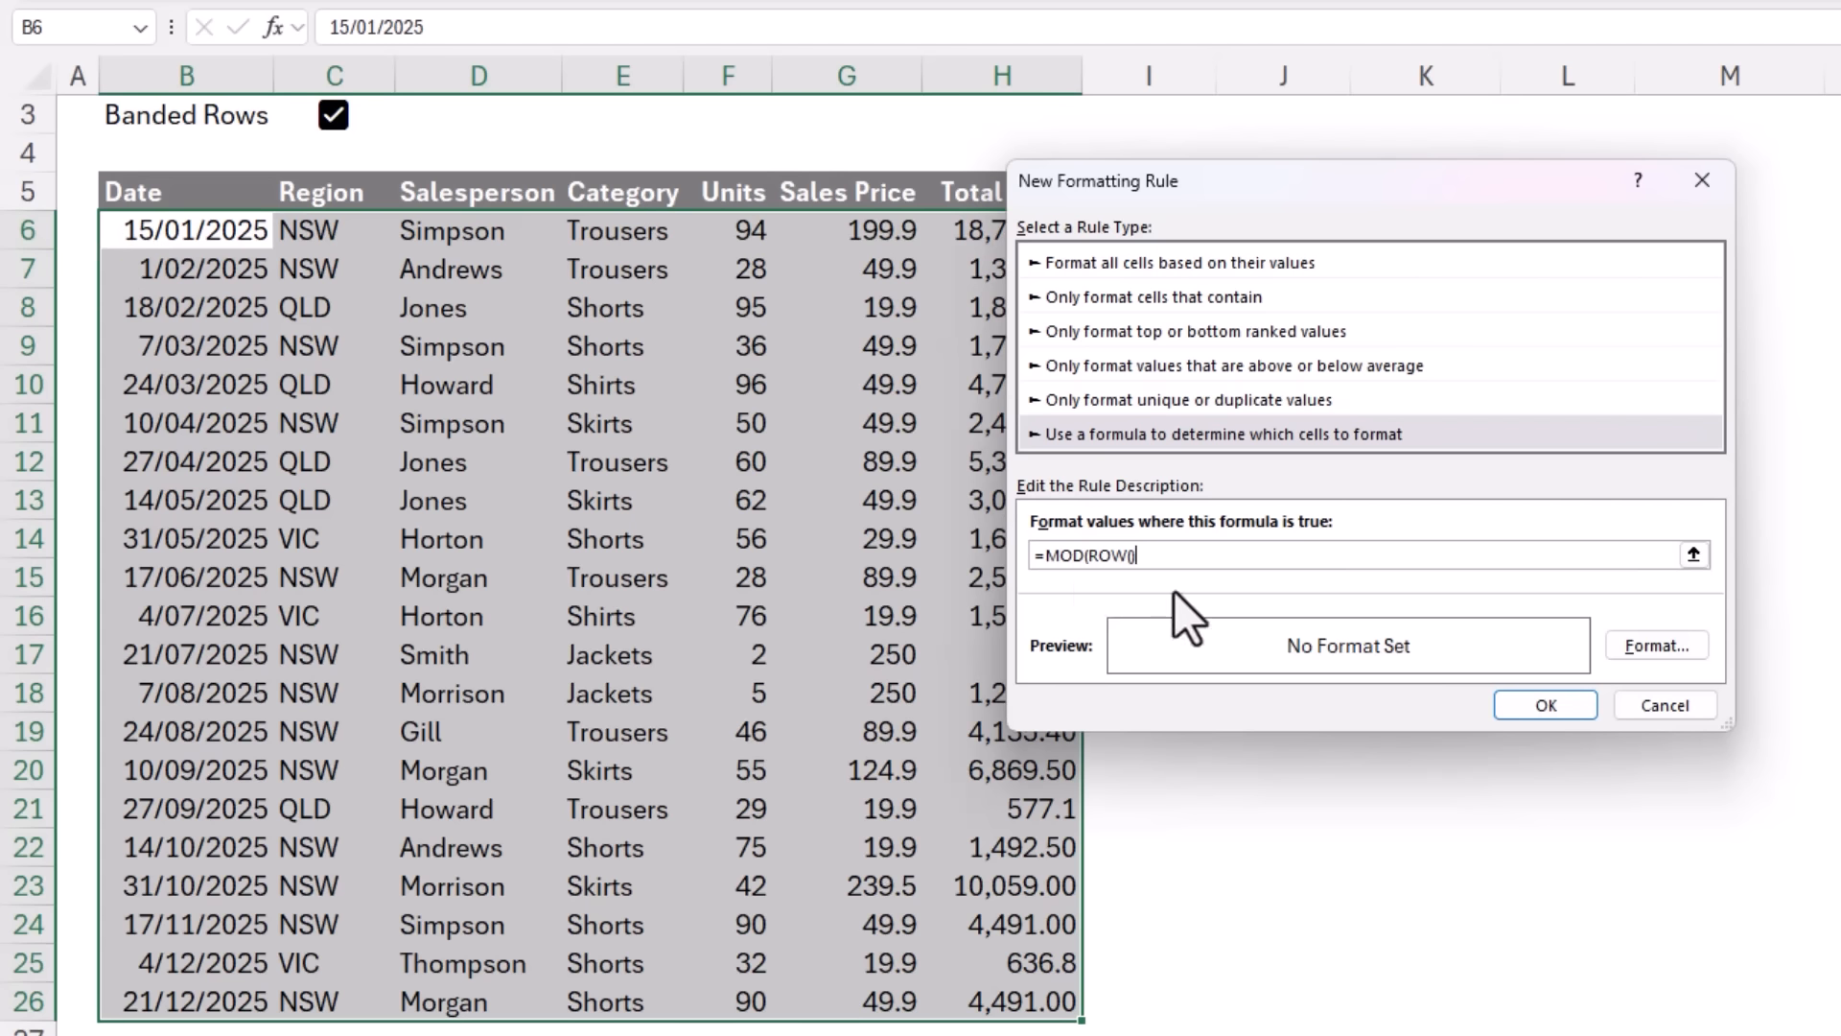
type(",")
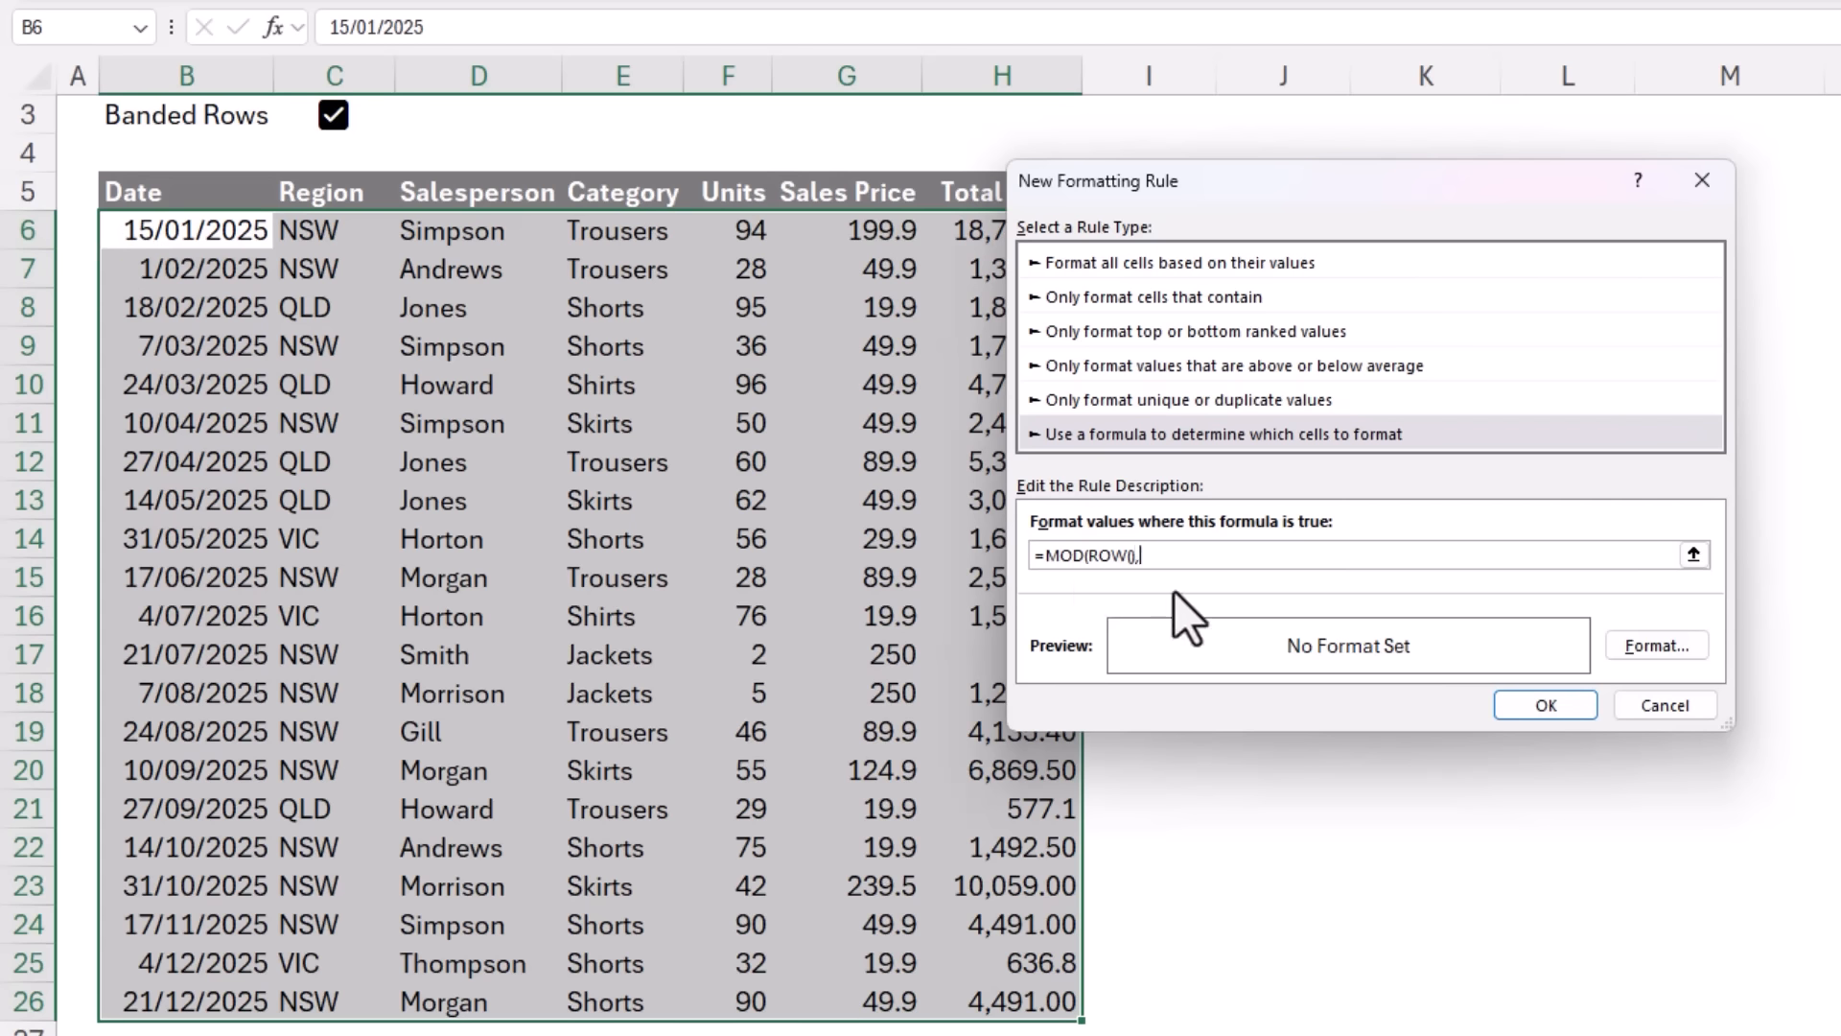
type("2)")
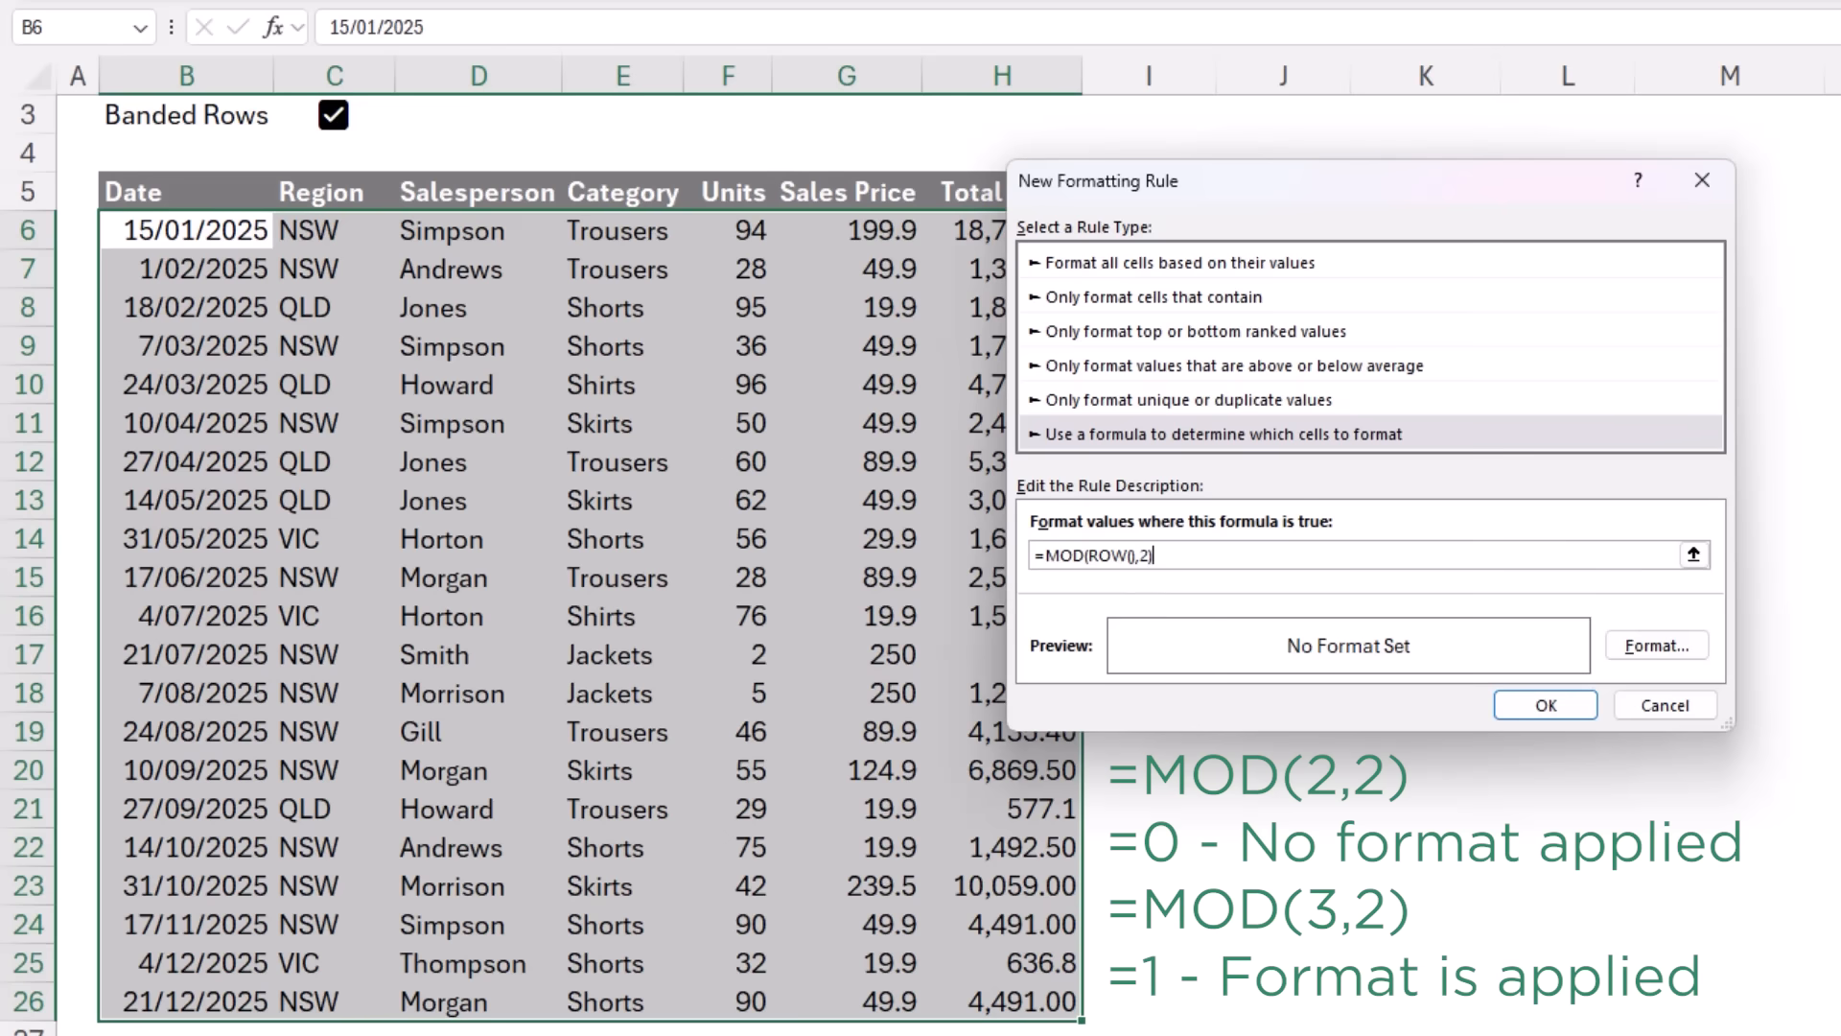
type("*")
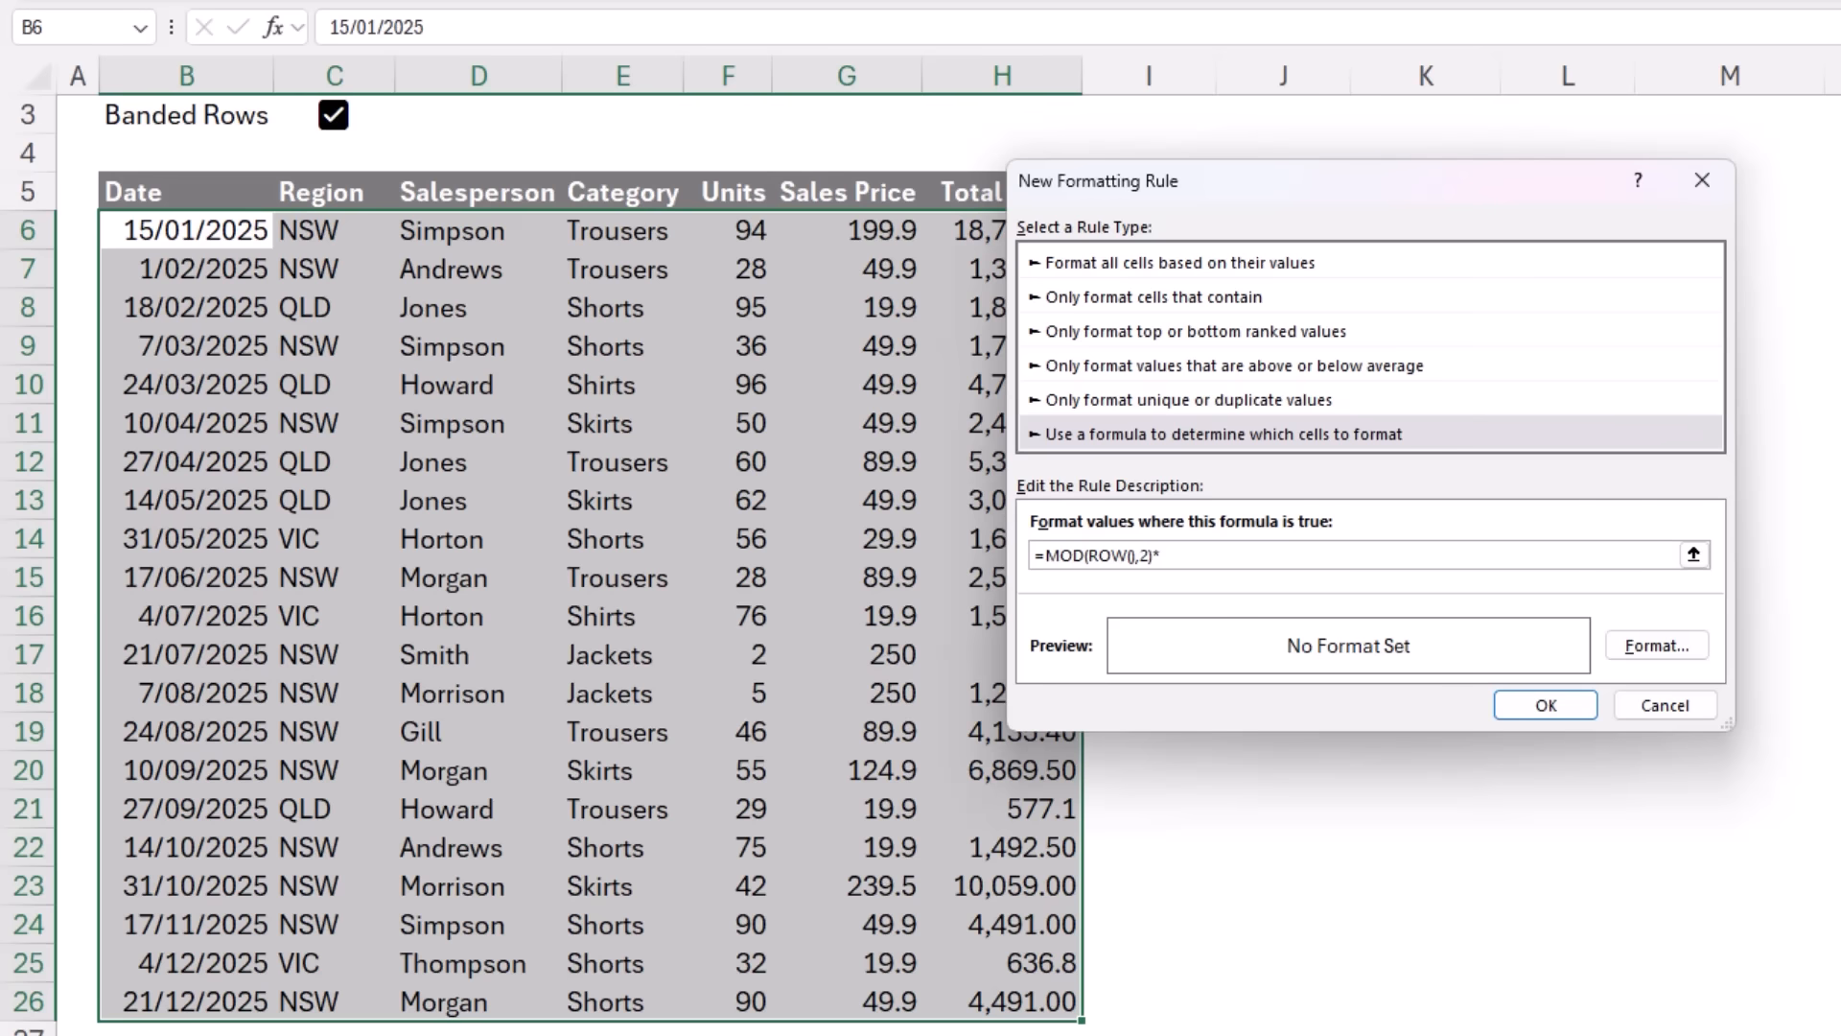
left_click(333, 114)
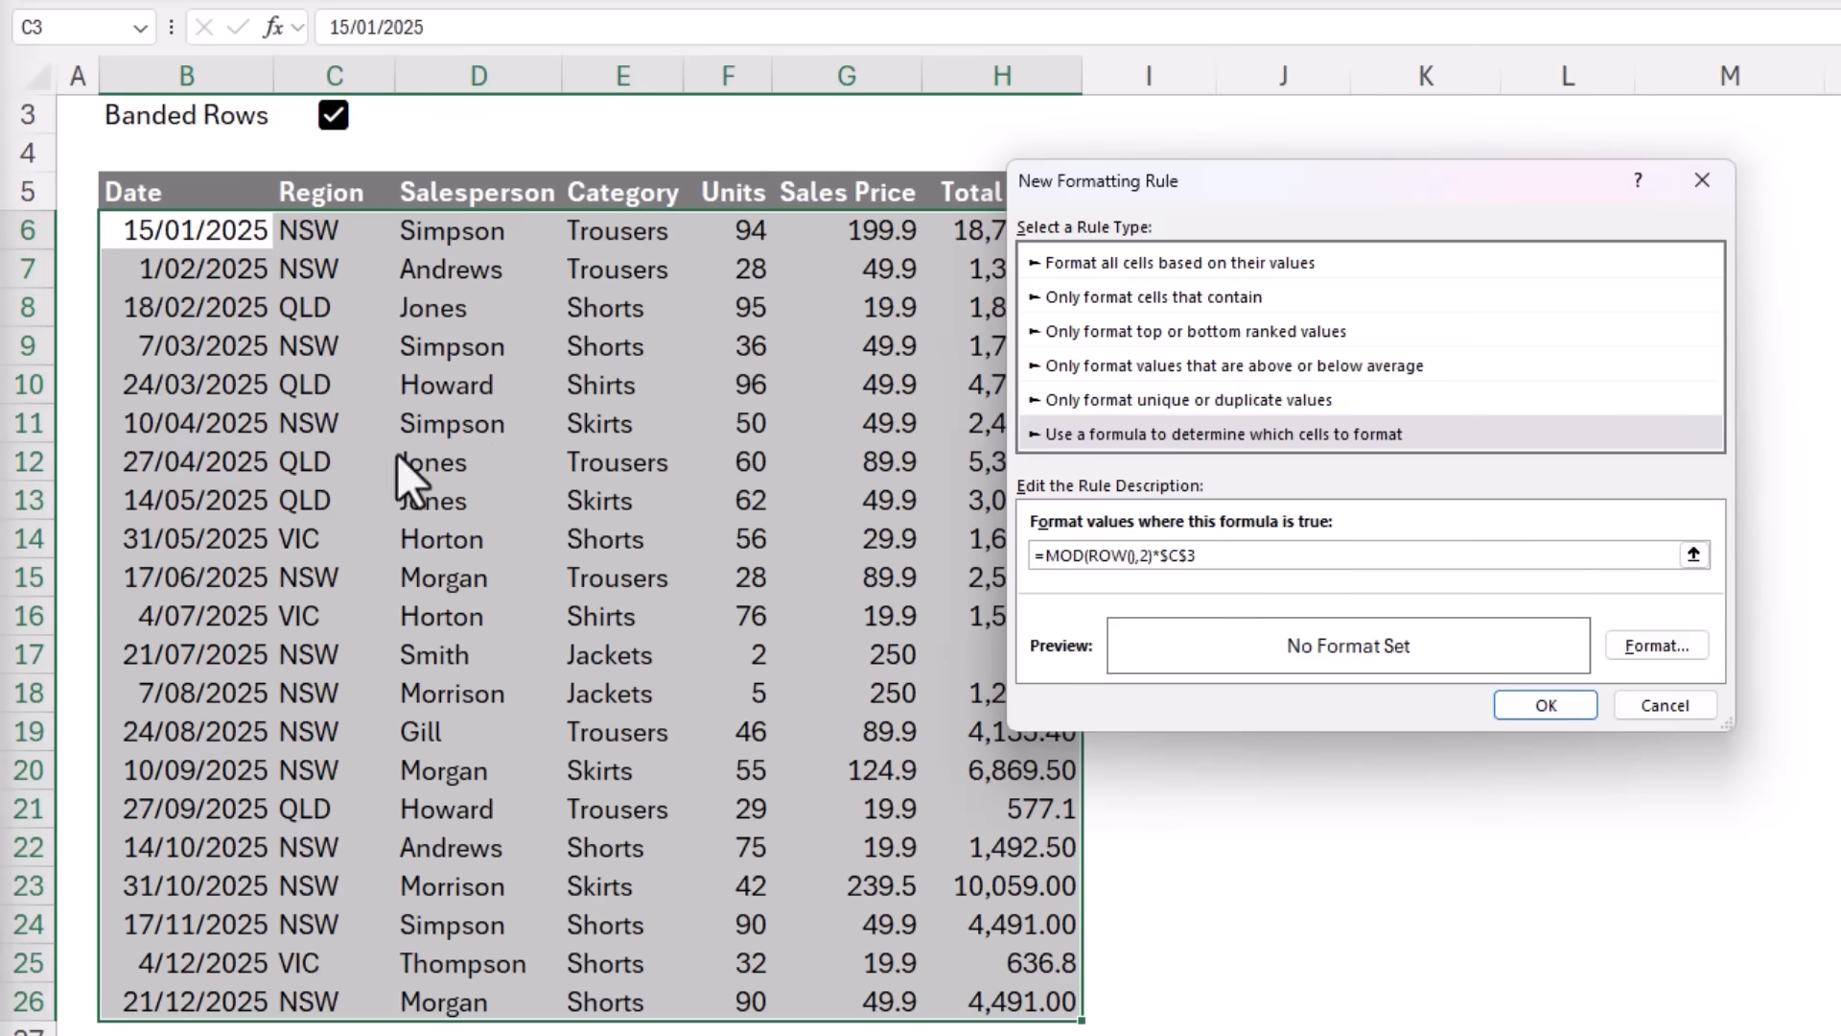
mouse_move(408, 481)
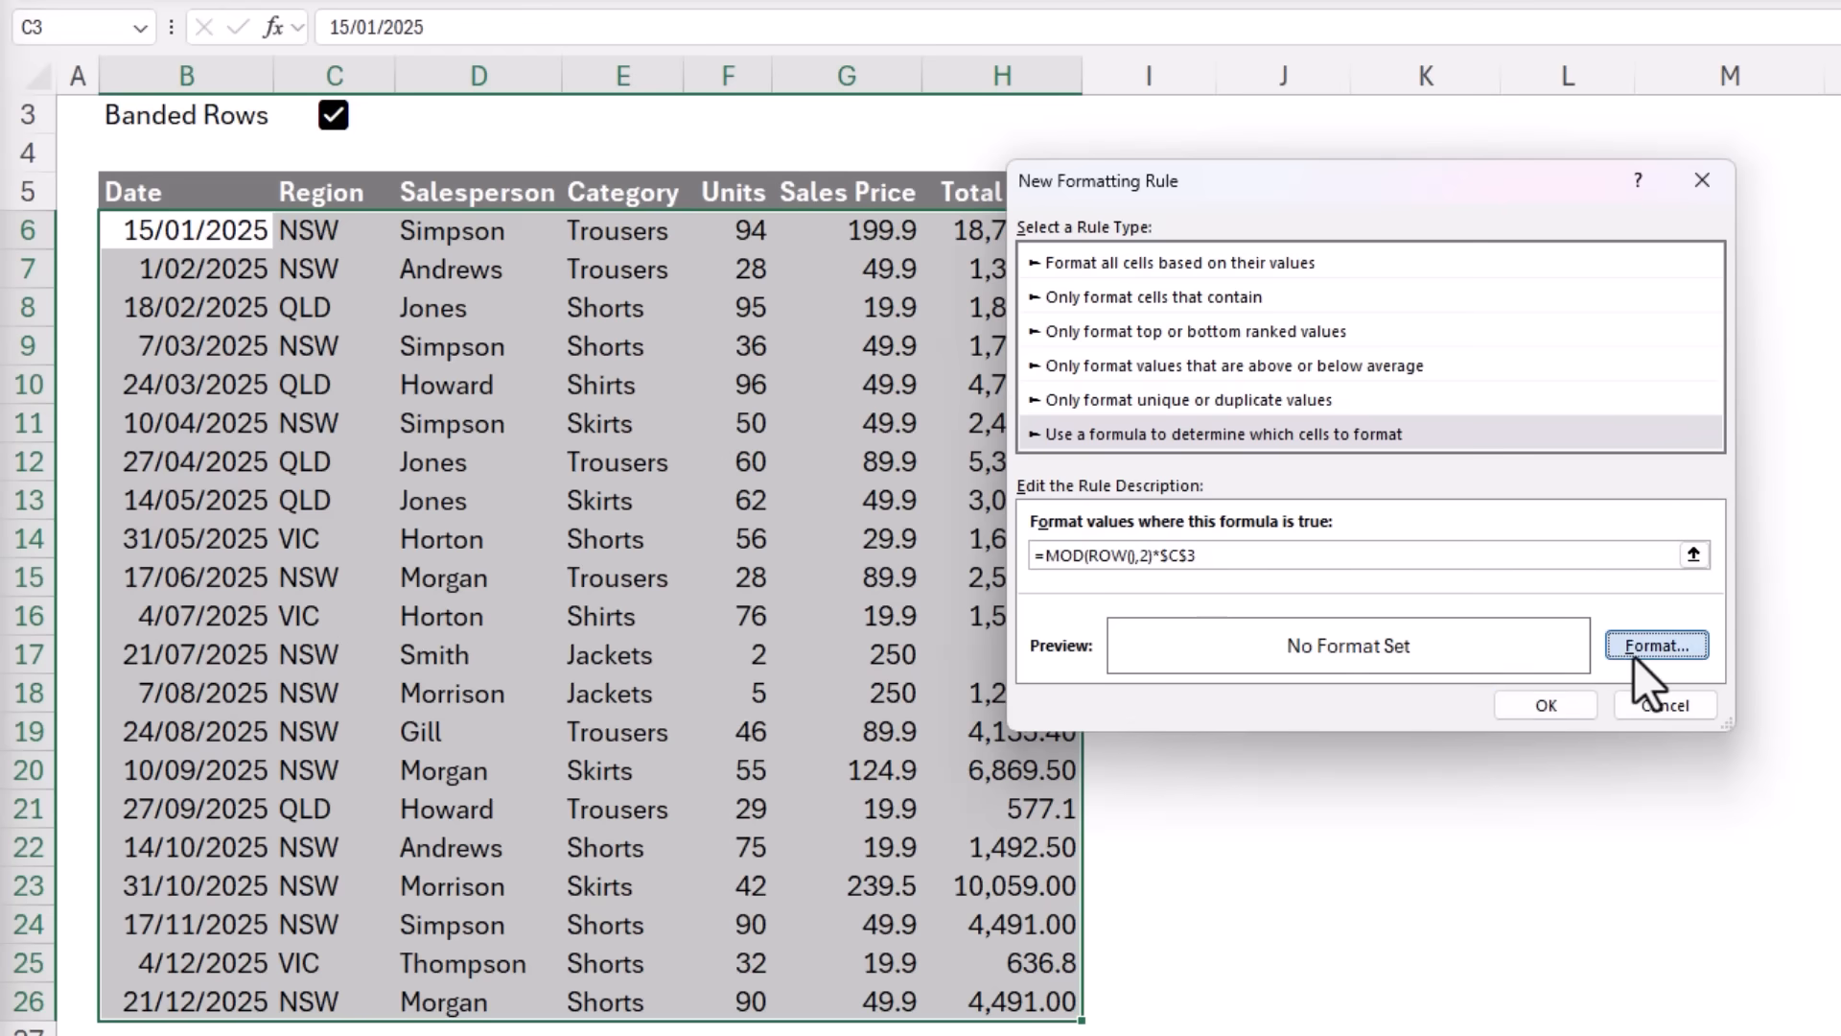
Step: Give the MOD(ROW(),2)*$C$3 rule a light grey fill and apply it to the table
left_click(1654, 644)
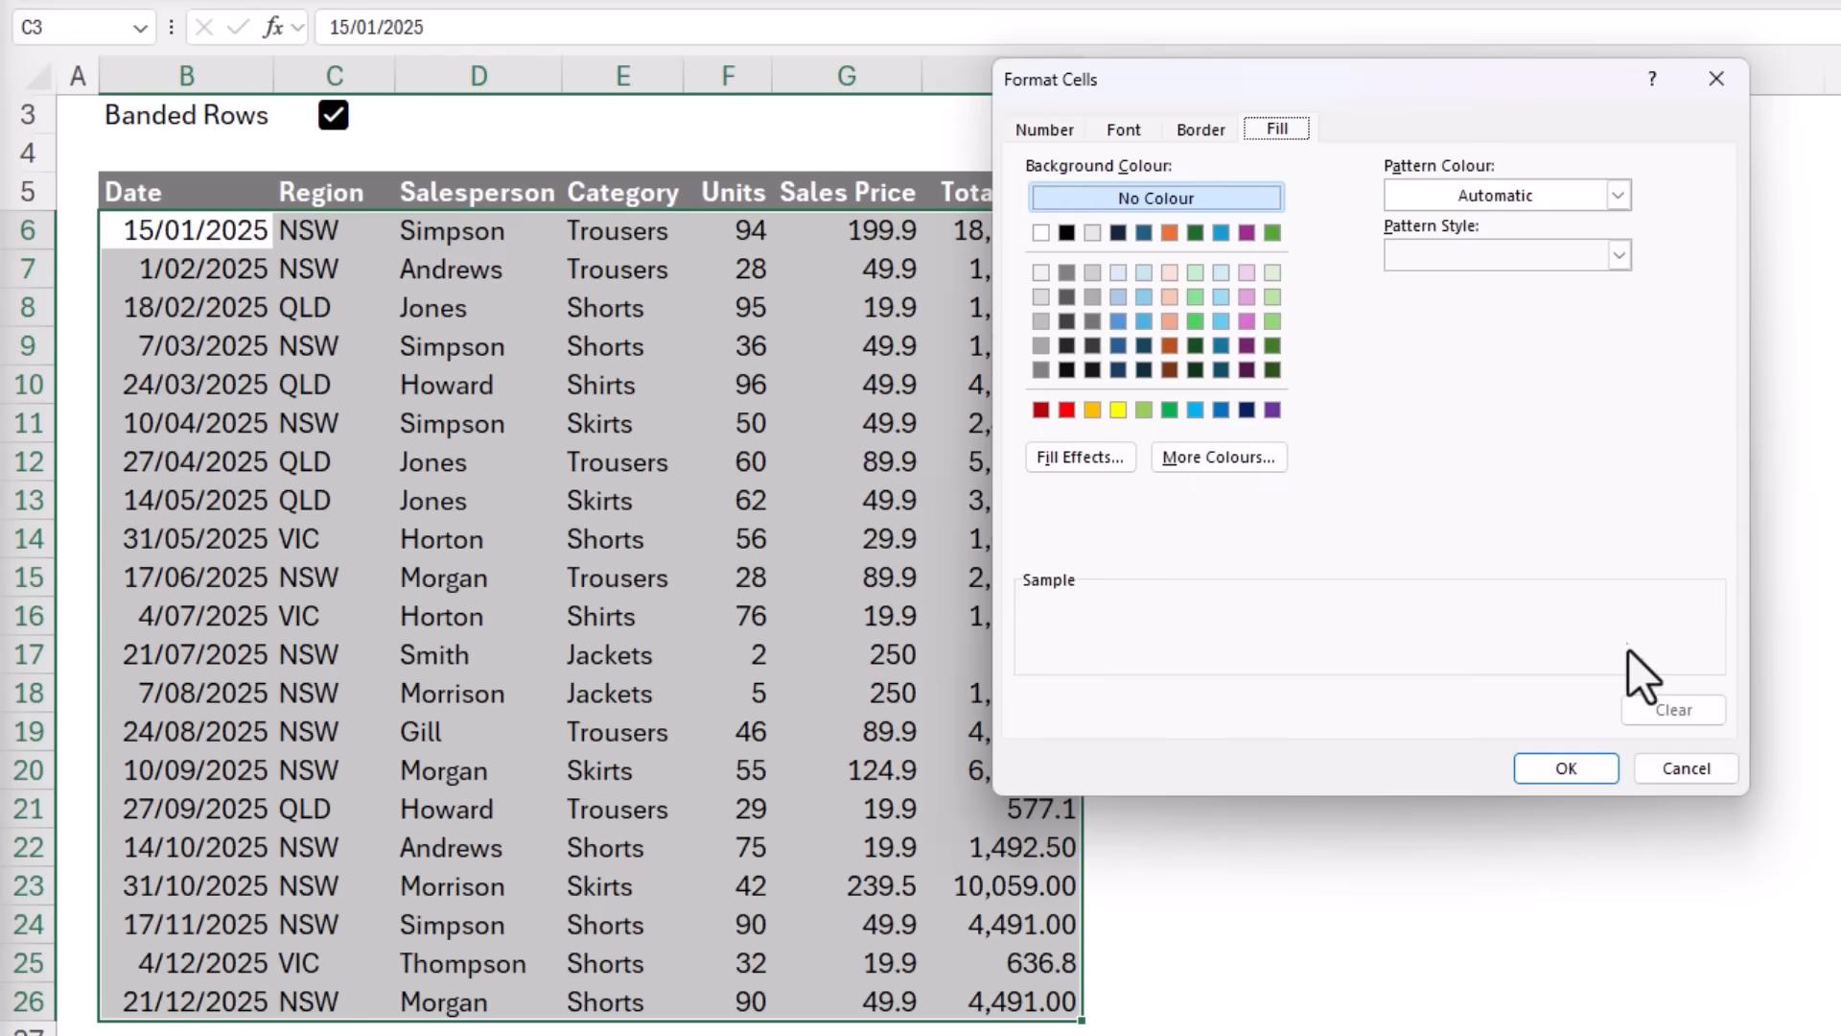
mouse_move(1266, 183)
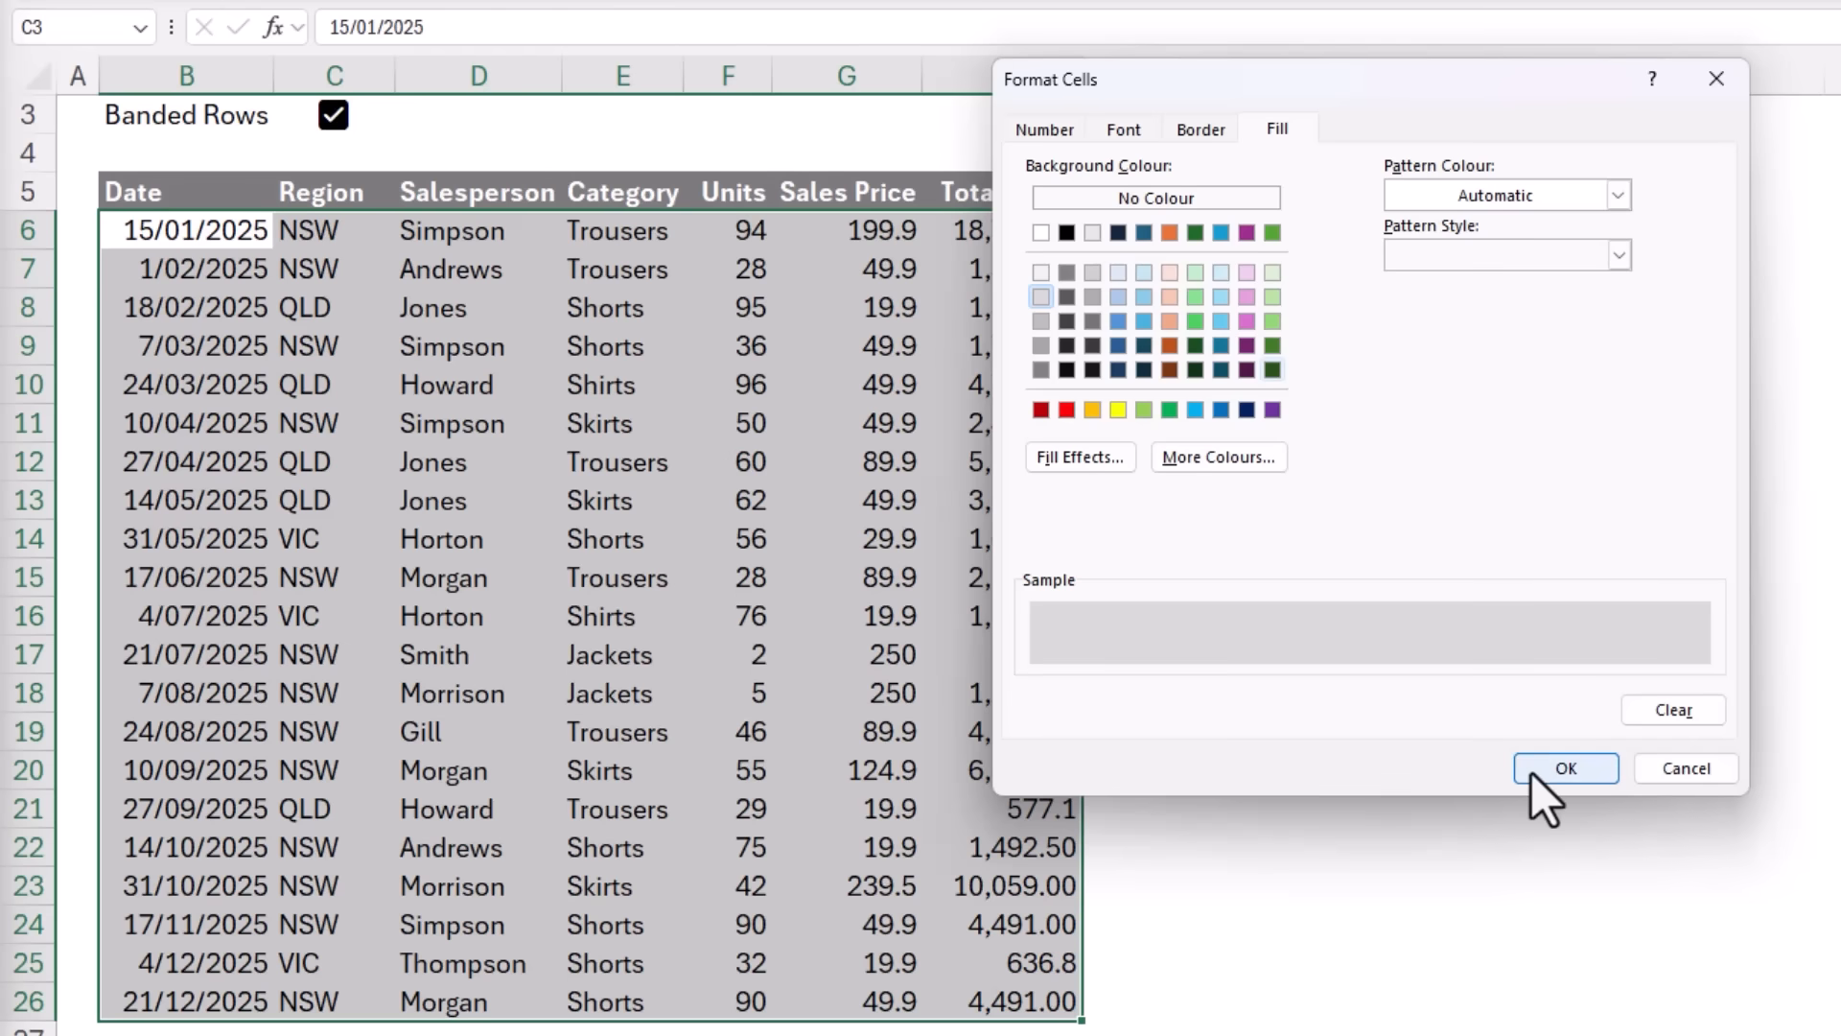
left_click(1566, 768)
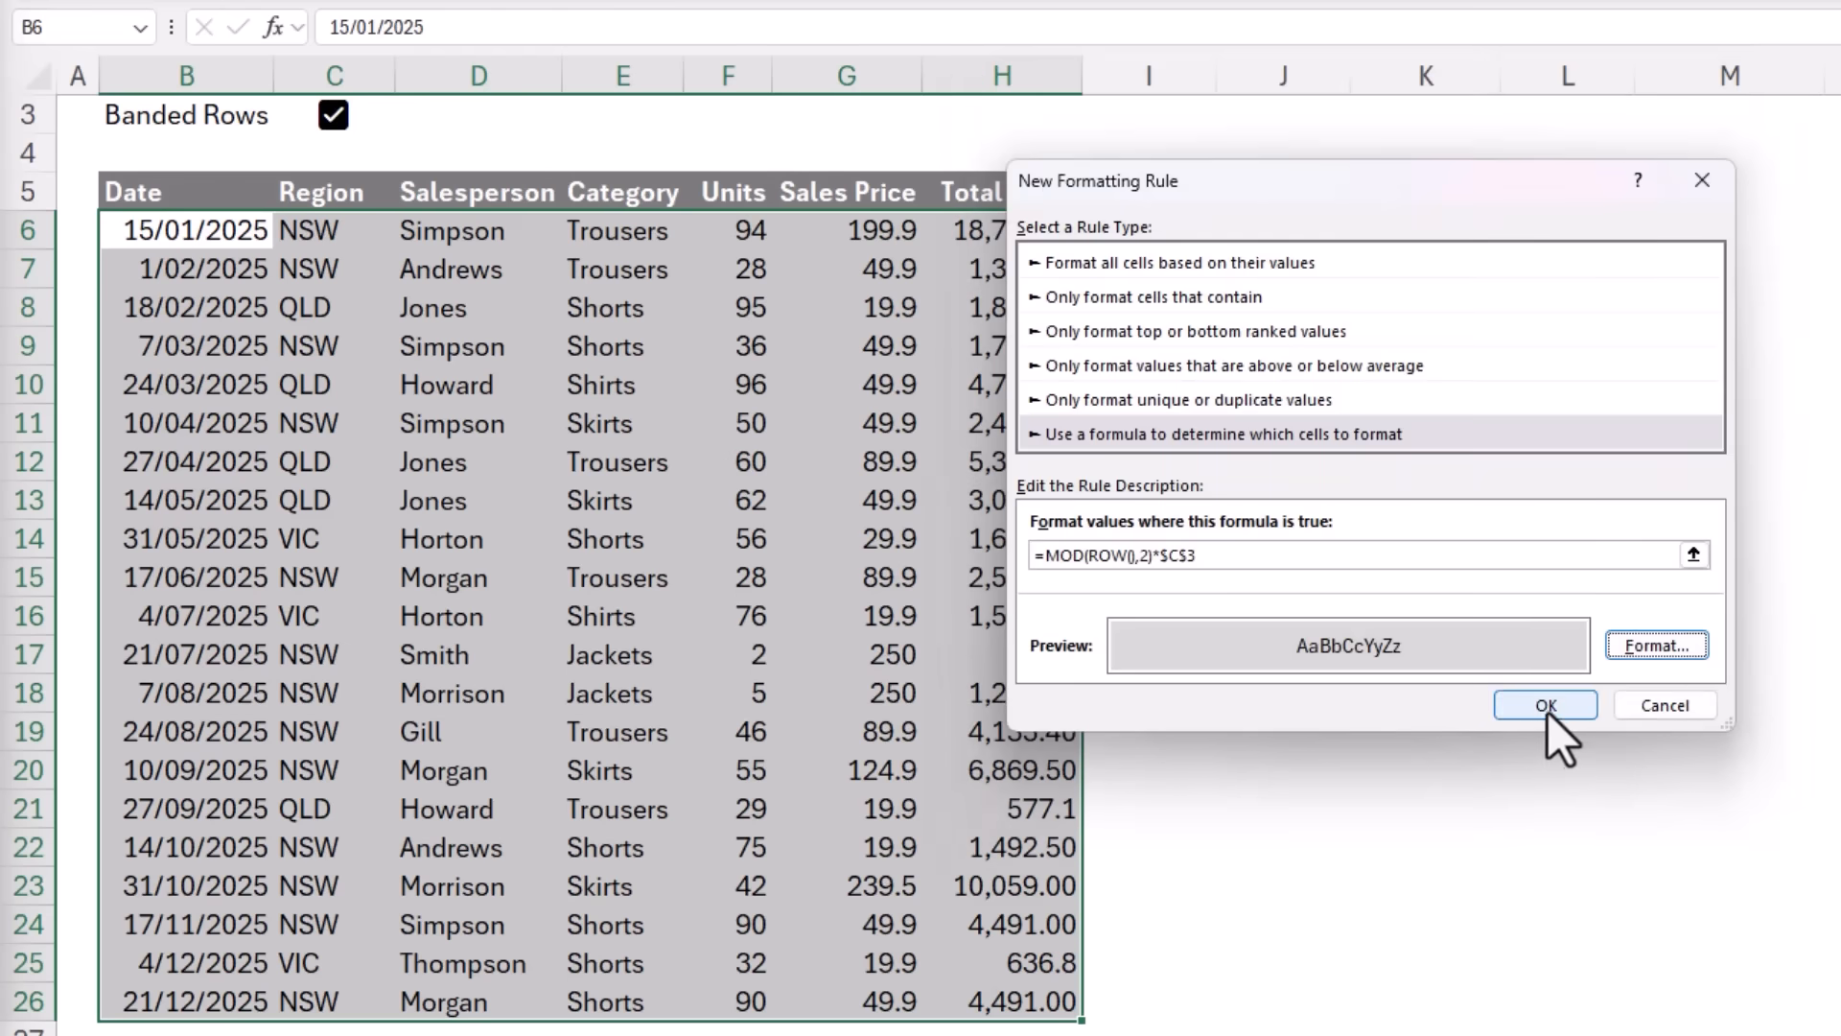
left_click(1545, 705)
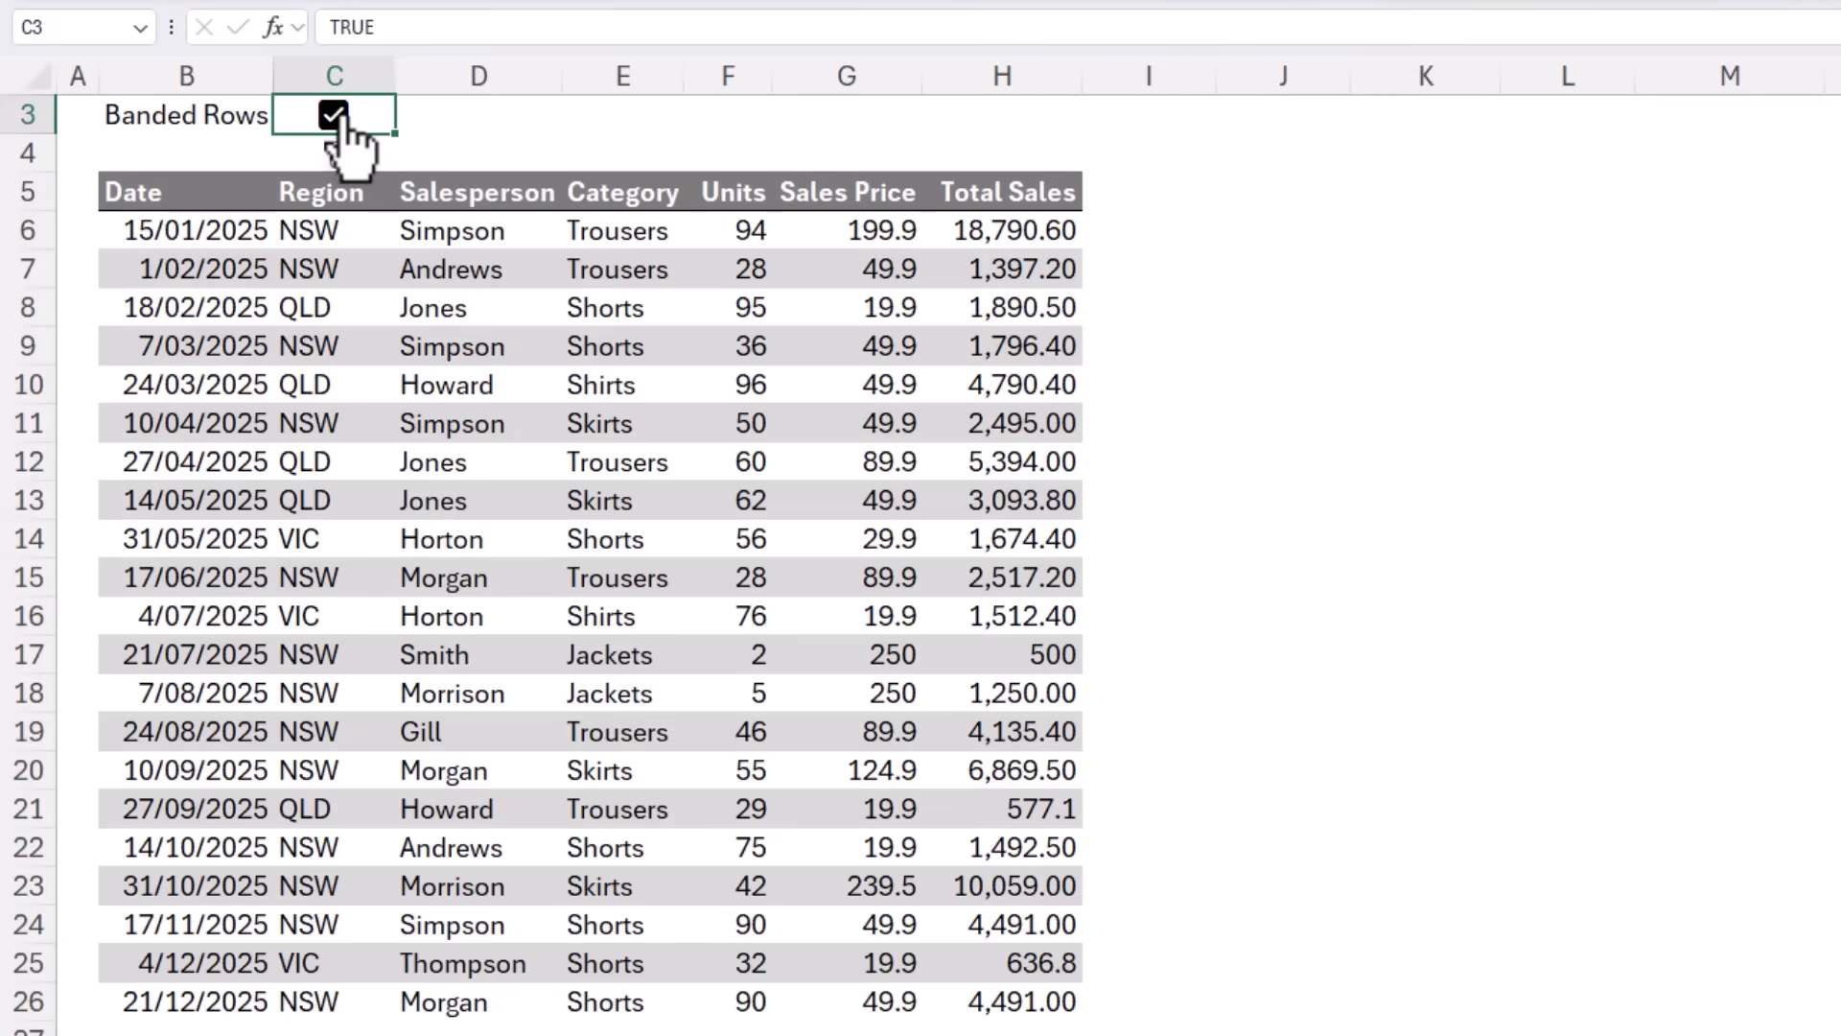
left_click(333, 114)
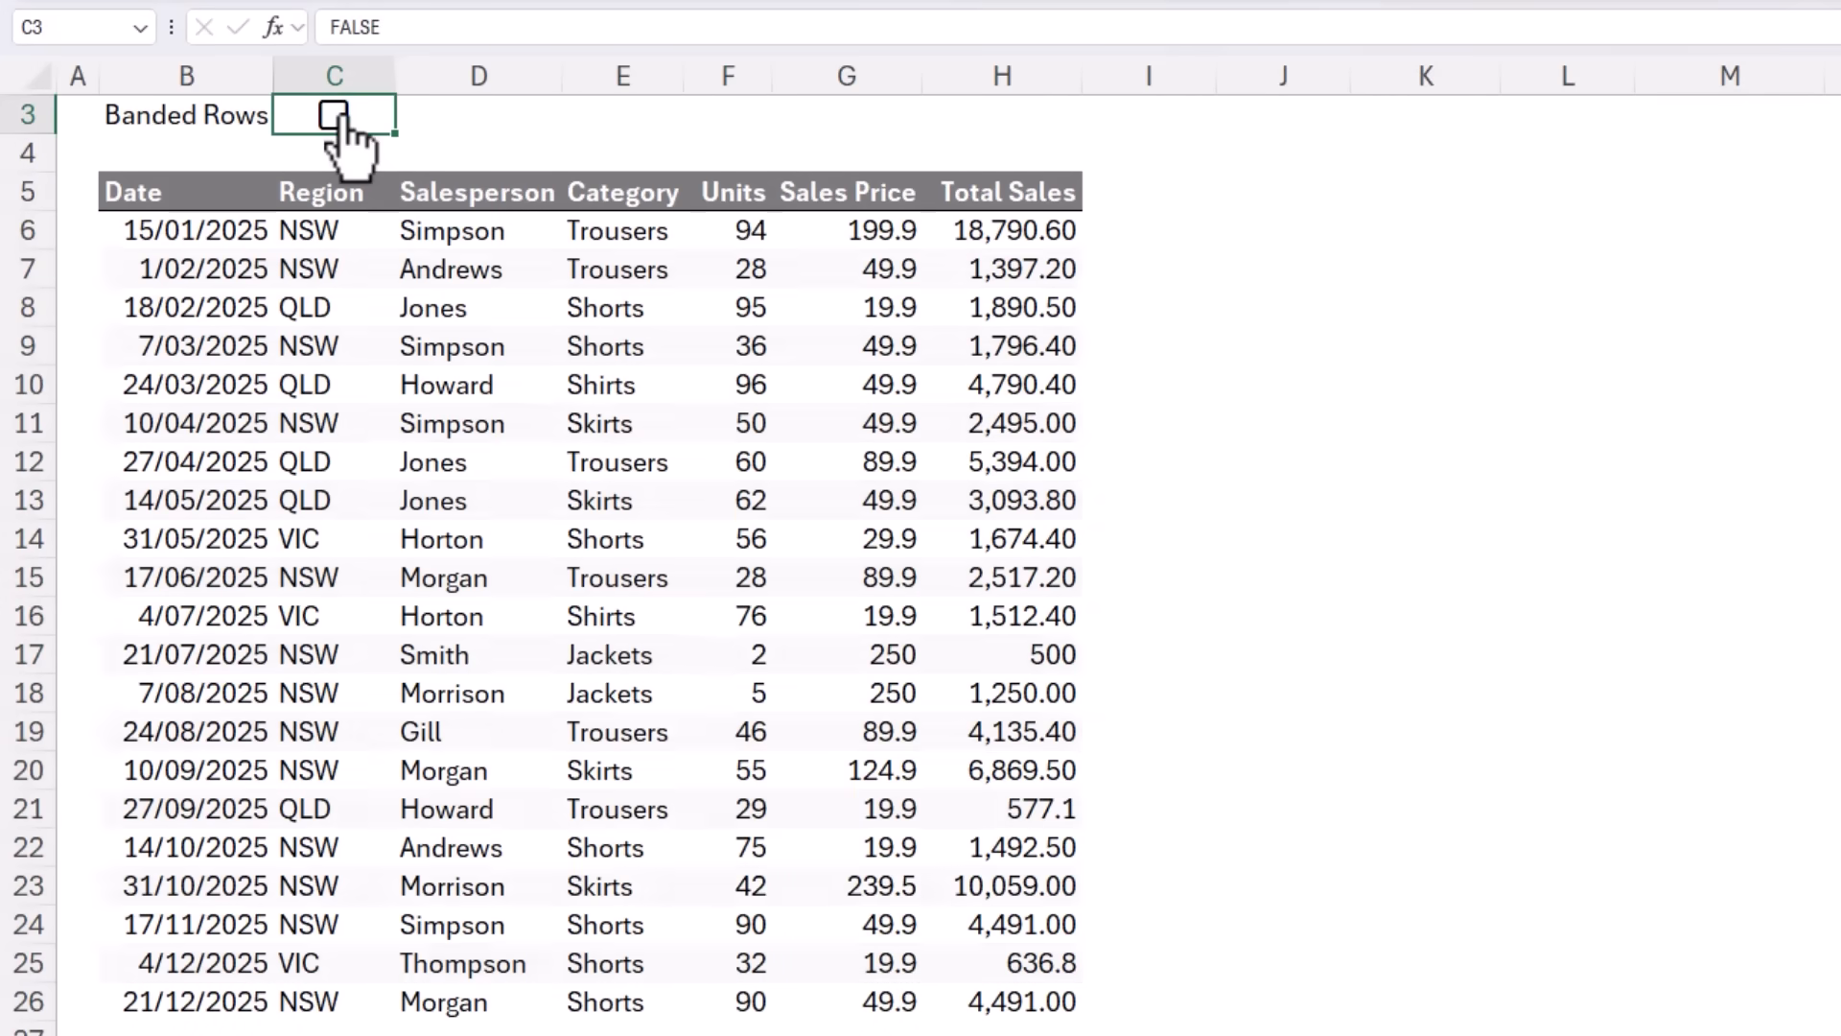
left_click(333, 115)
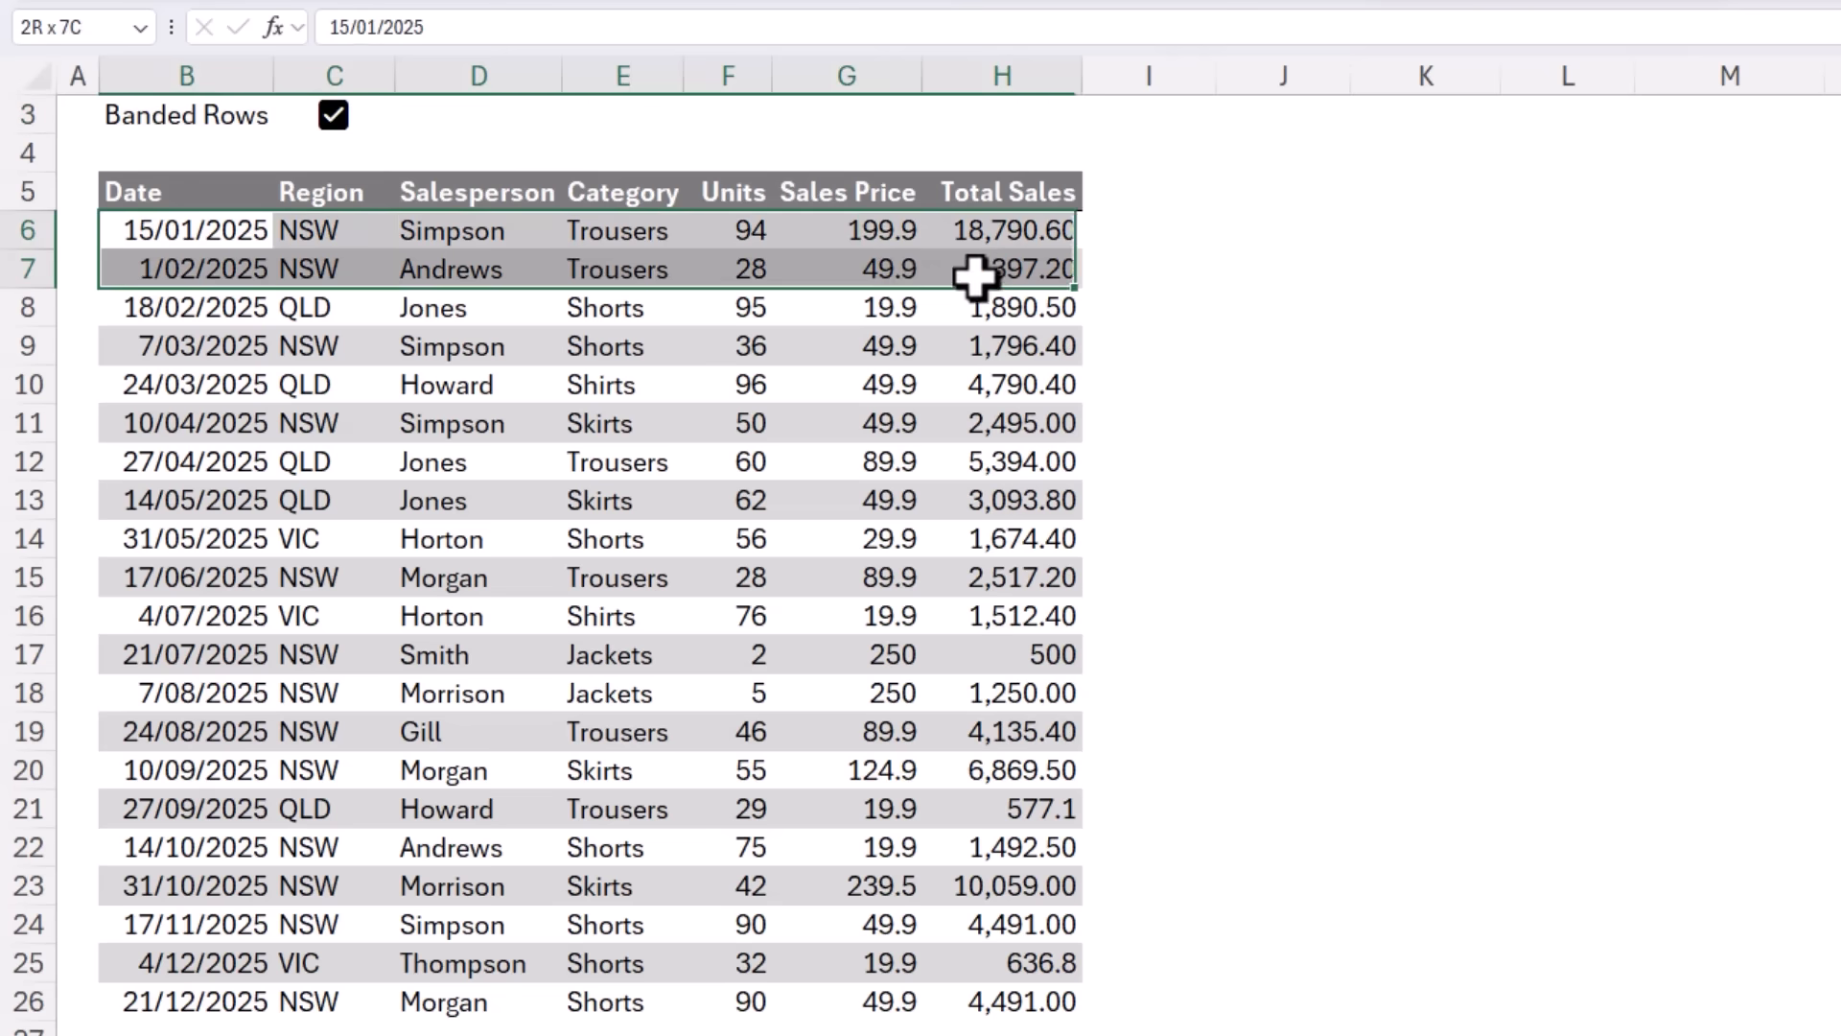
left_click(188, 345)
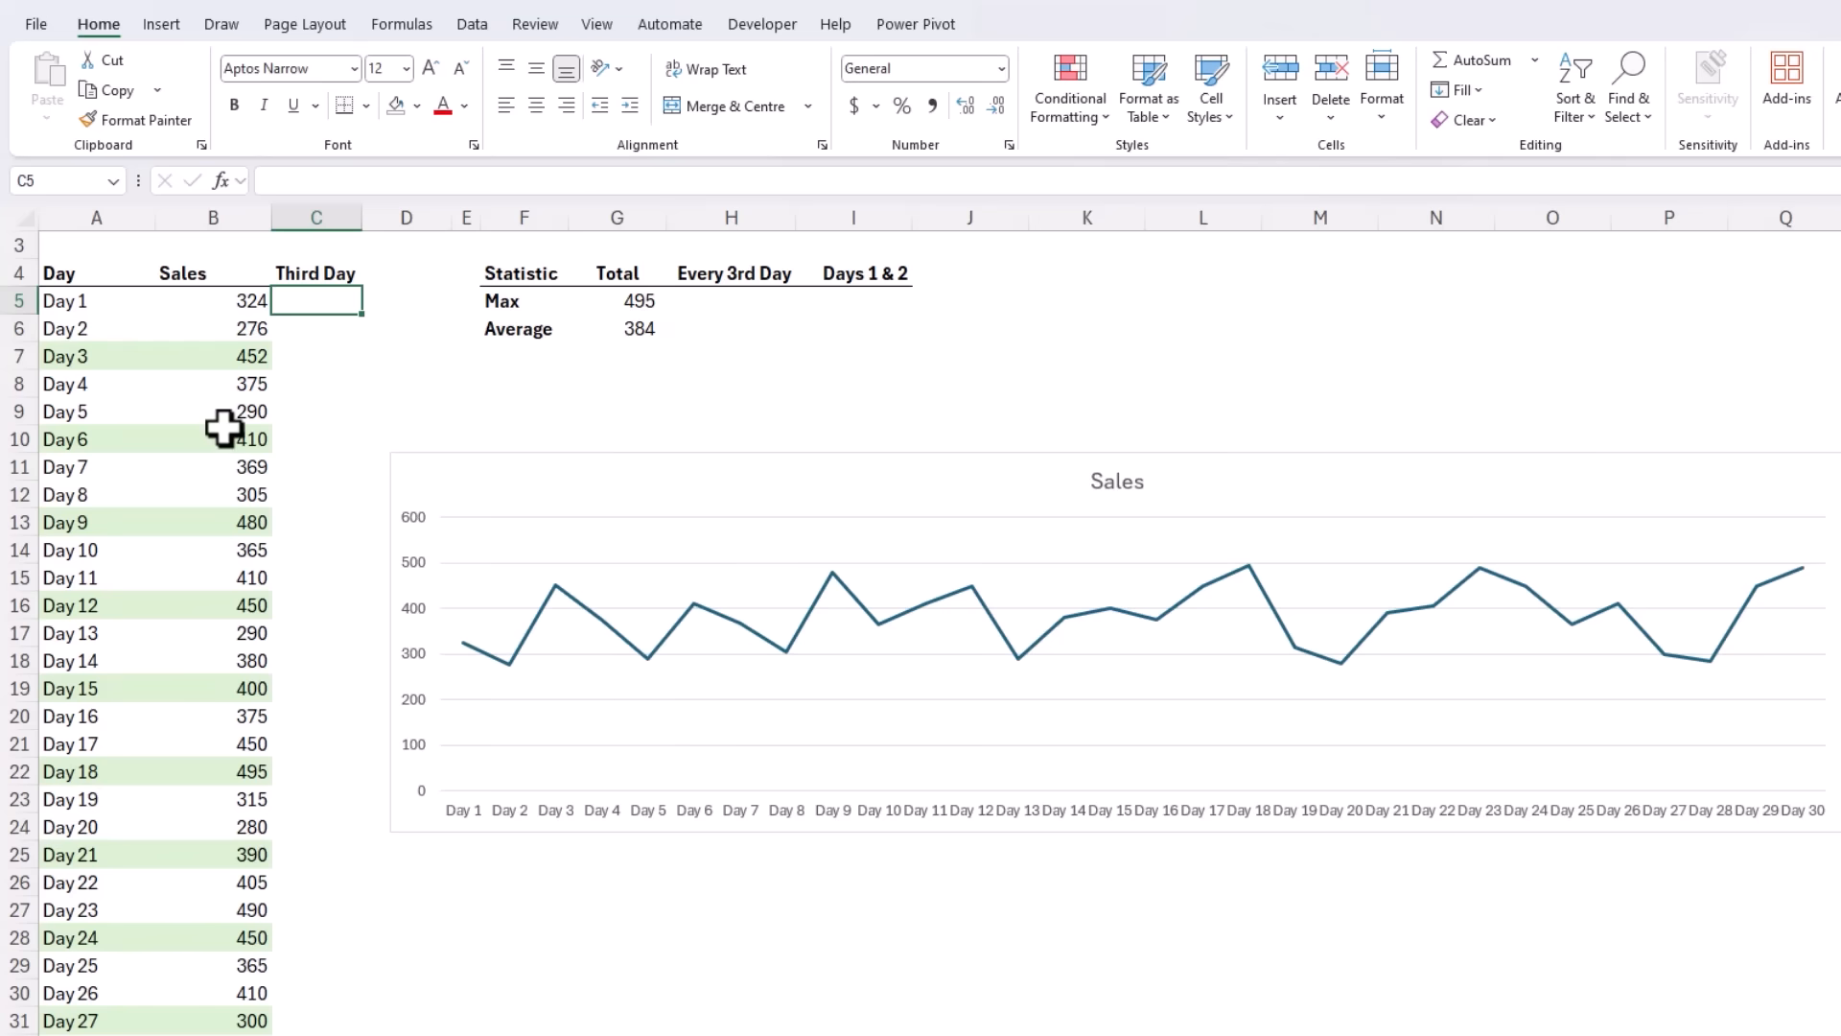
mouse_move(300, 411)
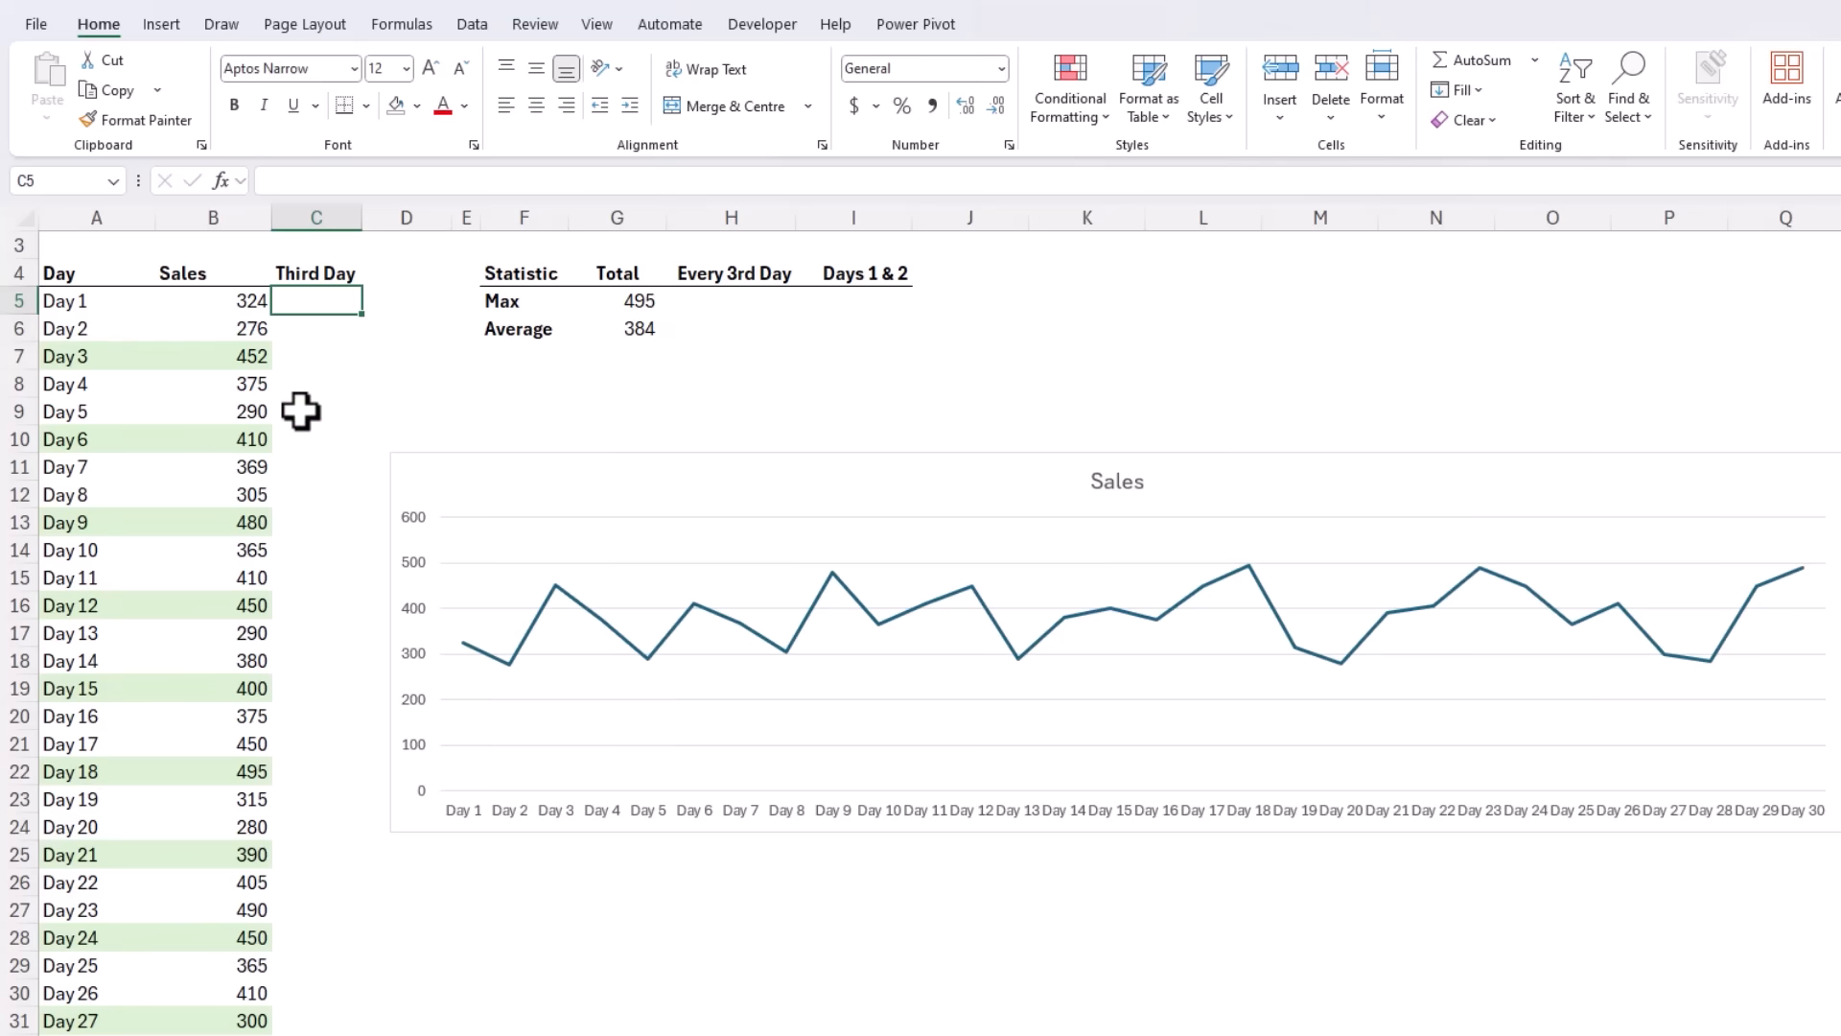
mouse_move(300, 411)
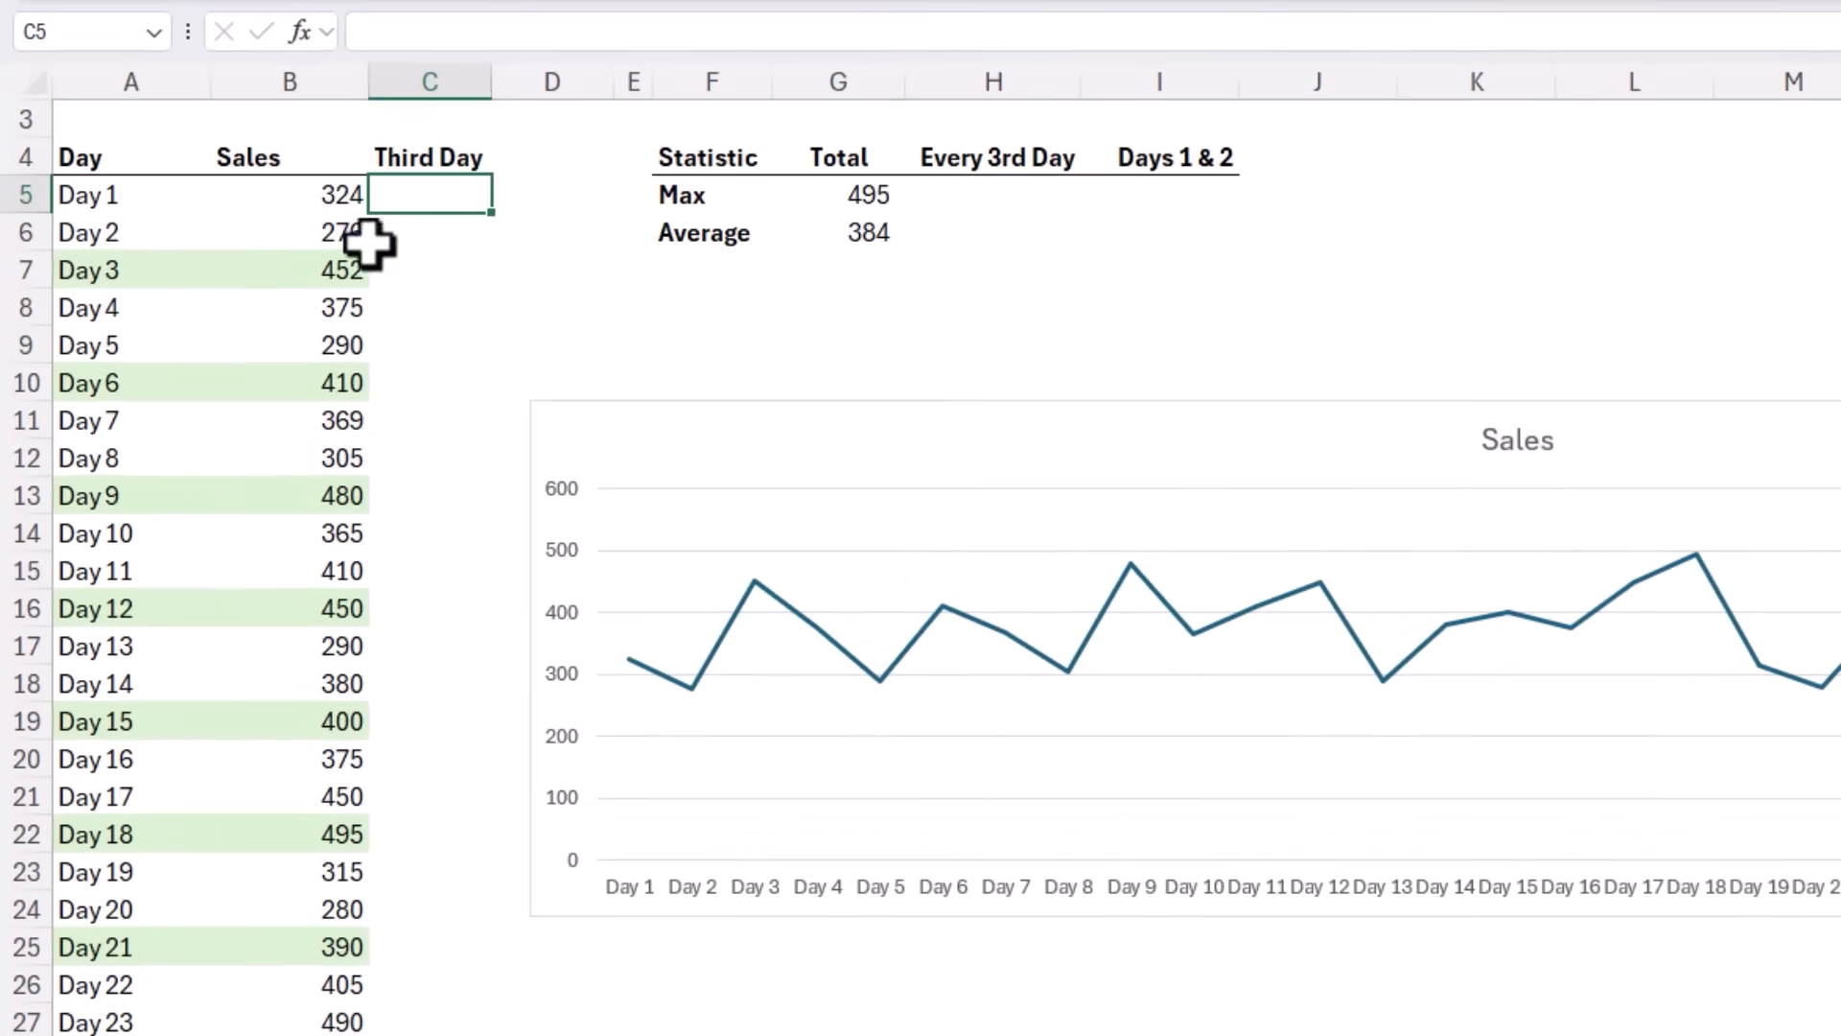
Step: On the daily sales sheet, select cell C5 under the Third Day heading
left_click(837, 231)
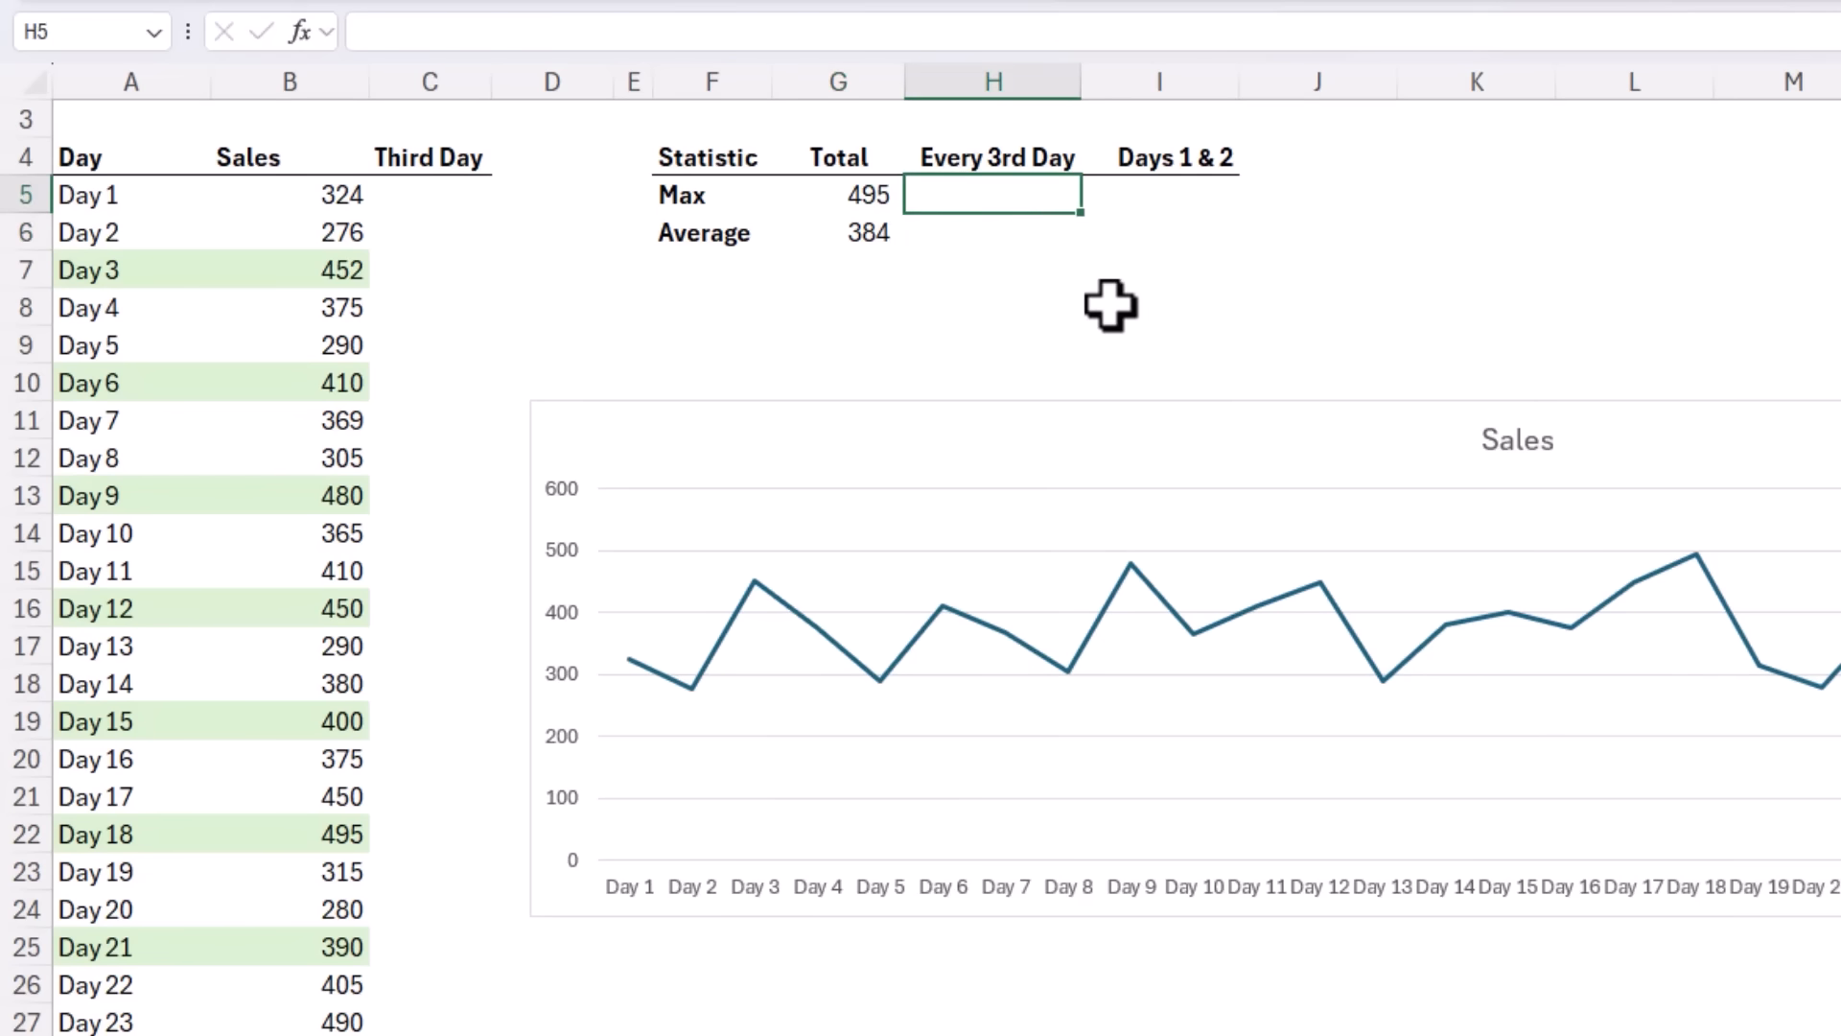
left_click(429, 195)
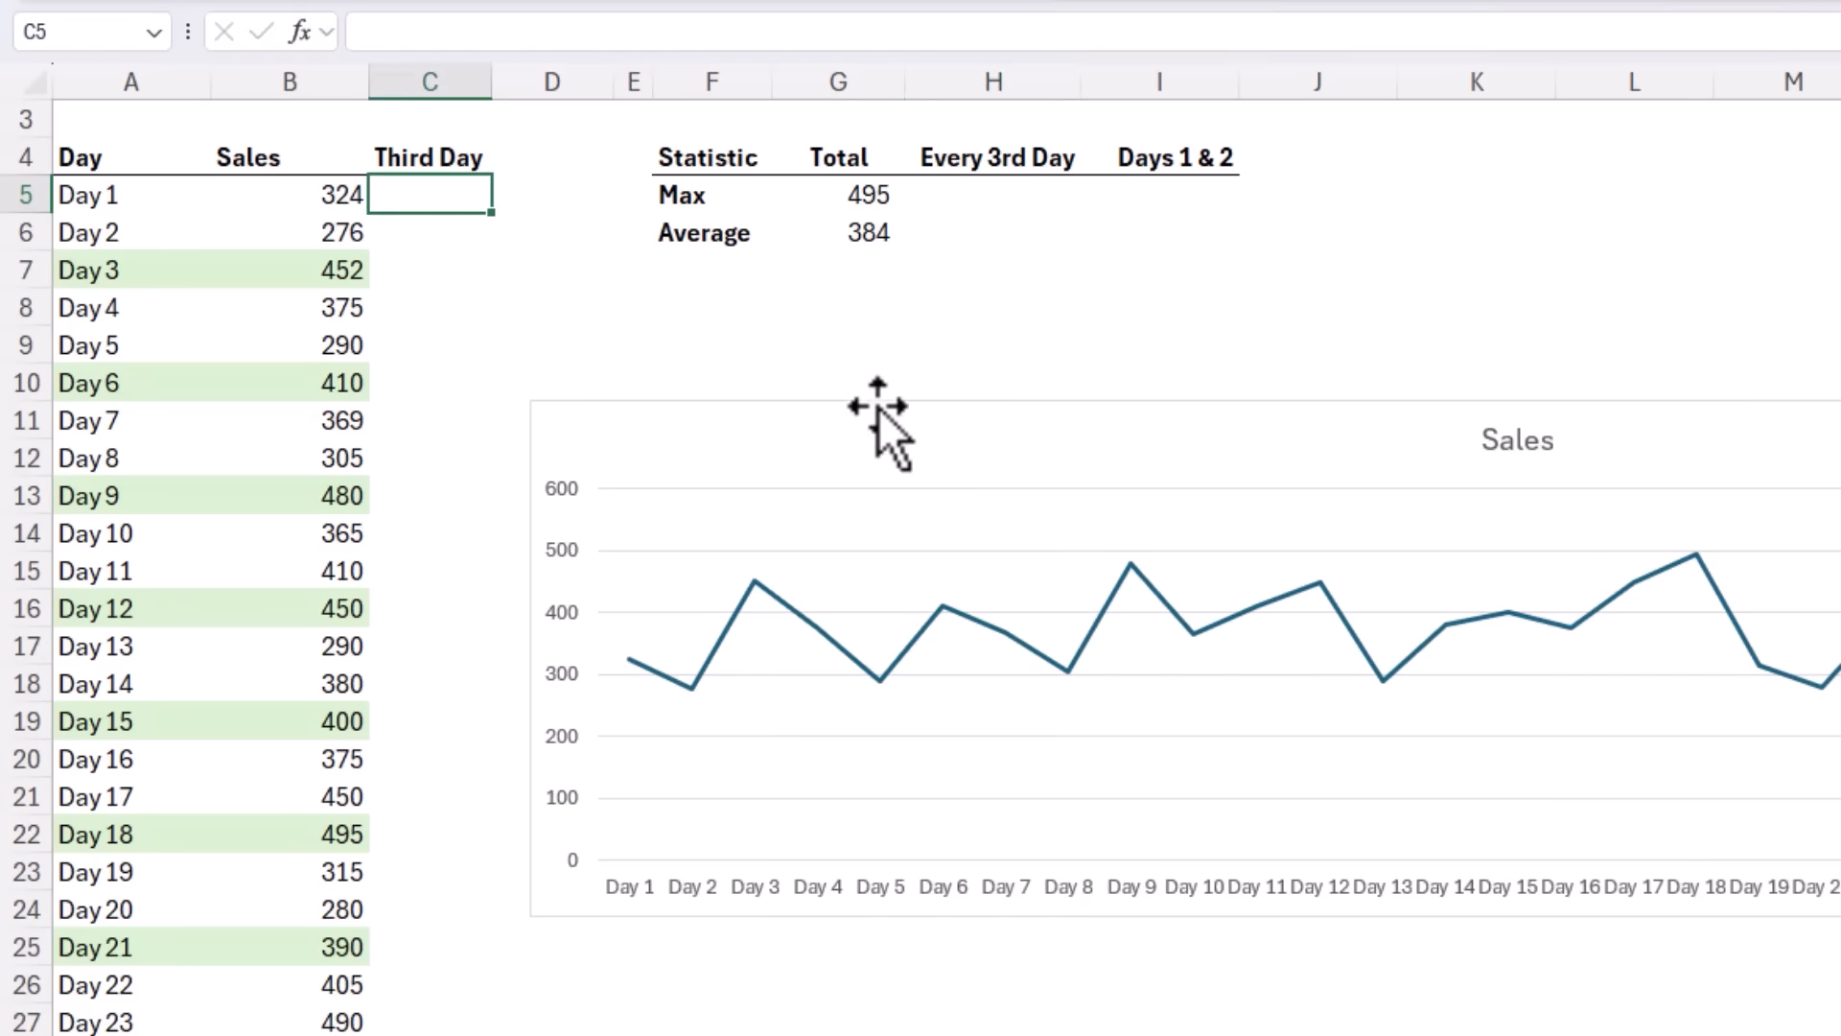
mouse_move(889, 417)
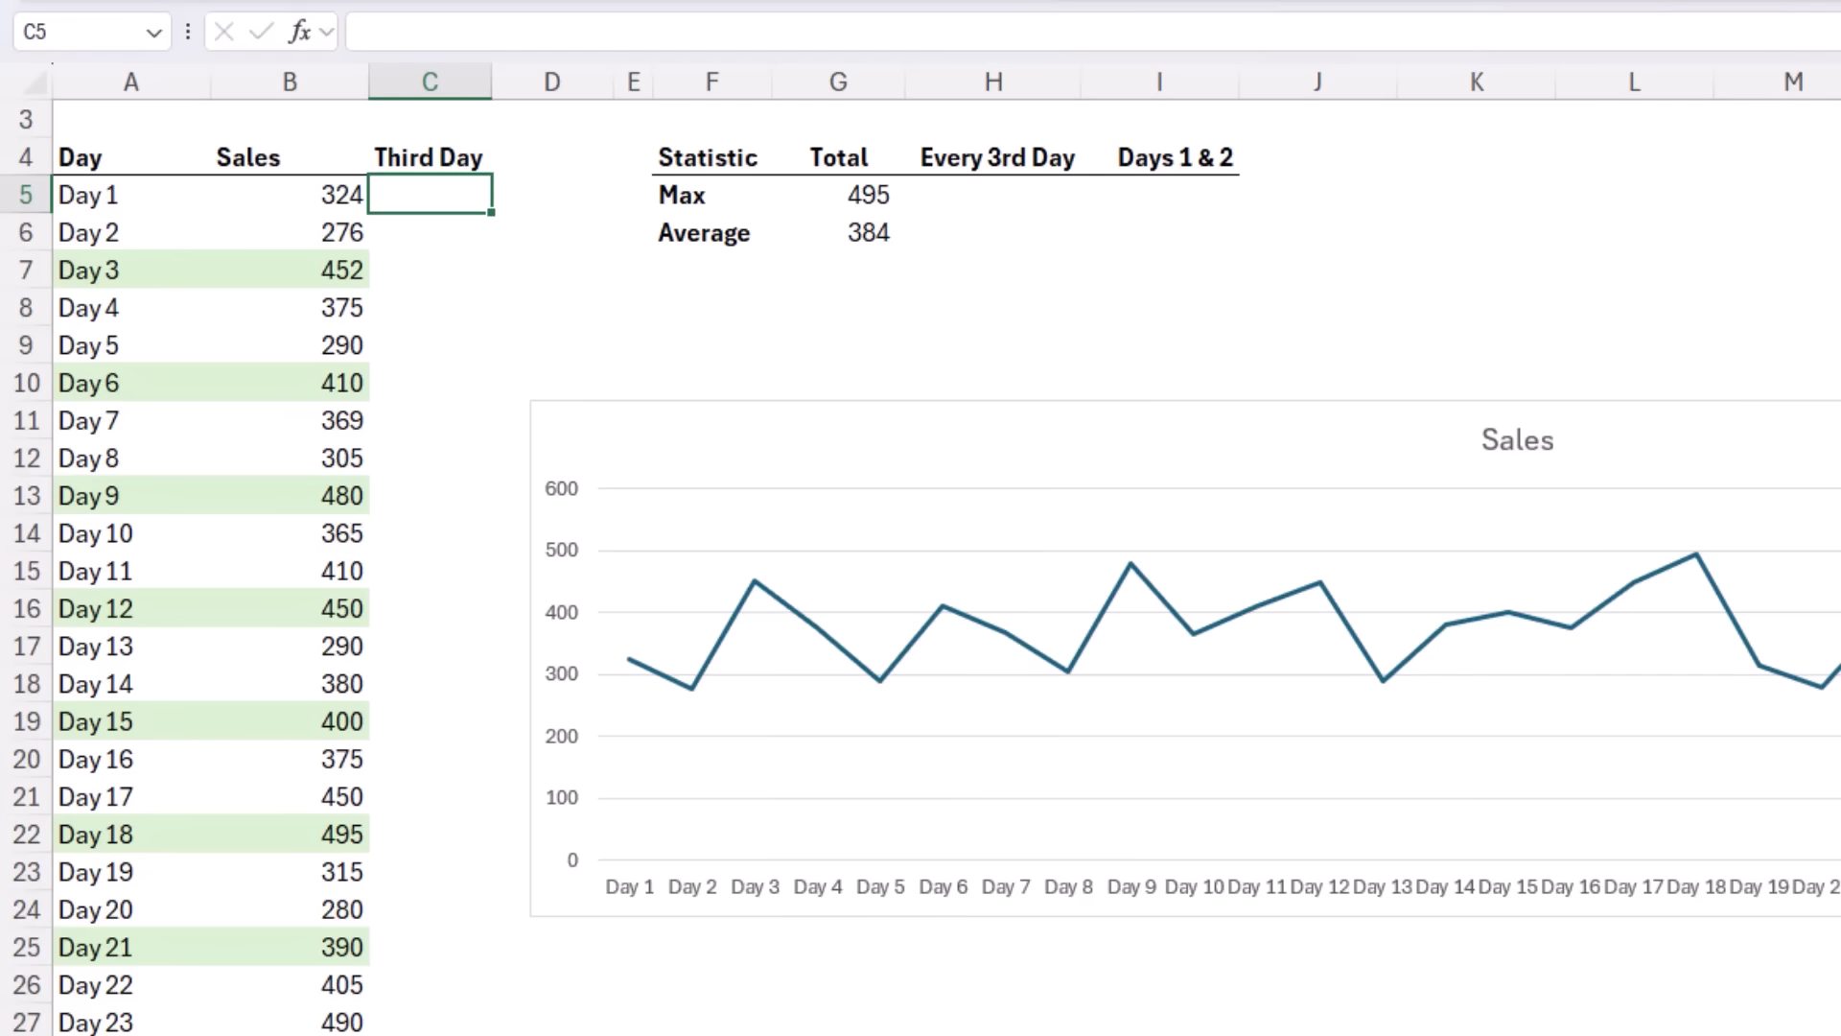
Step: Enter =MOD(SEQUENCE(30),3) in C5 and confirm days 3 and 6 show remainder 0
type("=MO")
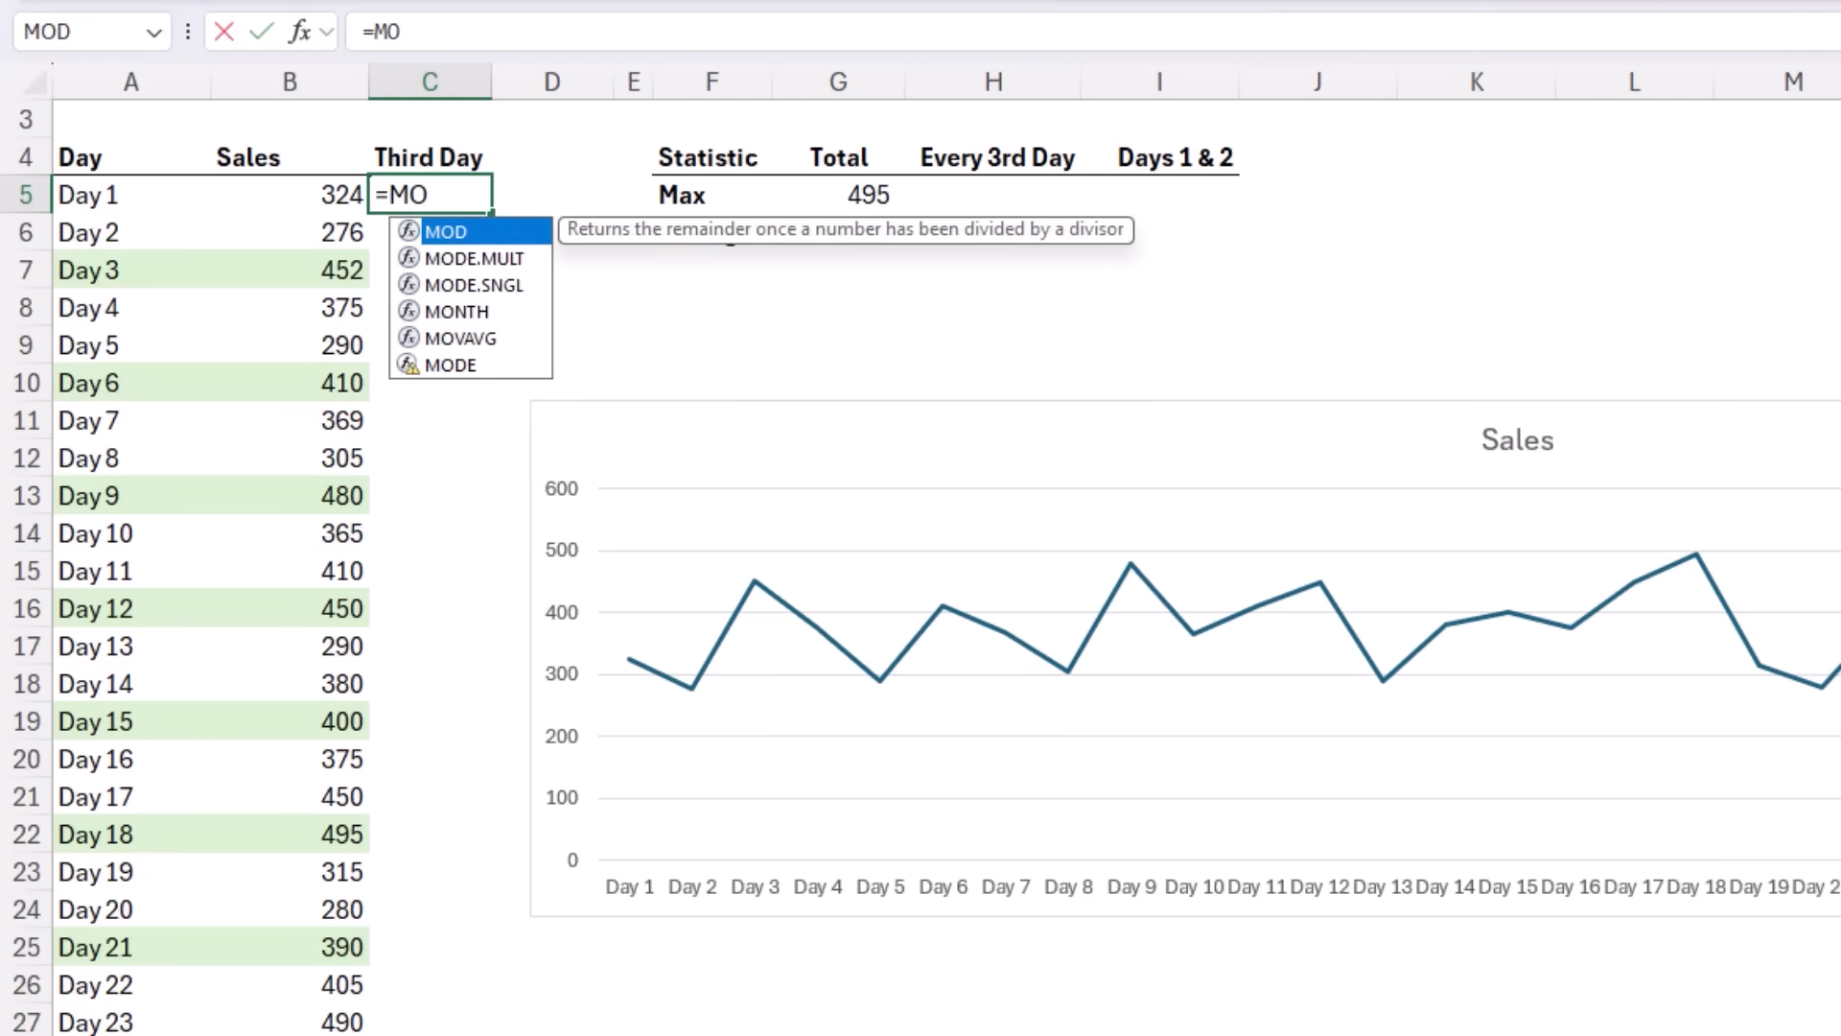
type("D(")
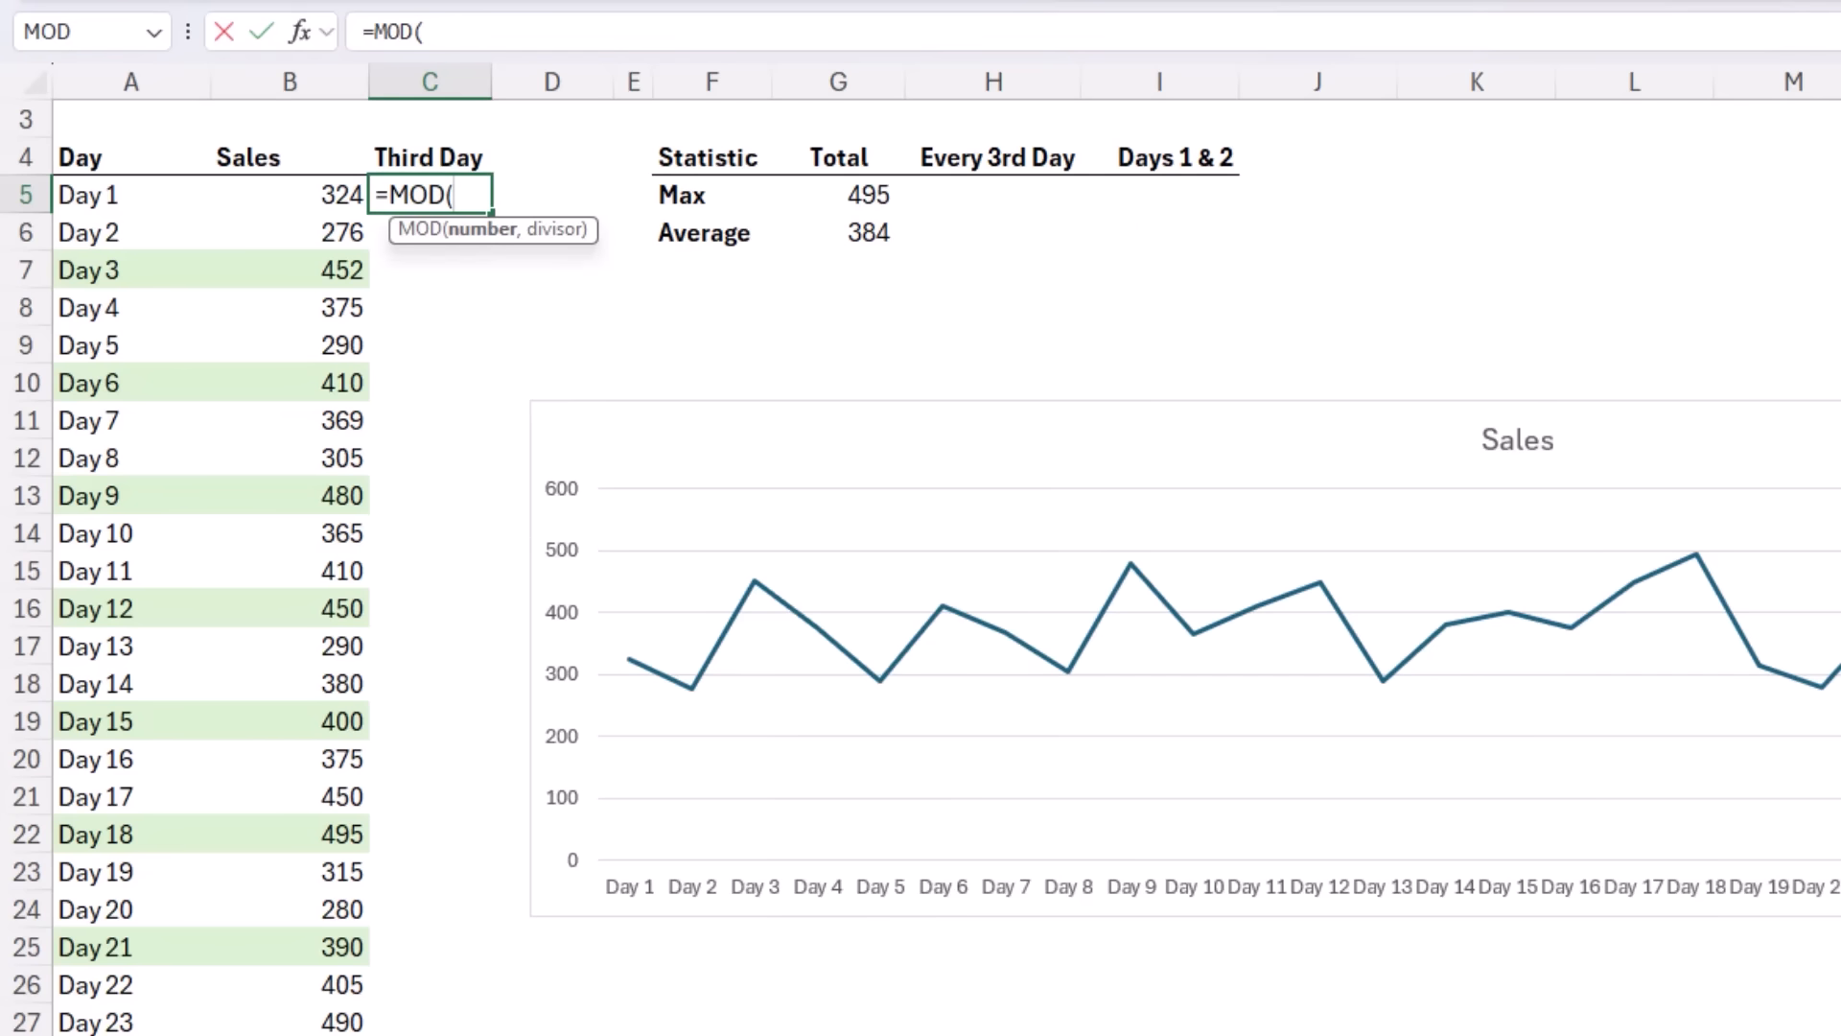
type("SEQ")
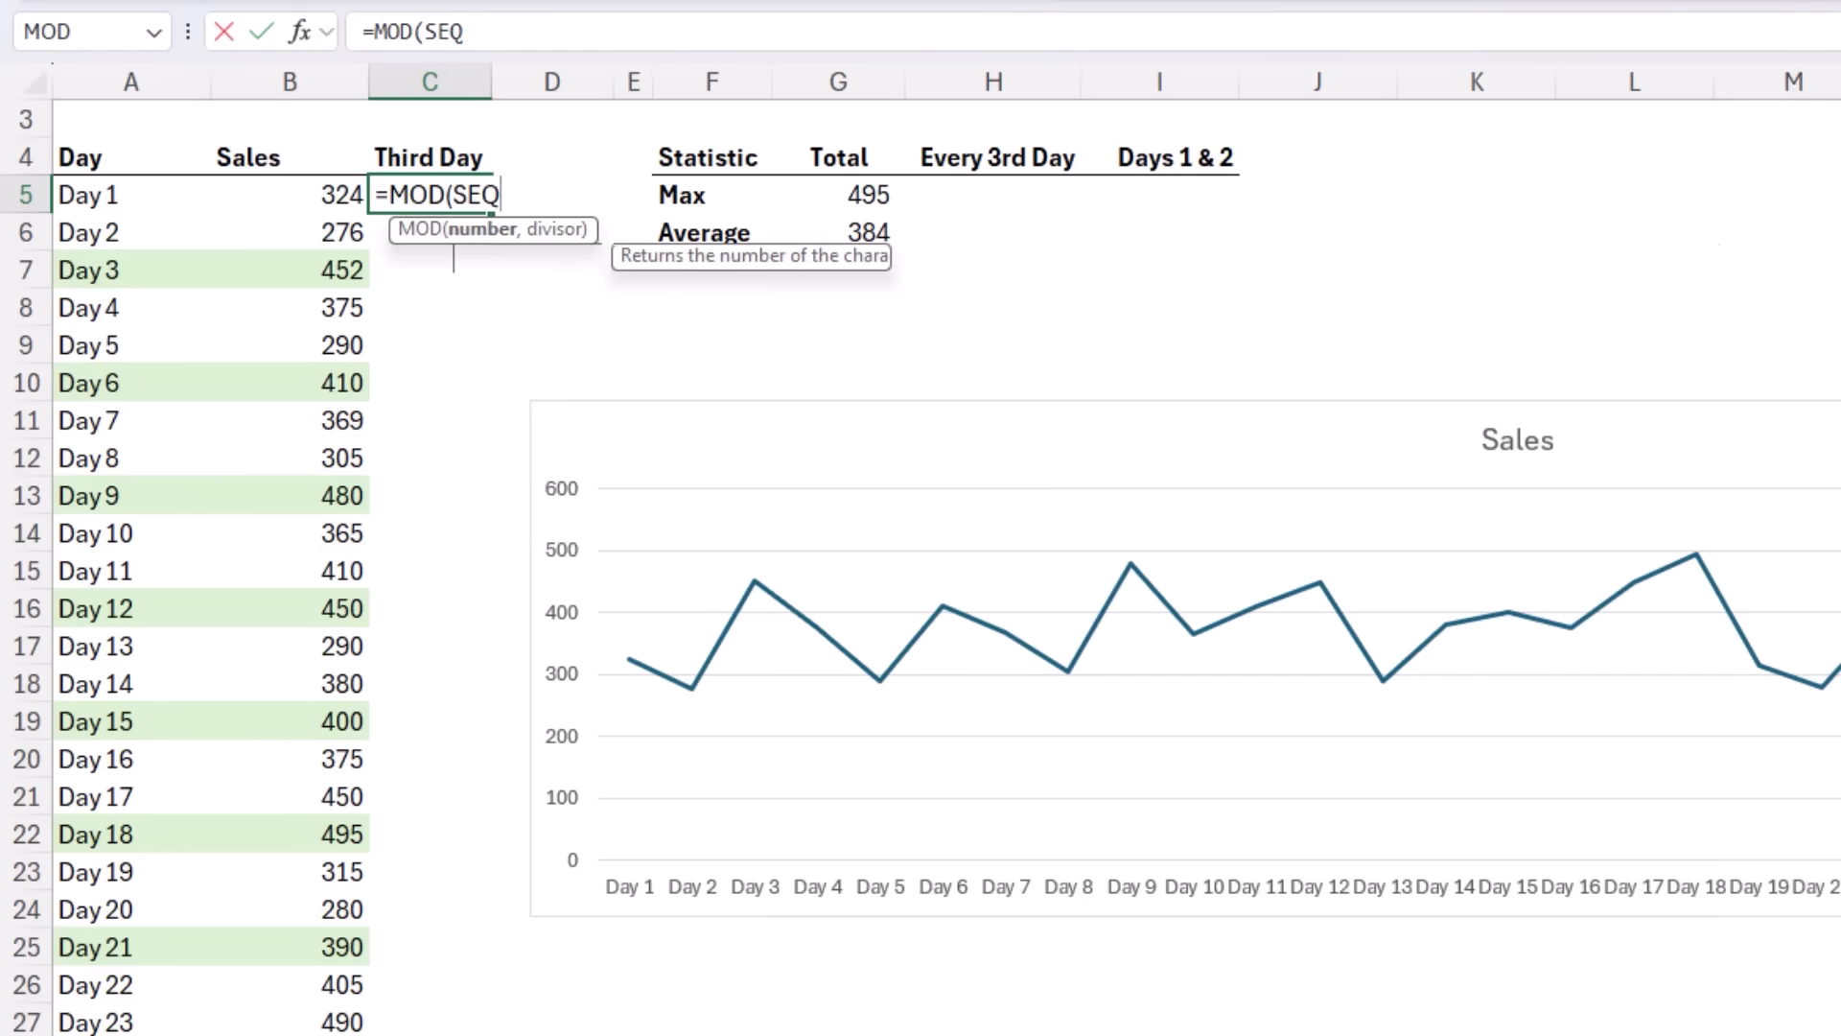
type("UENCE(")
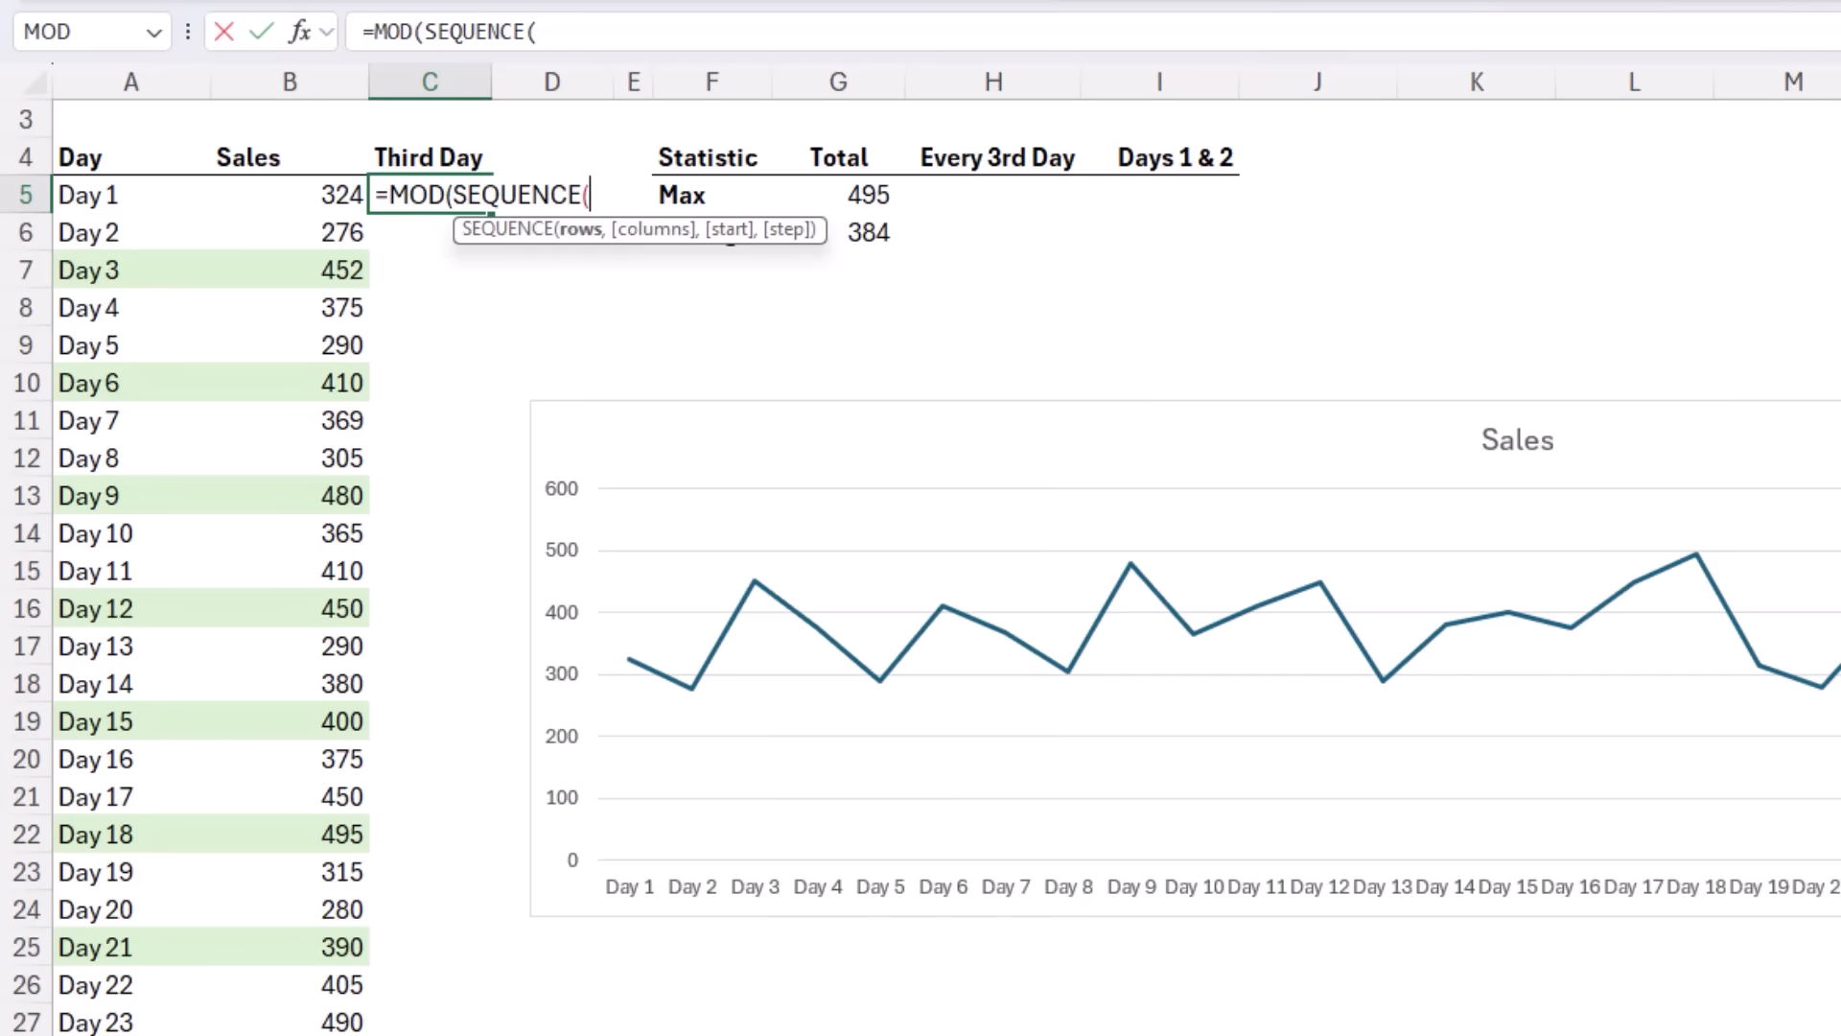
type("30")
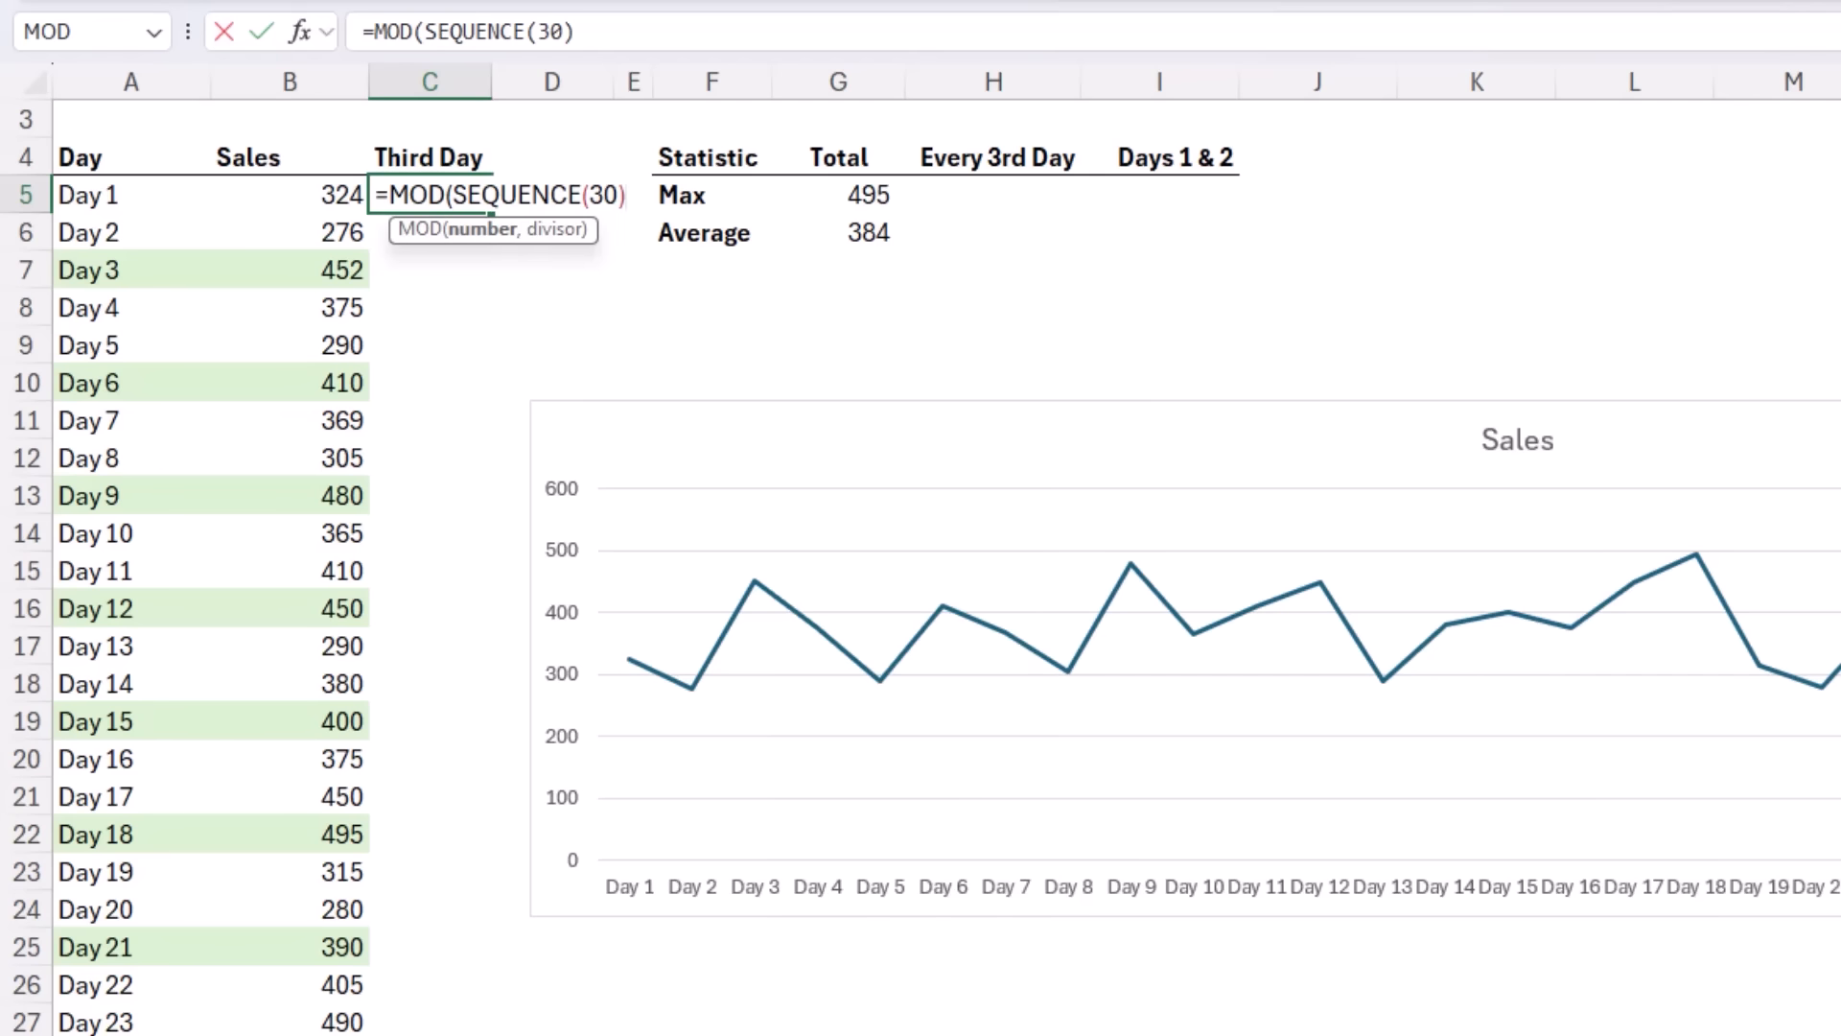
type(",")
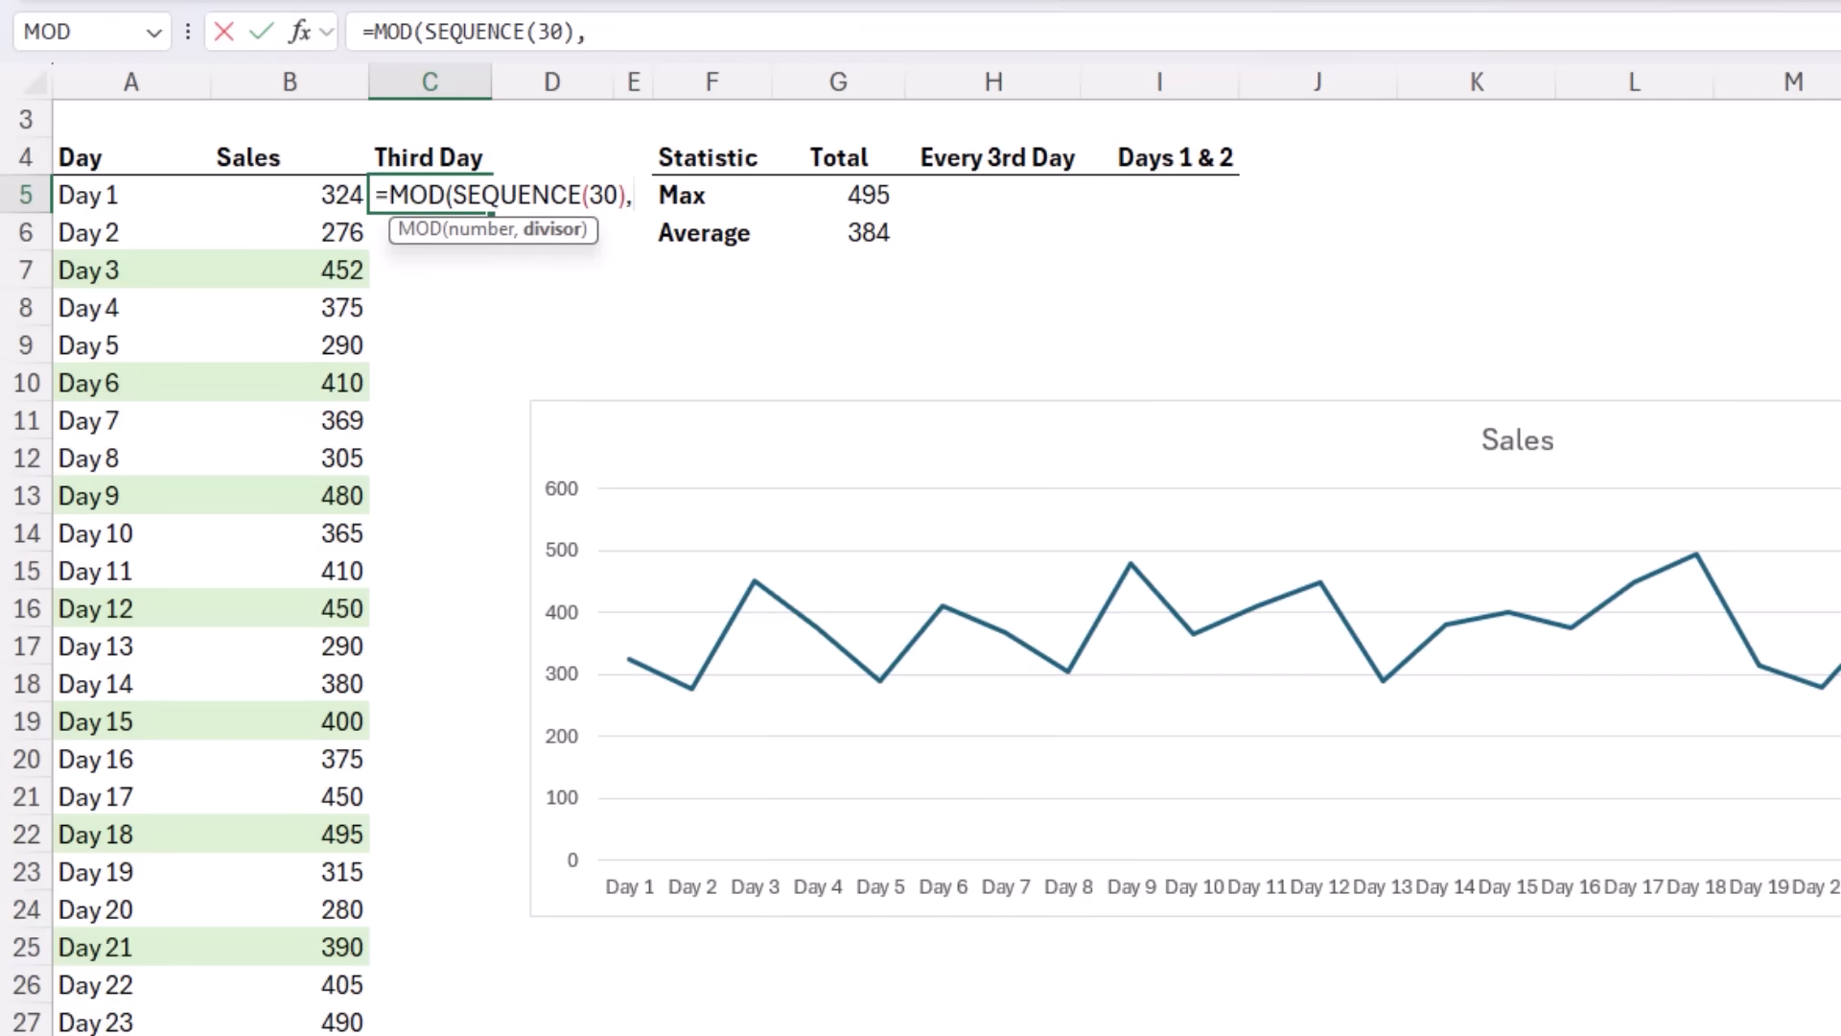
type("3")
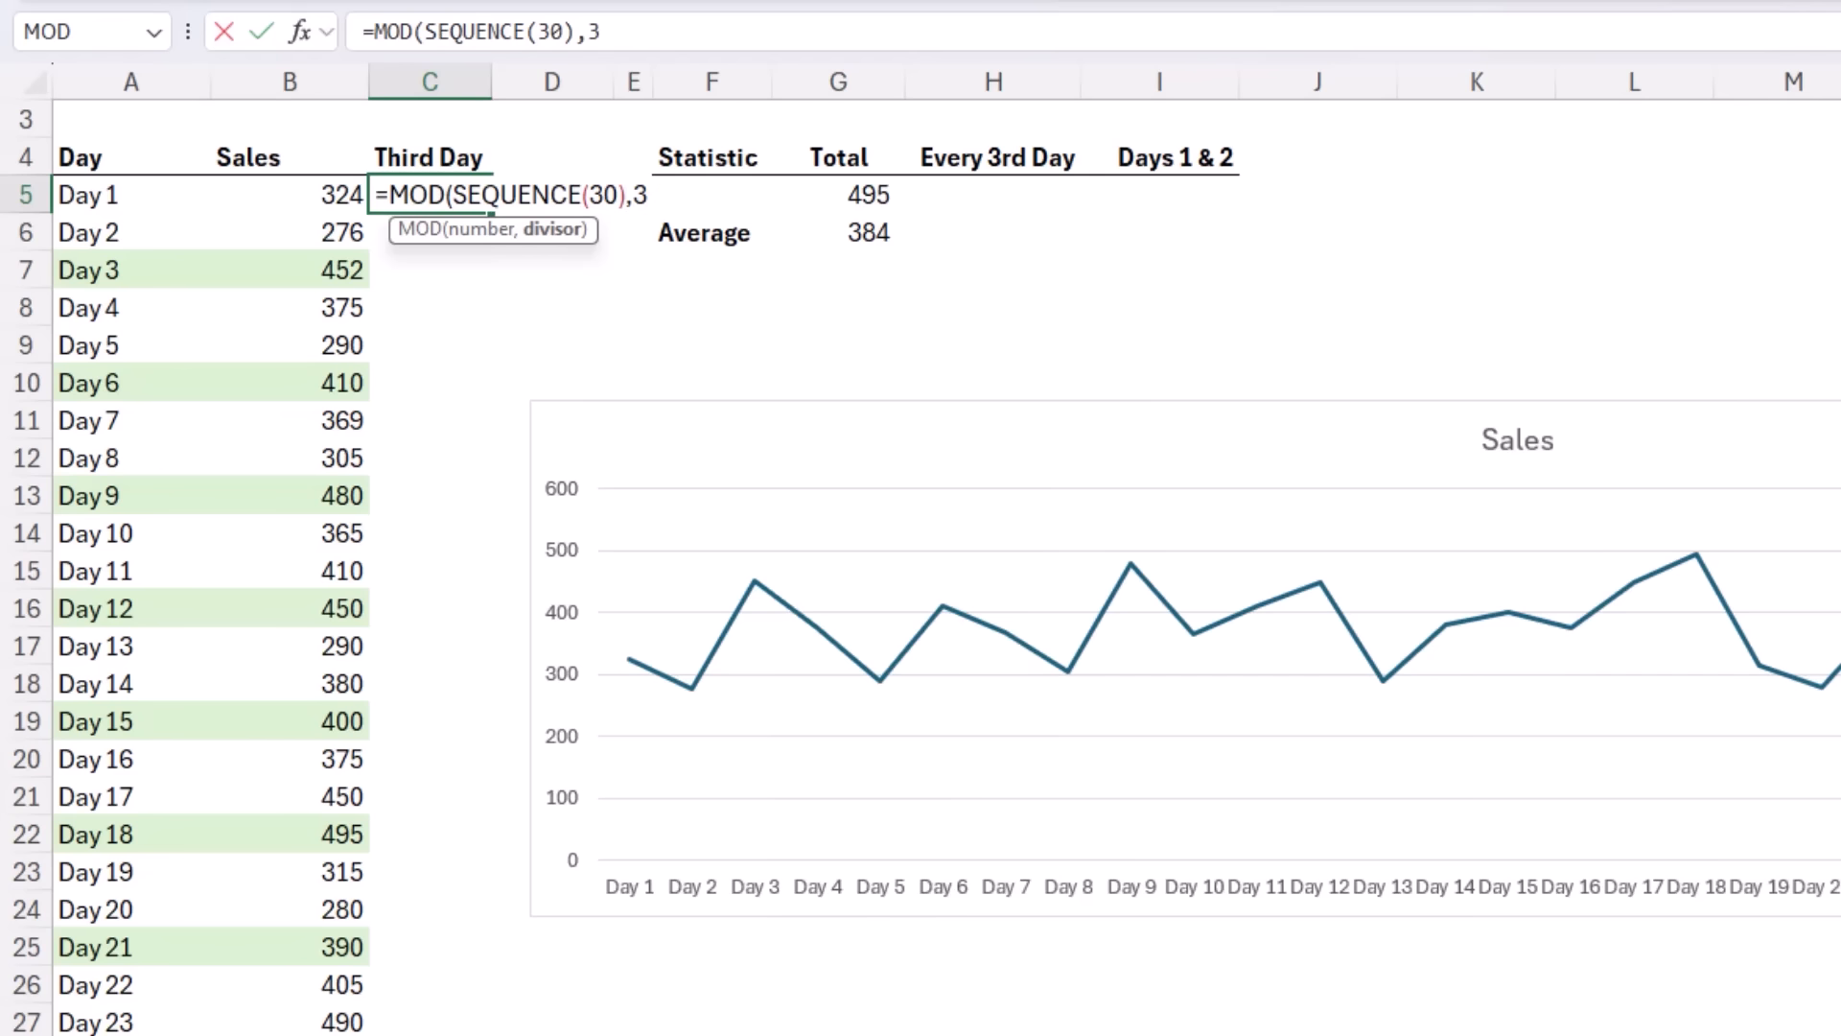
key("Enter")
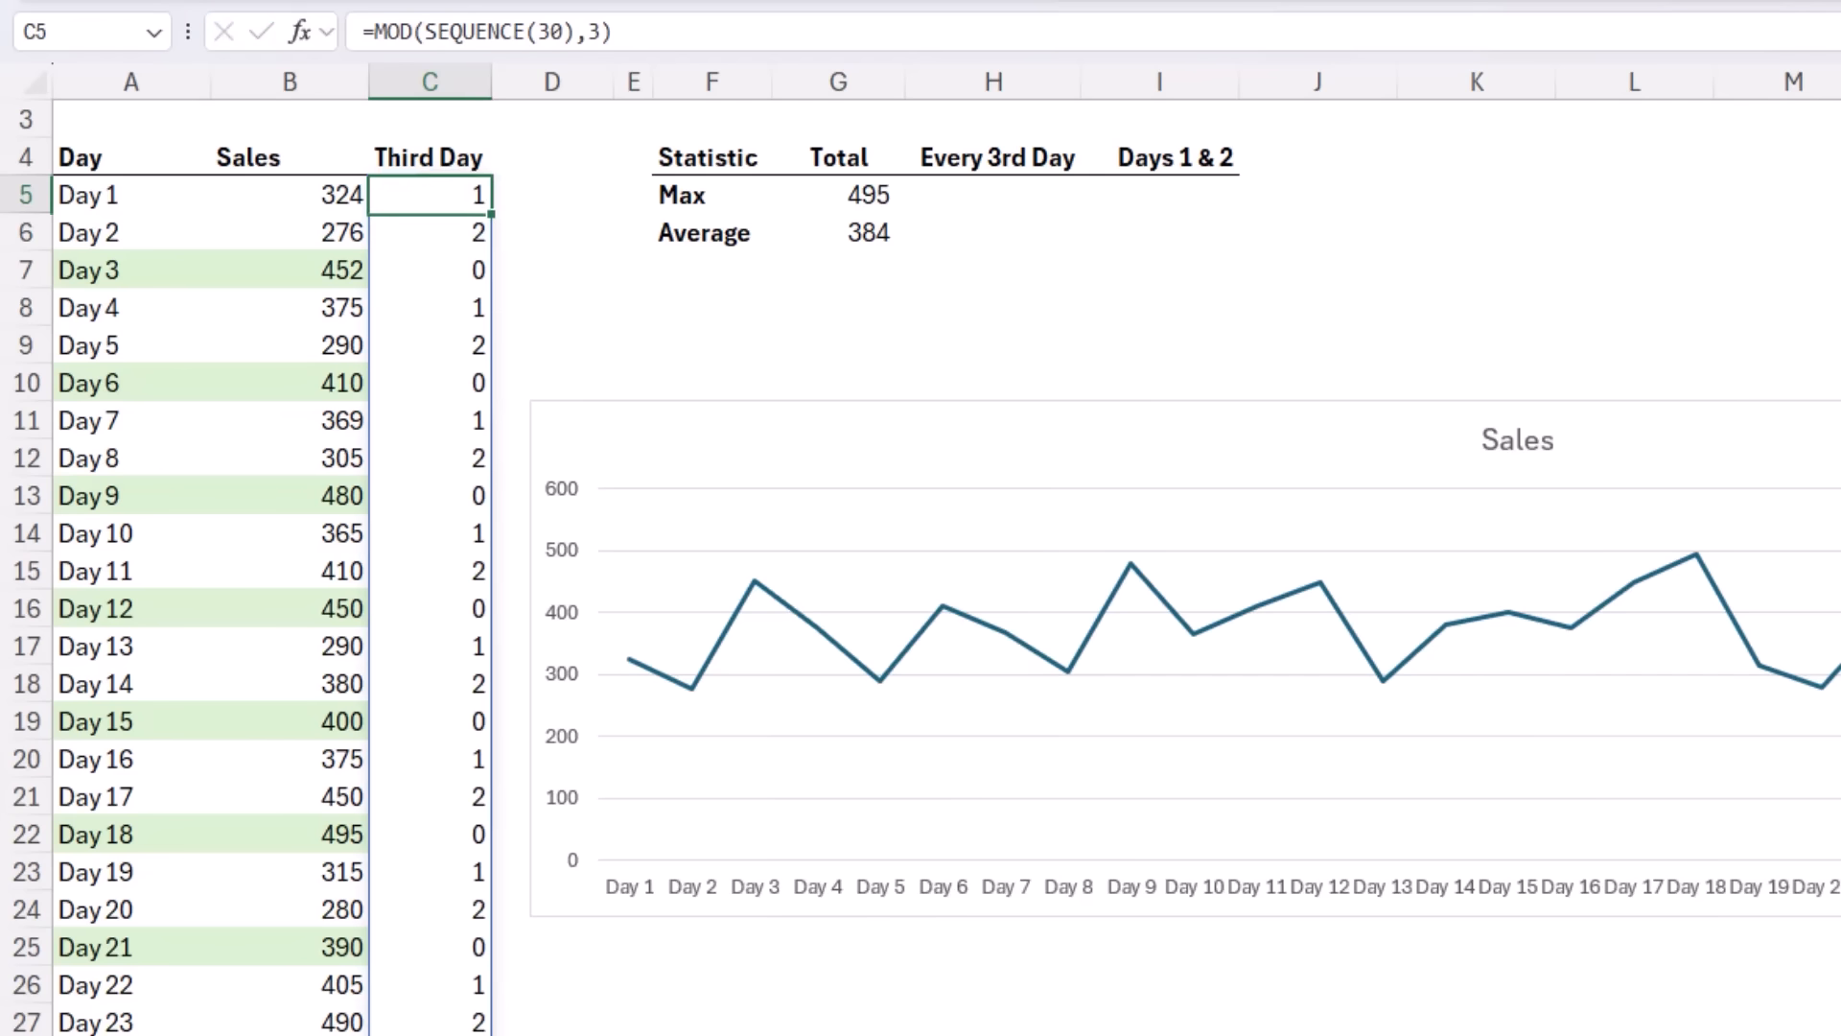
left_click(429, 269)
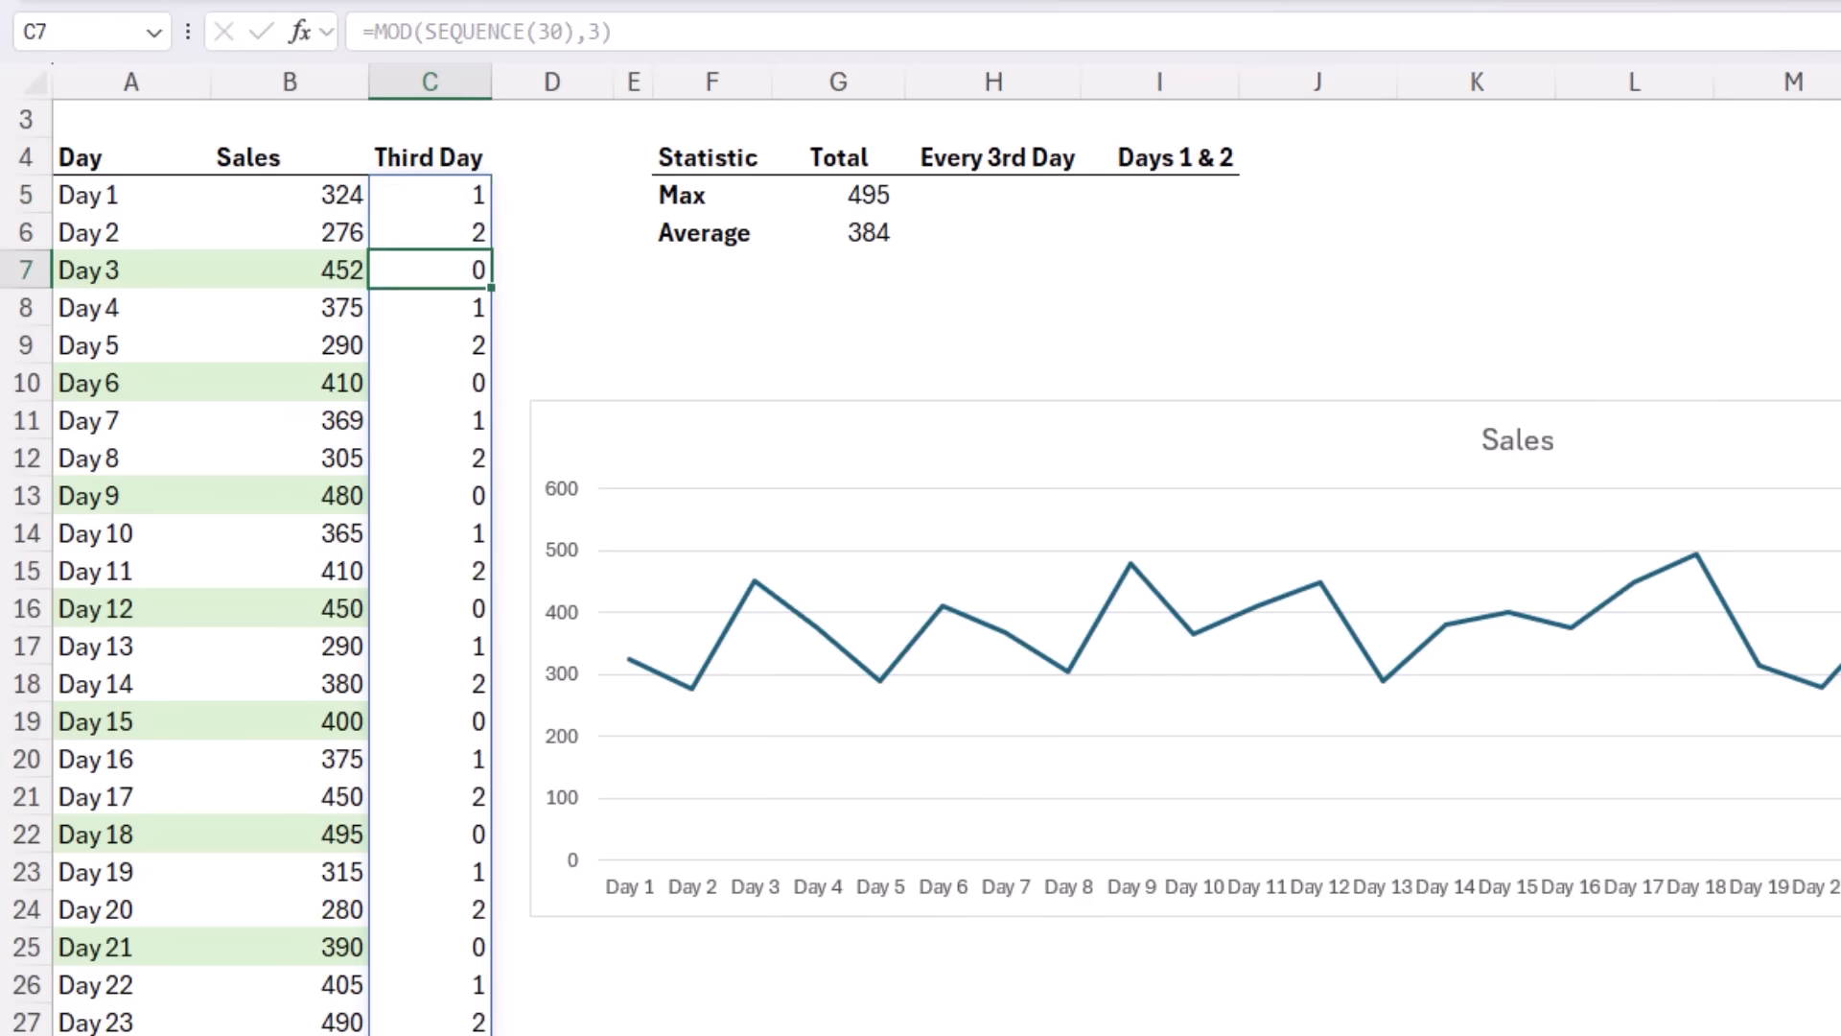
left_click(429, 381)
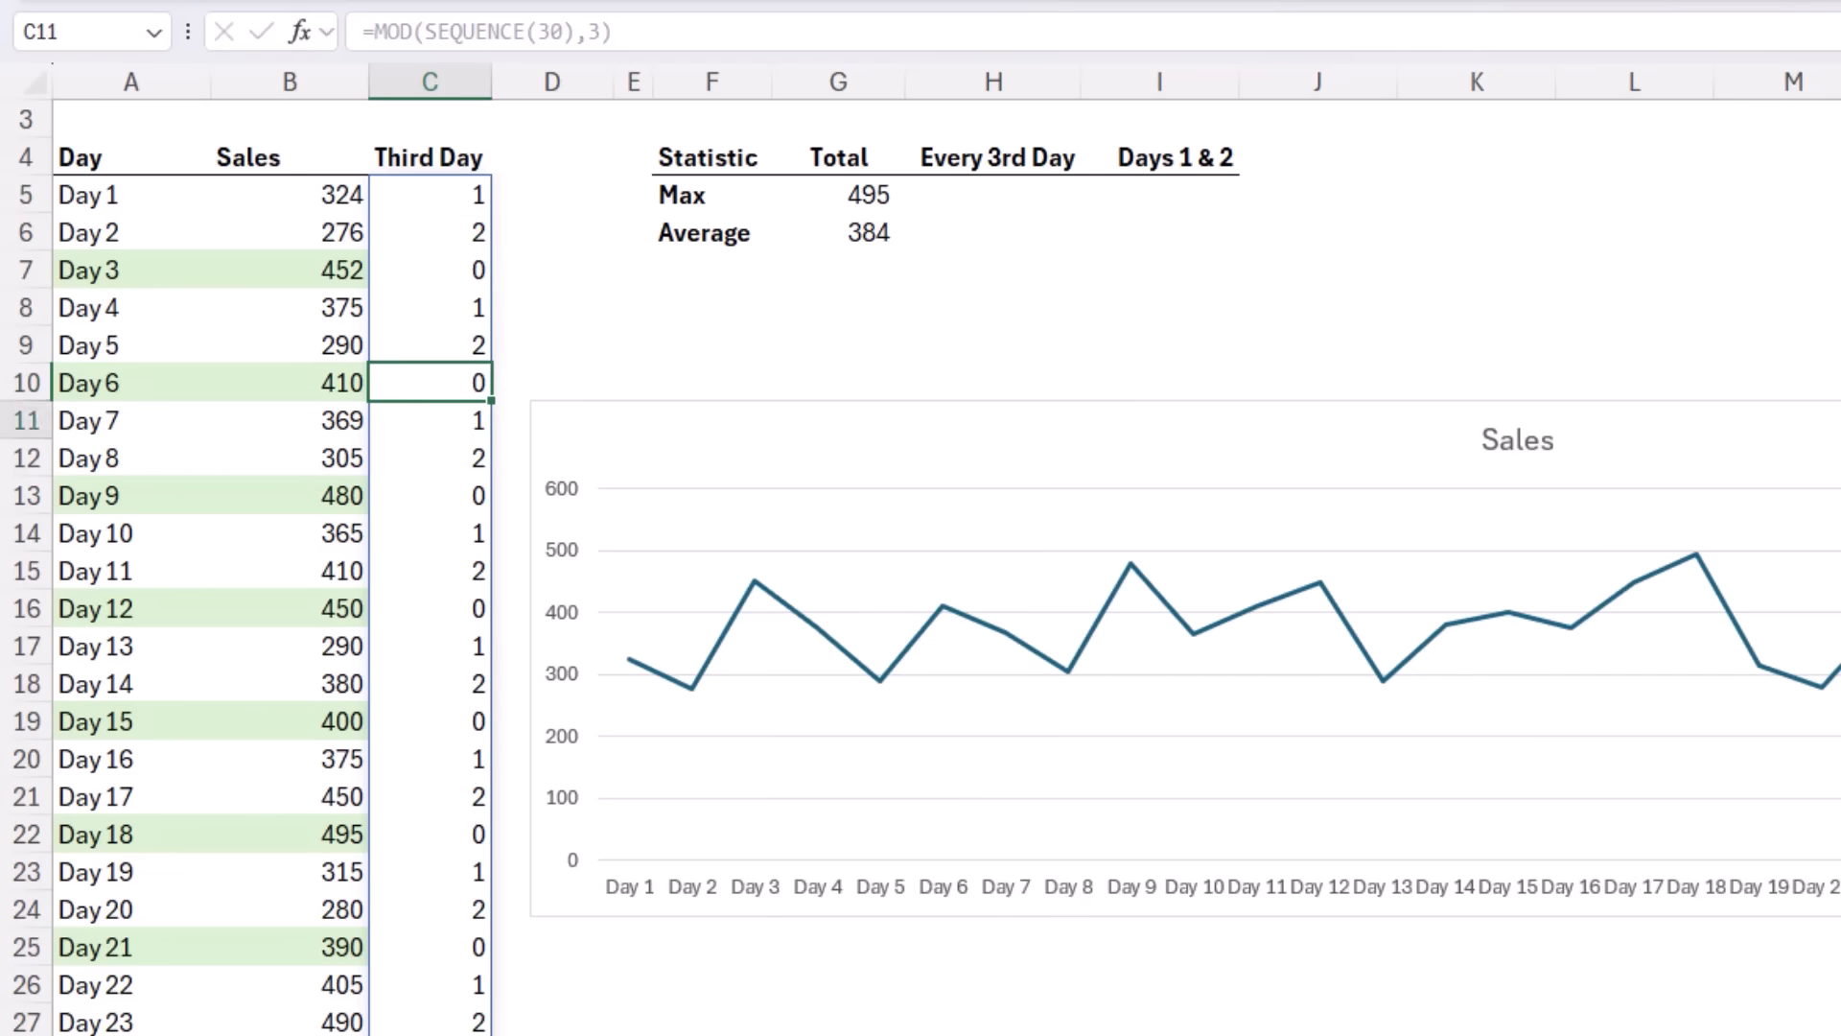
Step: Change the formula to =MOD(SEQUENCE(30),3)=0 so days 3 and 6 show TRUE
double_click(429, 195)
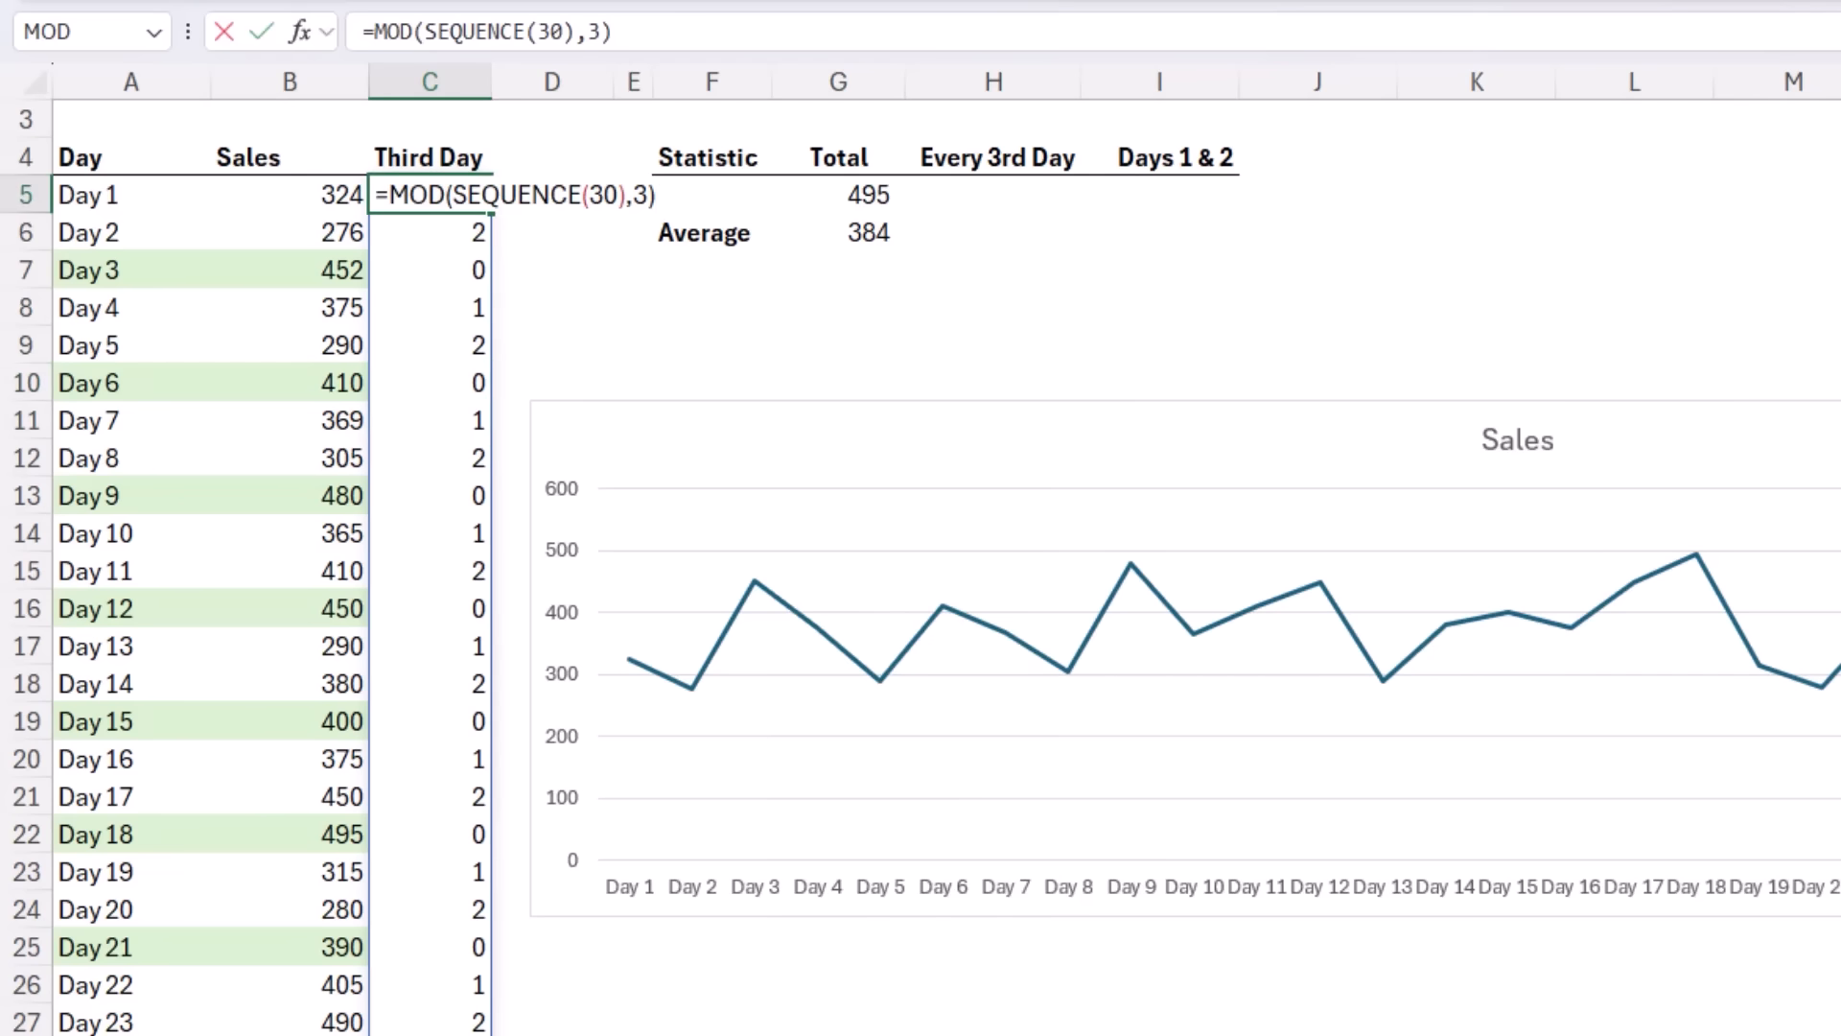
type("=0")
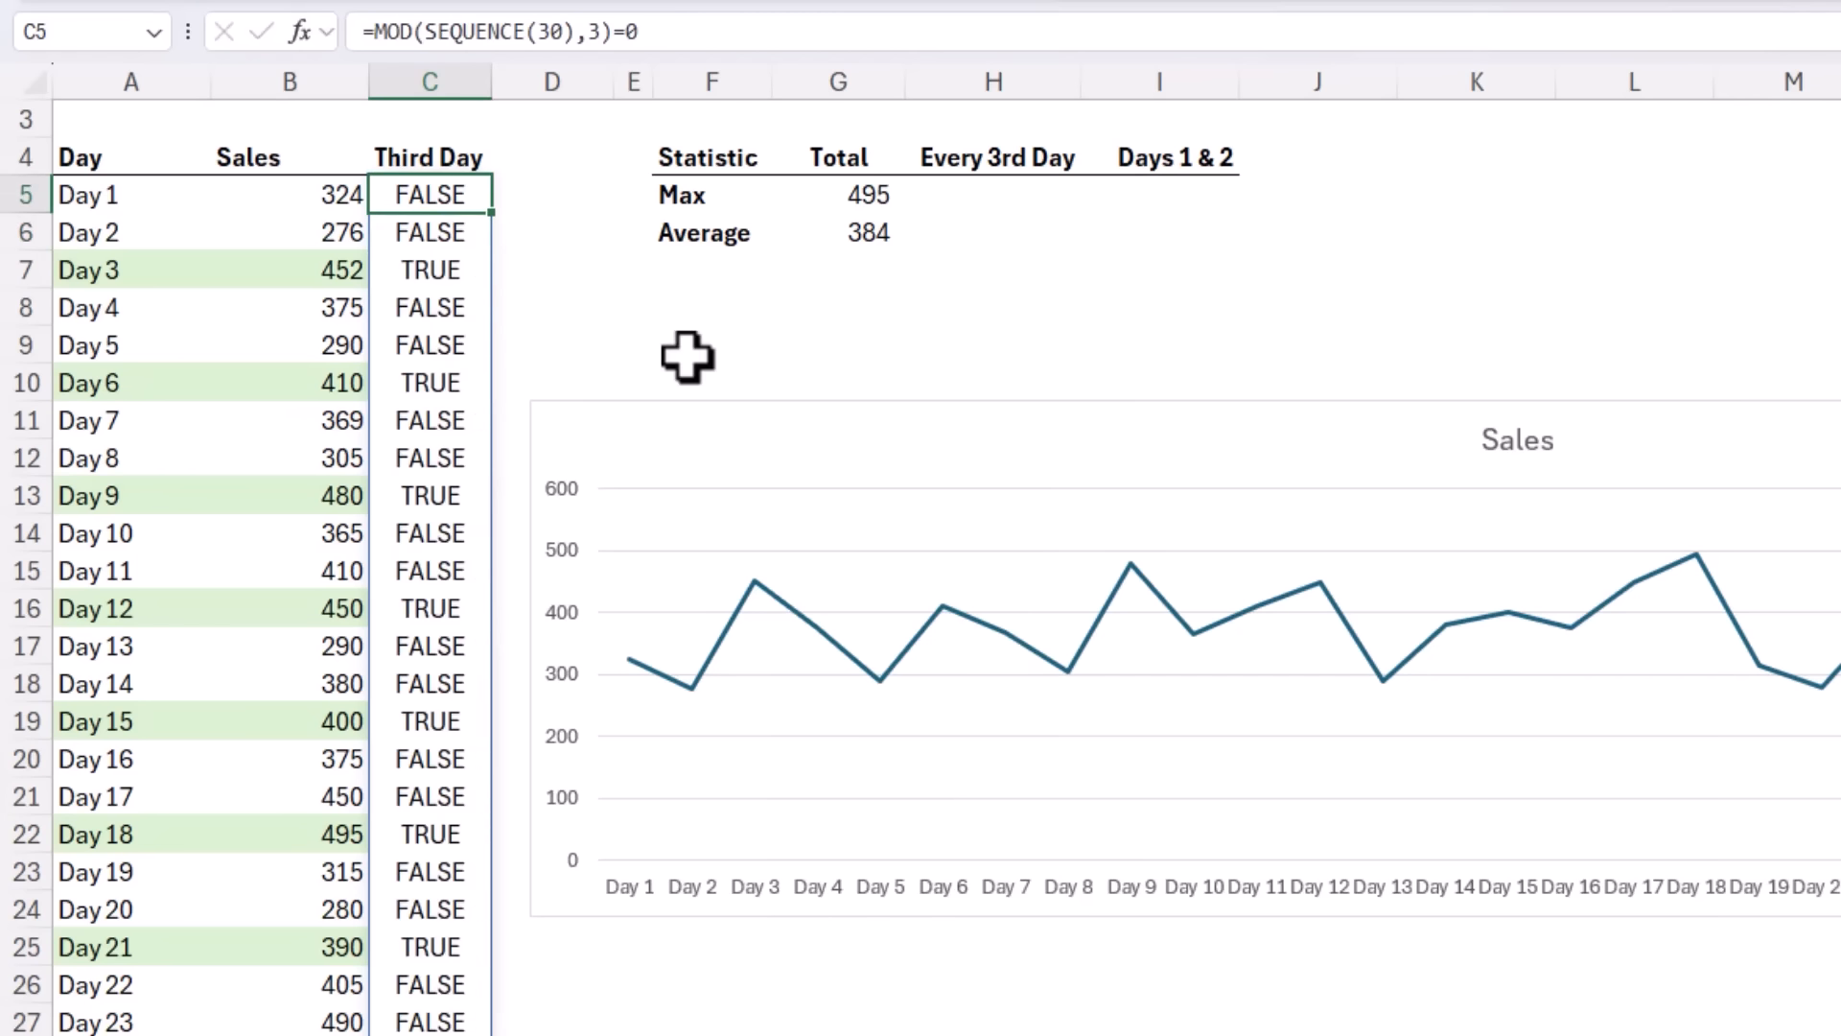
left_click(429, 269)
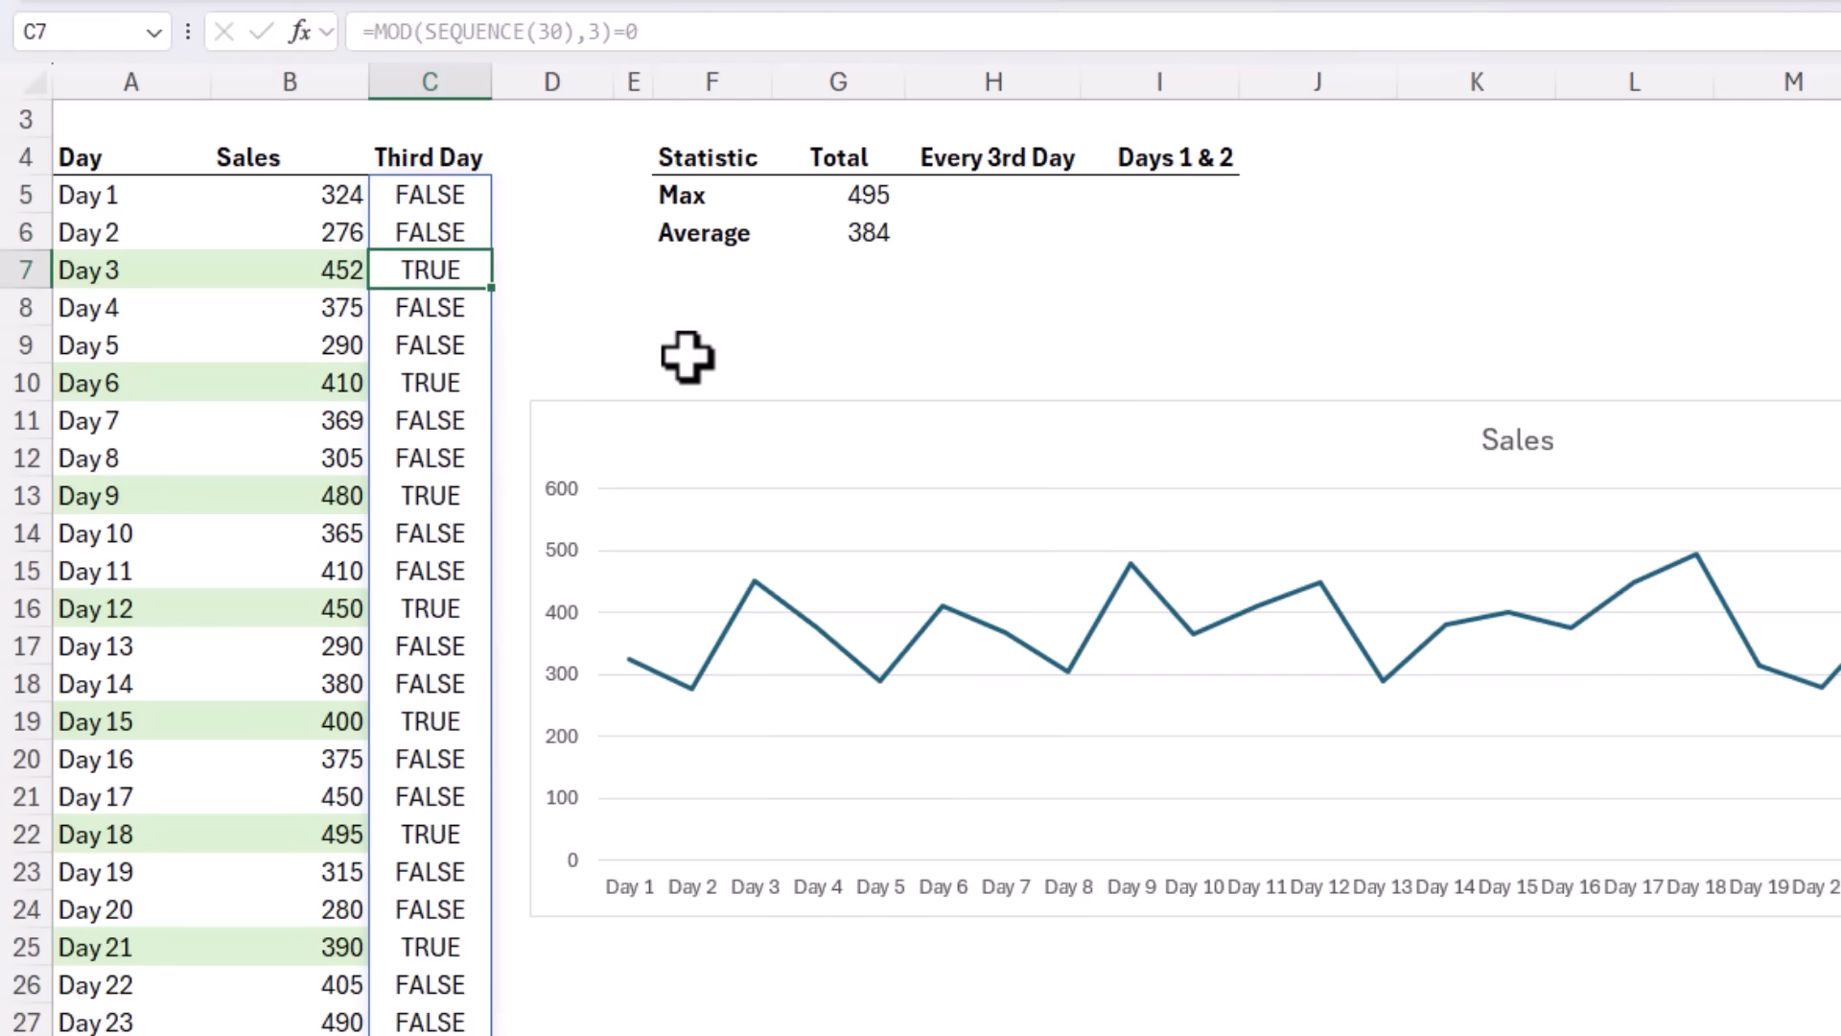
left_click(428, 382)
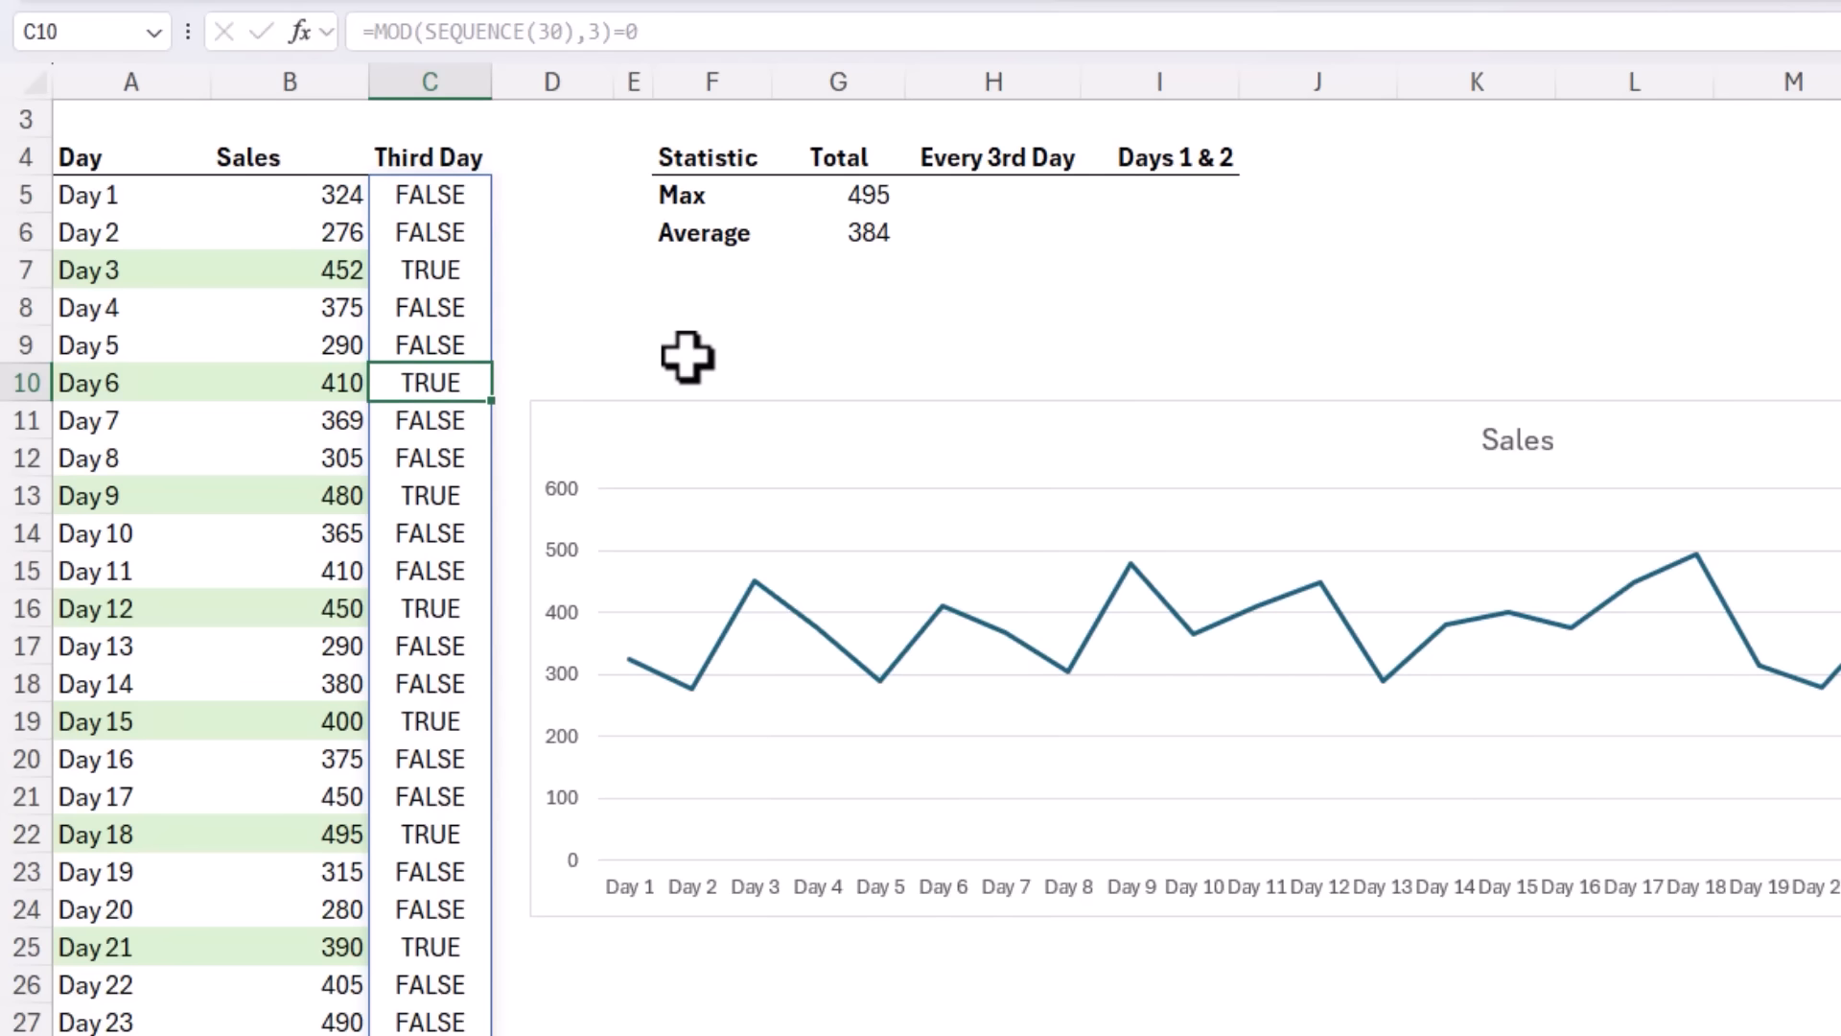
mouse_move(679, 310)
type("=F")
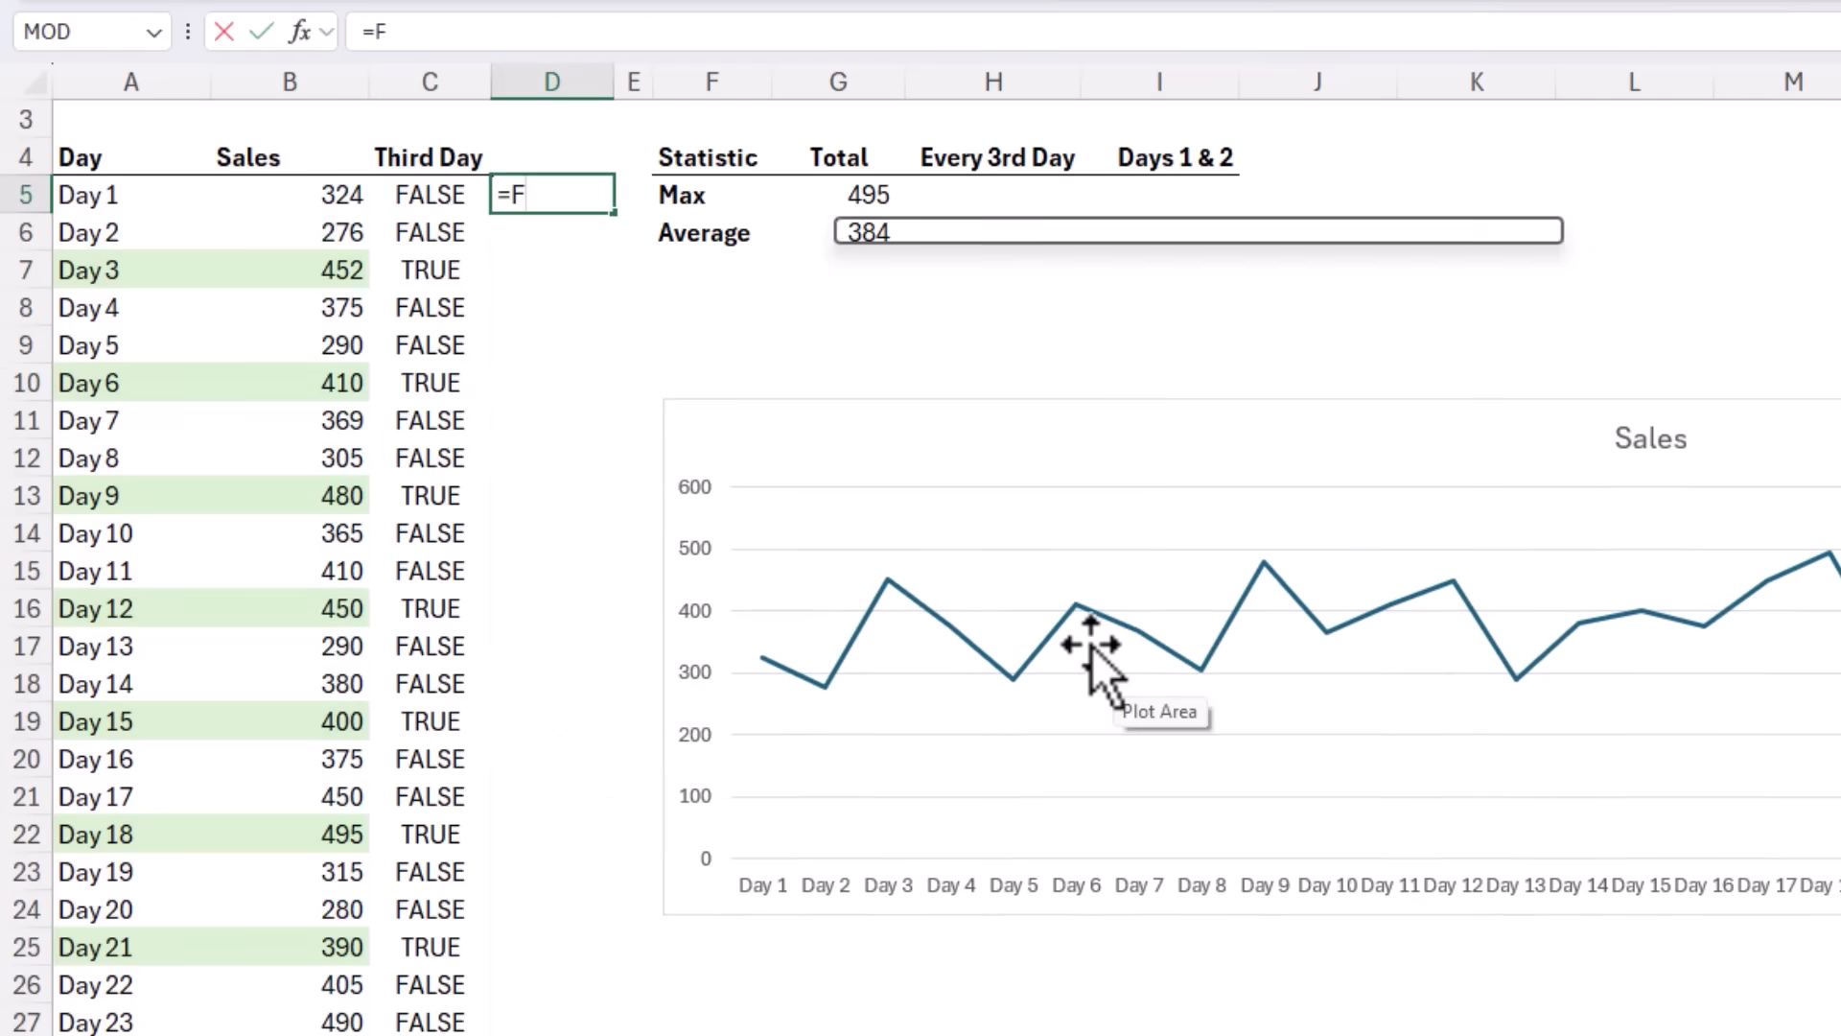
Step: Enter =FILTER(B5:B34,C5#) in D5 and check the spilled sales values
type("ILTER(")
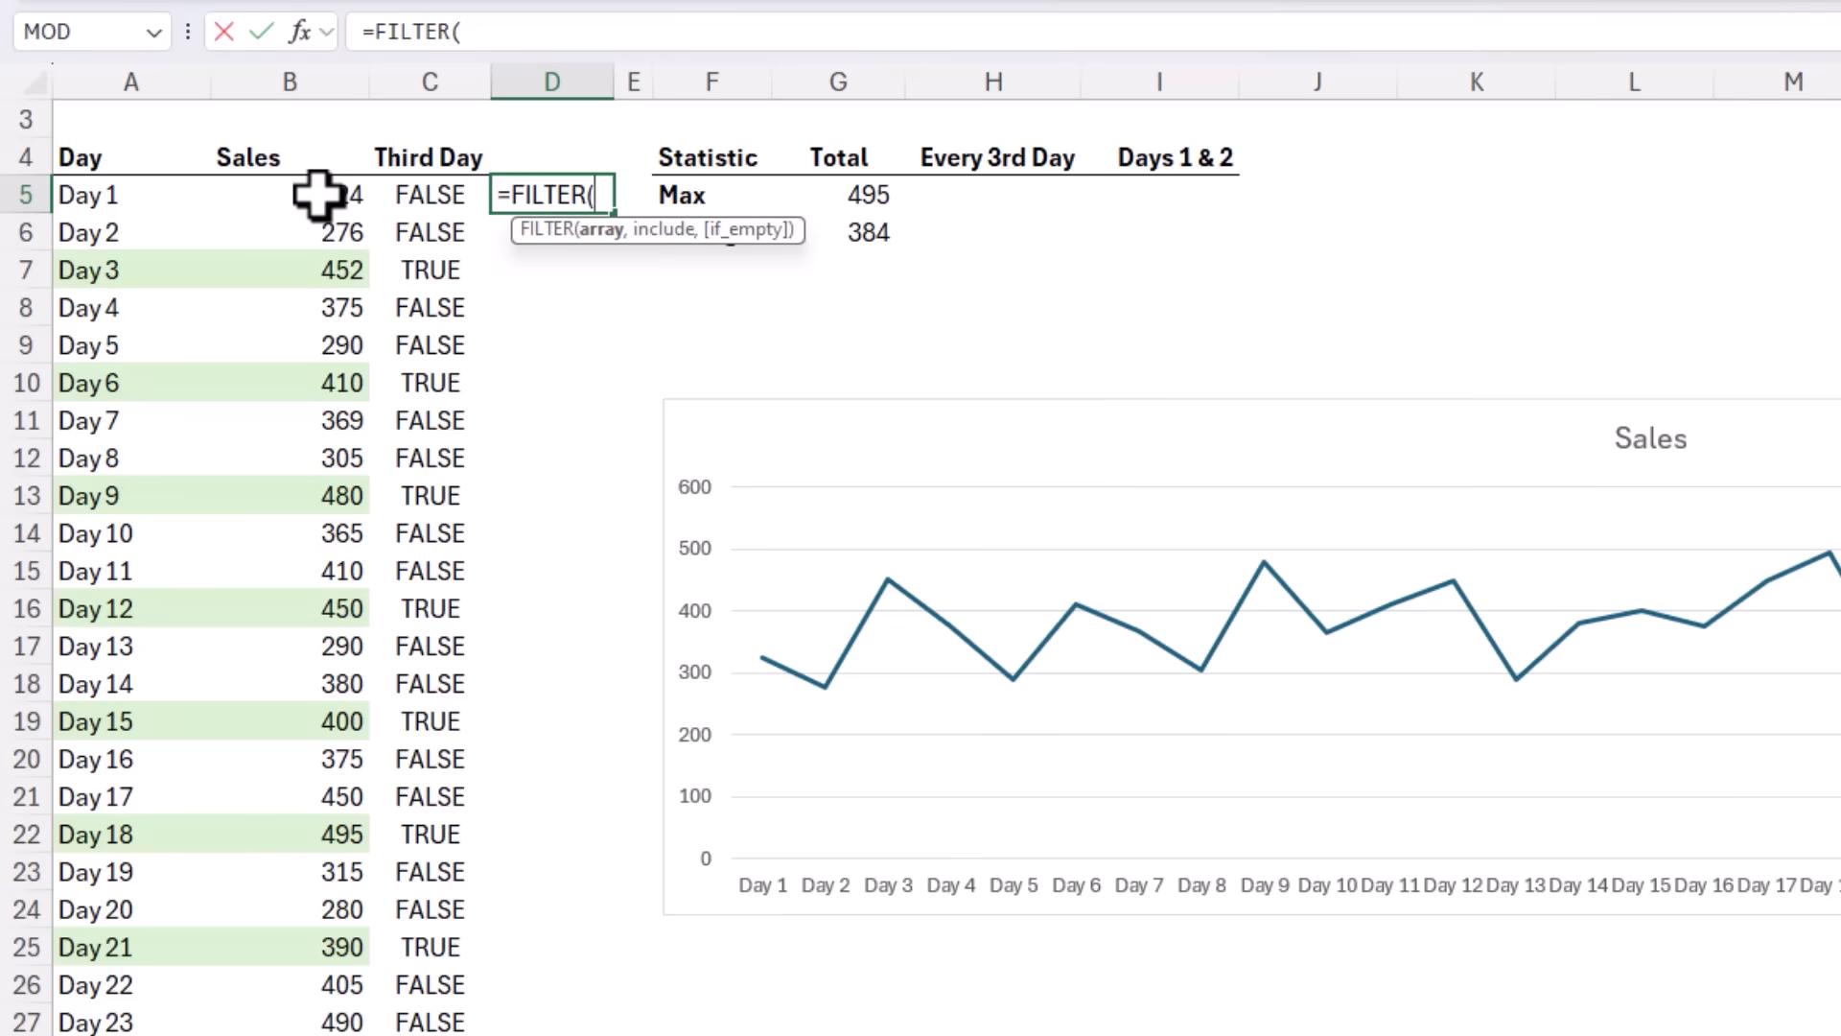
left_click_drag(289, 194, 290, 1021)
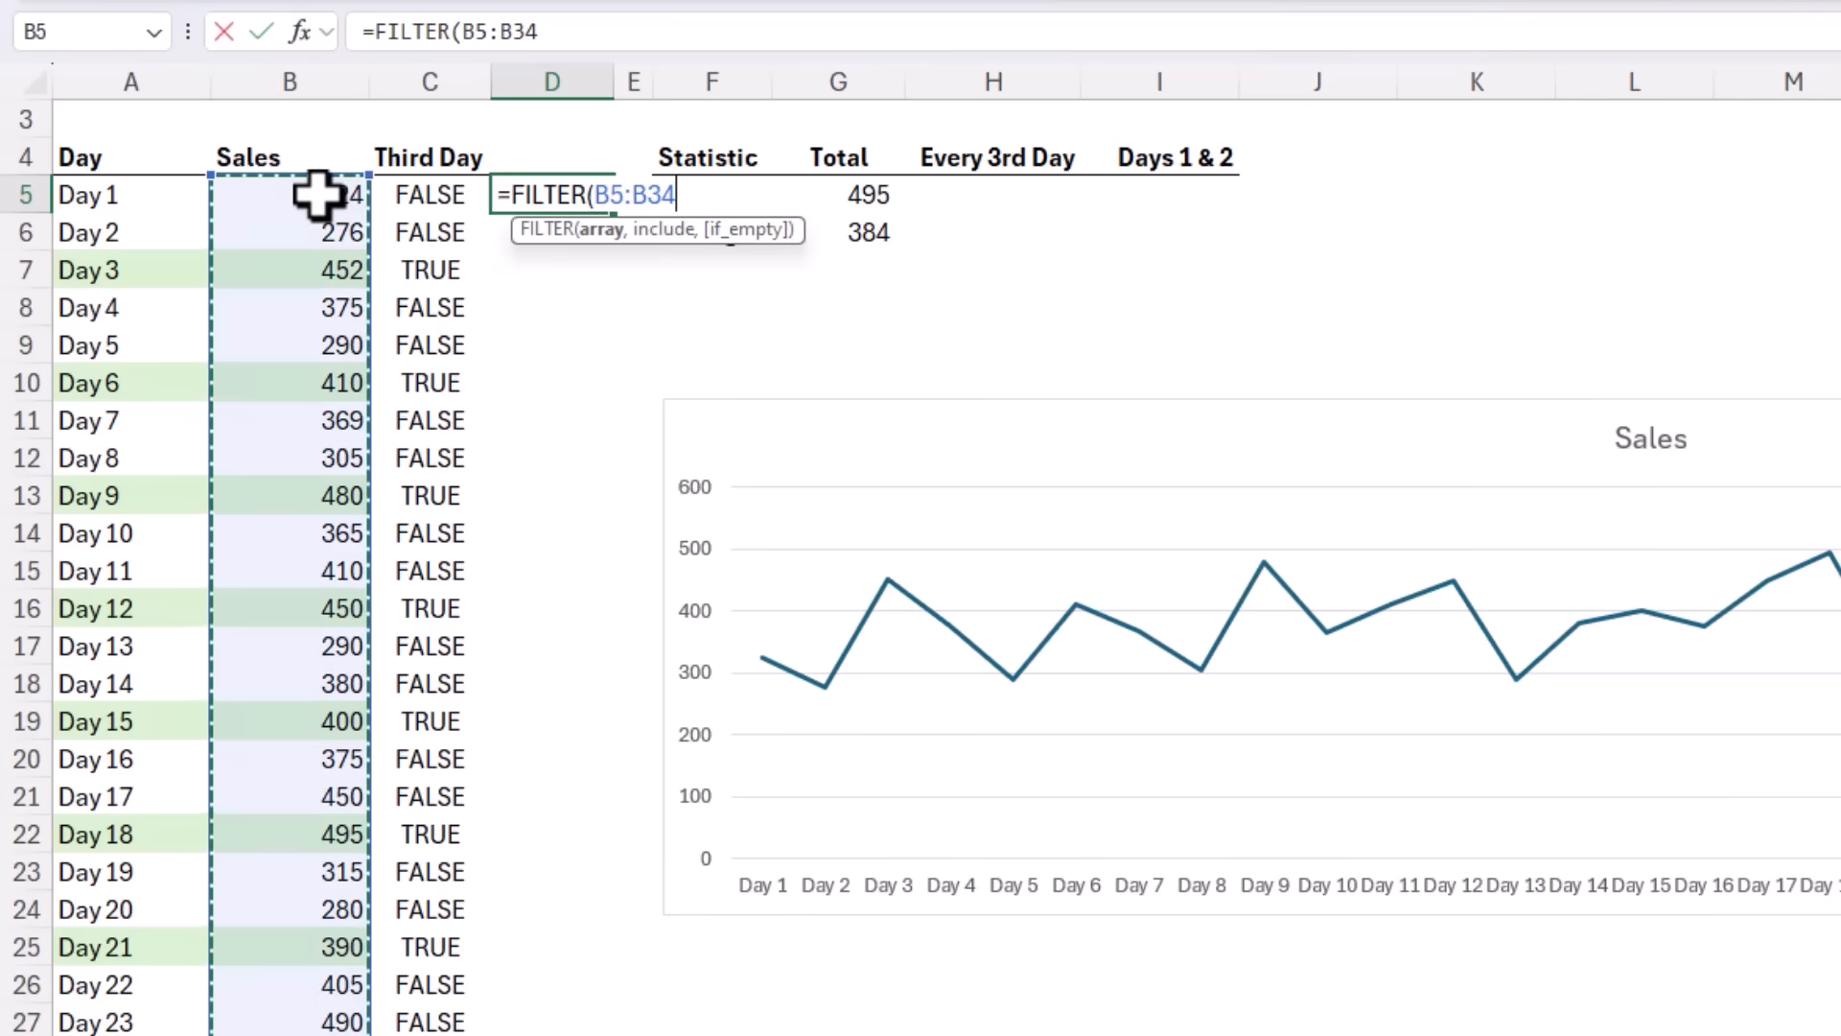
type(",C5#")
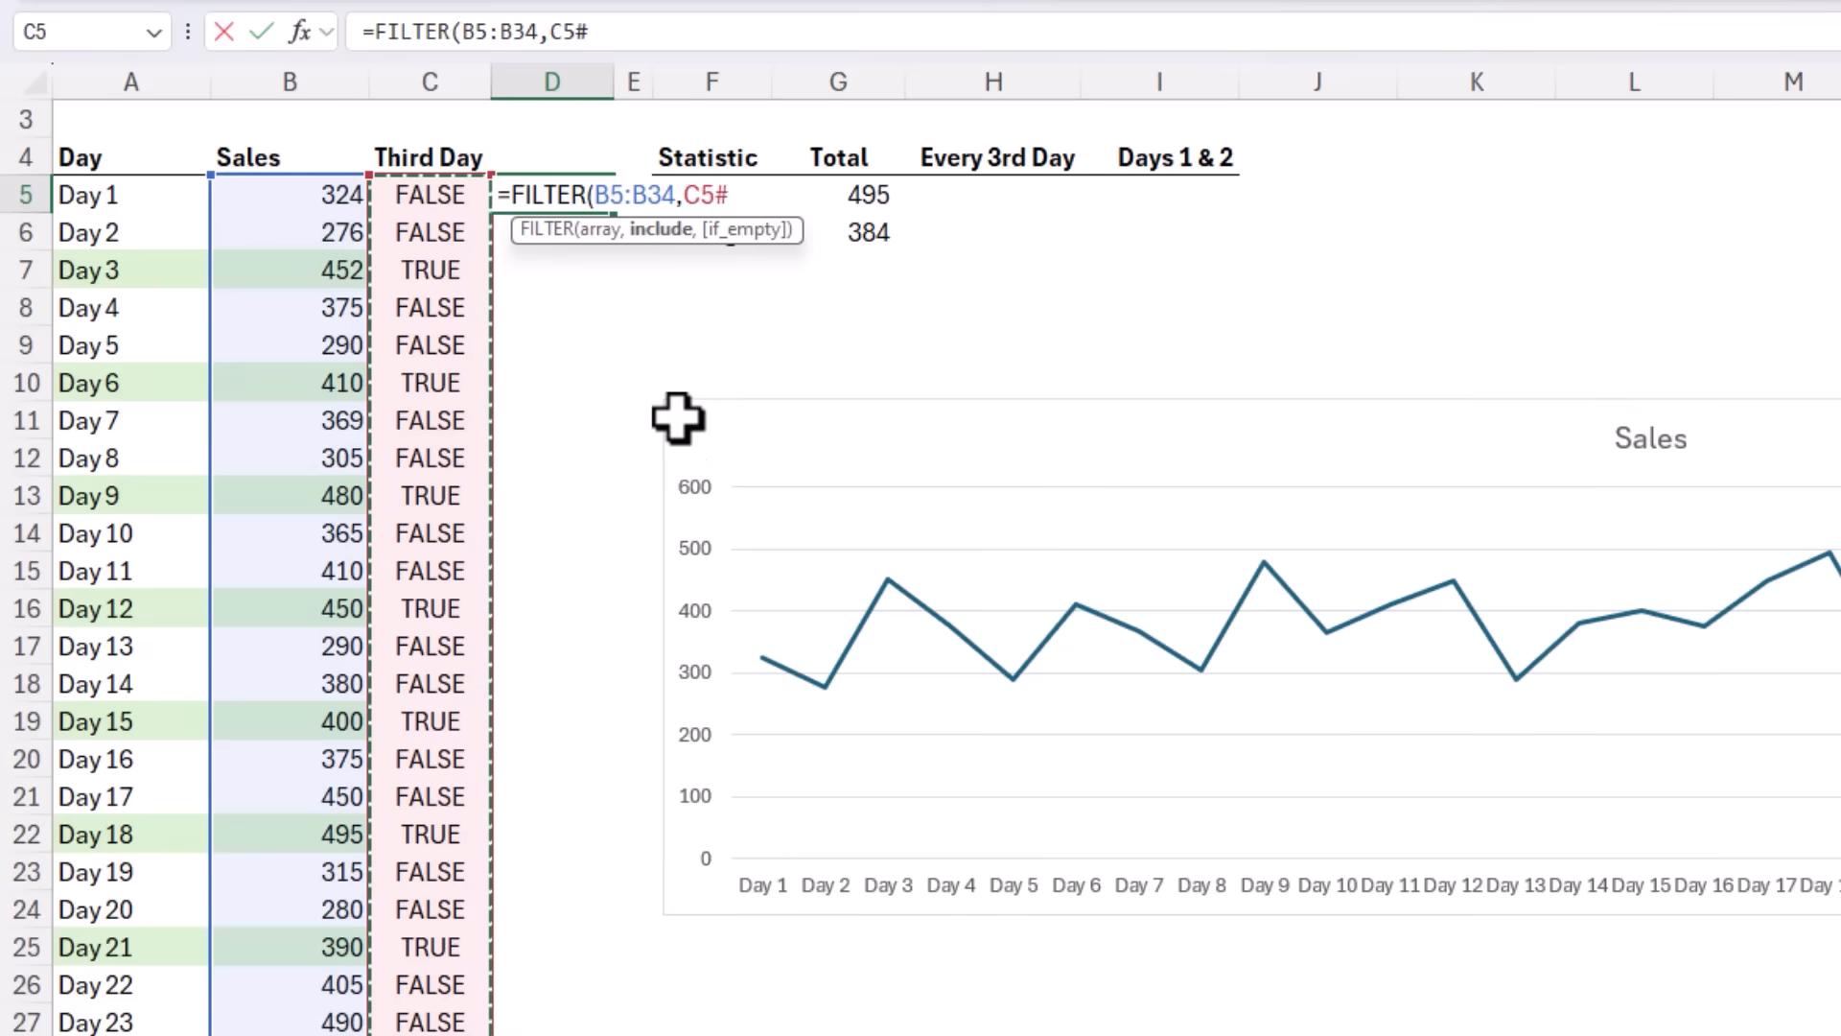
mouse_move(574, 487)
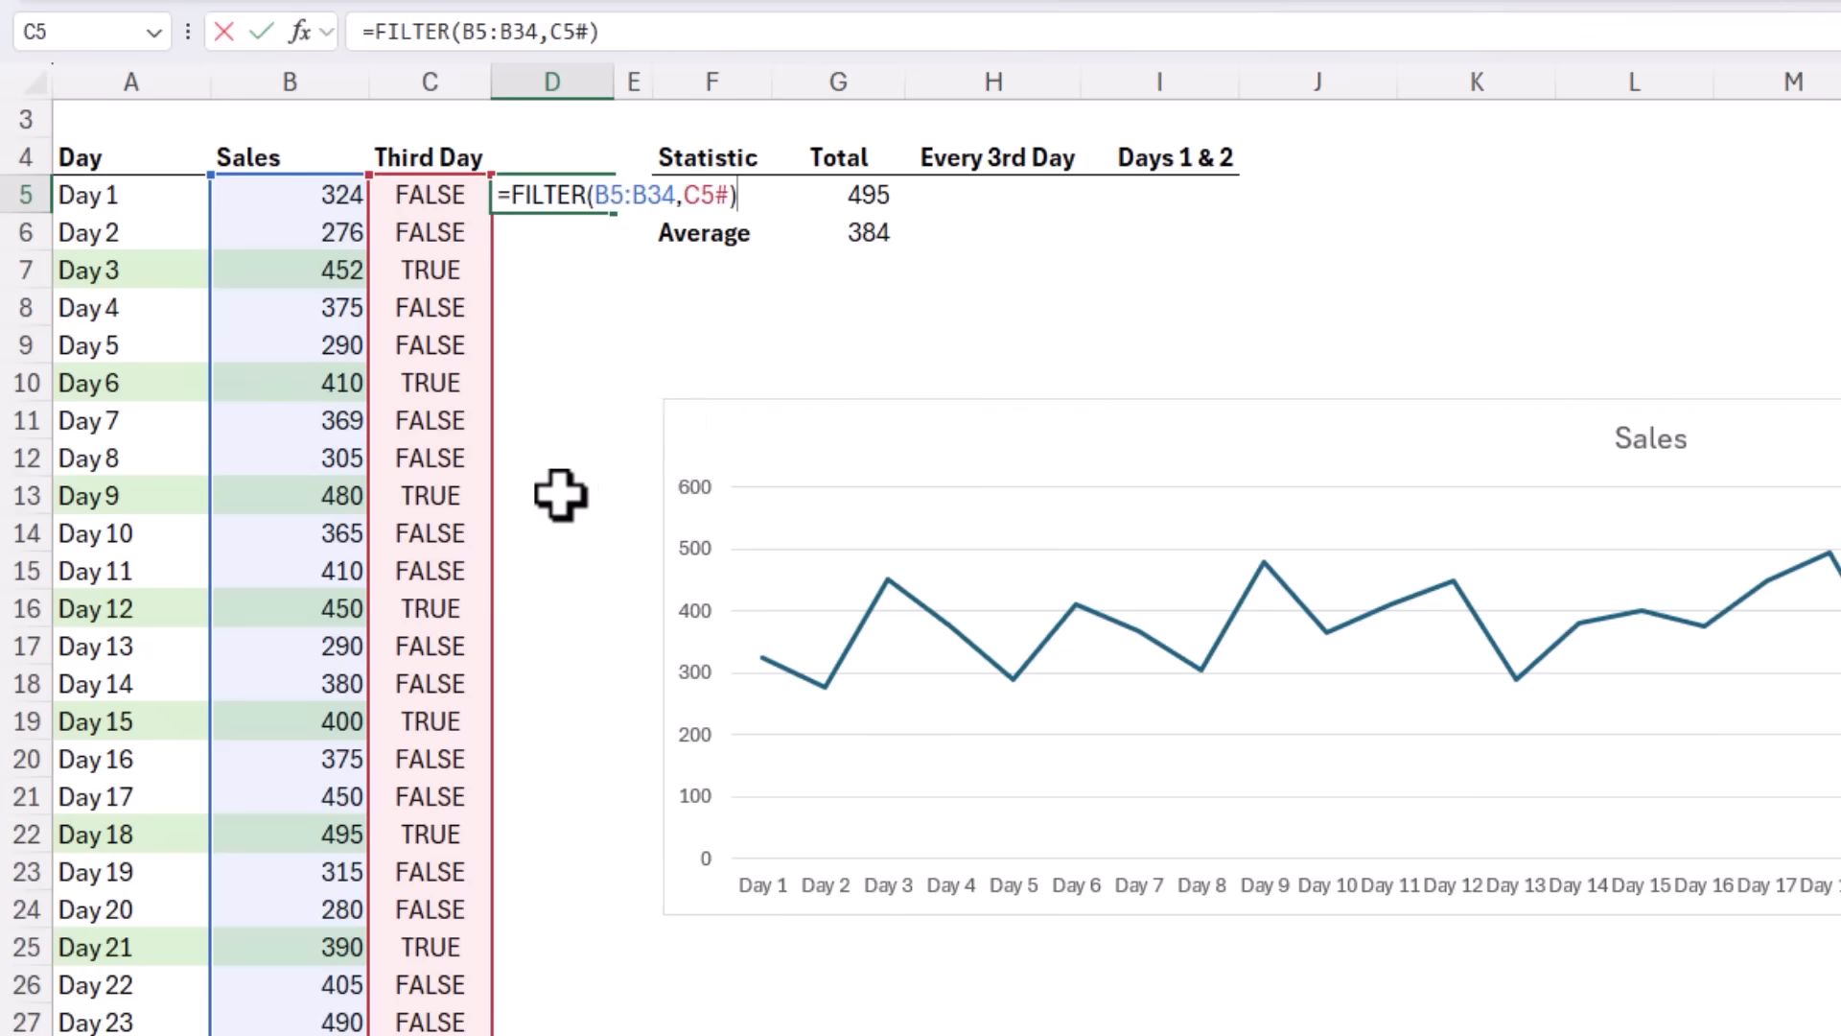
key("Enter")
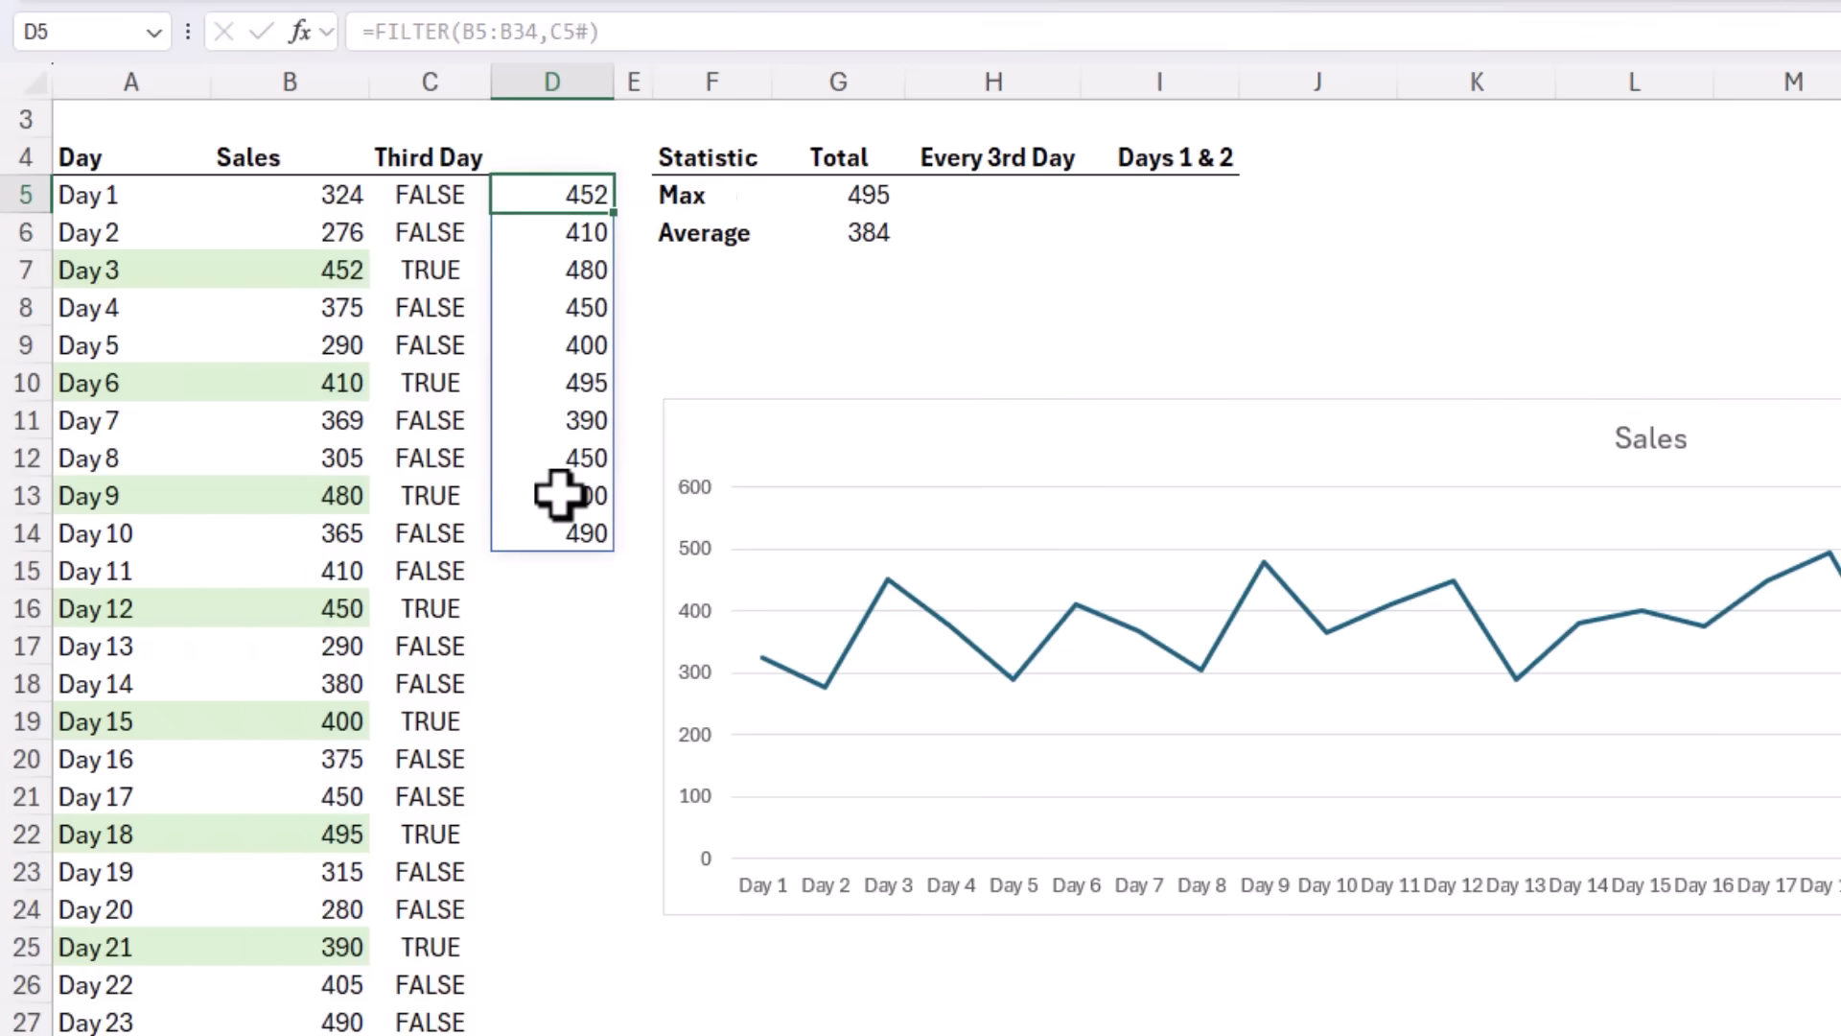
left_click(290, 271)
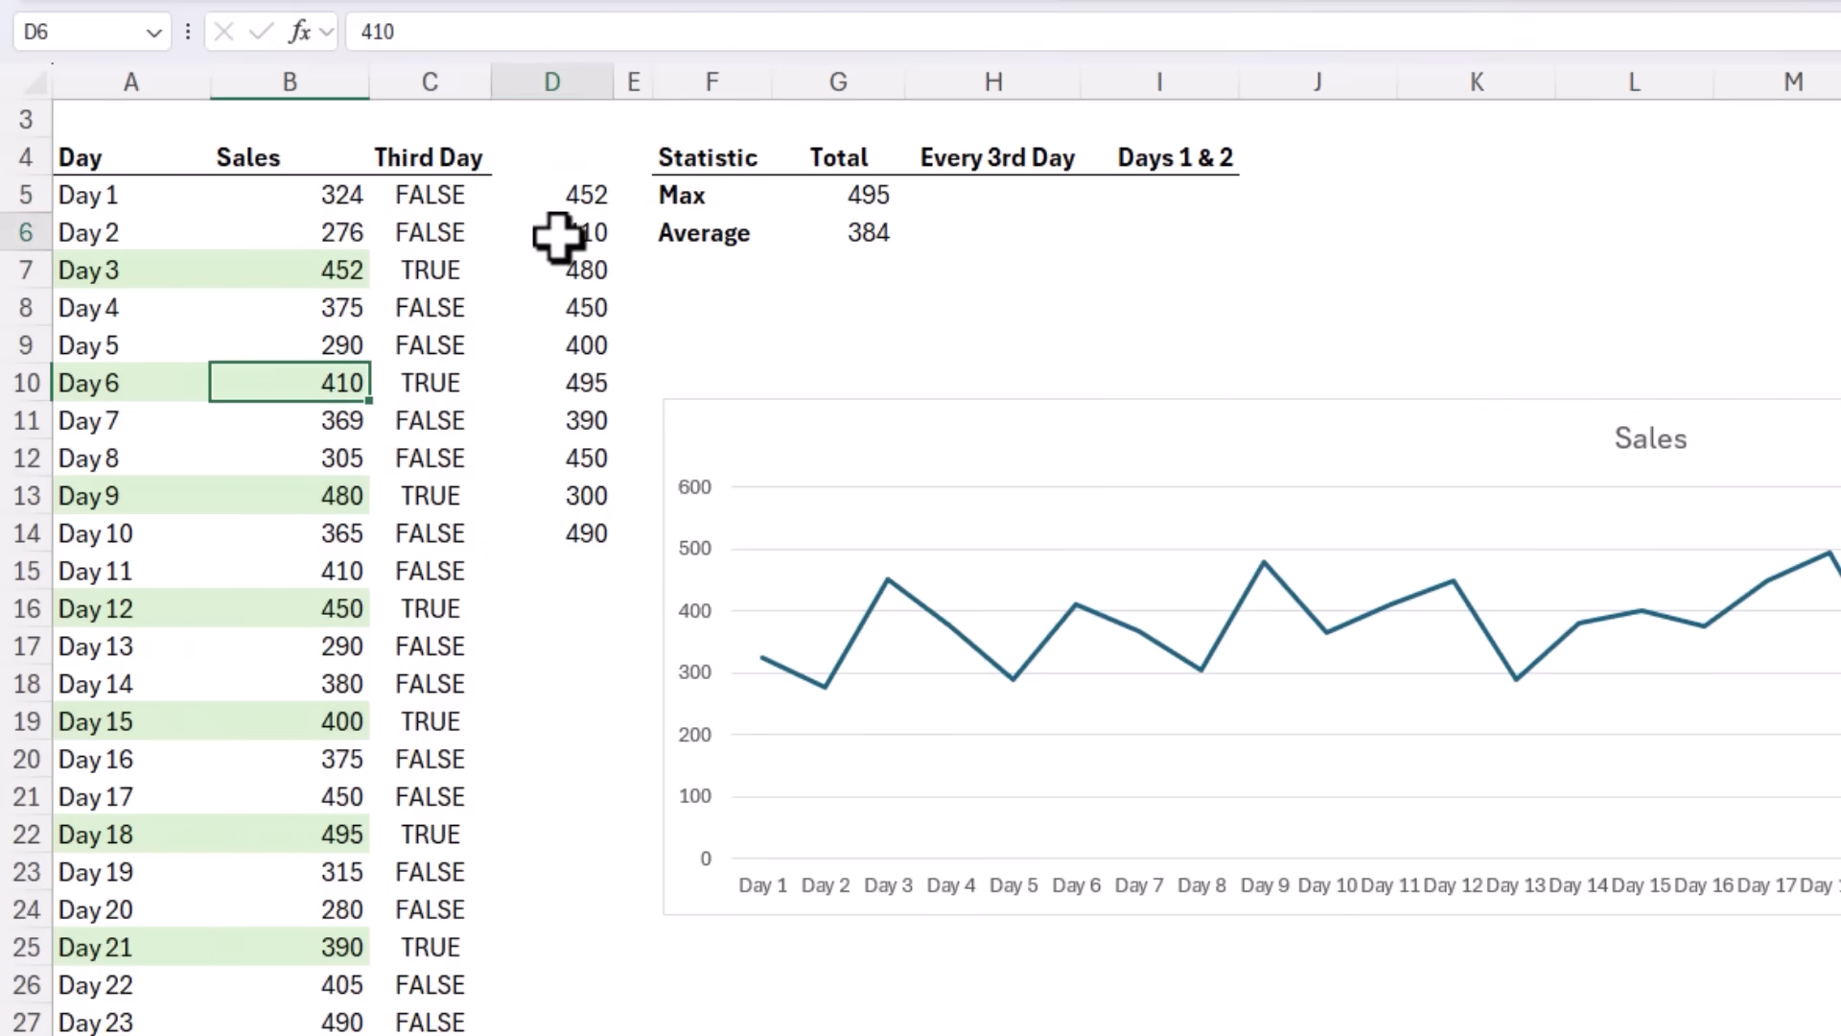
Step: Wrap the D5 filter in MAX to return 495
left_click(552, 269)
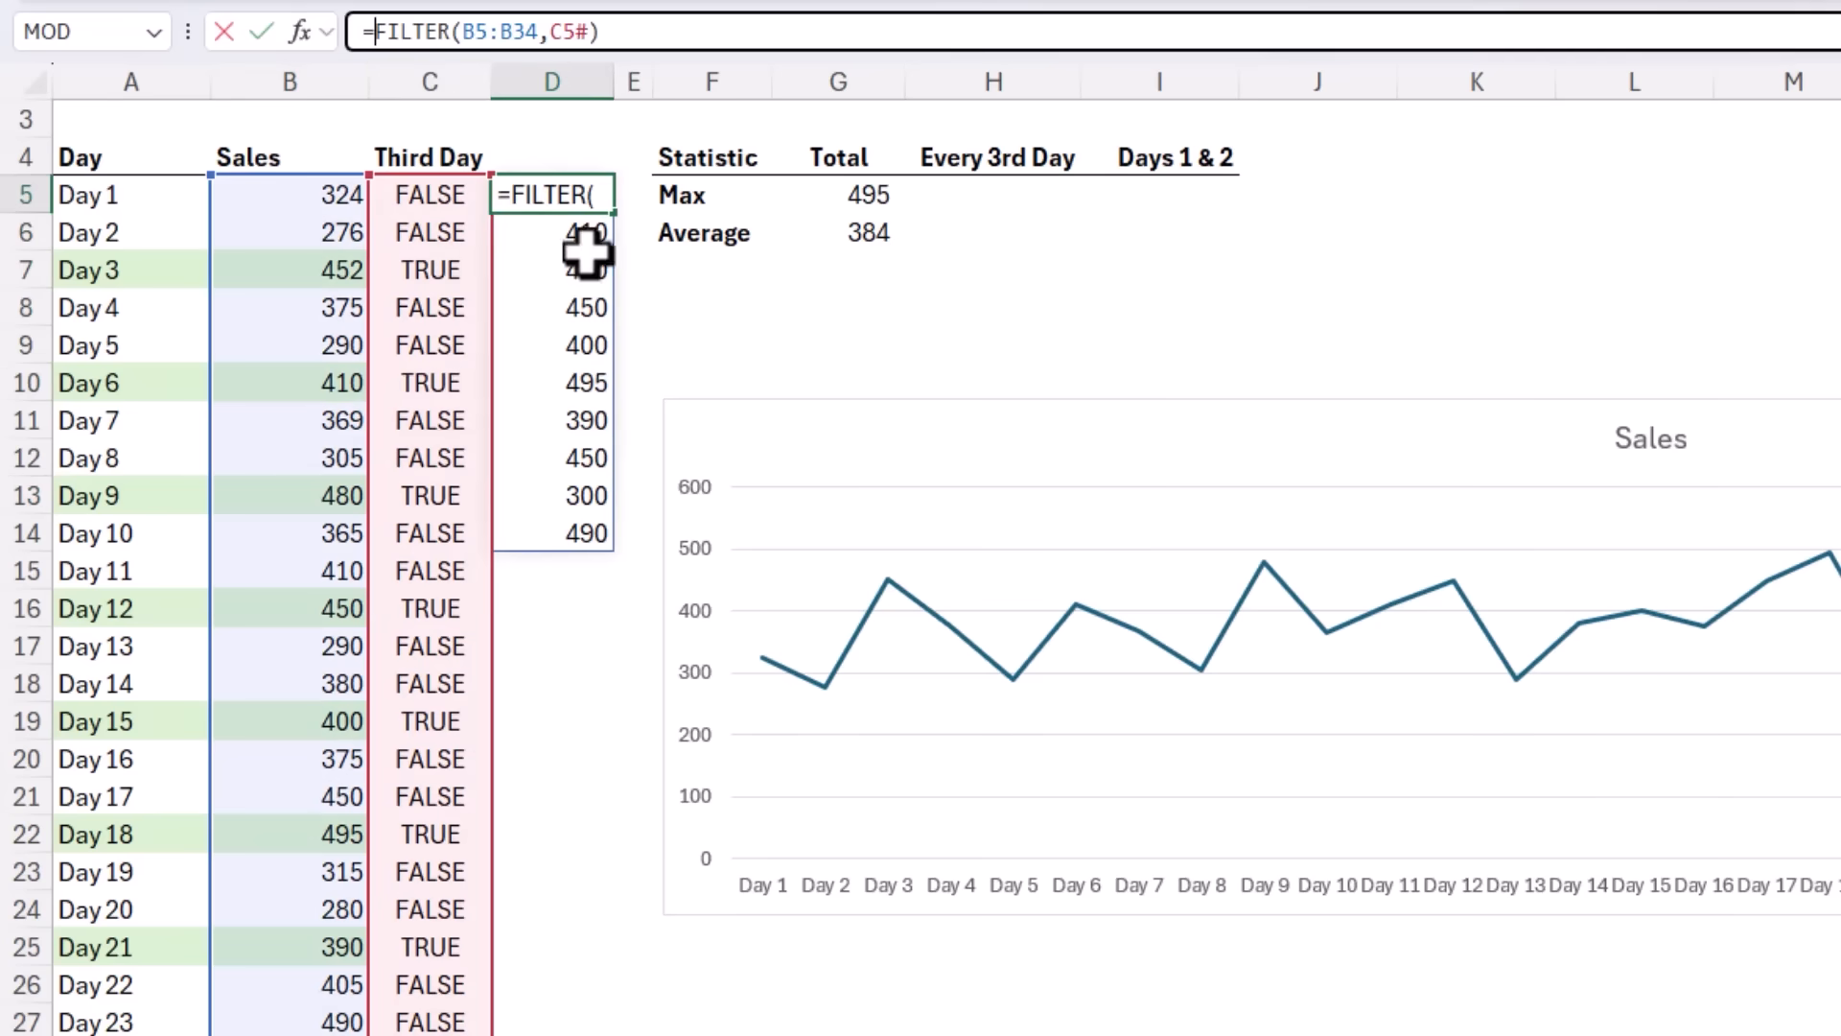
type("MAX")
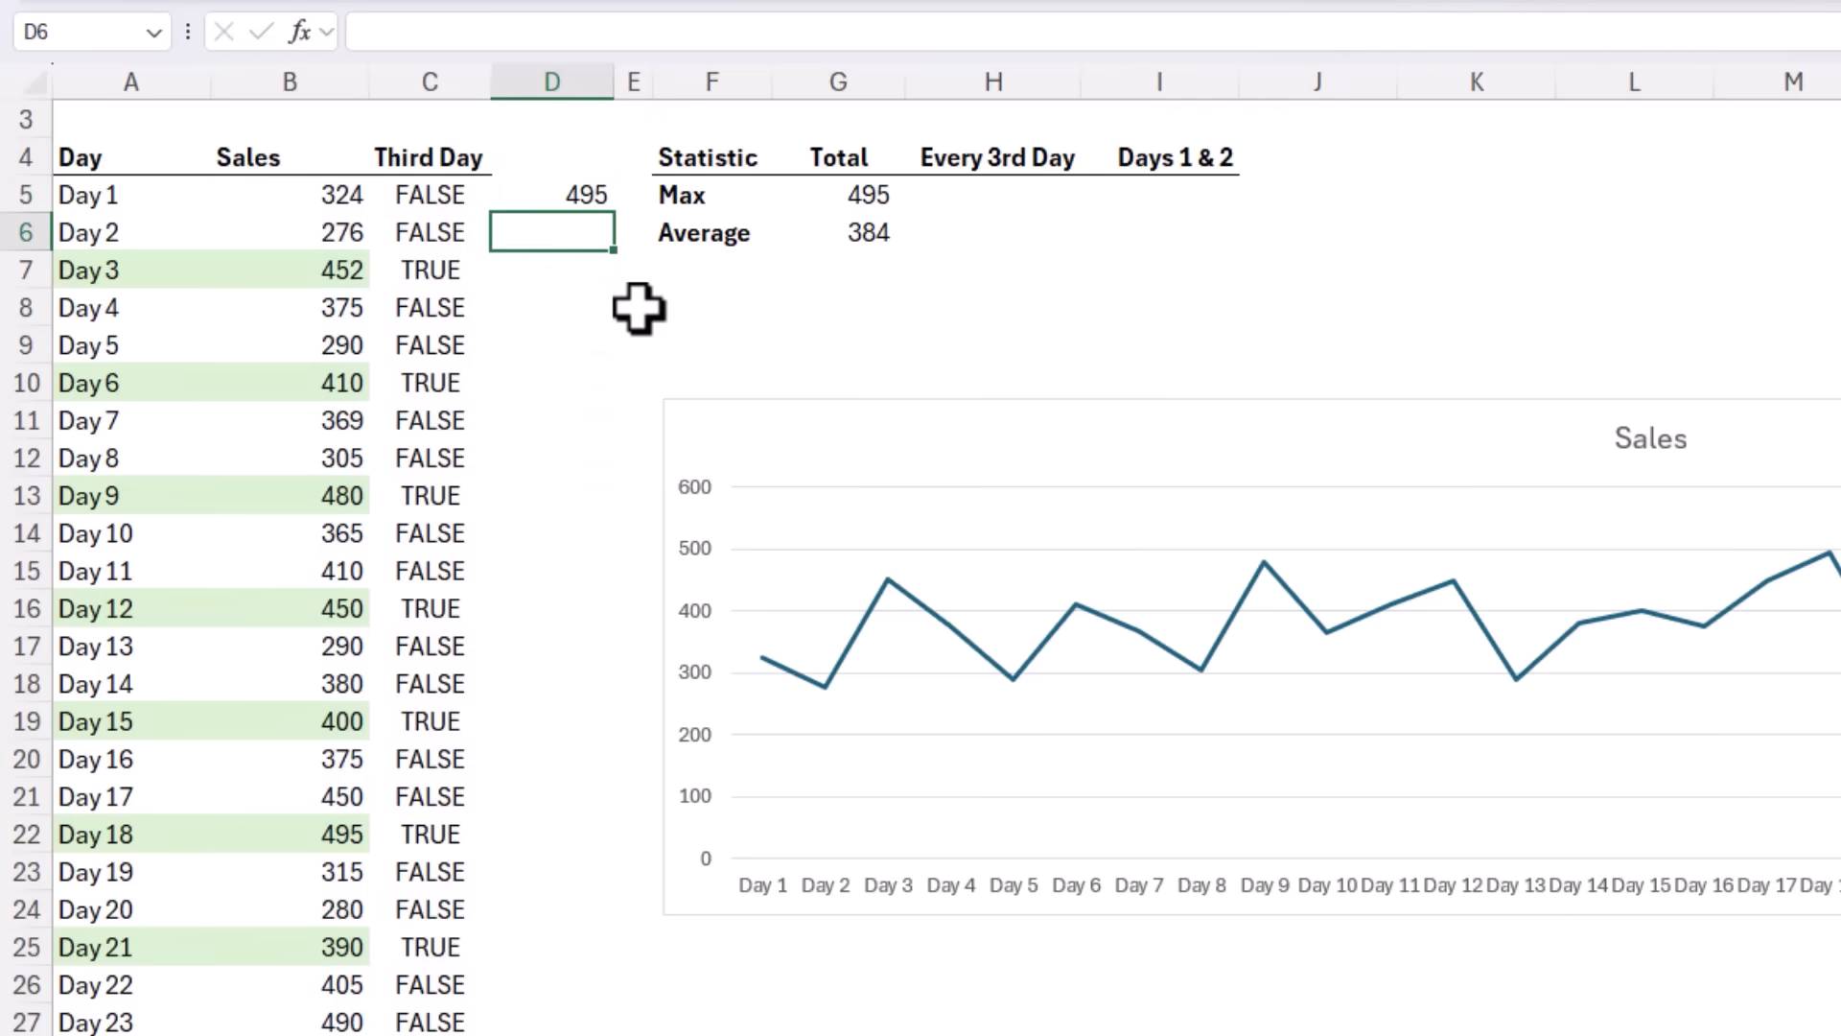
left_click(551, 194)
type("=M")
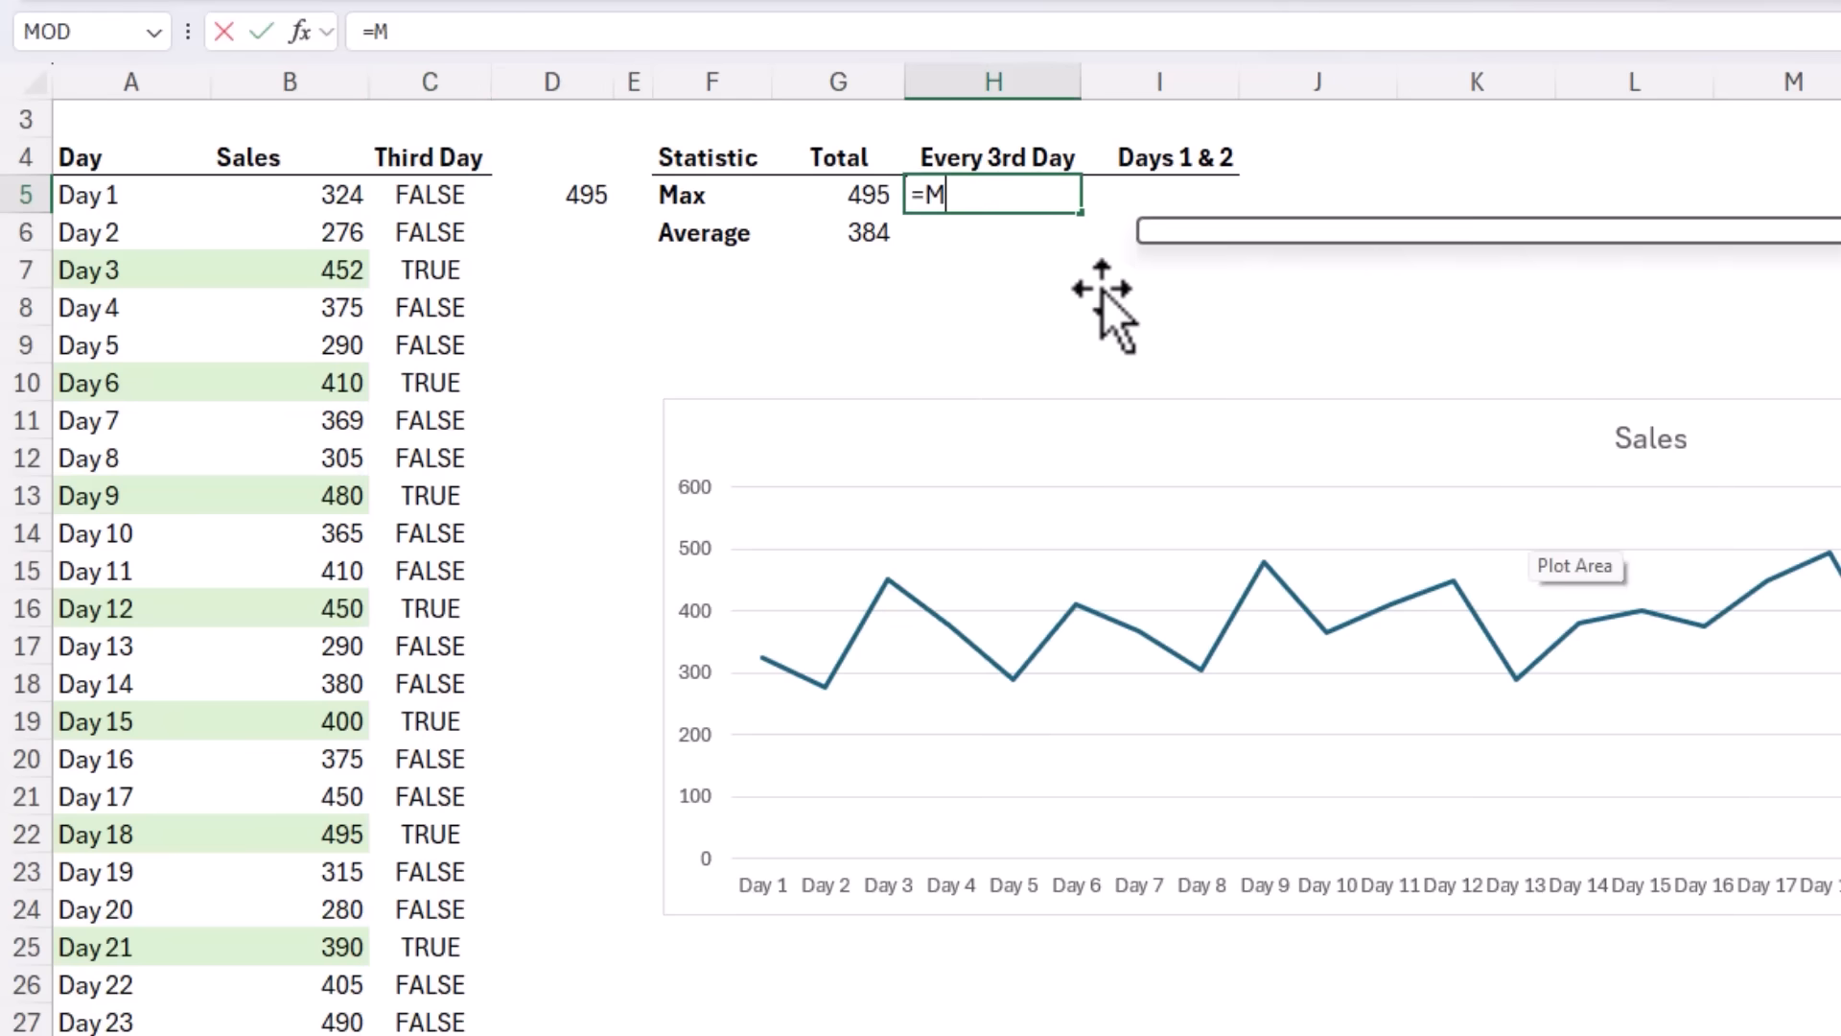
Step: Enter Every 3rd Day Max (495) and Average (432) using FILTER with MOD(SEQUENCE(30),3)=0
type("AX(FILT")
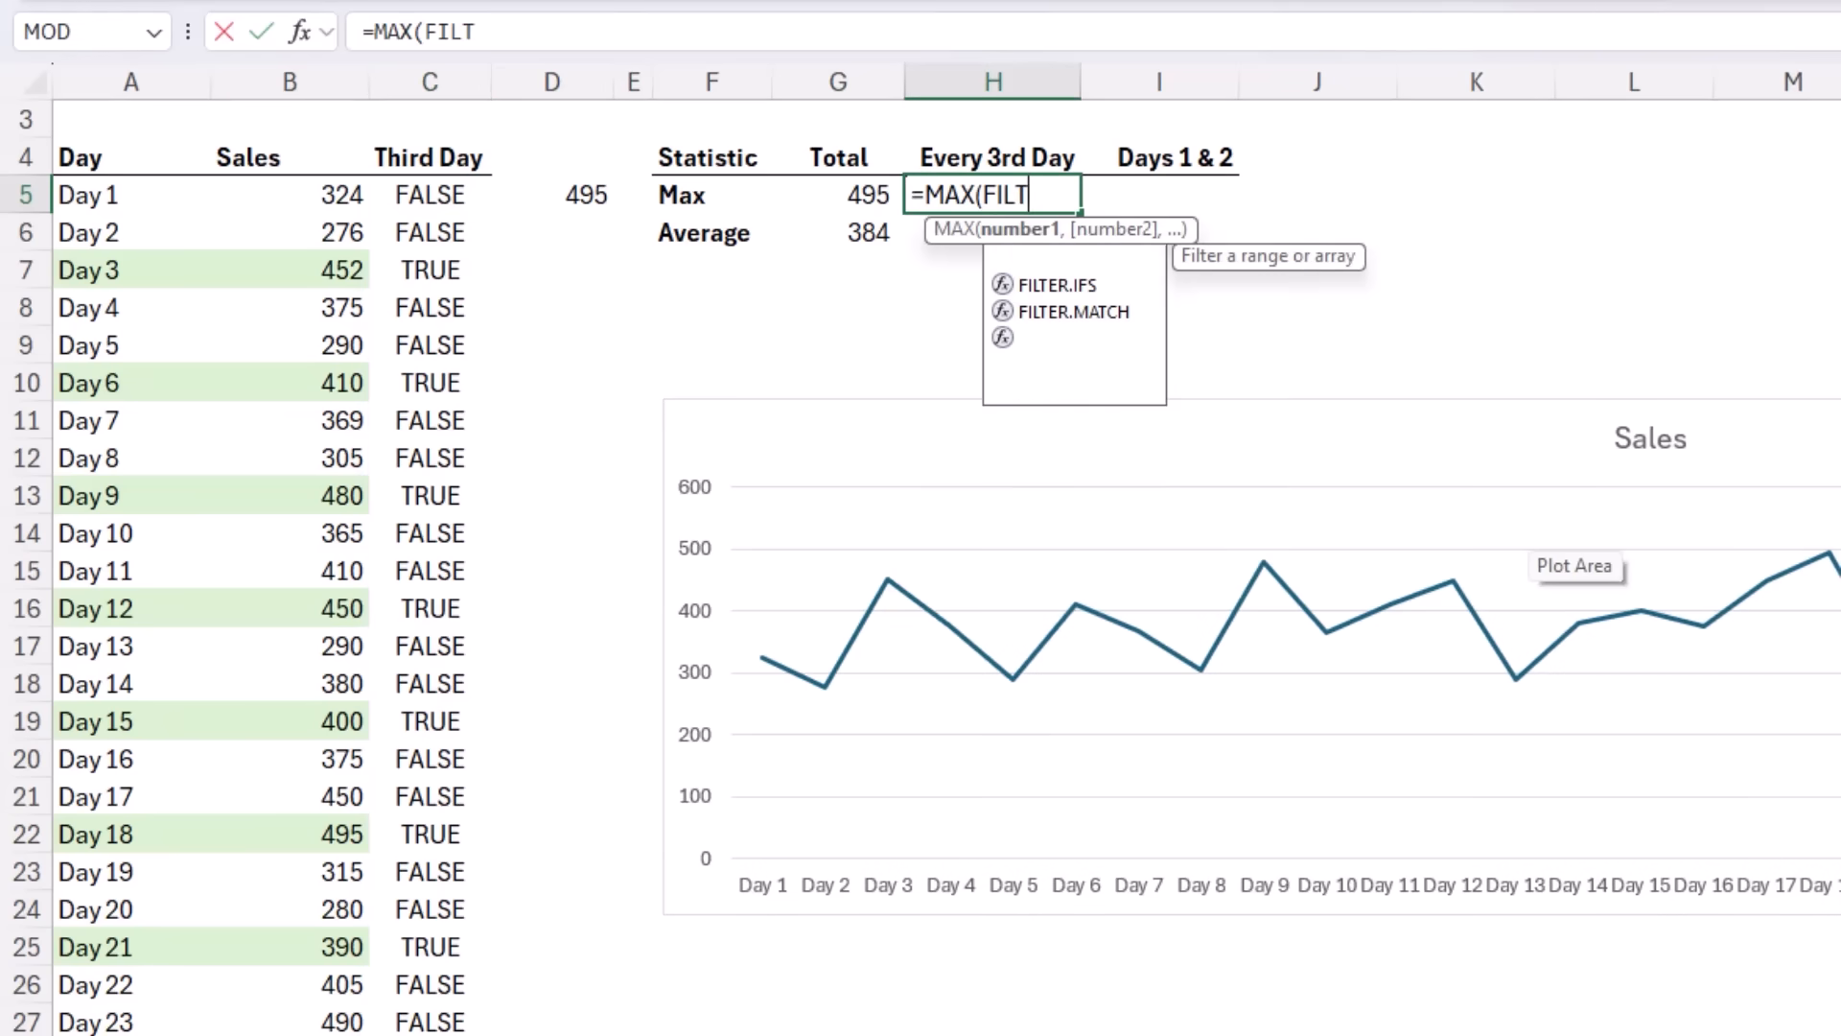
type("ER(B5:B34")
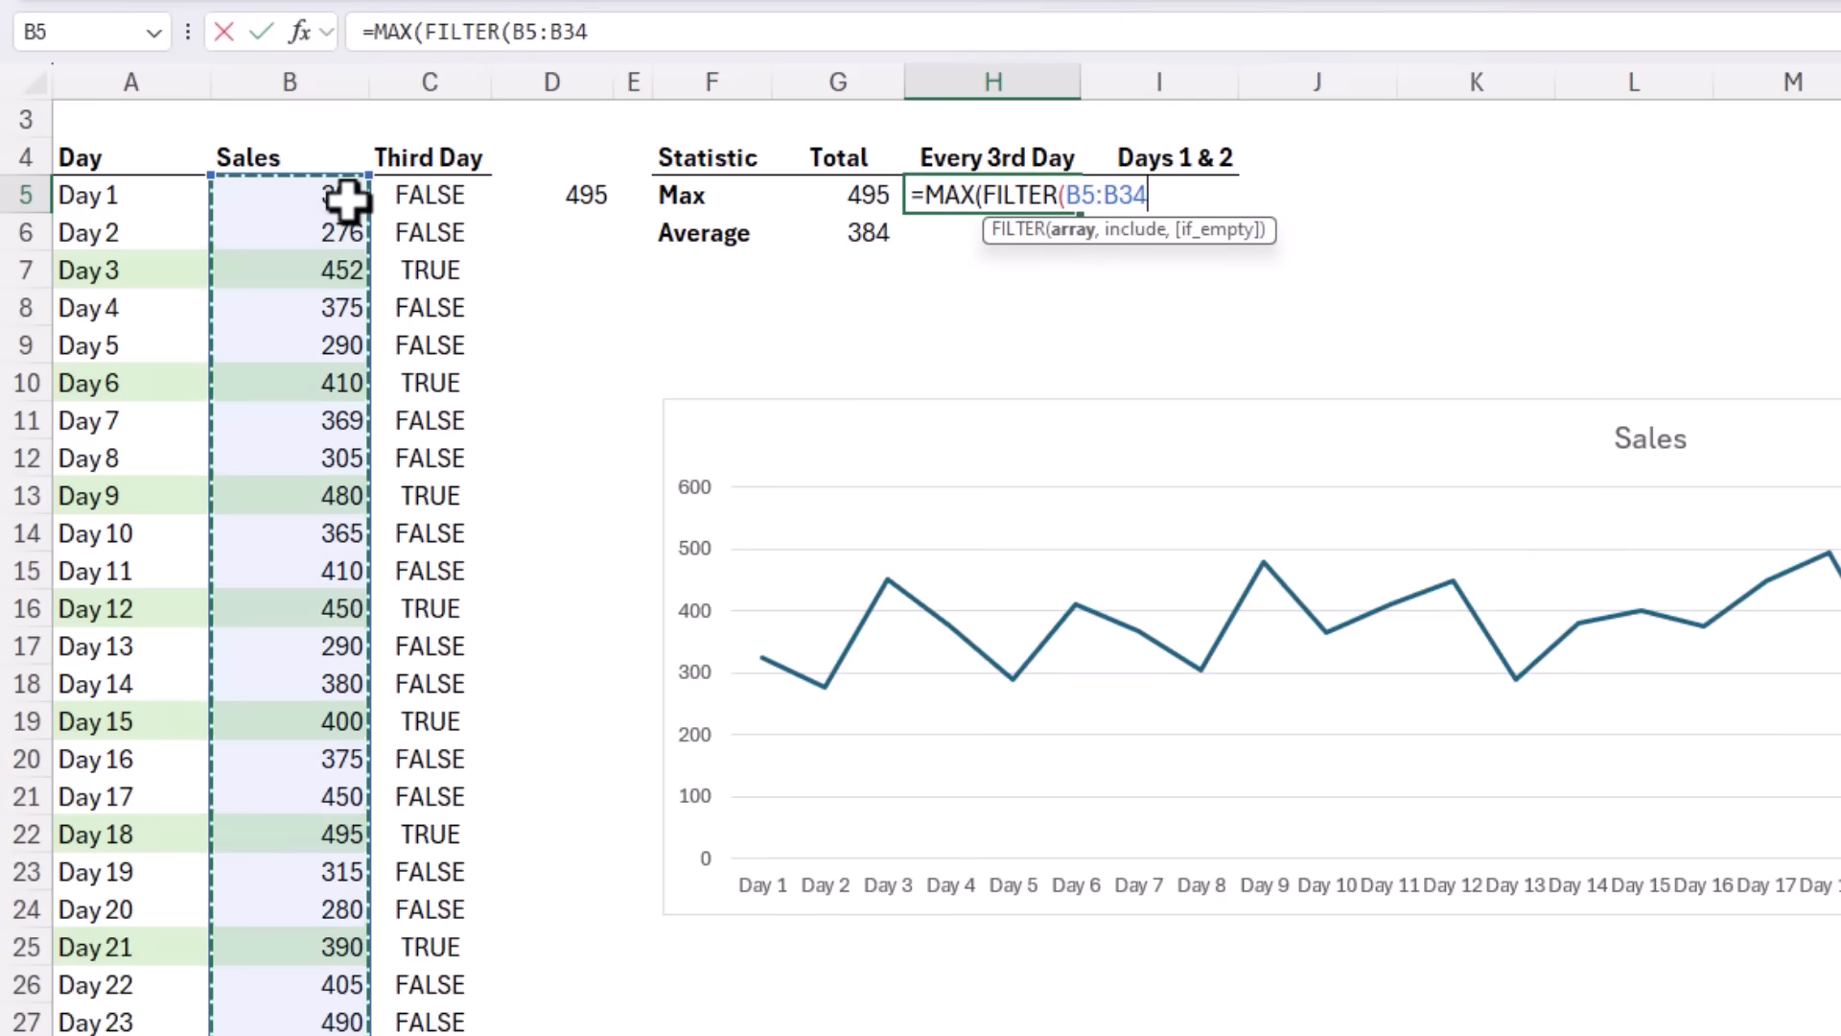
type(",")
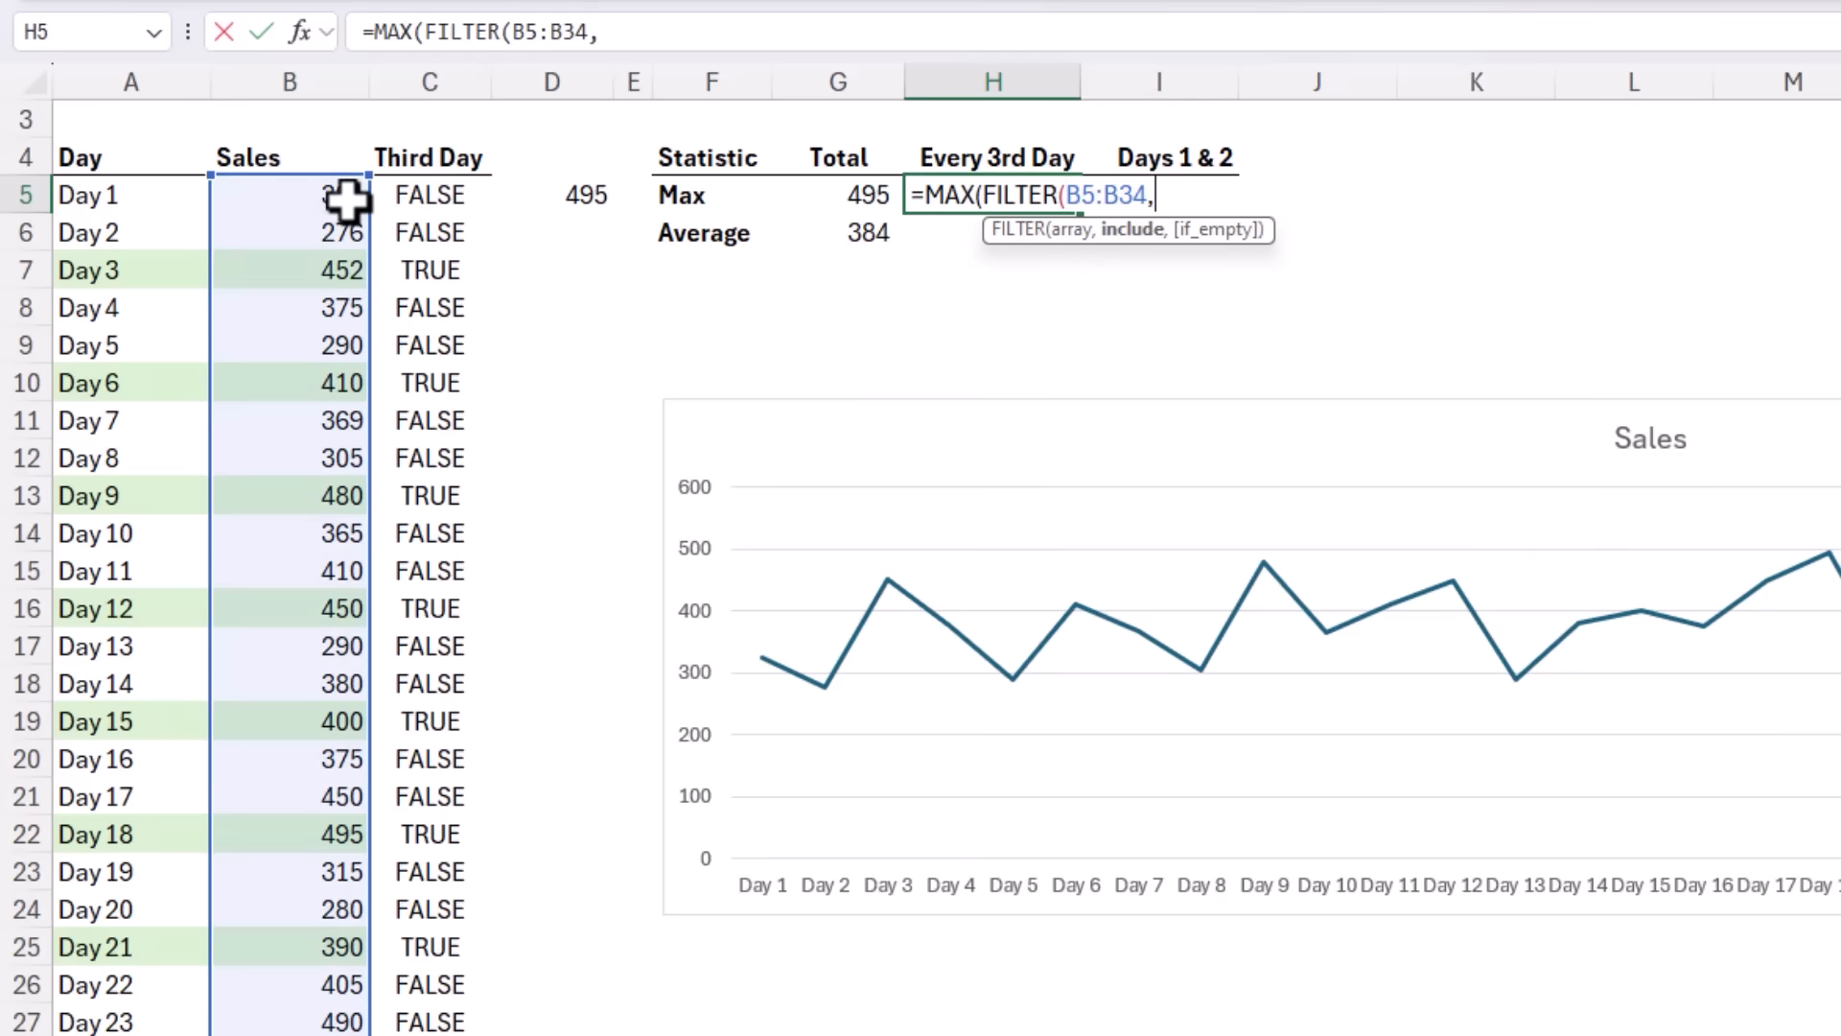
type("MOD(SEQUENCE(30),3)=0")
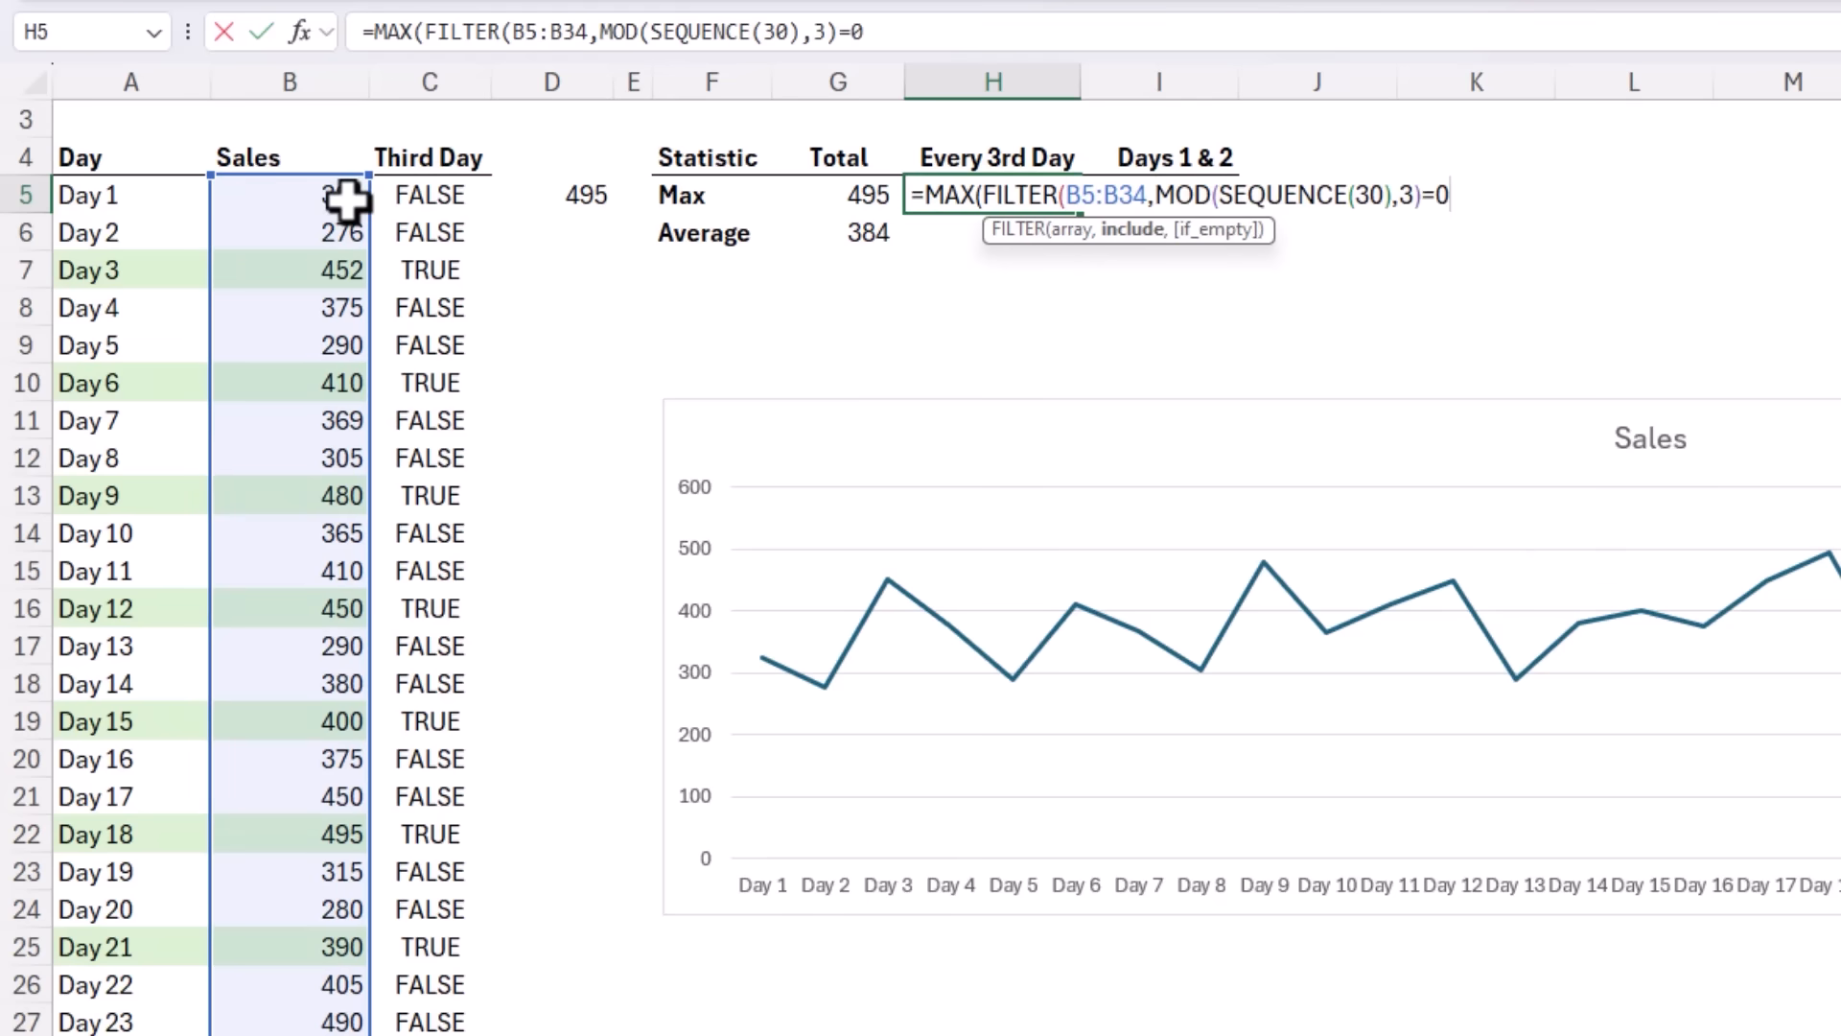
type(")")
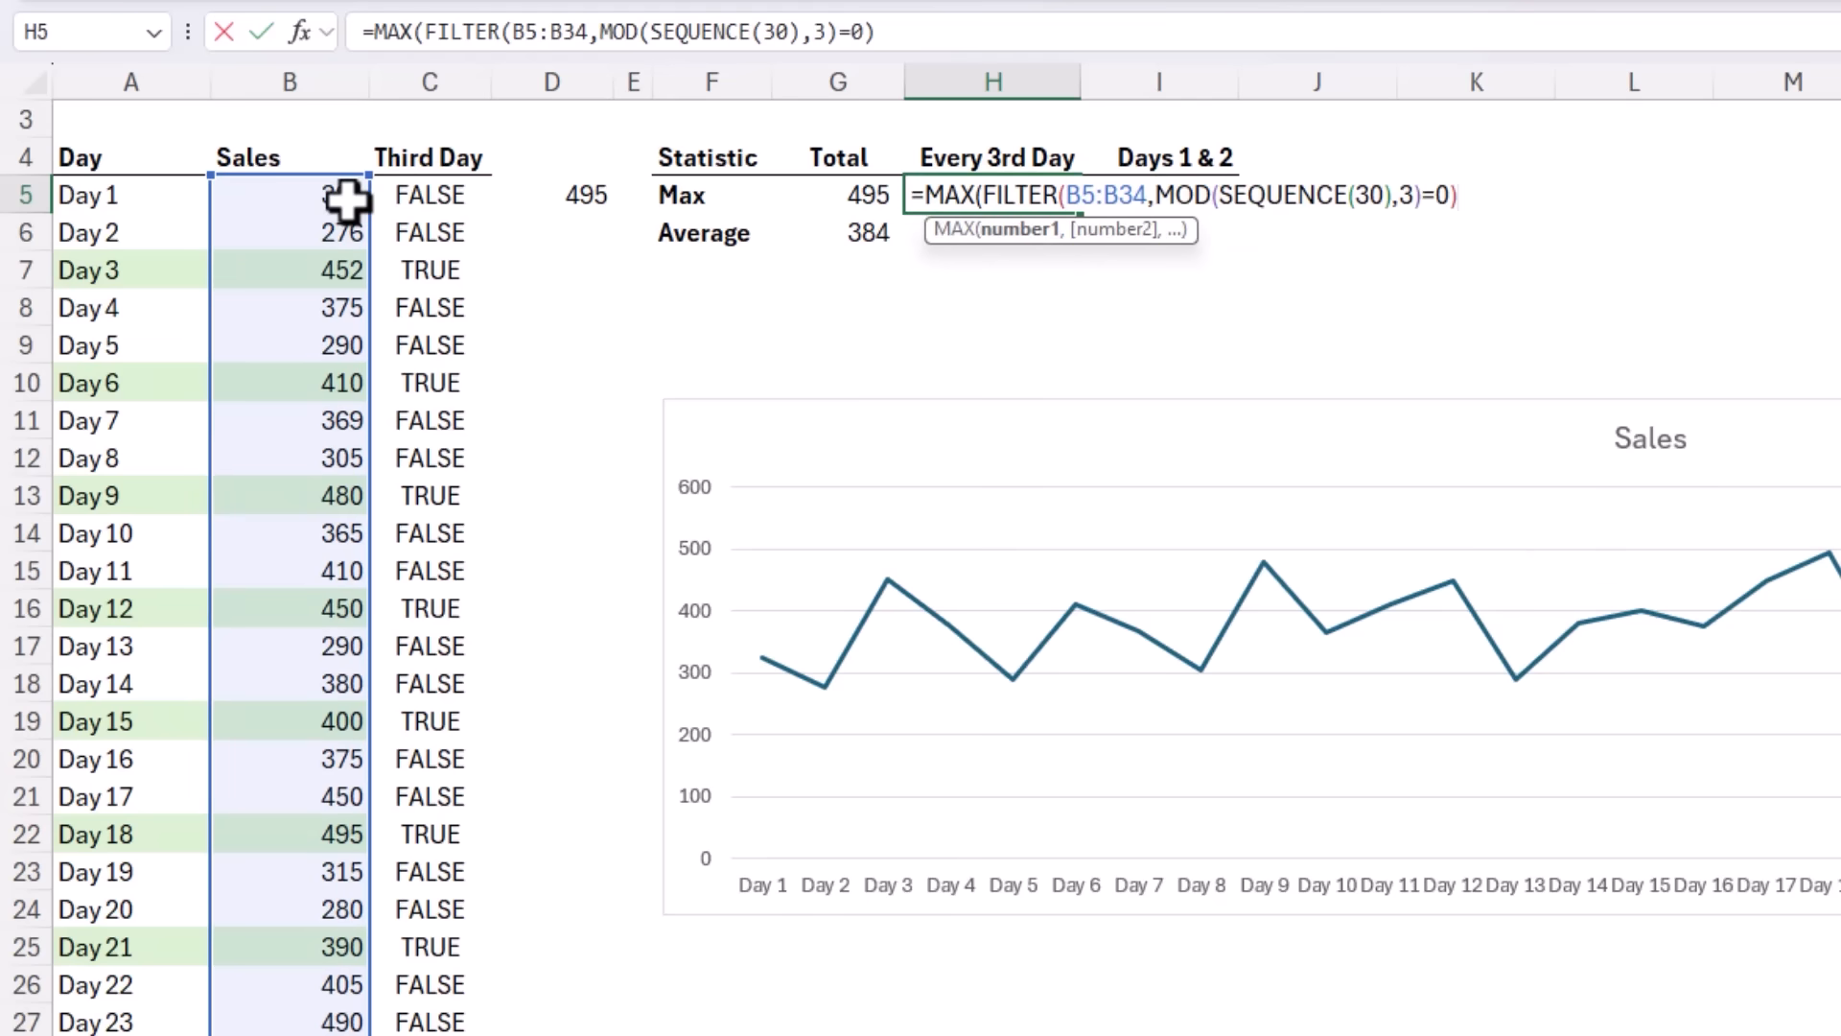
key("Enter")
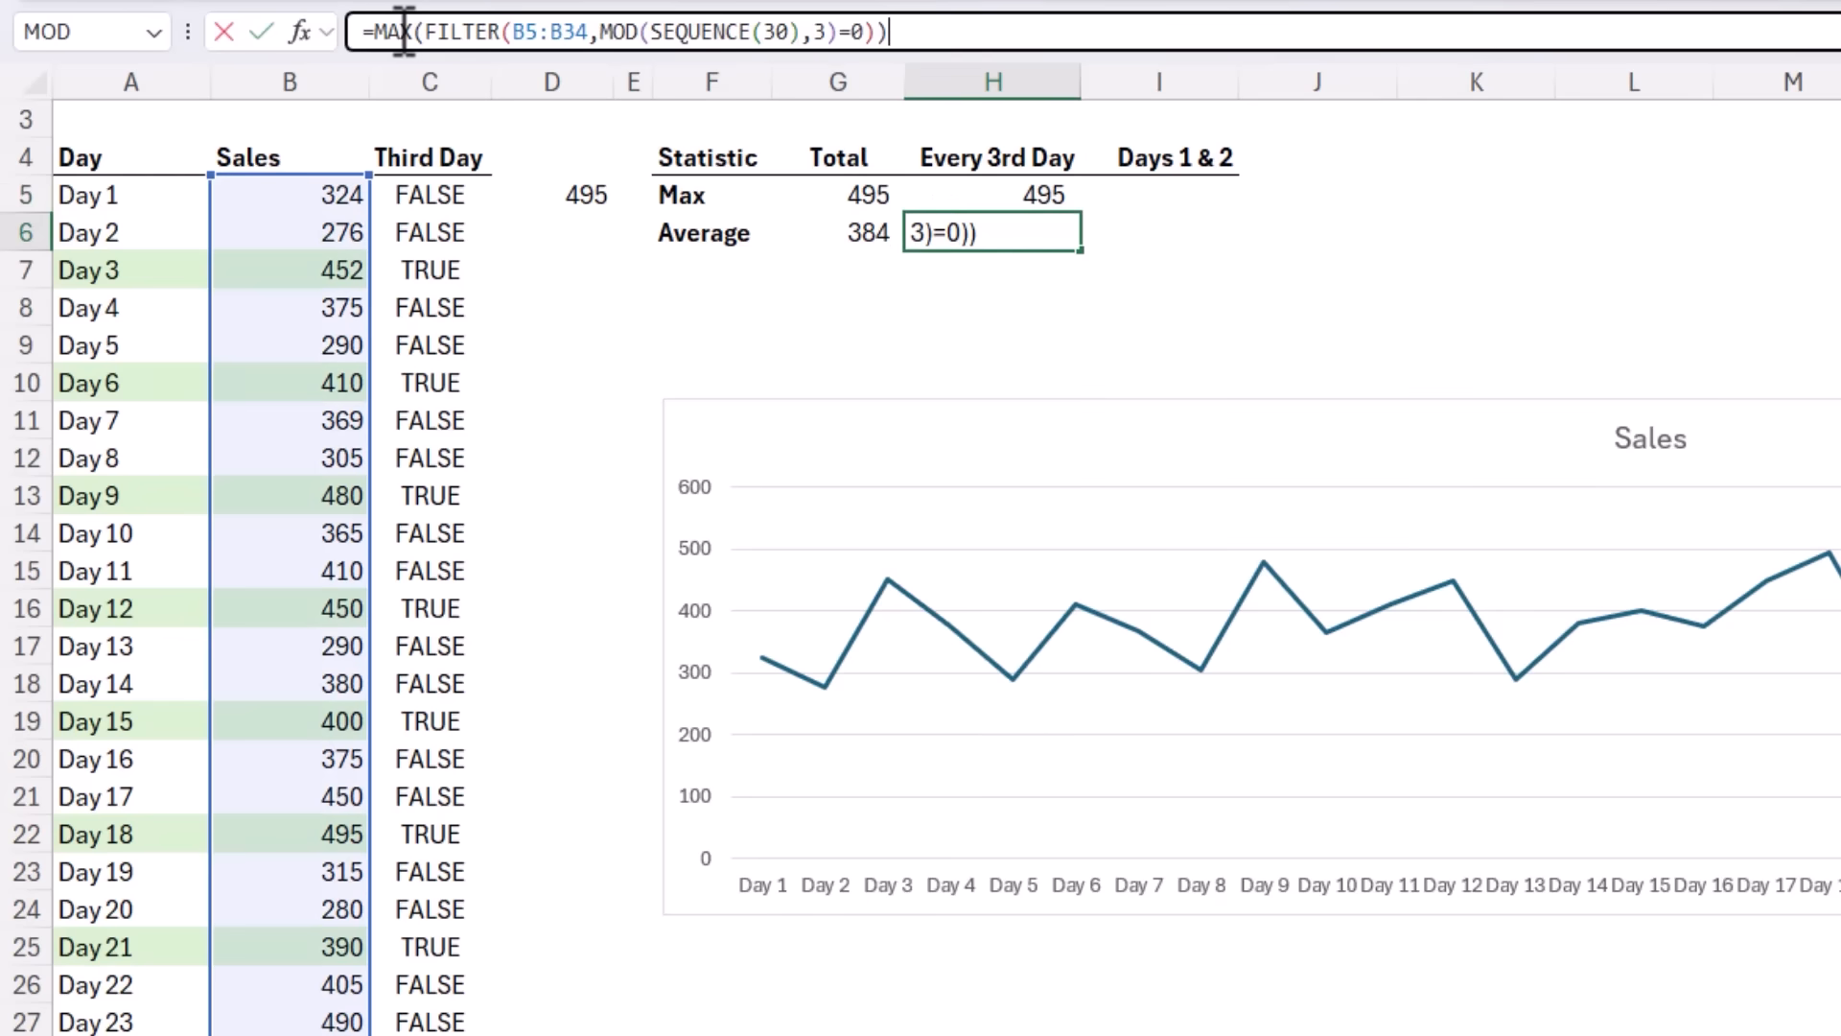
type("=AVERAGE(FIL")
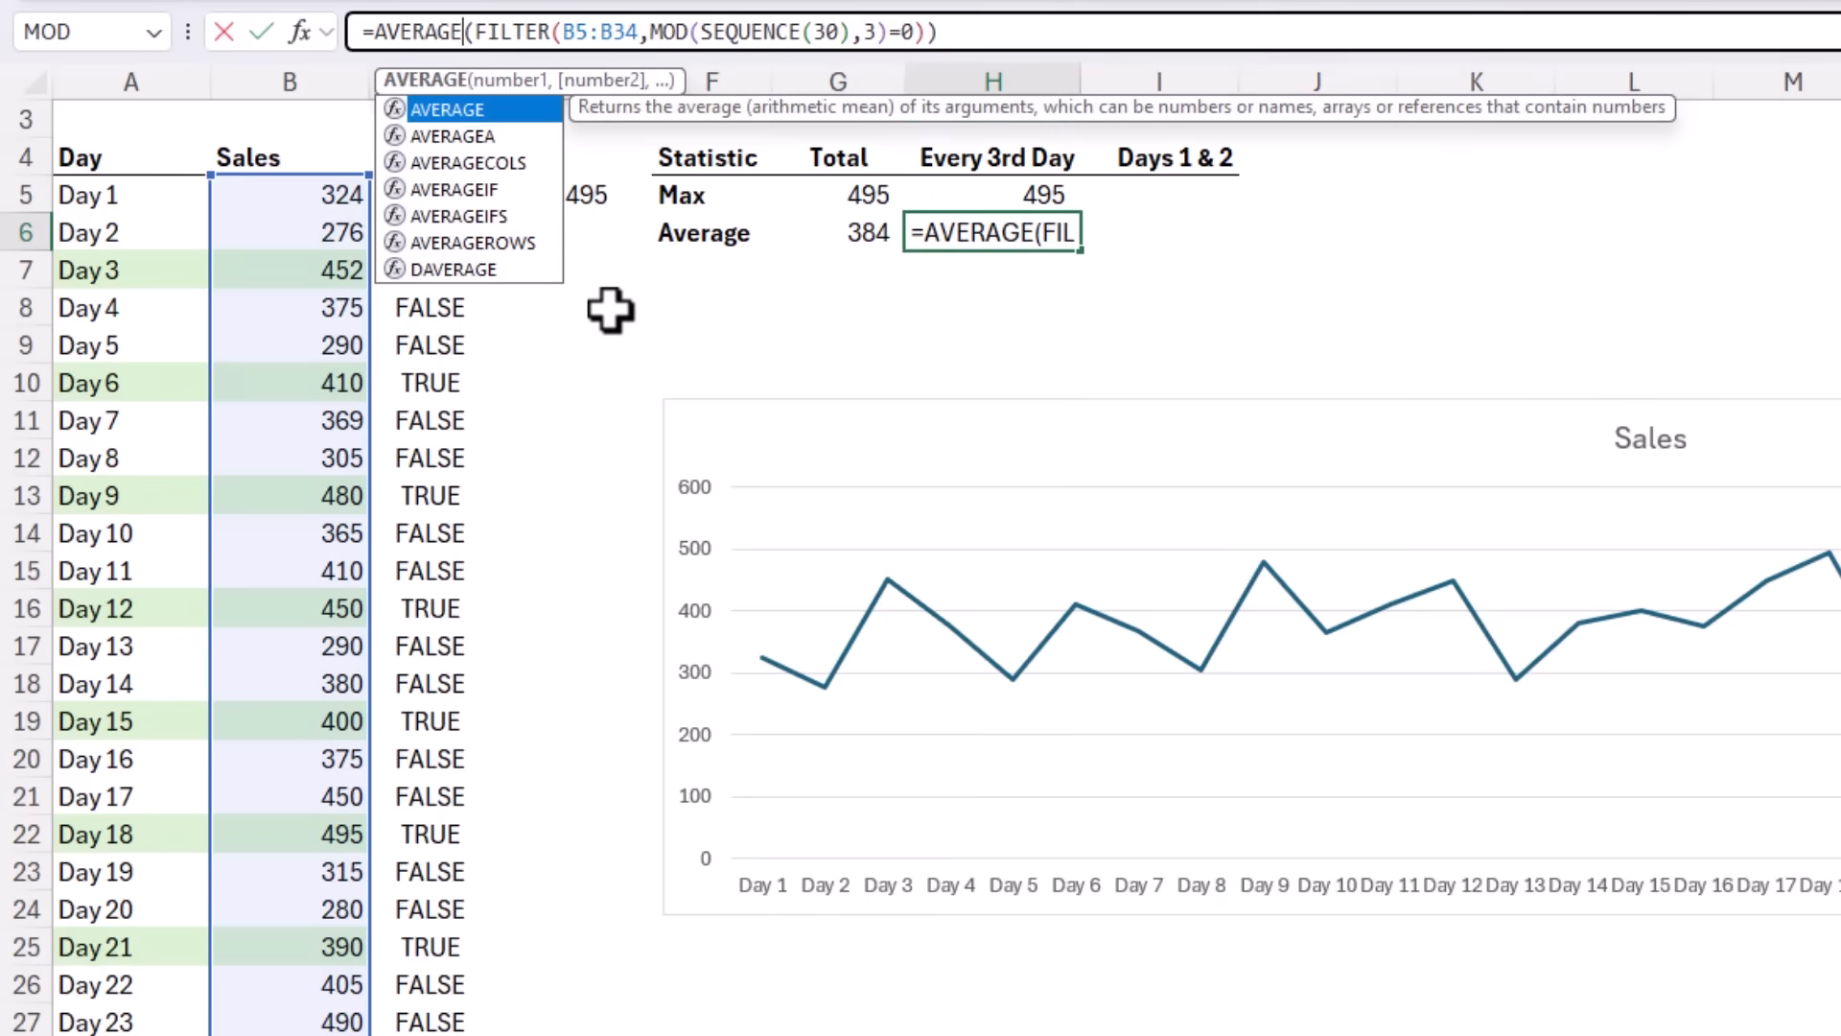
key("Enter")
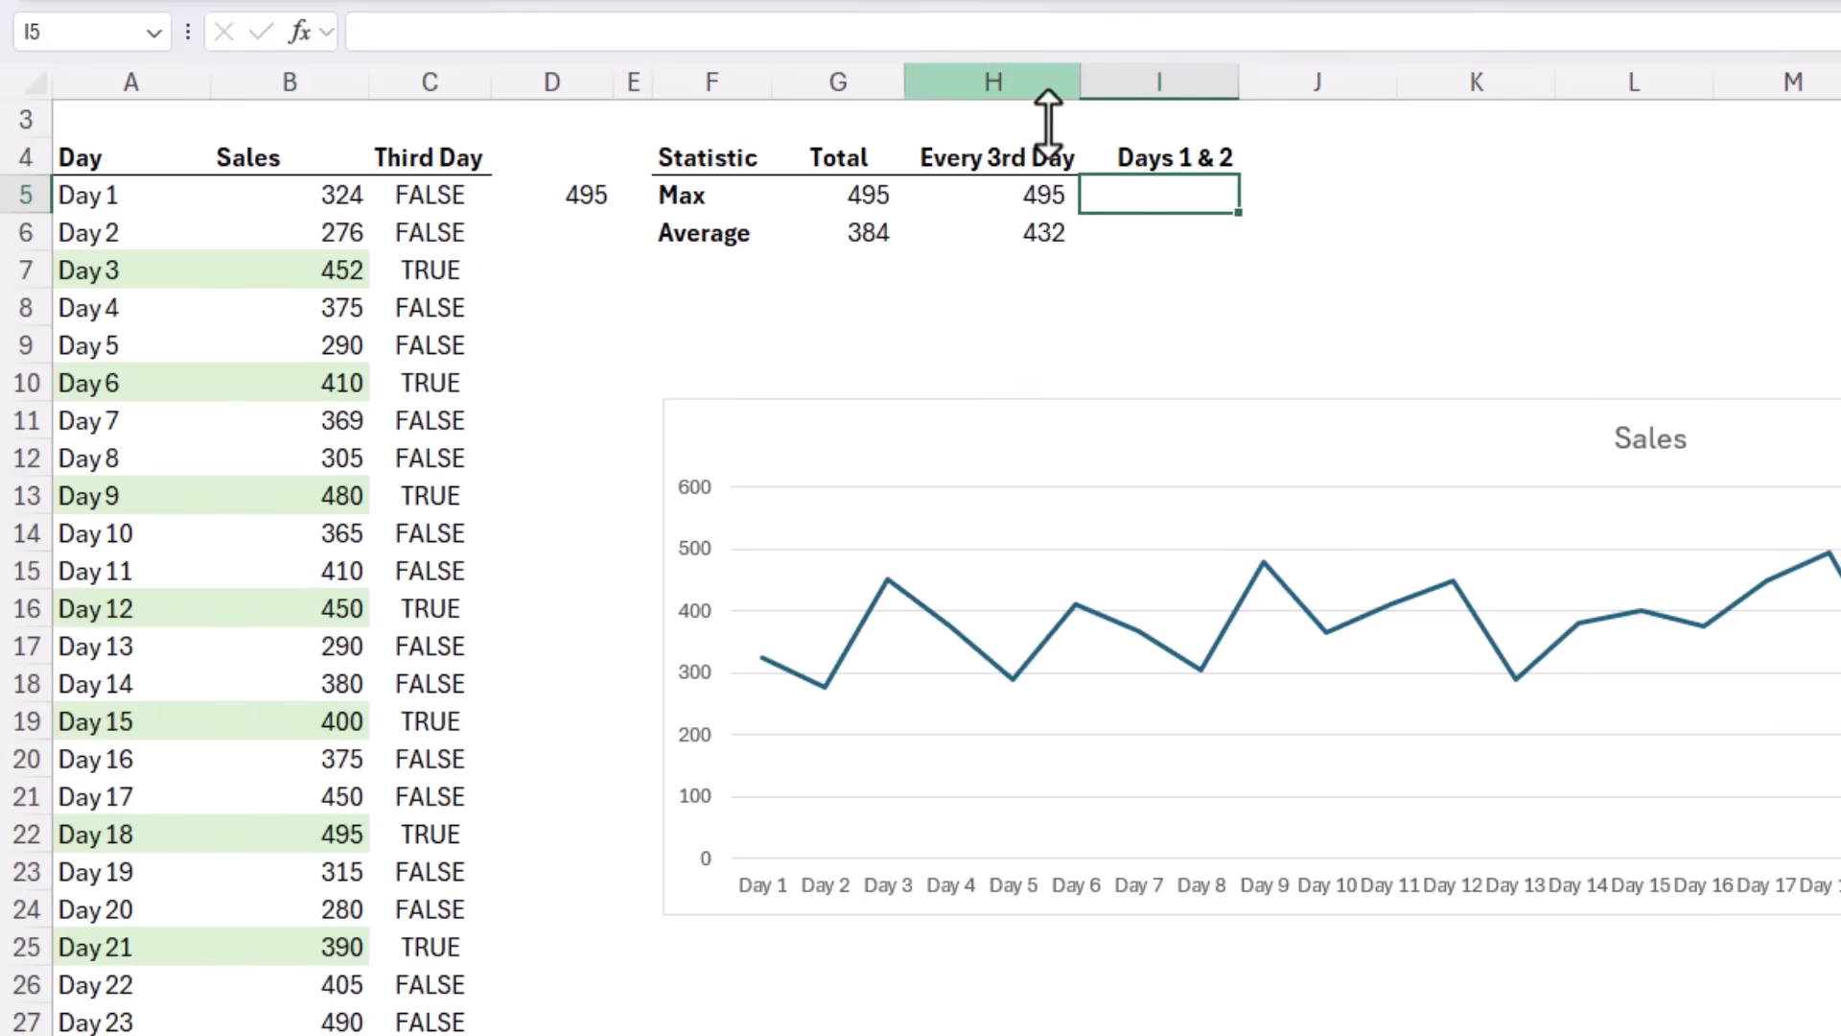
Step: Fill Days 1 & 2 Max (490) and Average (360) with condition MOD(SEQUENCE(30),3)<>0
type("=MAX(FILTER(B5:B34,MOD(SEQUENCE(30),3)=0))")
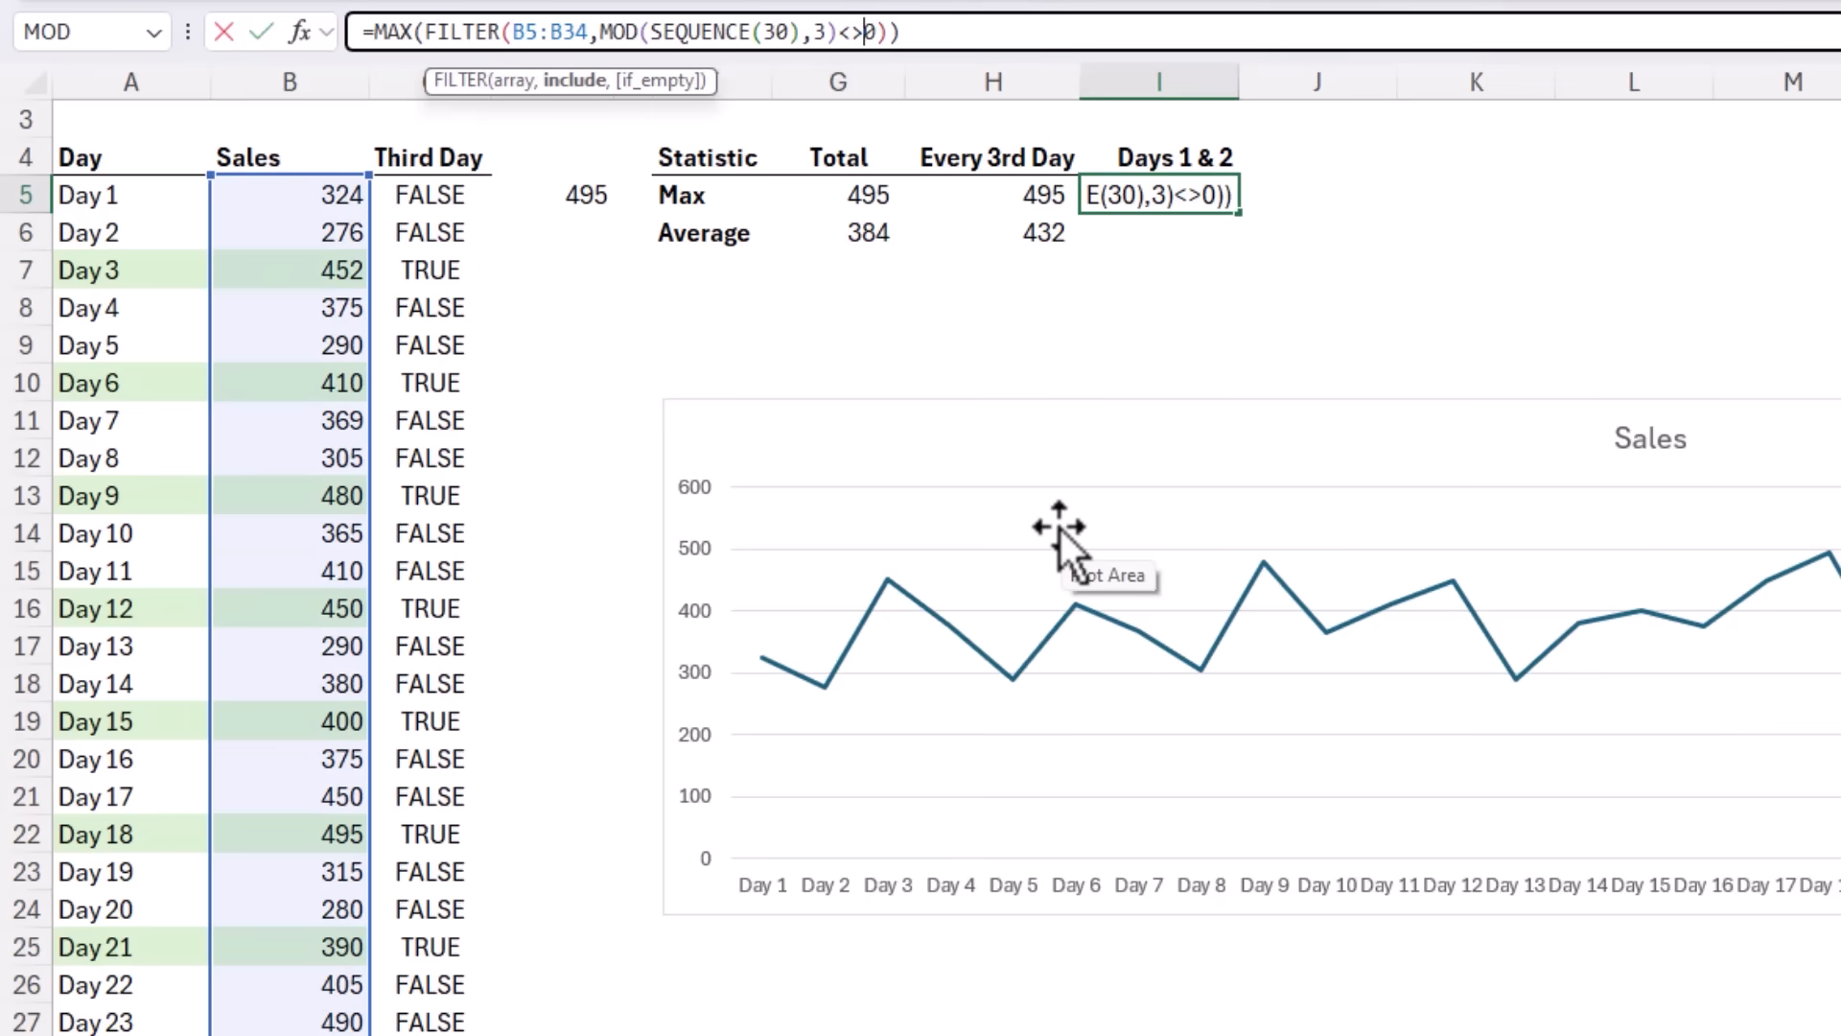
mouse_move(663, 417)
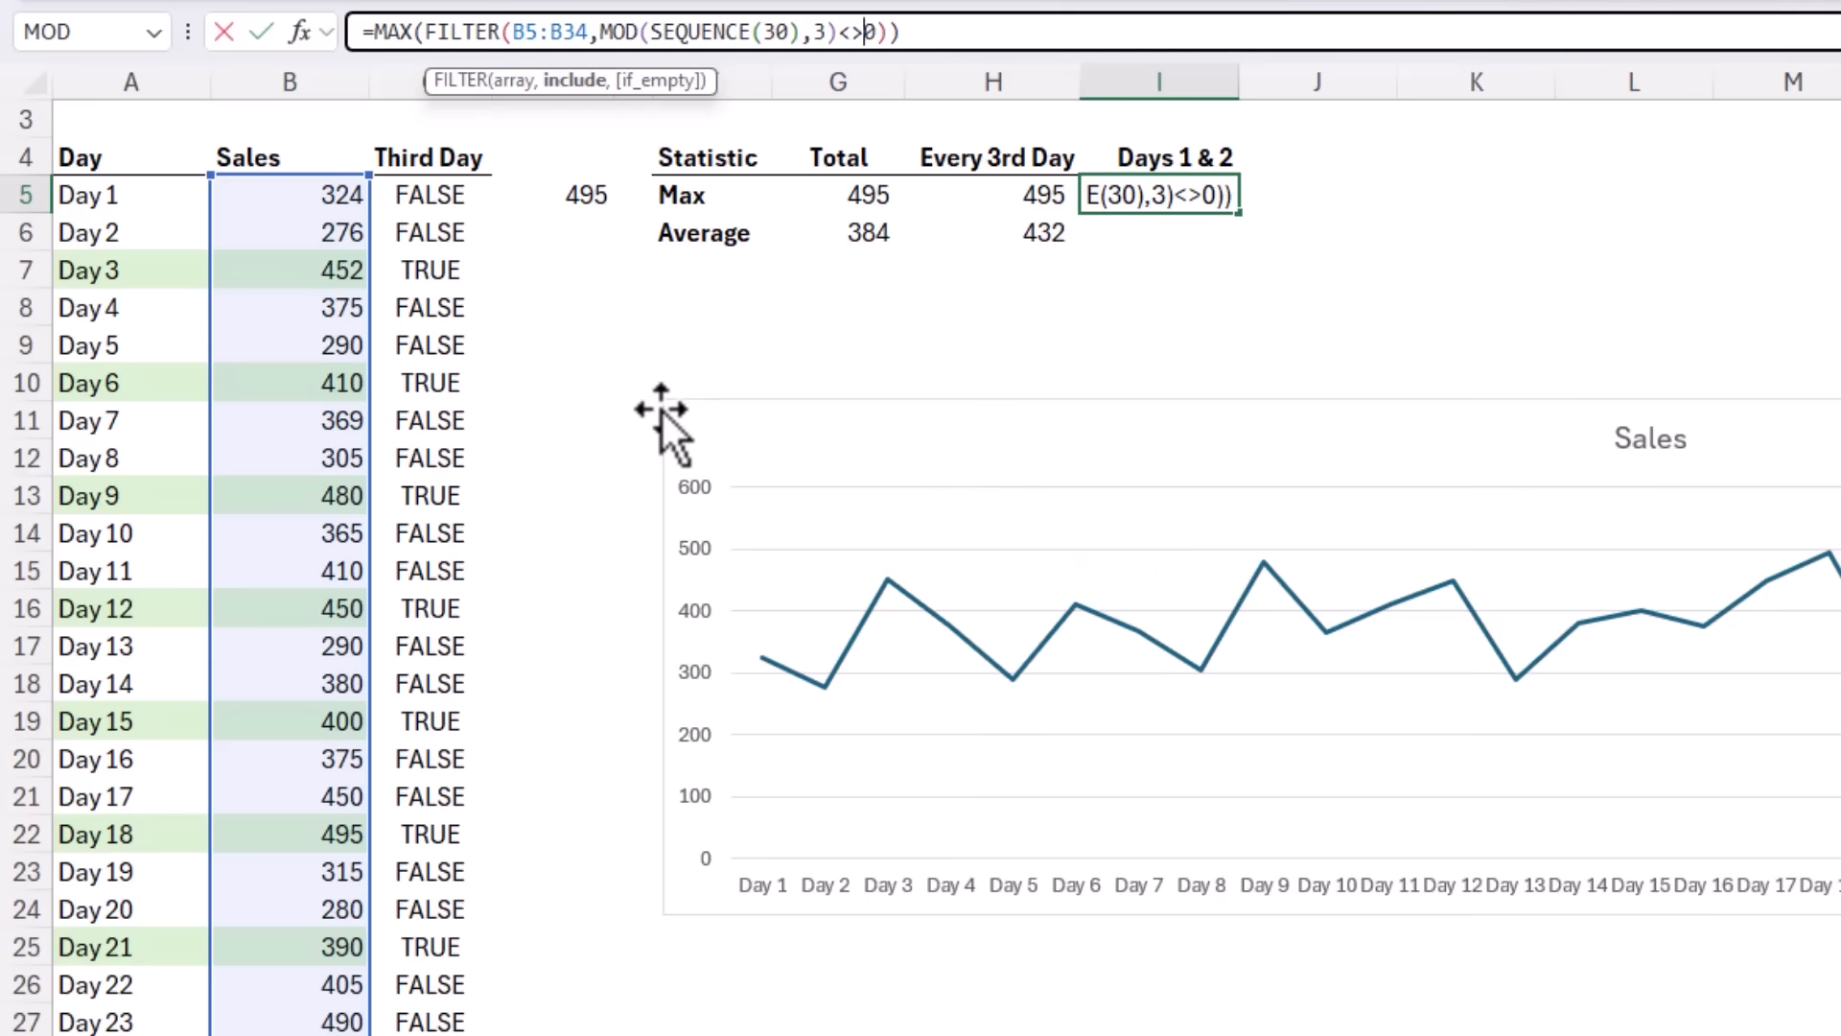
mouse_move(663, 412)
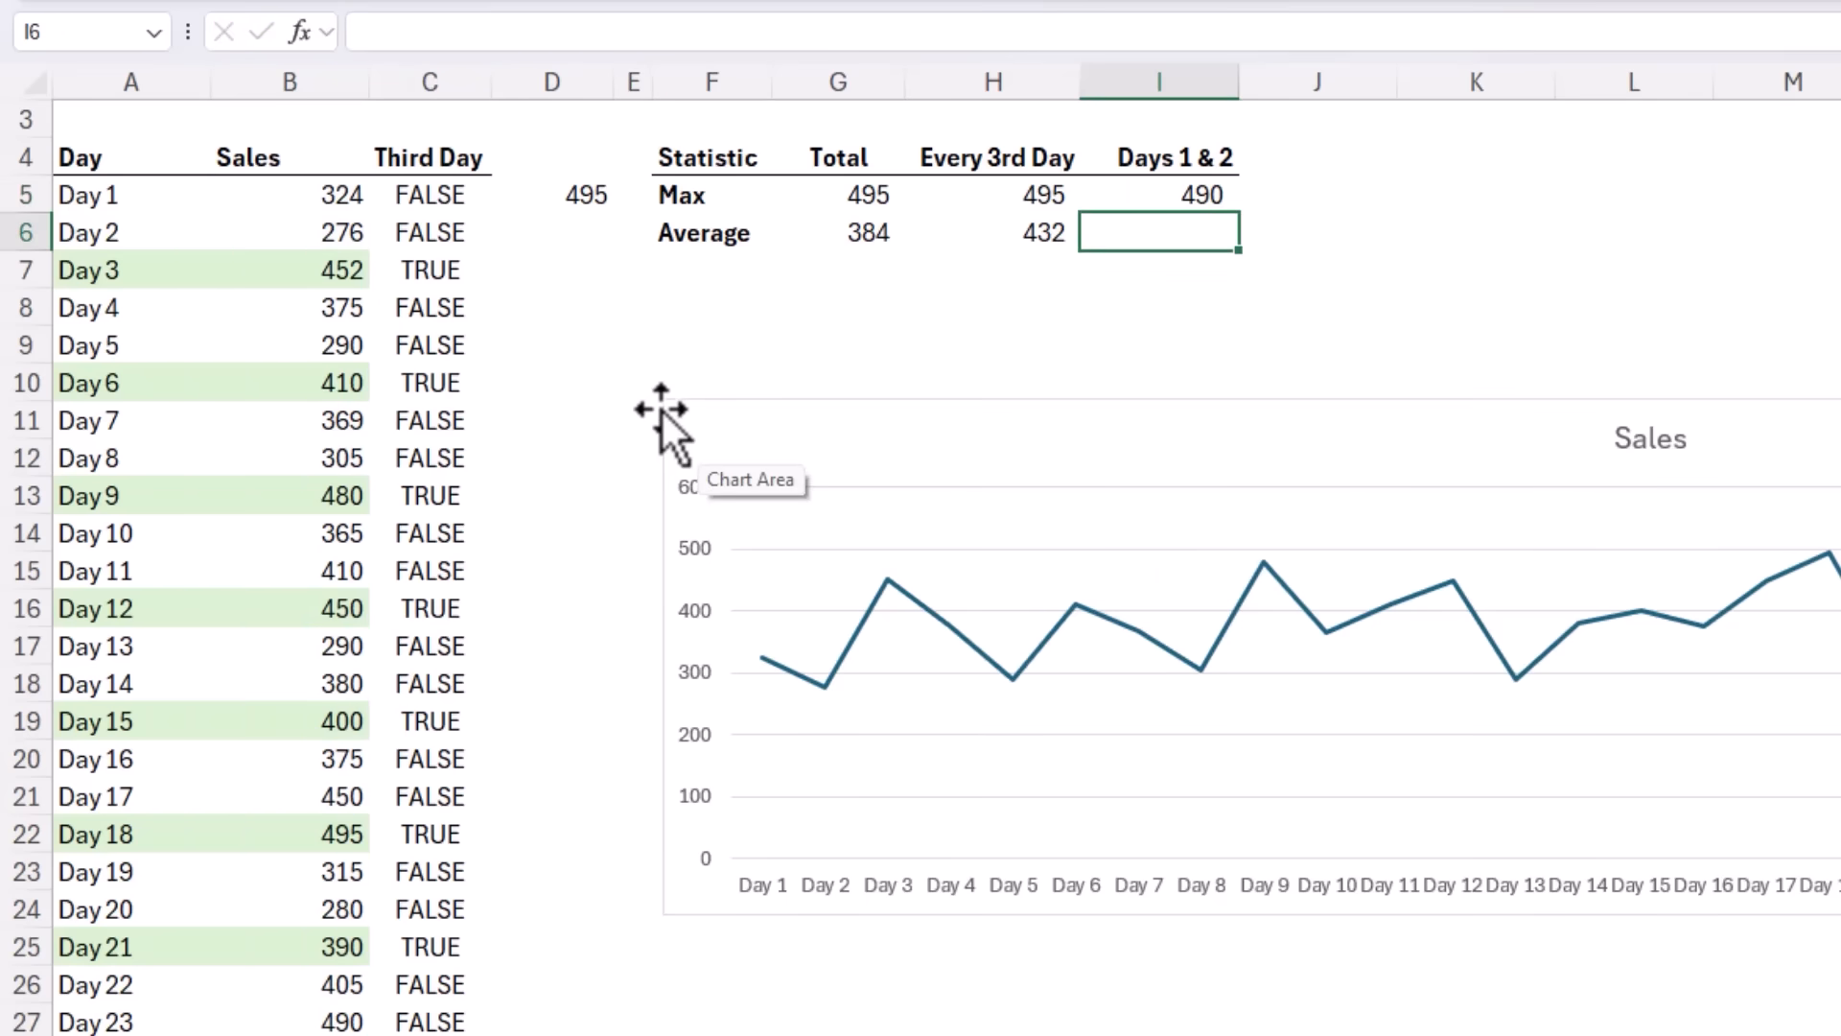
left_click(1156, 195)
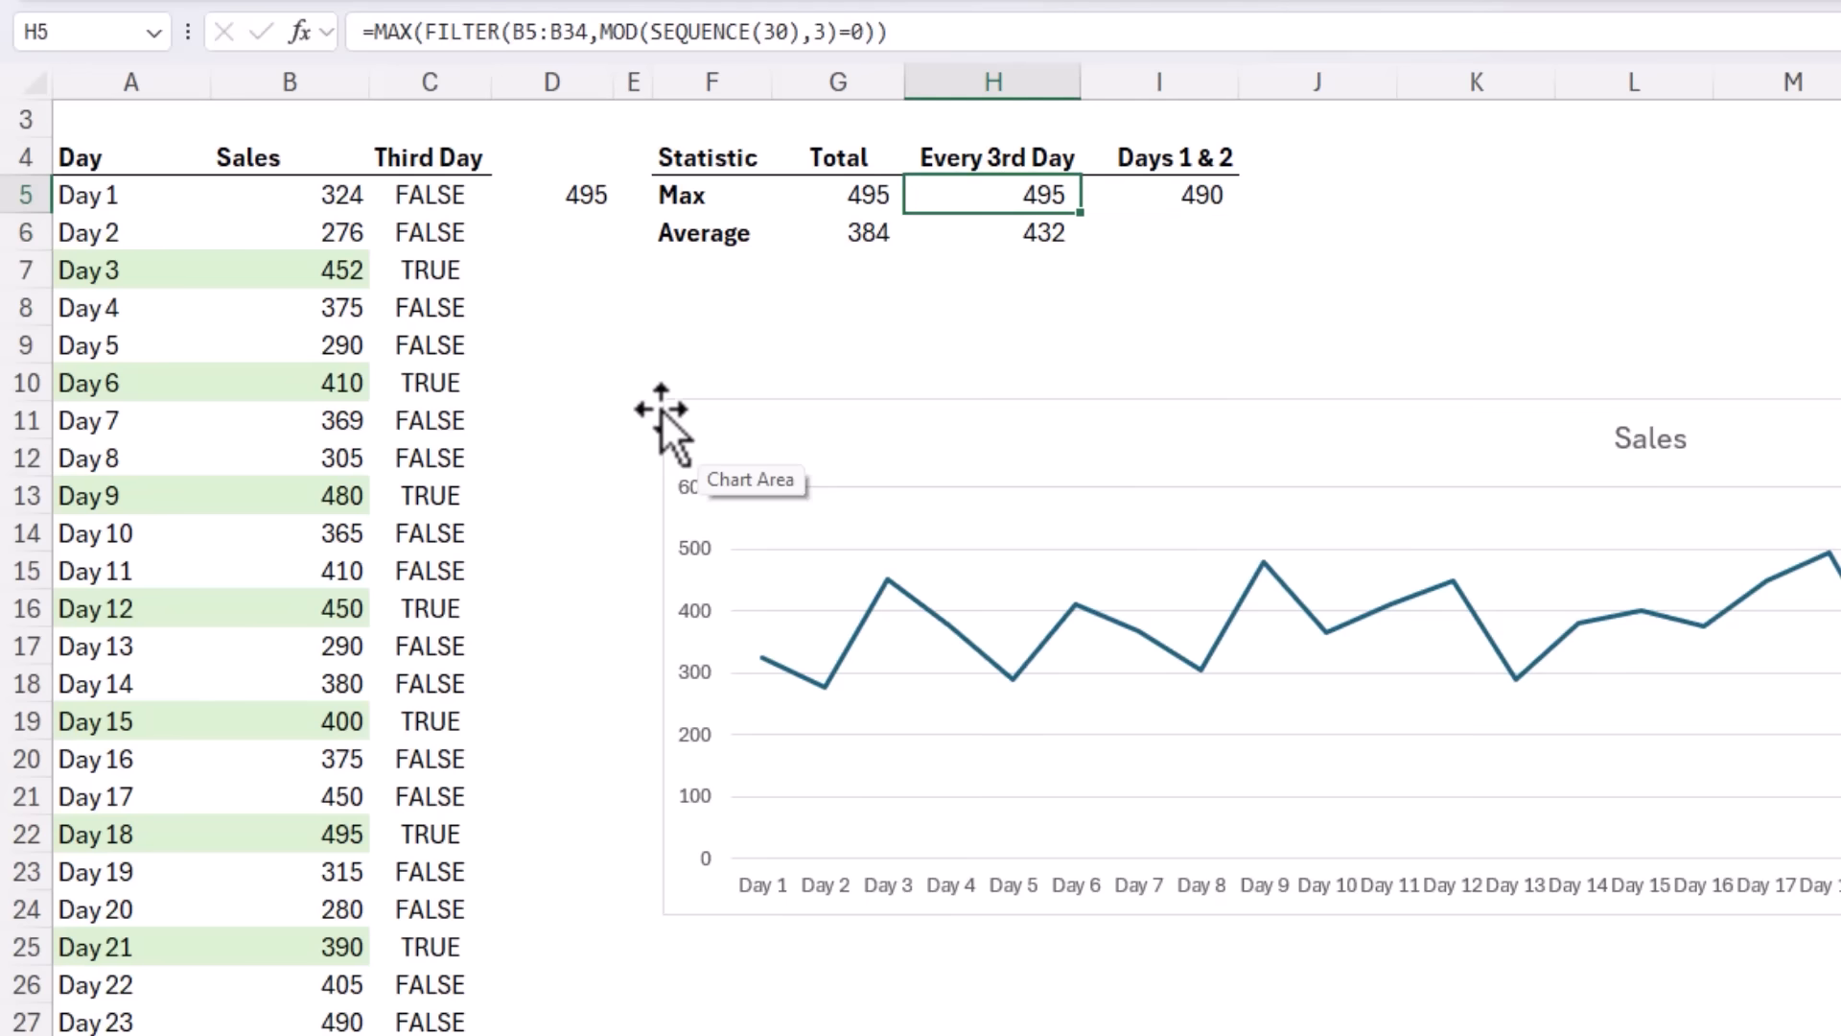
left_click(1157, 232)
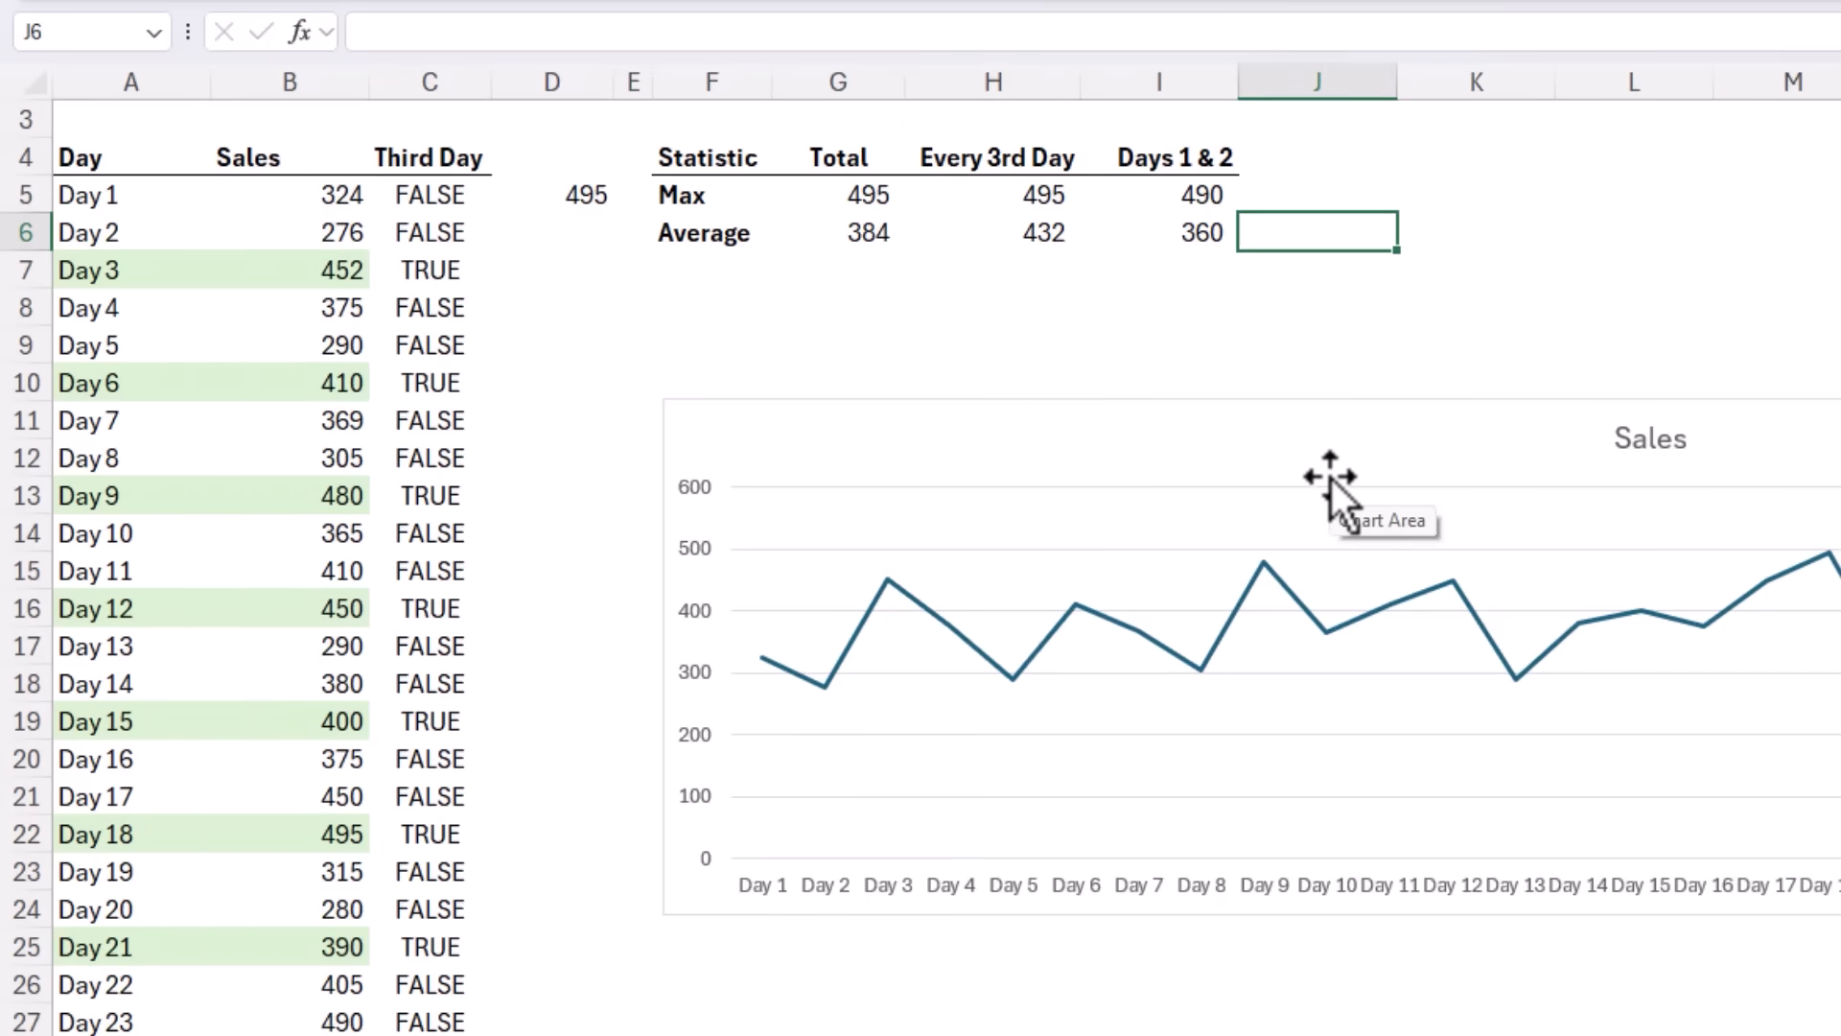
Step: Enter =H6/I6-1 in J6 to show the 20% lift
type("=H6/I6")
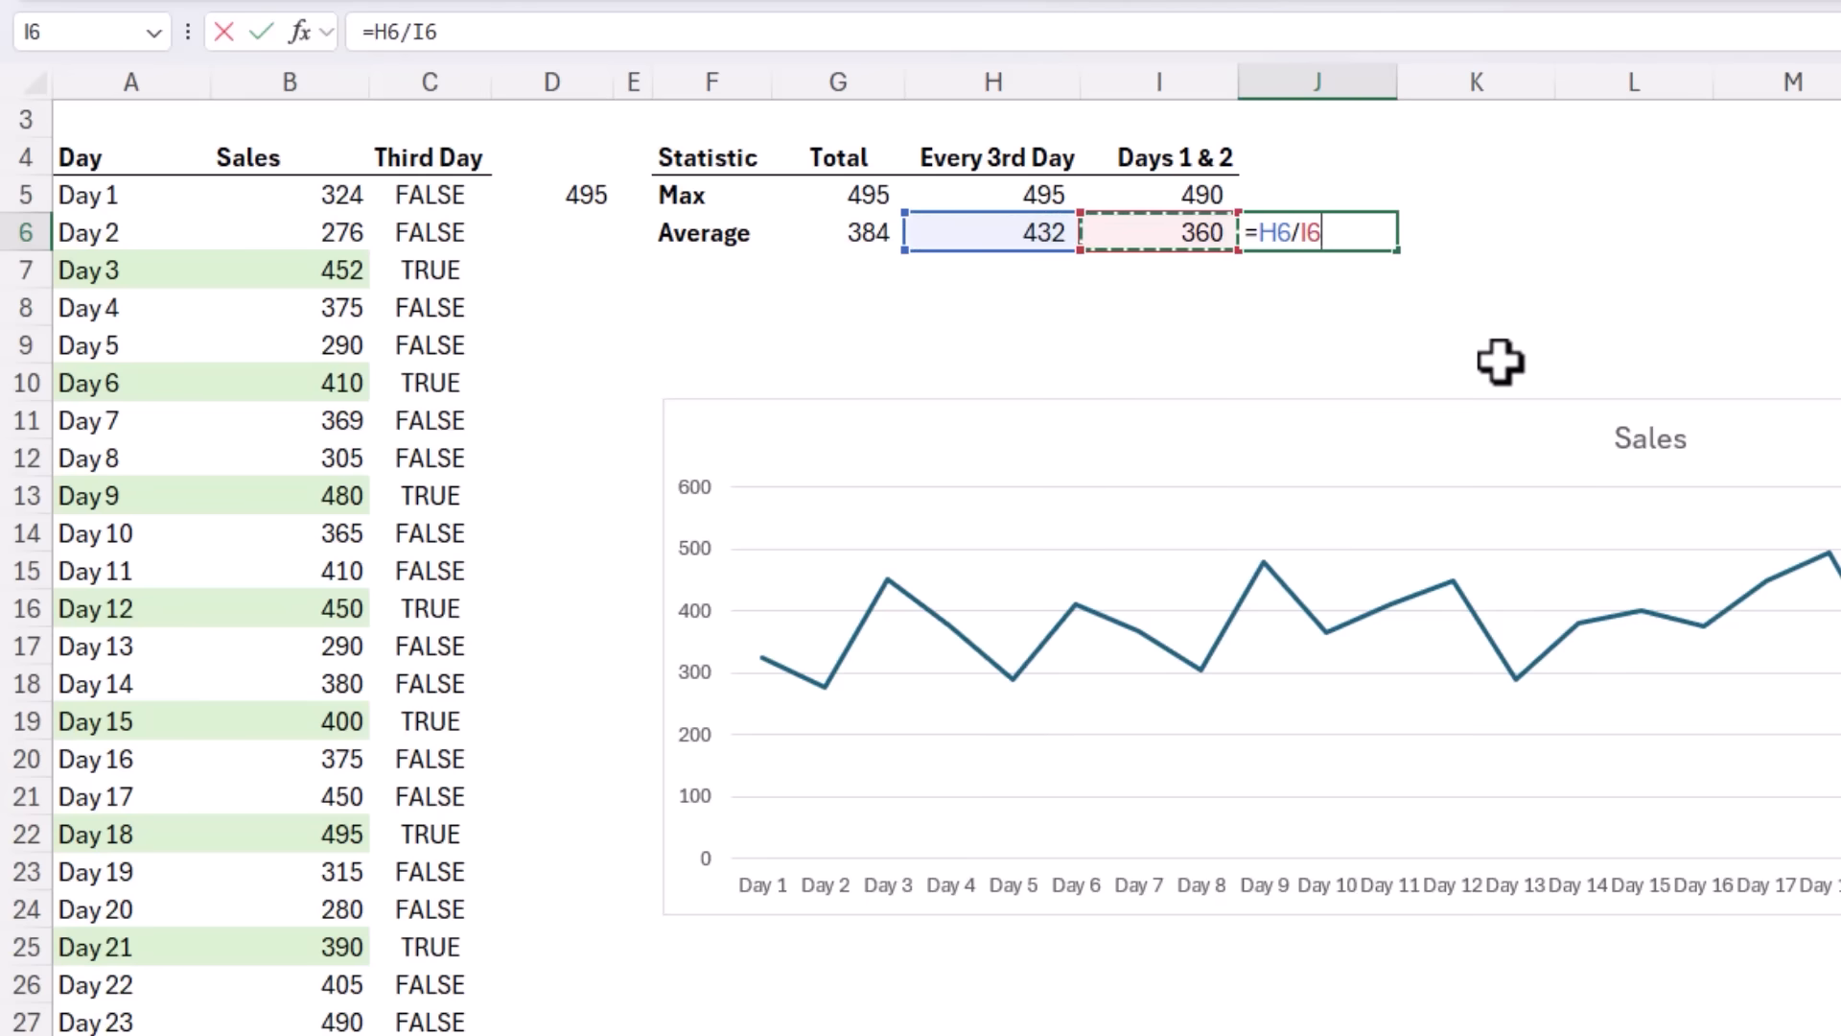
type("-1")
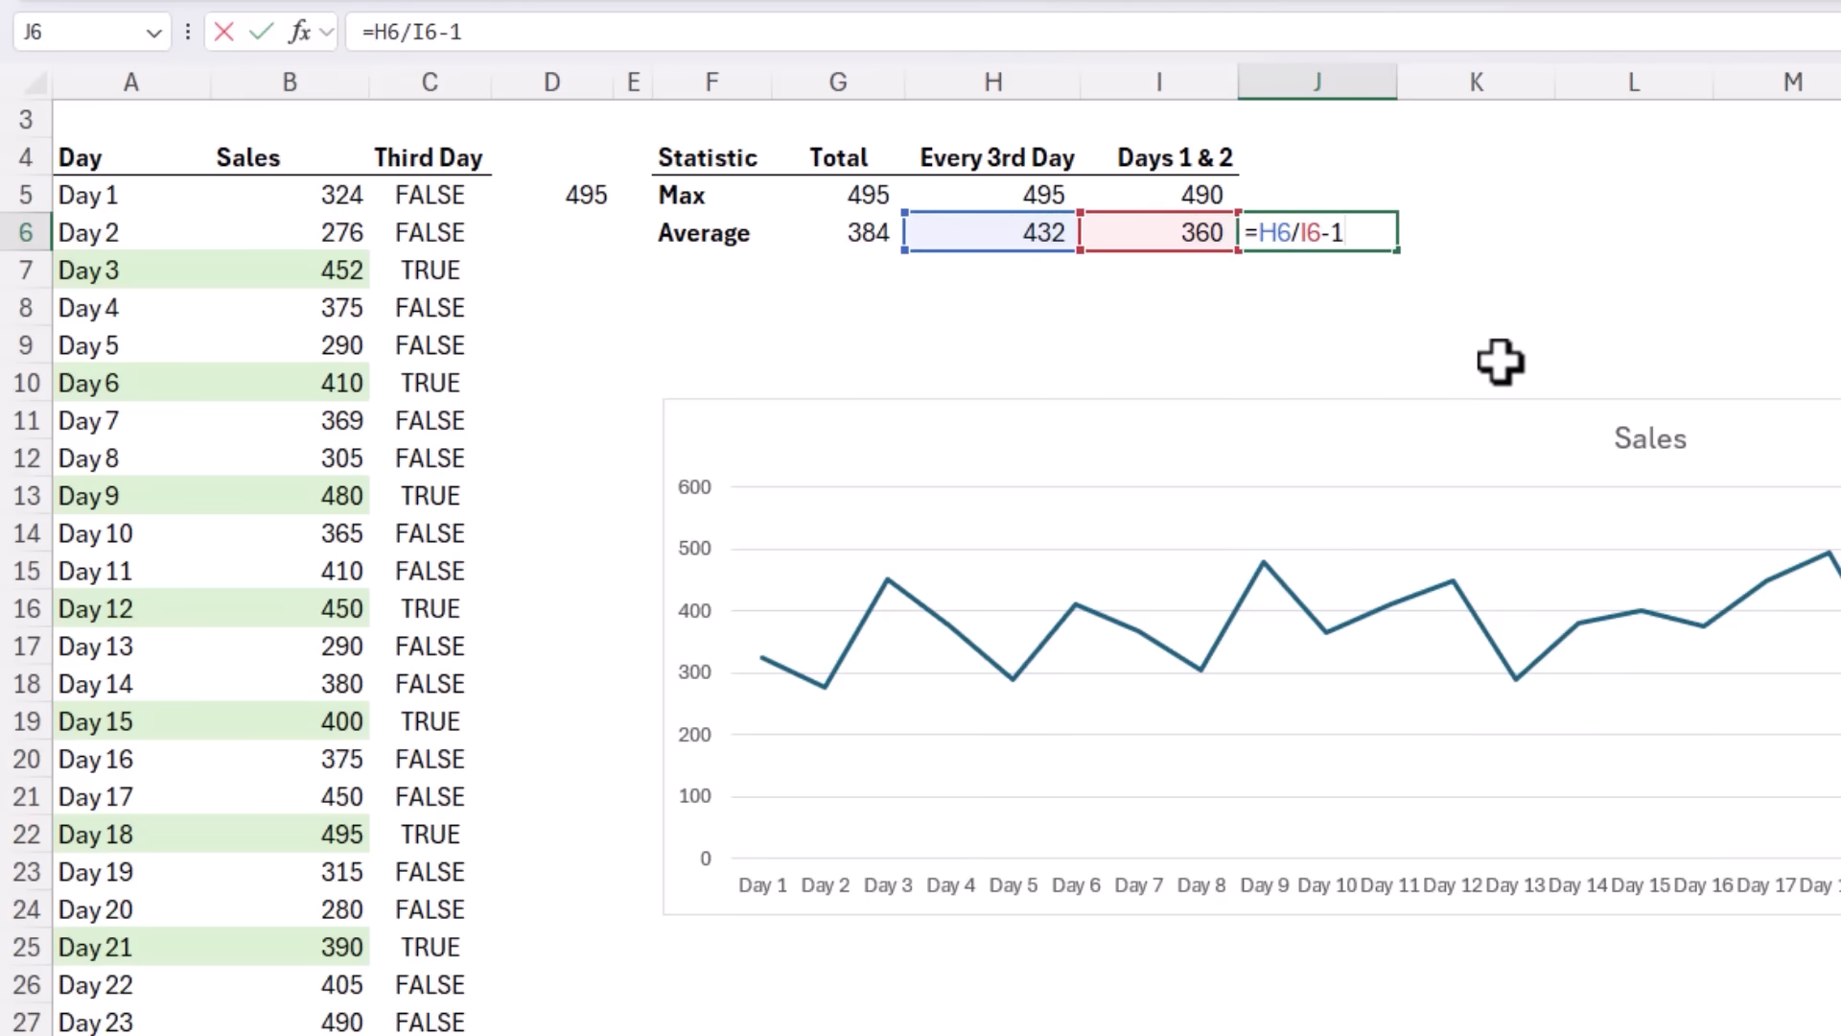
key("Enter")
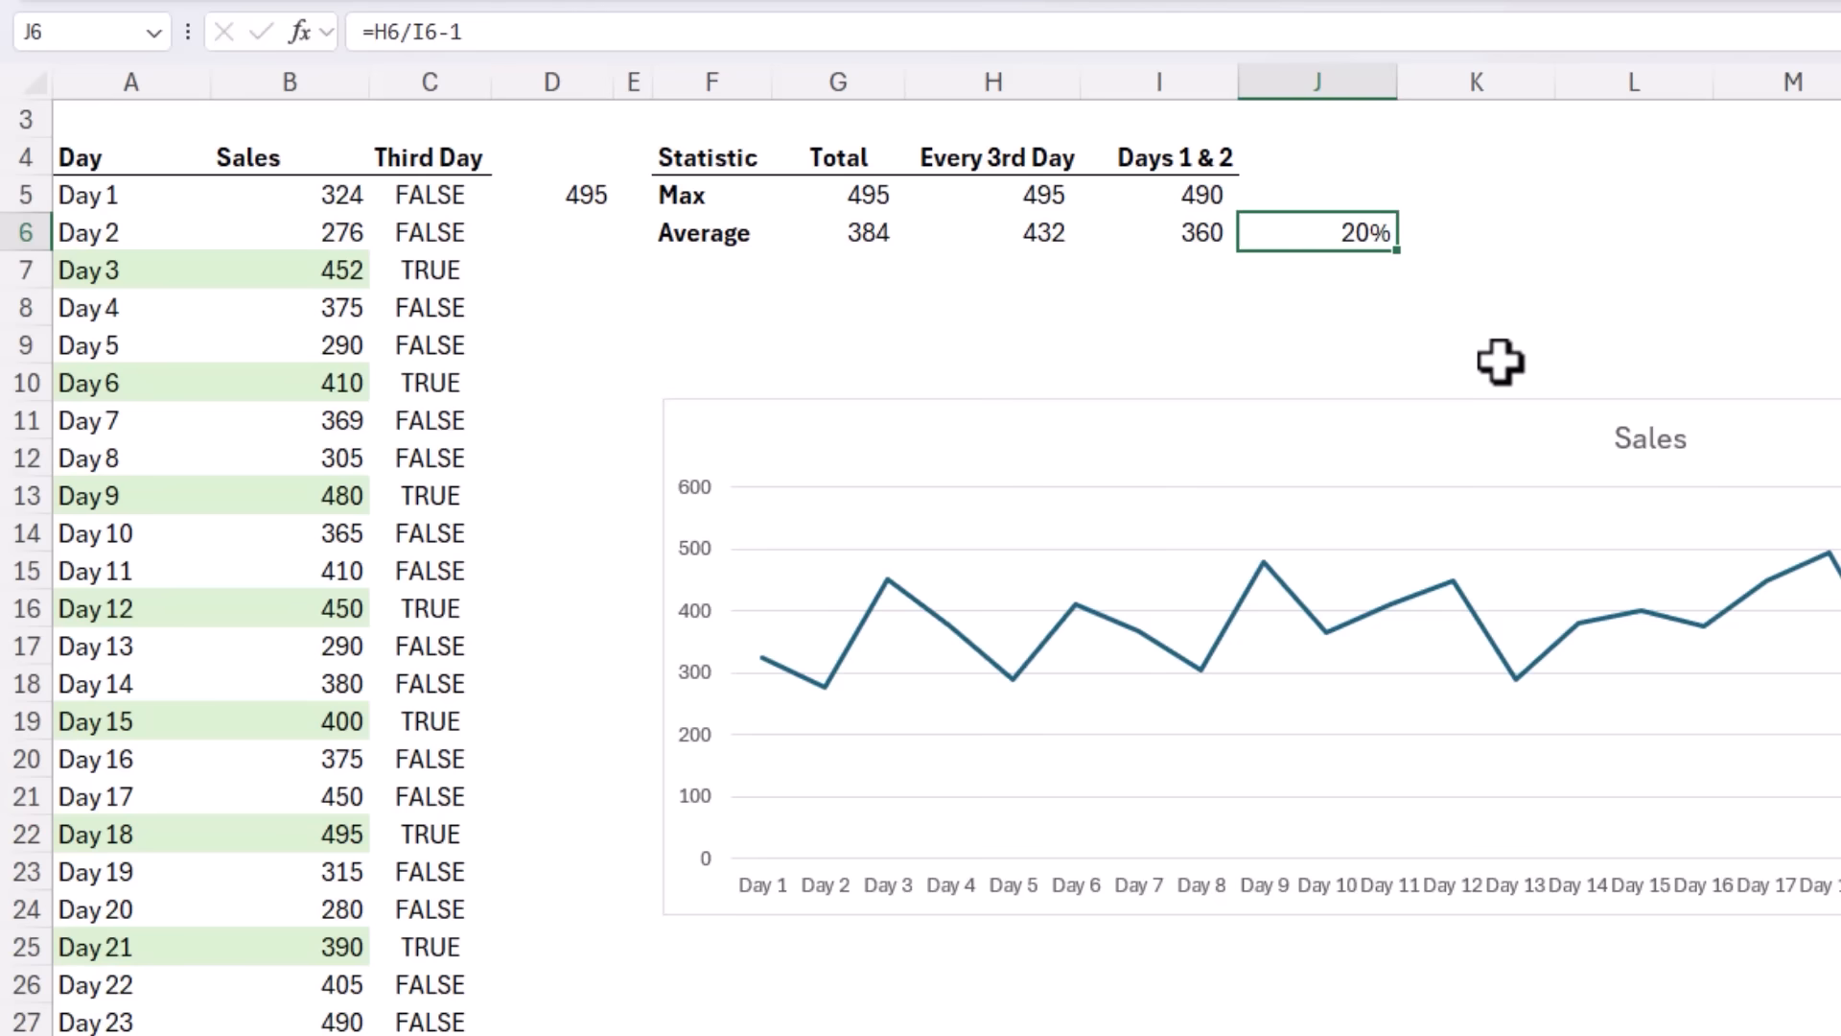
mouse_move(1469, 355)
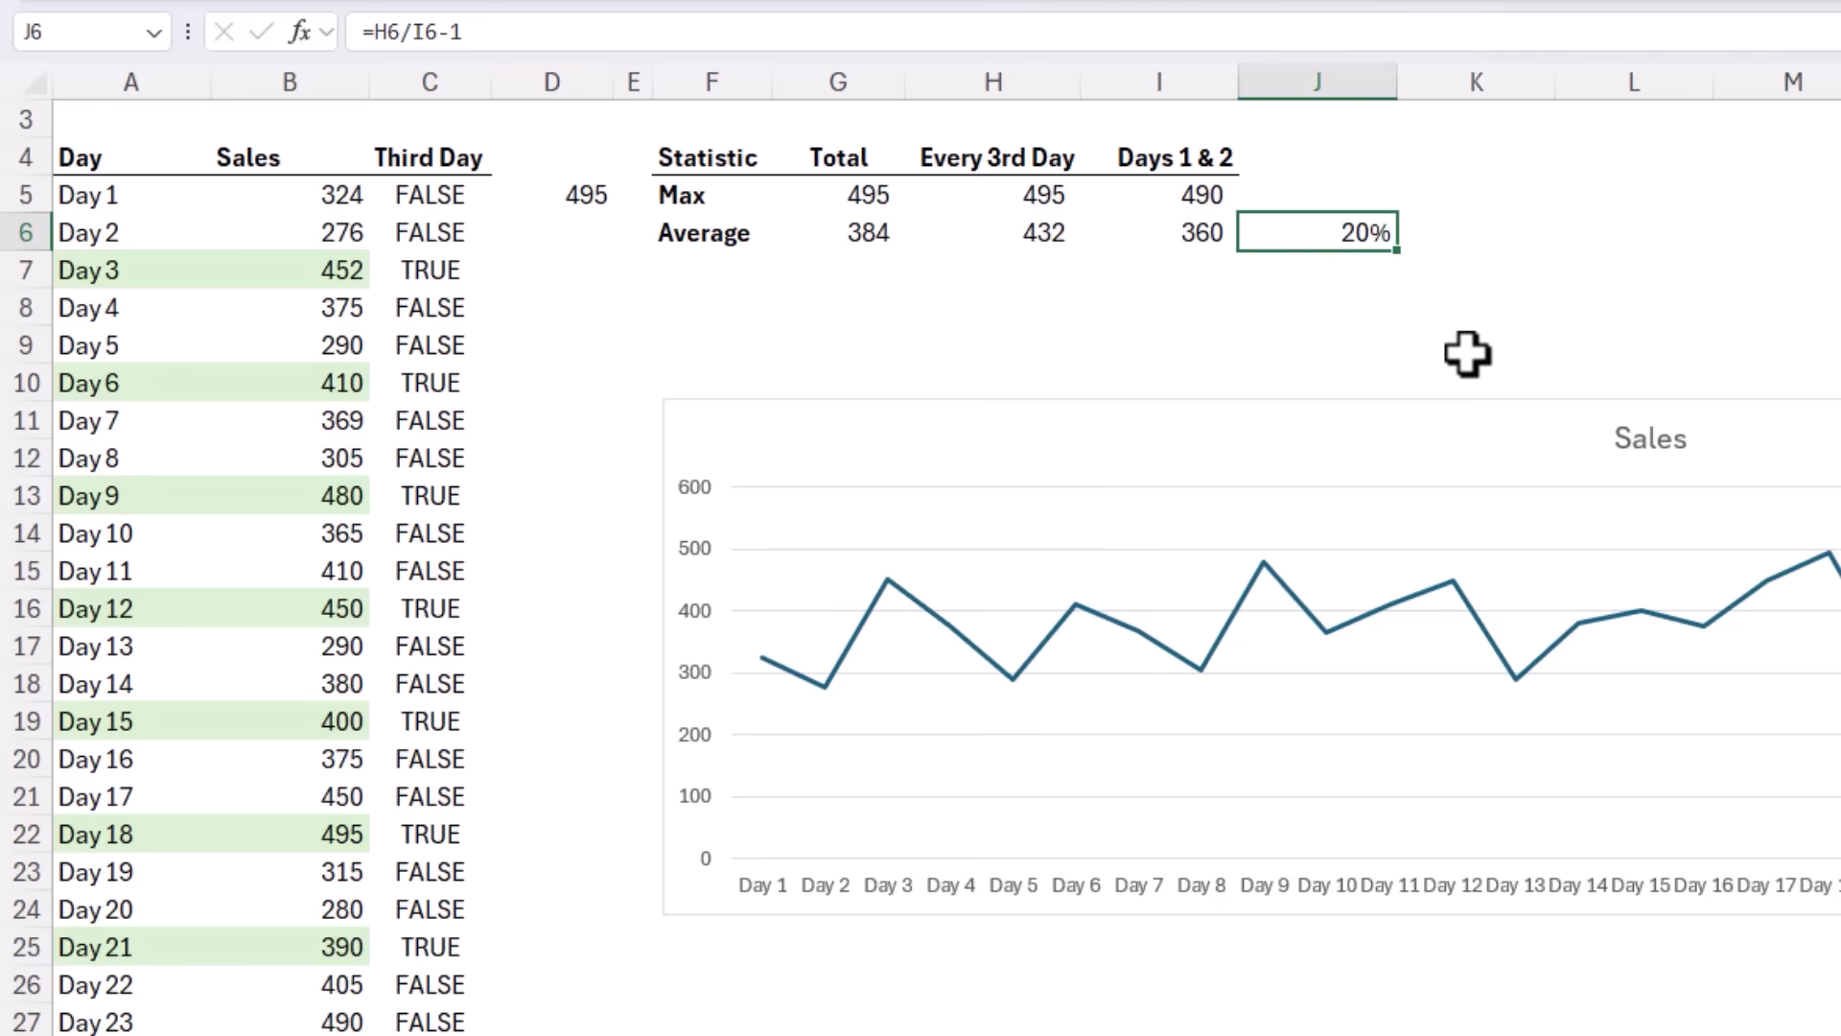